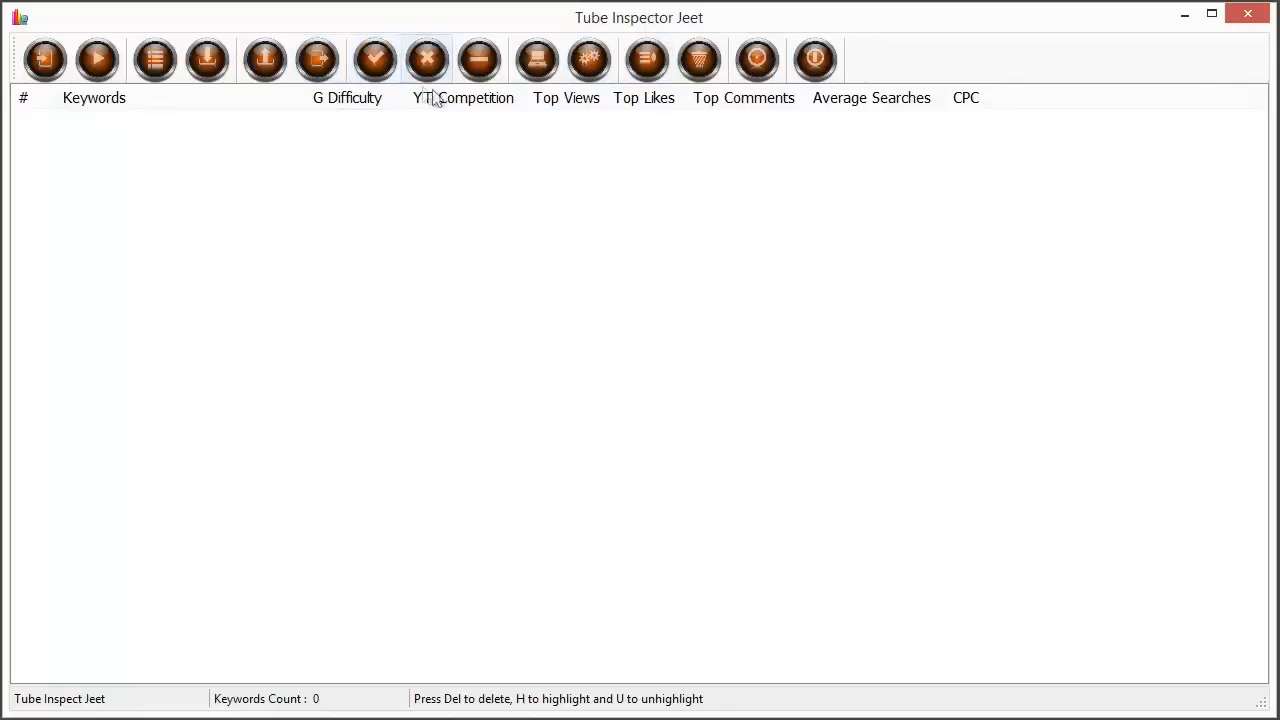
{"action": "mouse_move", "coordinate": [478, 59]}
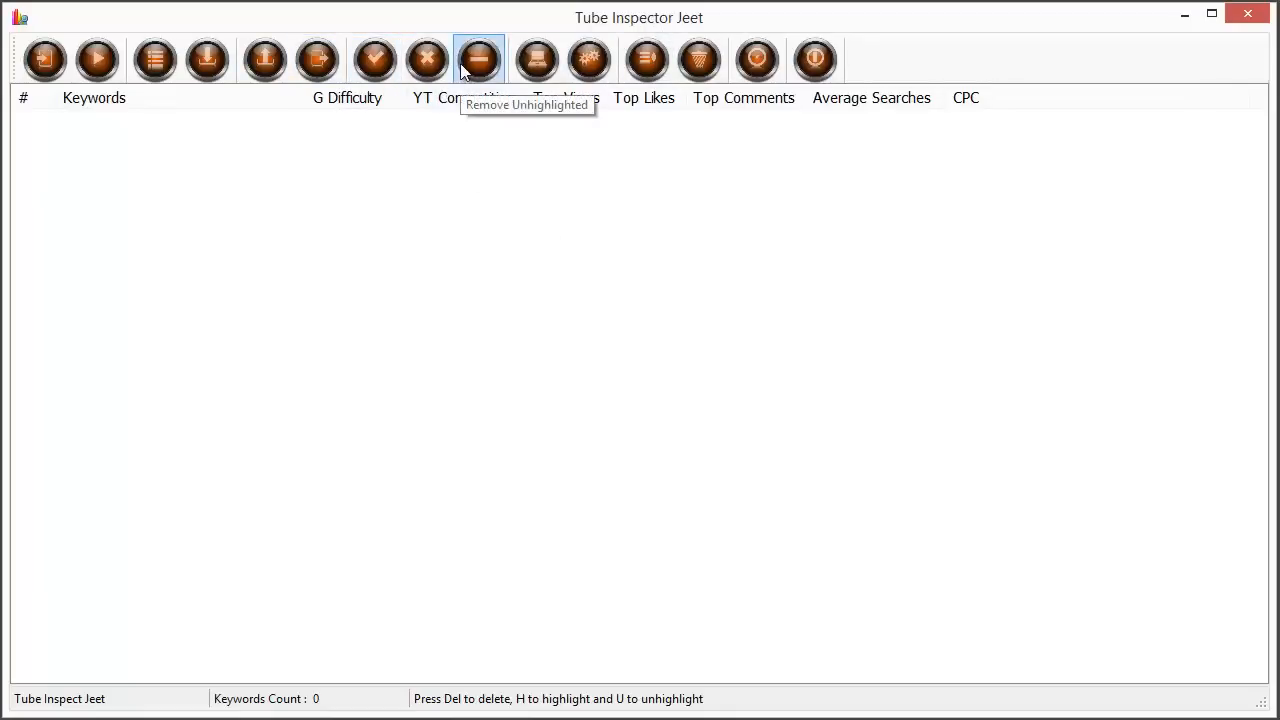
{"action": "mouse_move", "coordinate": [537, 60]}
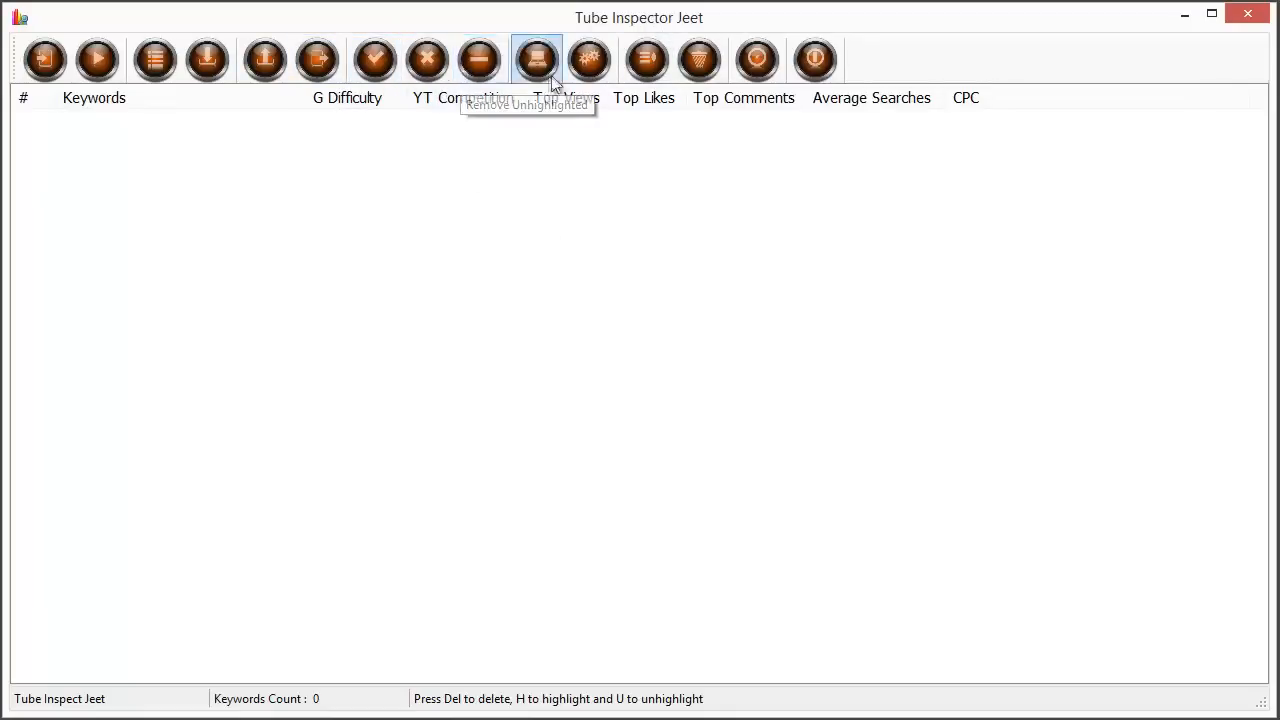
{"action": "mouse_move", "coordinate": [735, 216]}
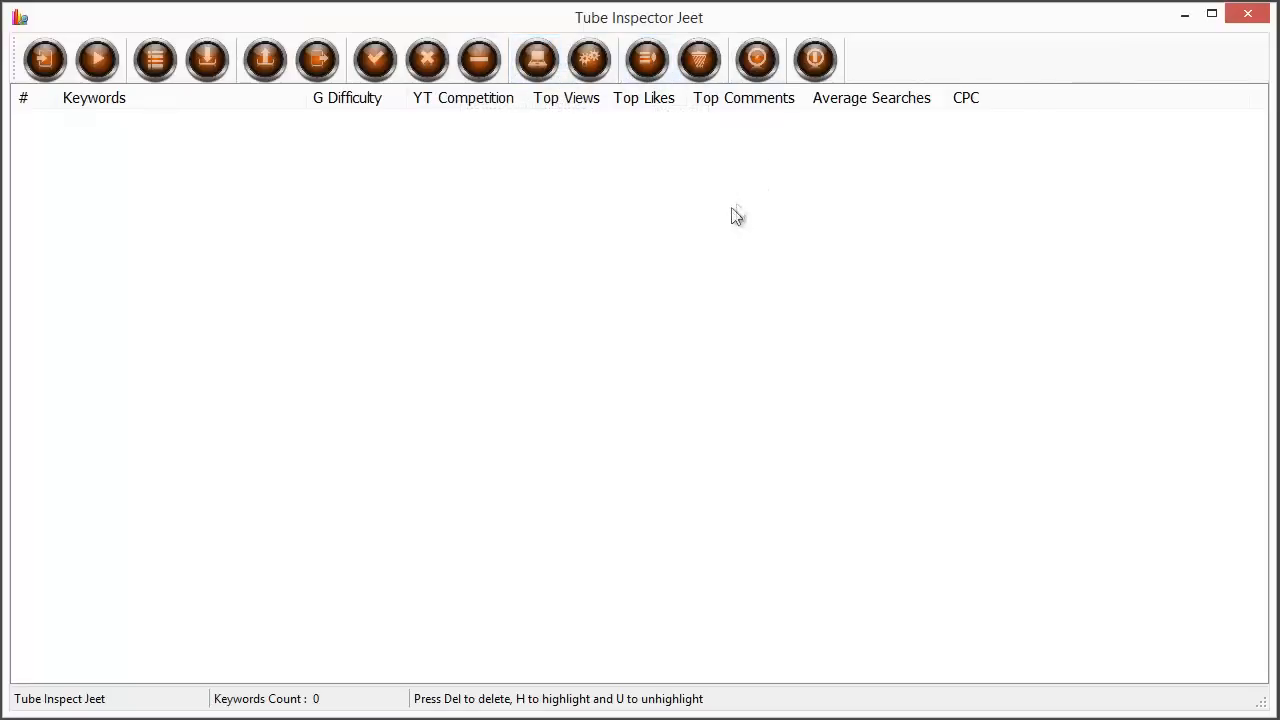
{"action": "mouse_move", "coordinate": [580, 261]}
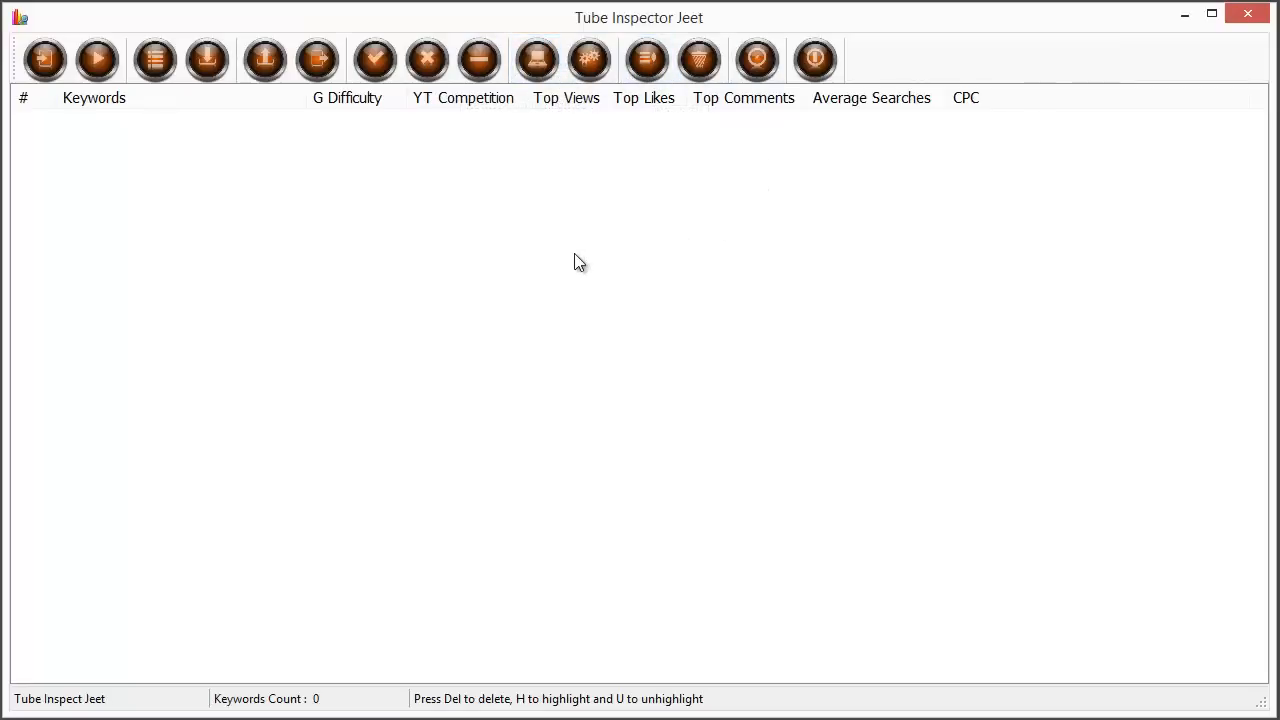
{"action": "mouse_move", "coordinate": [575, 264]}
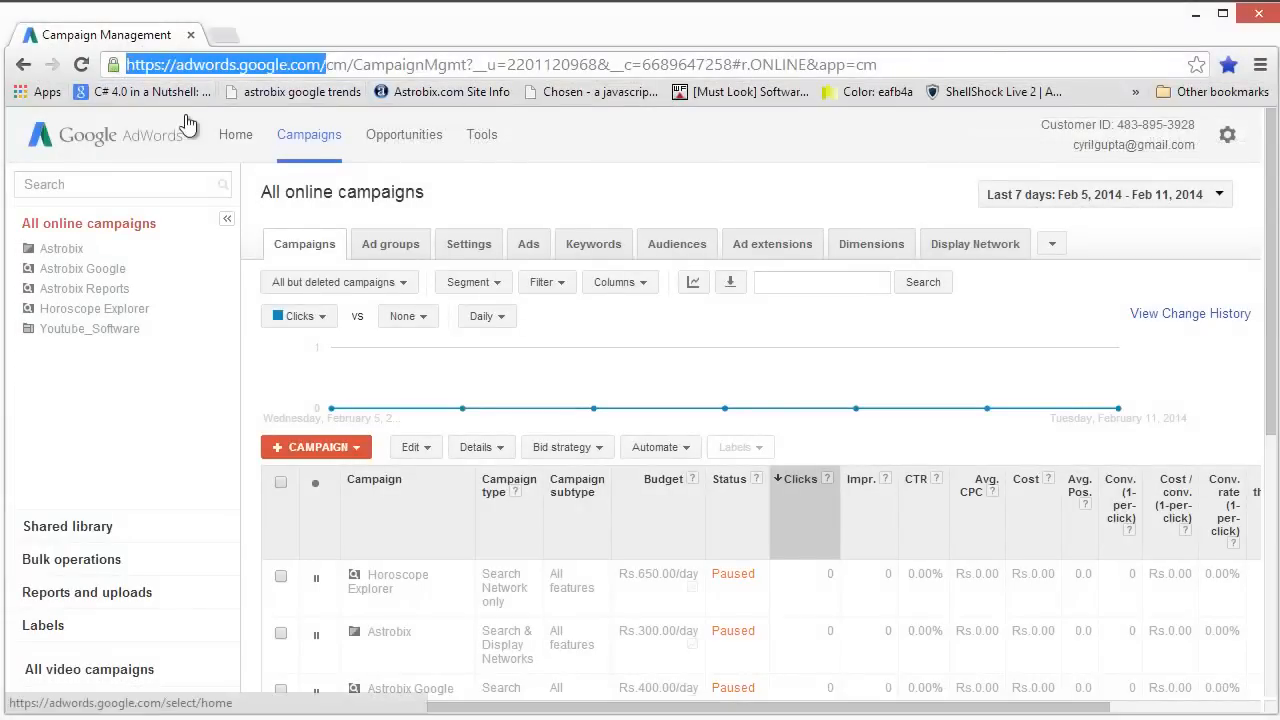
Get new keyword ideas for 'android app' in Keyword Planner.
{"action": "left_click", "coordinate": [481, 134]}
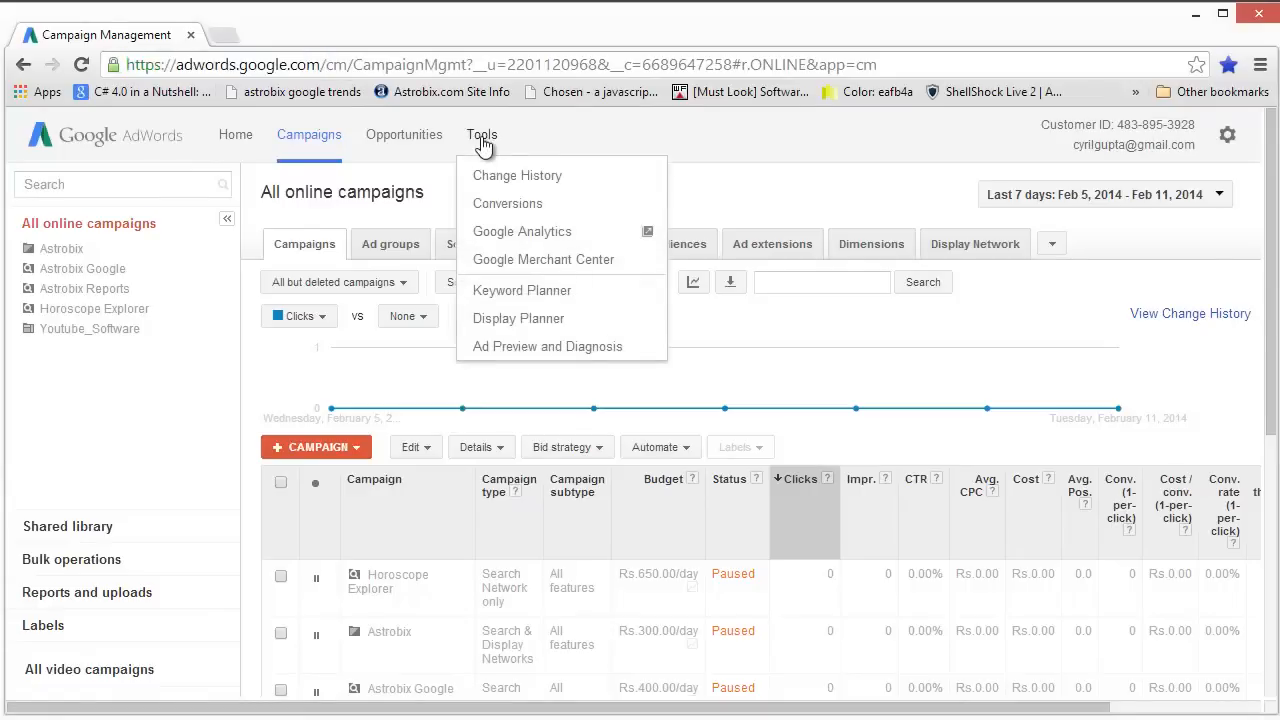
{"action": "left_click", "coordinate": [521, 290]}
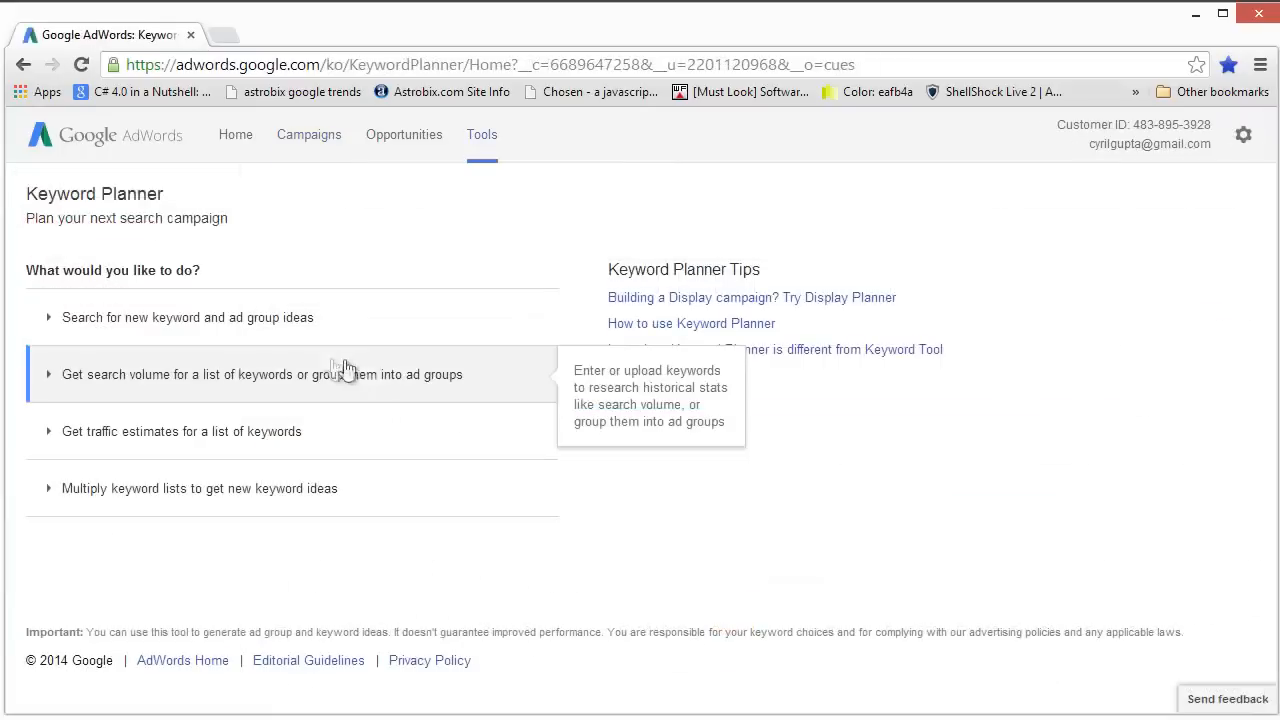
{"action": "mouse_move", "coordinate": [268, 328]}
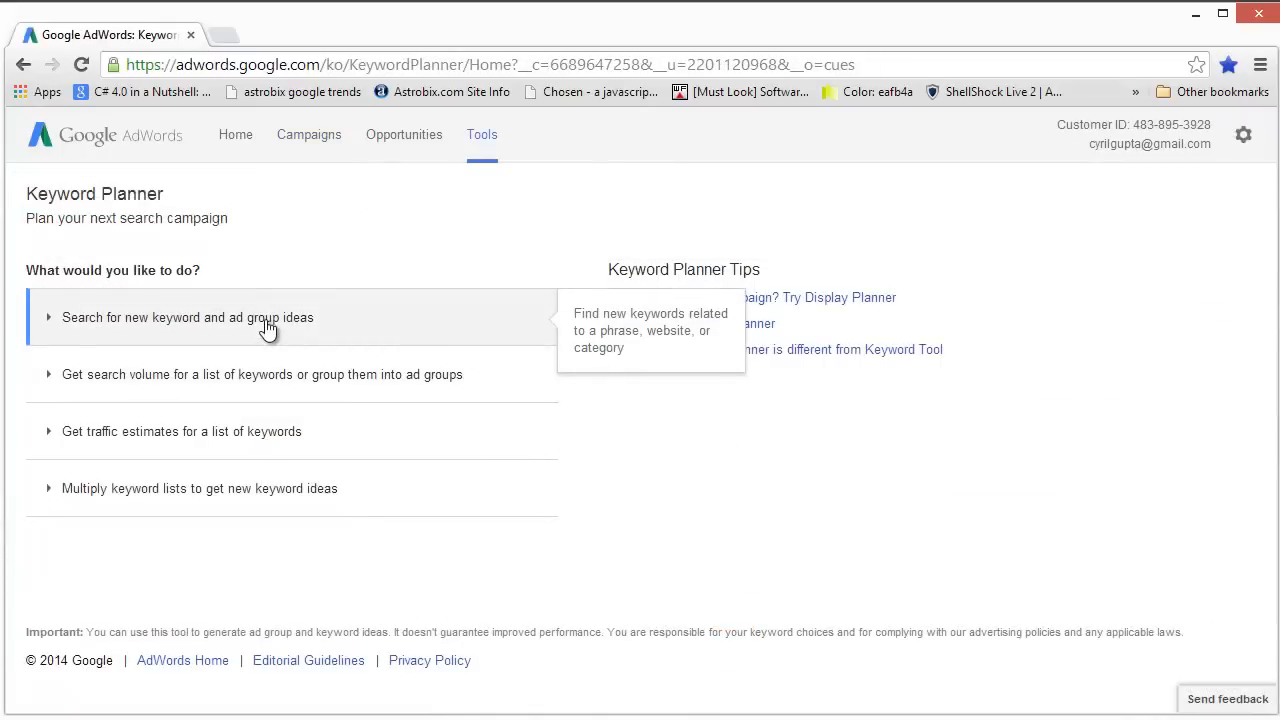
{"action": "left_click", "coordinate": [187, 317]}
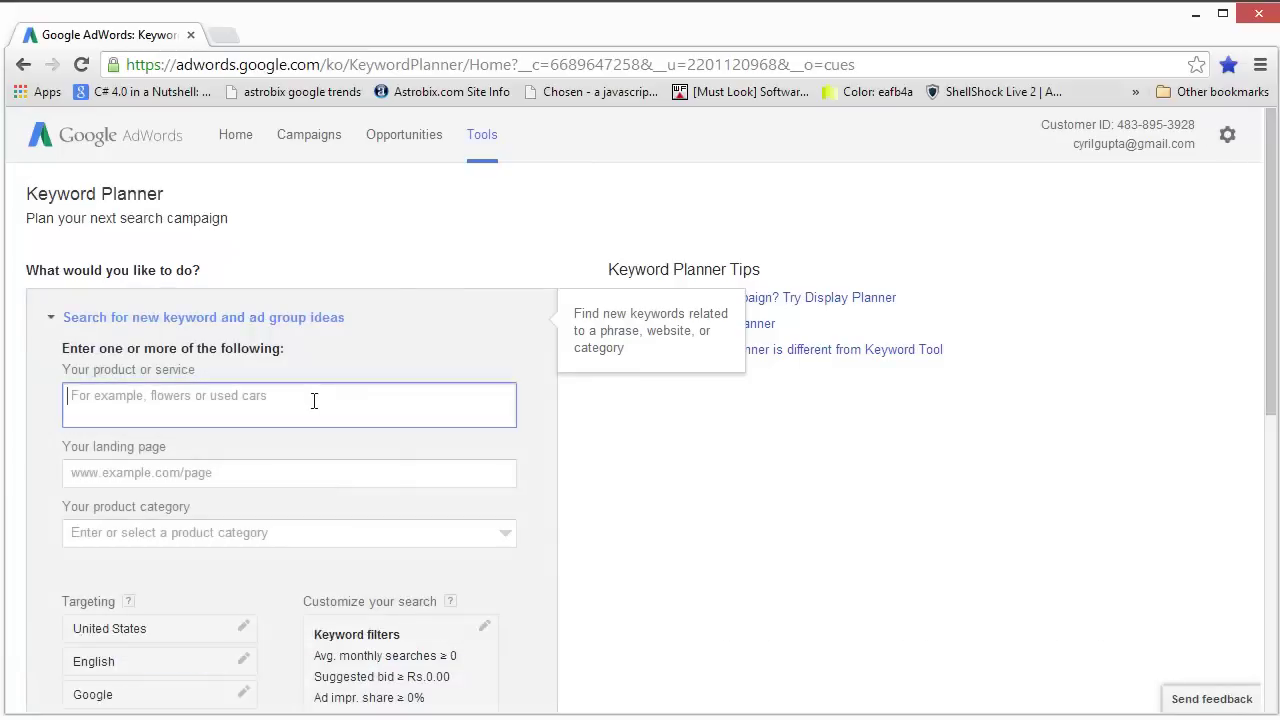
{"action": "mouse_move", "coordinate": [326, 395]}
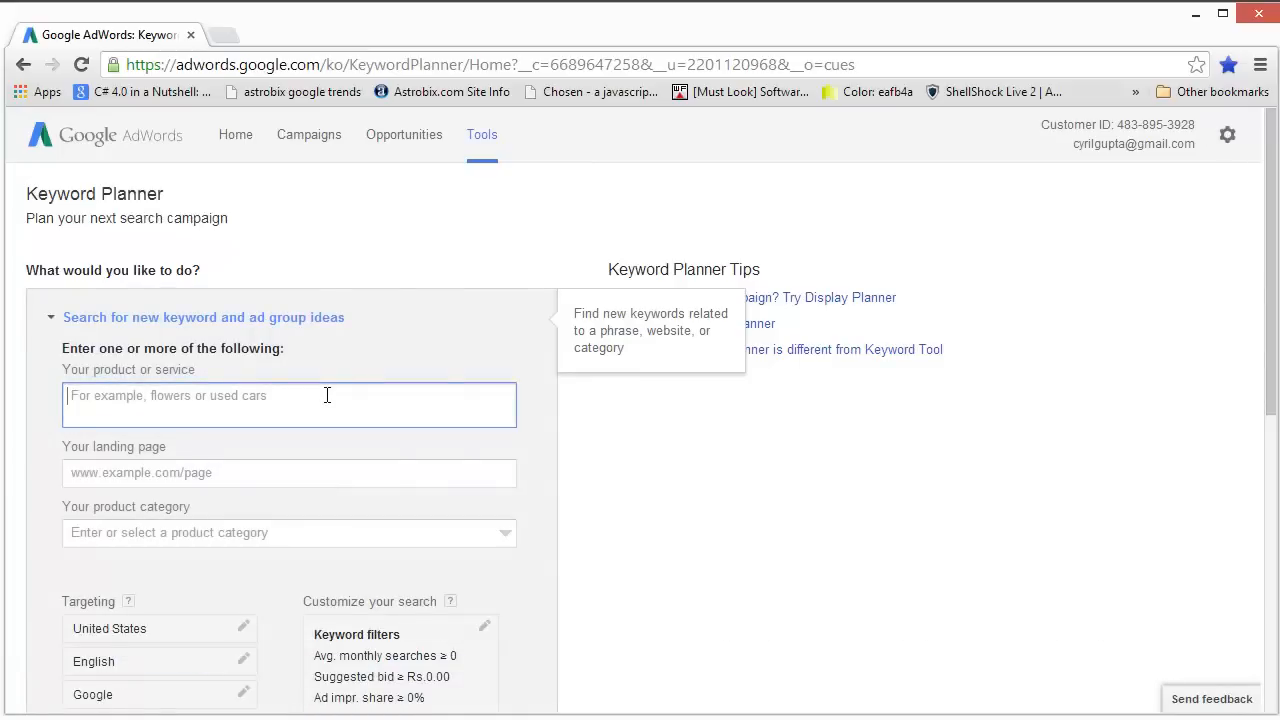
{"action": "mouse_move", "coordinate": [349, 411]}
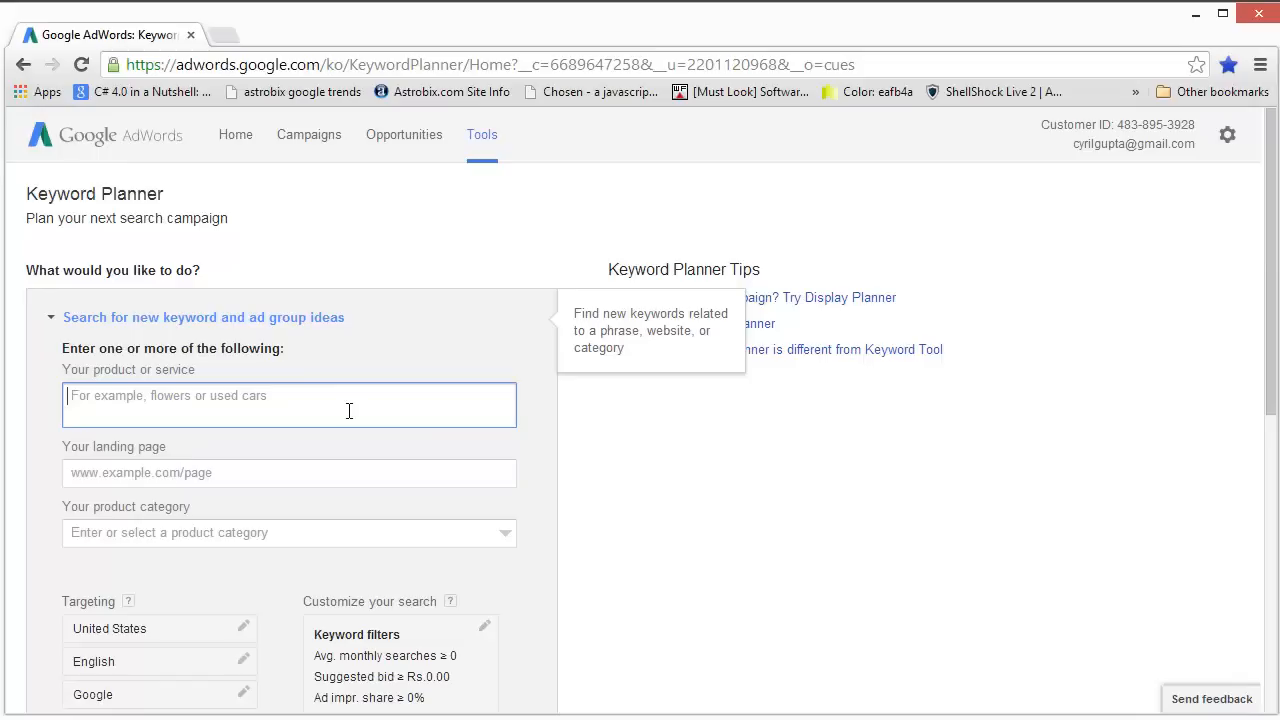
{"action": "type", "text": "android app"}
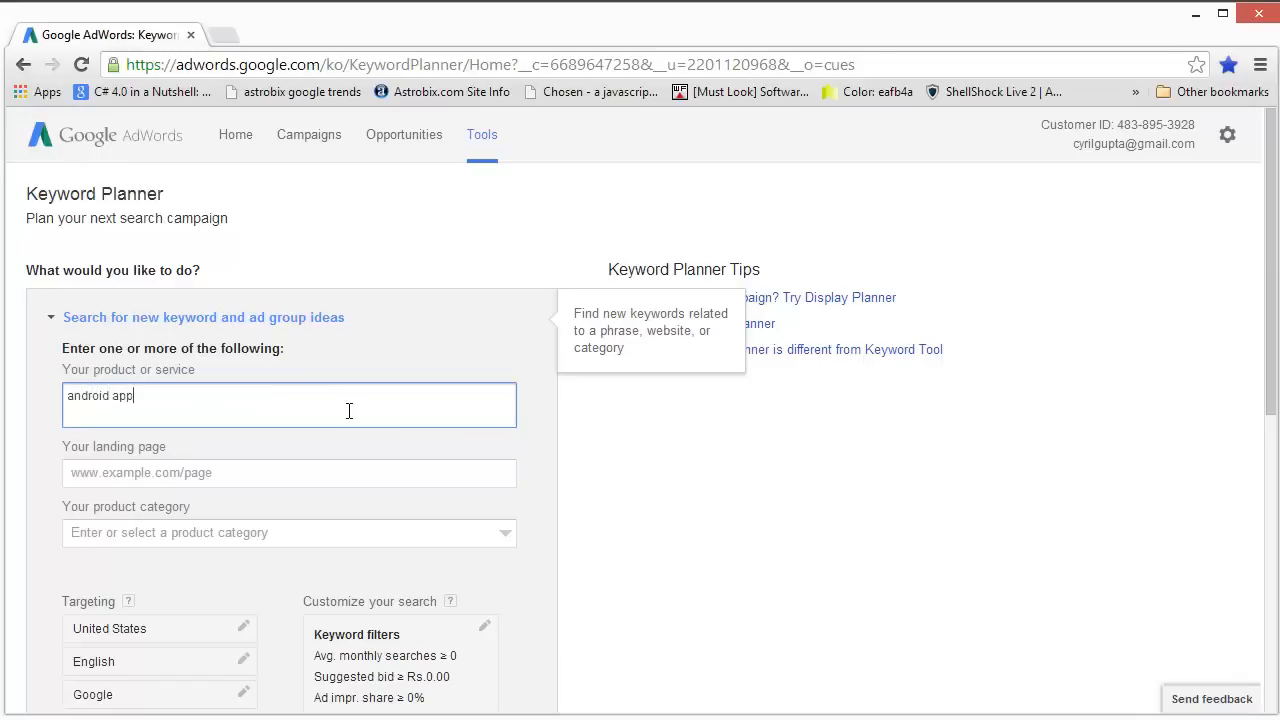
{"action": "scroll", "scroll_direction": "down", "scroll_amount": 3}
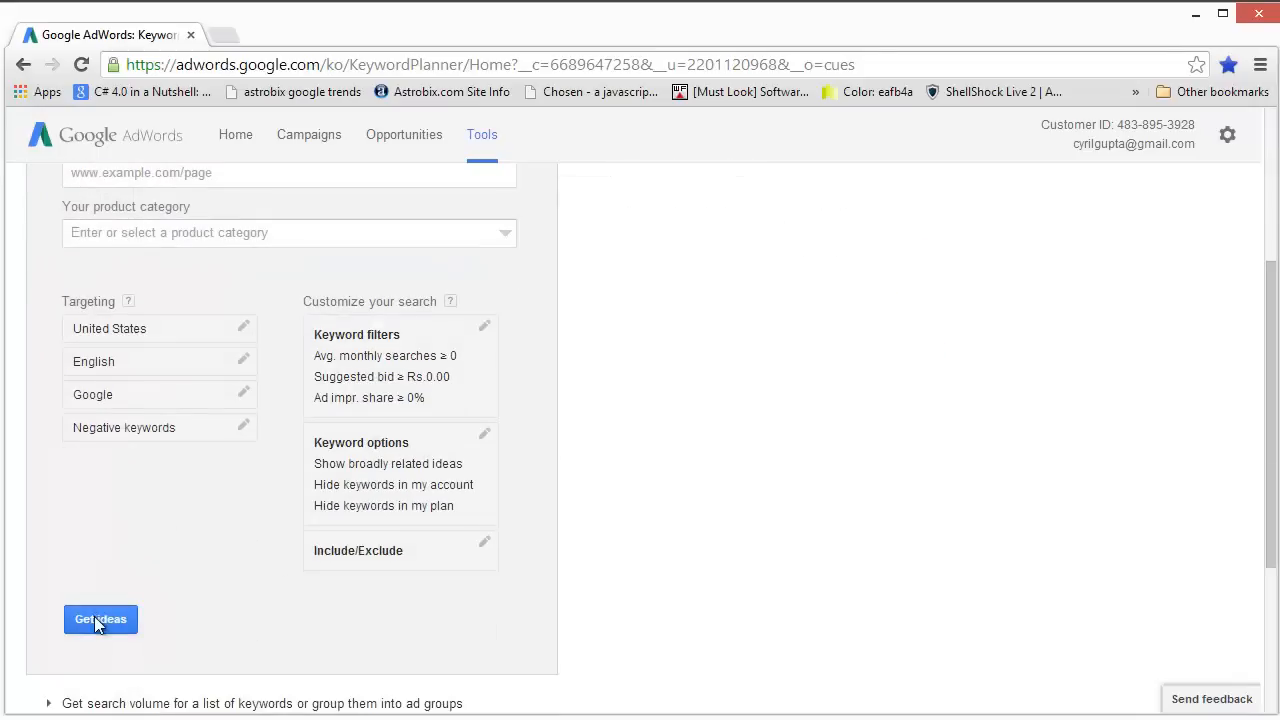
{"action": "left_click", "coordinate": [100, 619]}
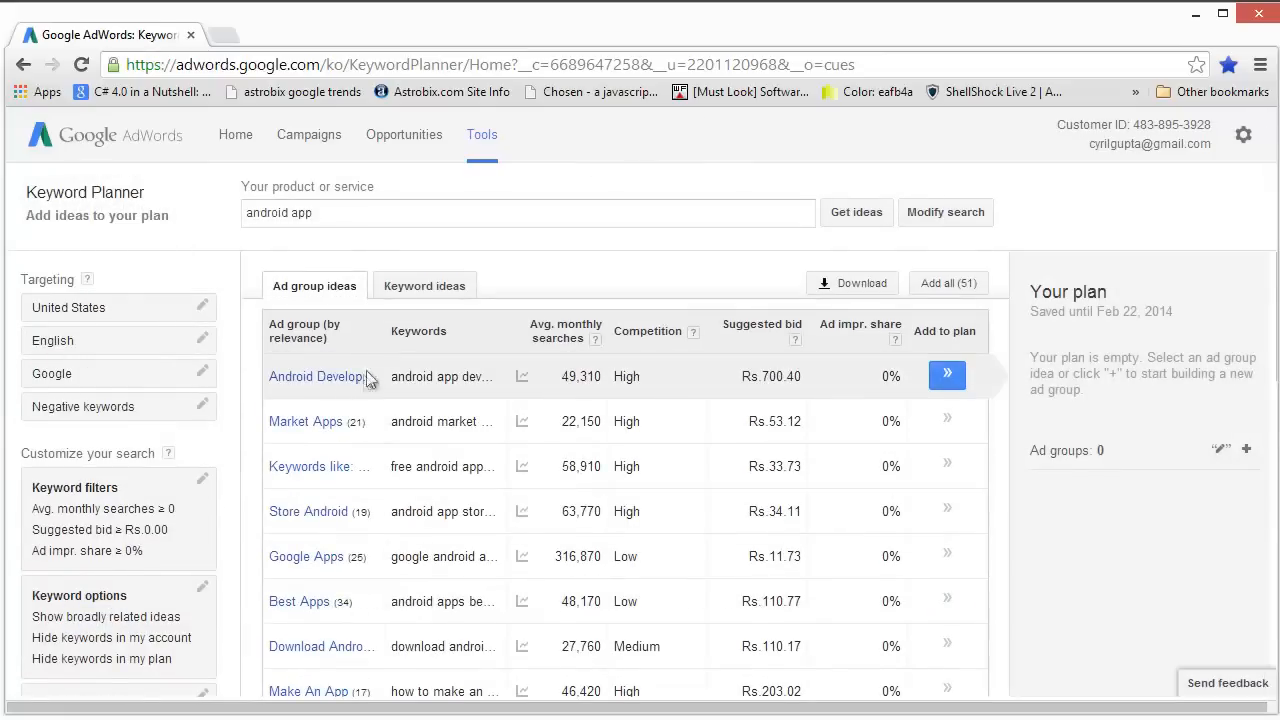
Show the Keyword ideas tab and browse the roughly 800 android app suggestions.
{"action": "left_click", "coordinate": [424, 286]}
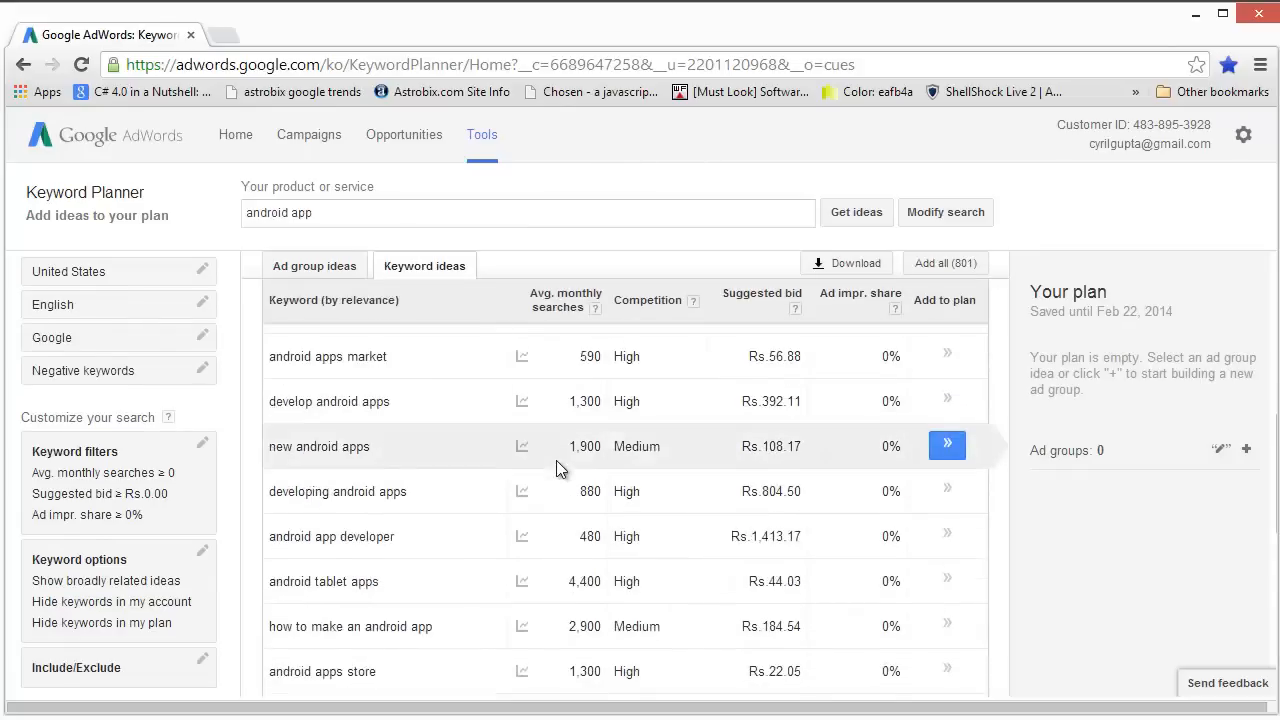
{"action": "scroll", "scroll_direction": "down", "scroll_amount": 3}
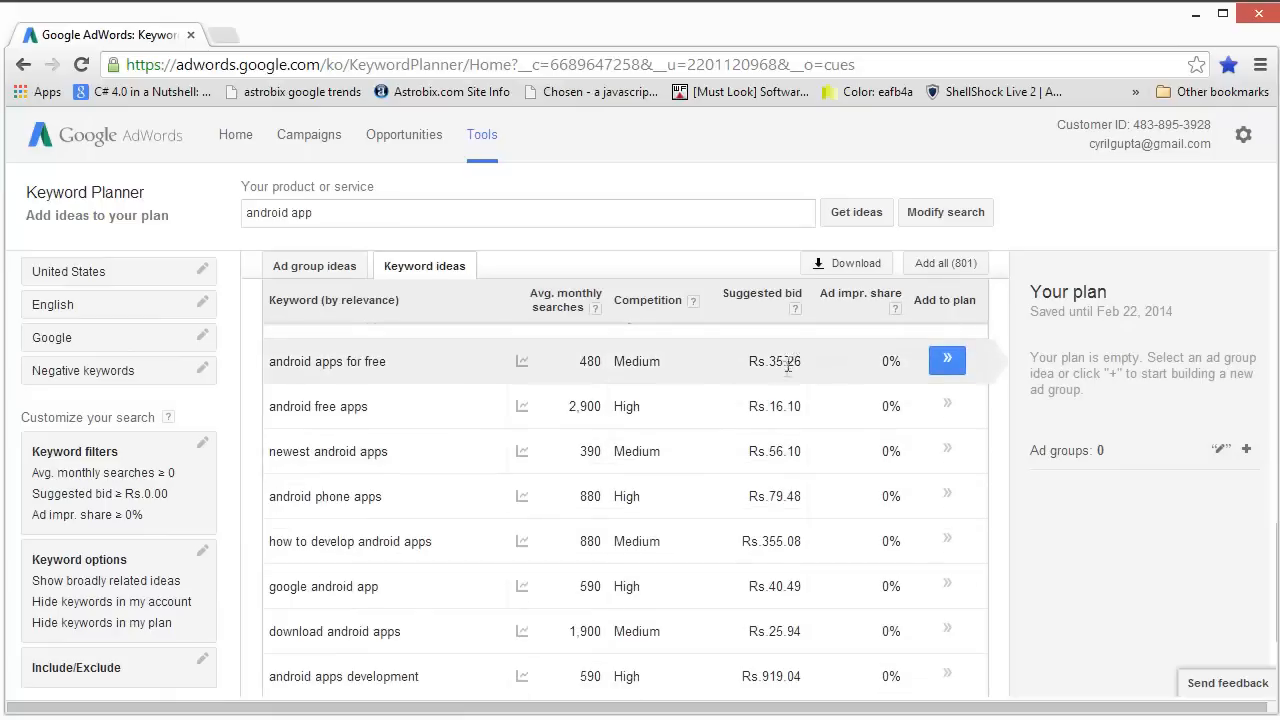
{"action": "mouse_move", "coordinate": [780, 385]}
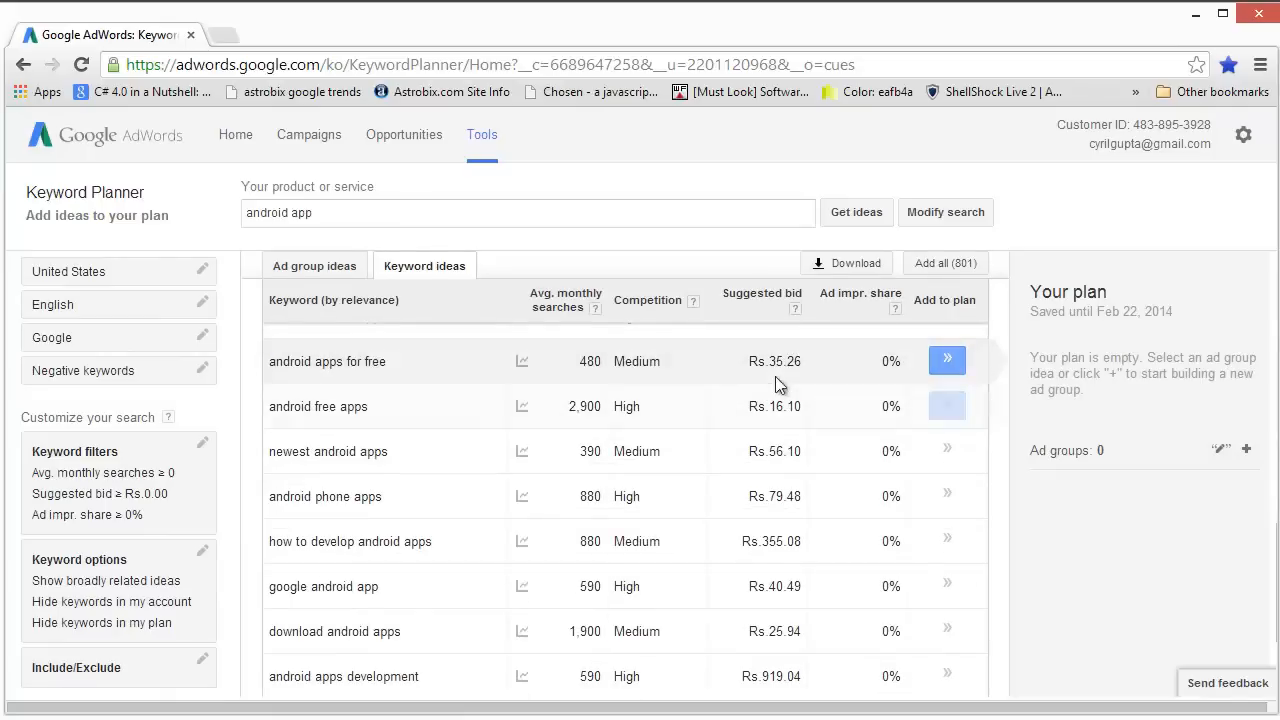
{"action": "scroll", "scroll_direction": "down", "scroll_amount": 3}
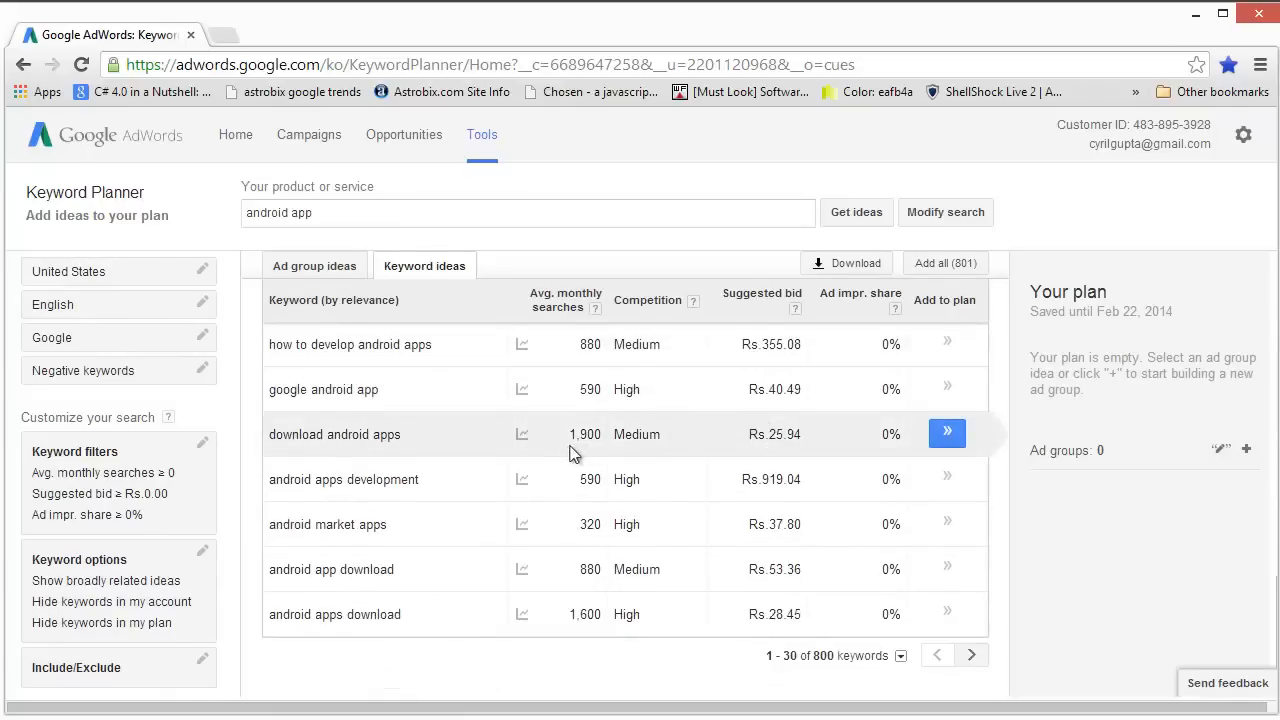
{"action": "left_click", "coordinate": [970, 655]}
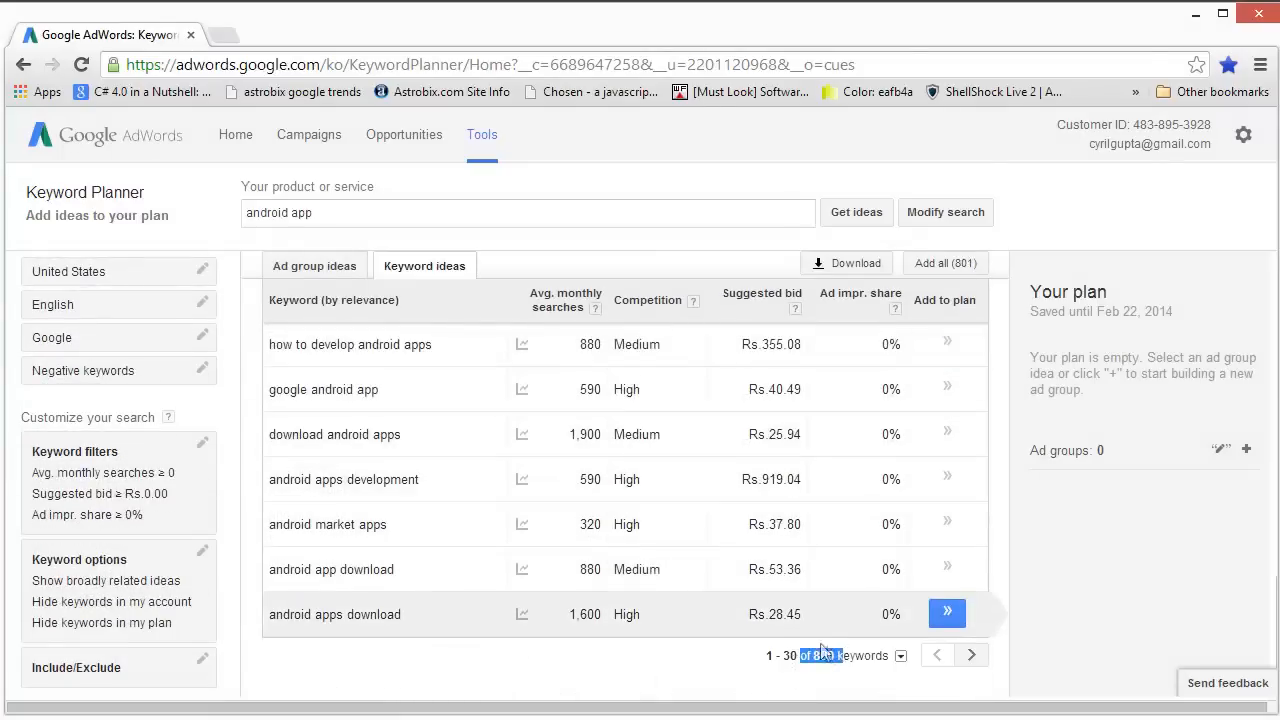
{"action": "scroll", "scroll_direction": "down", "scroll_amount": 3}
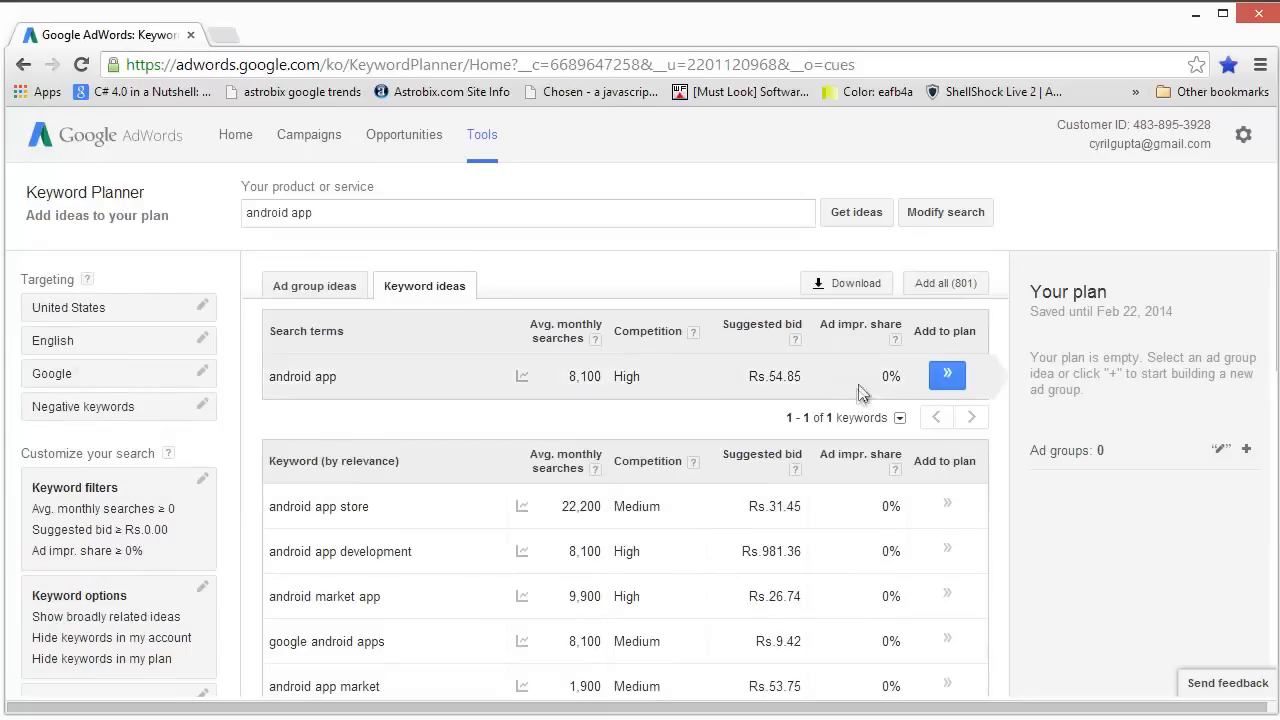
{"action": "mouse_move", "coordinate": [847, 283]}
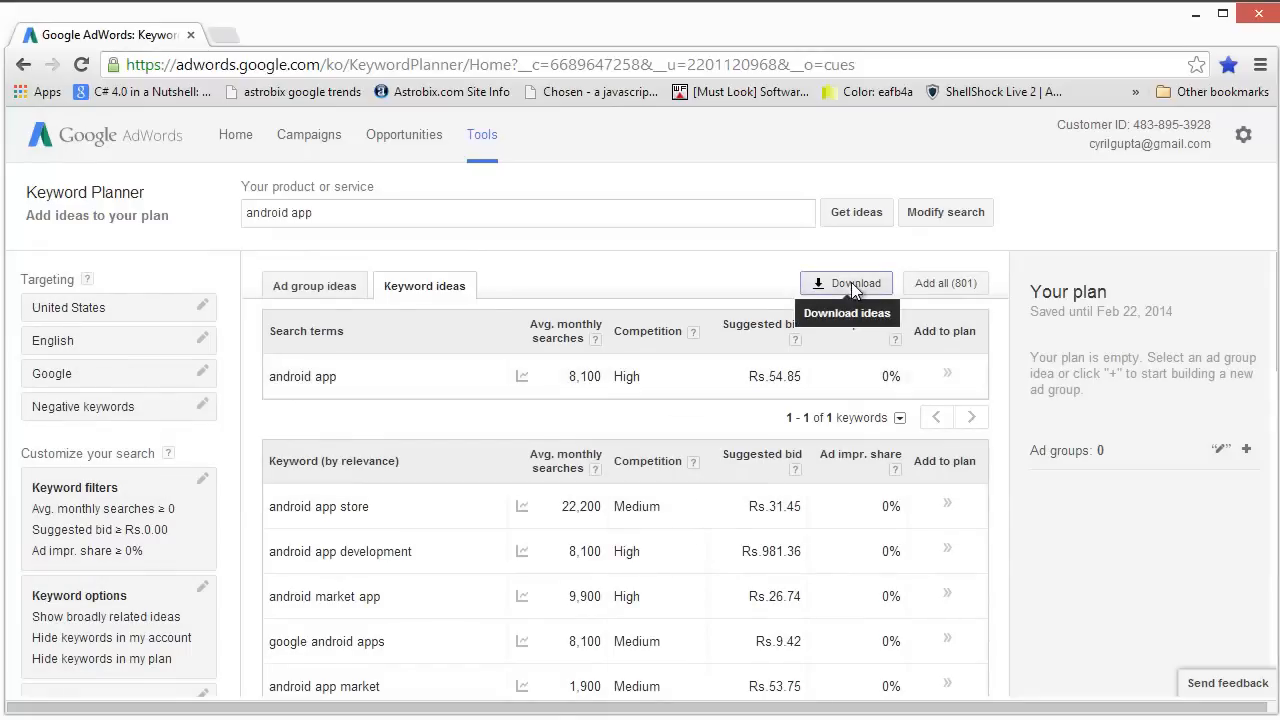
Download the 801 keyword ideas as an AdWords Editor CSV and save the file.
{"action": "left_click", "coordinate": [846, 283]}
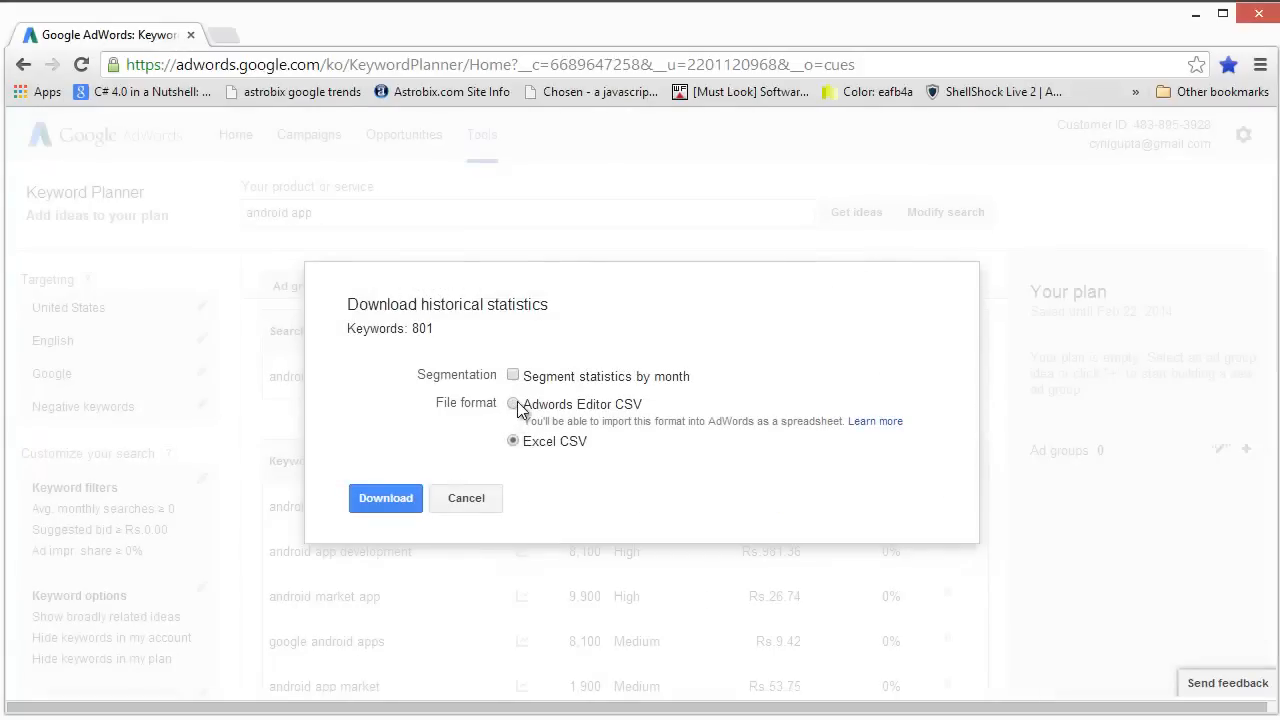
{"action": "left_click", "coordinate": [513, 404]}
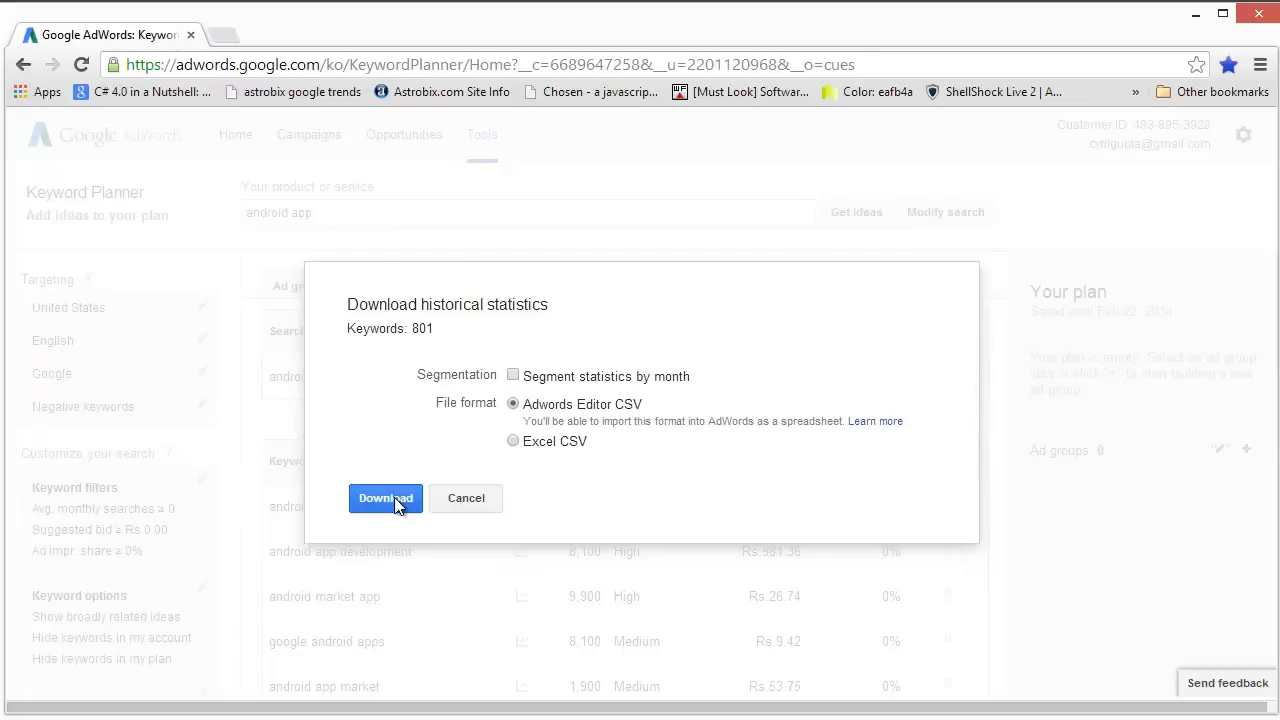
{"action": "left_click", "coordinate": [385, 498]}
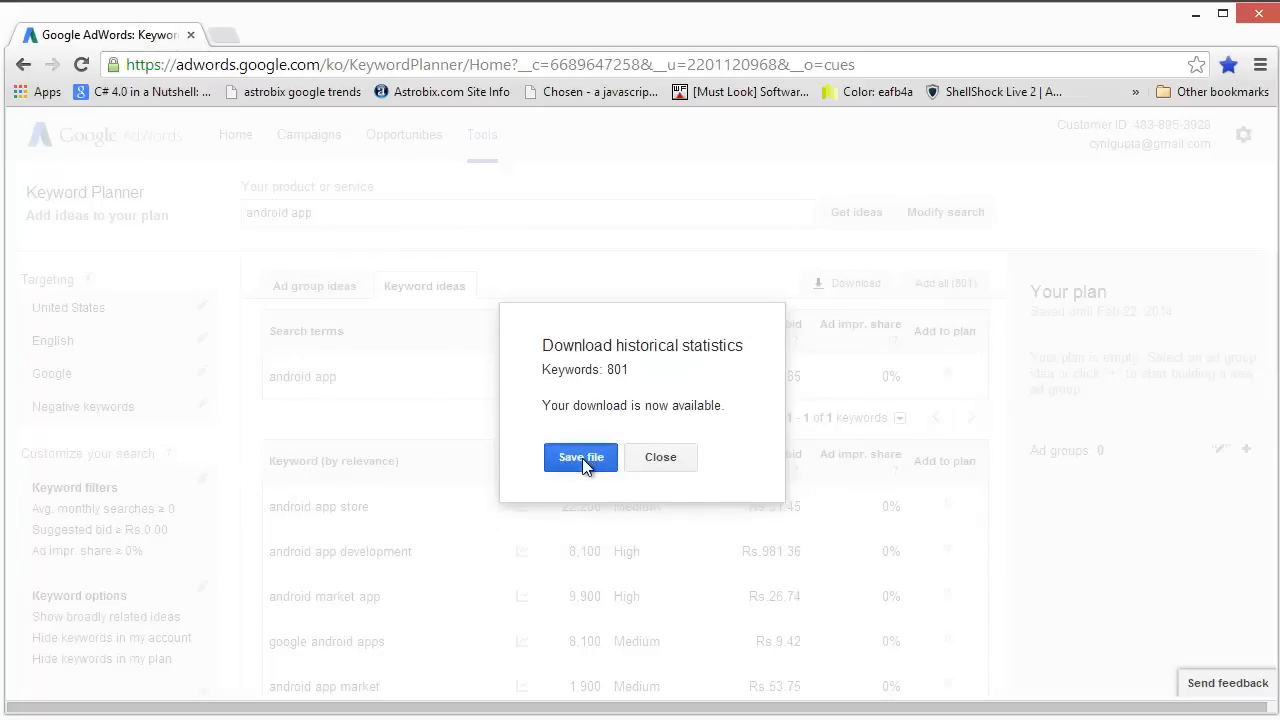
{"action": "left_click", "coordinate": [581, 457]}
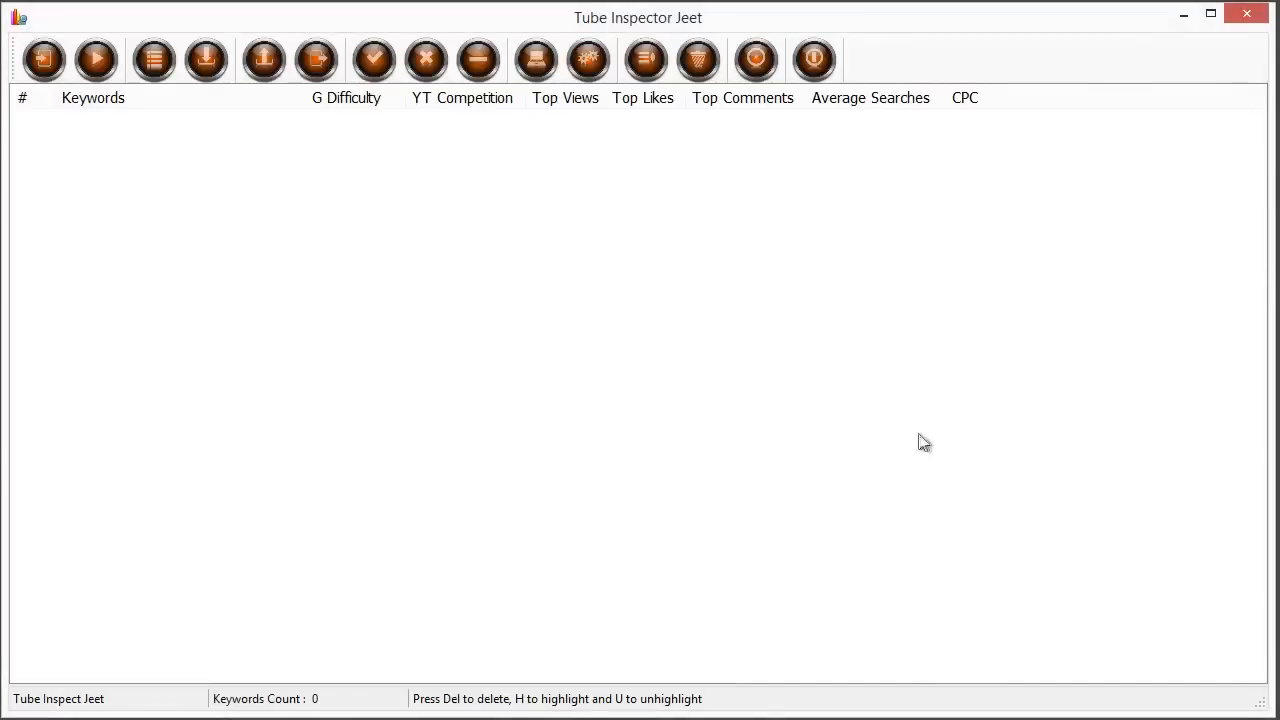
{"action": "mouse_move", "coordinate": [267, 353]}
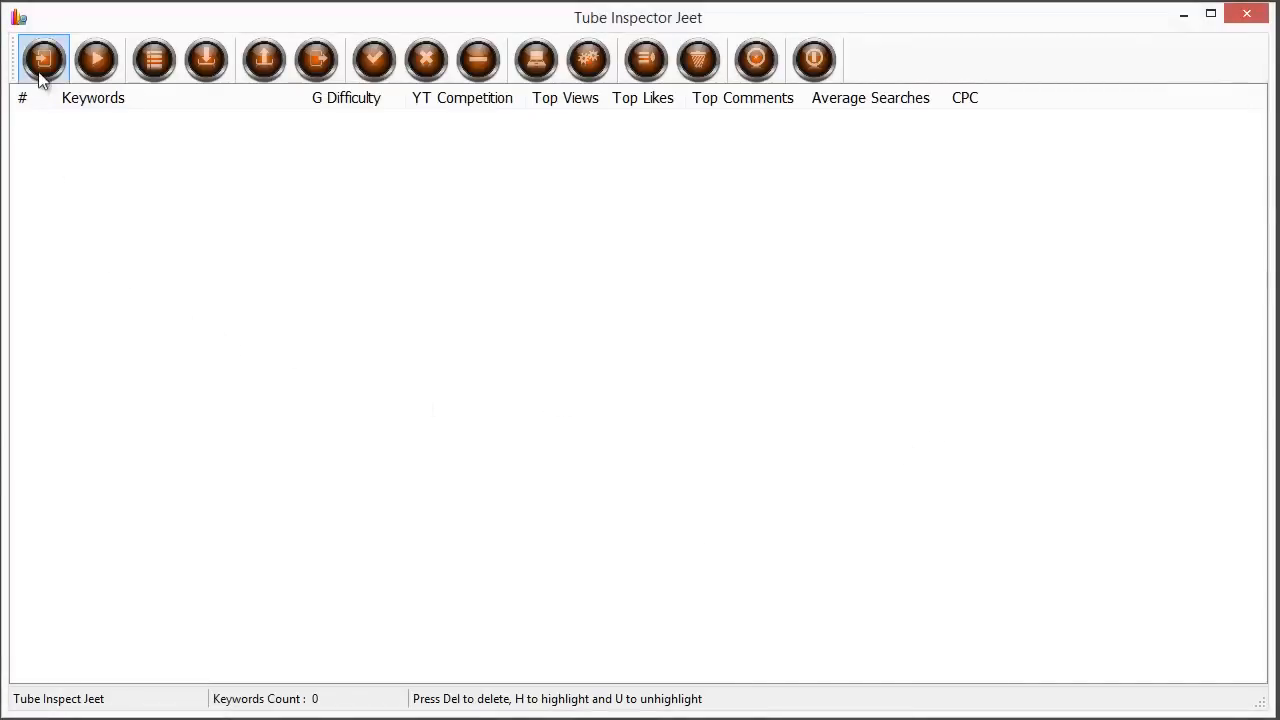
{"action": "mouse_move", "coordinate": [44, 65]}
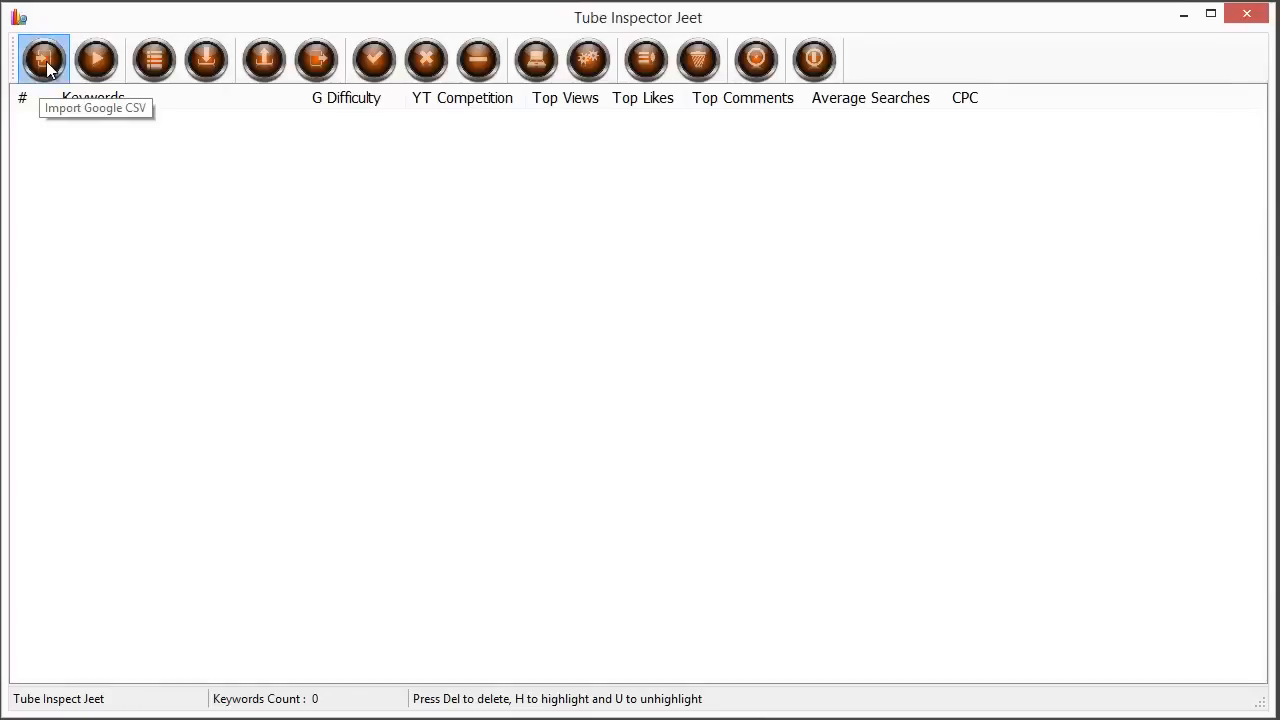
{"action": "mouse_move", "coordinate": [84, 227]}
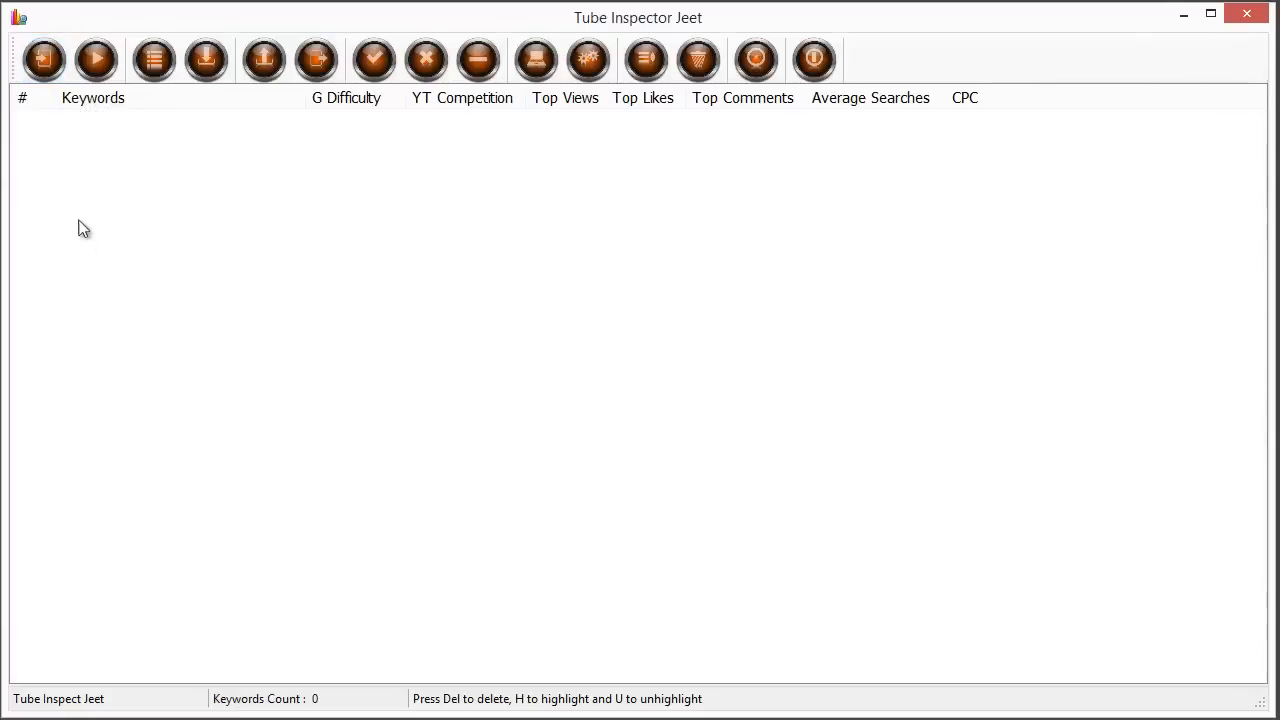
{"action": "mouse_move", "coordinate": [44, 60]}
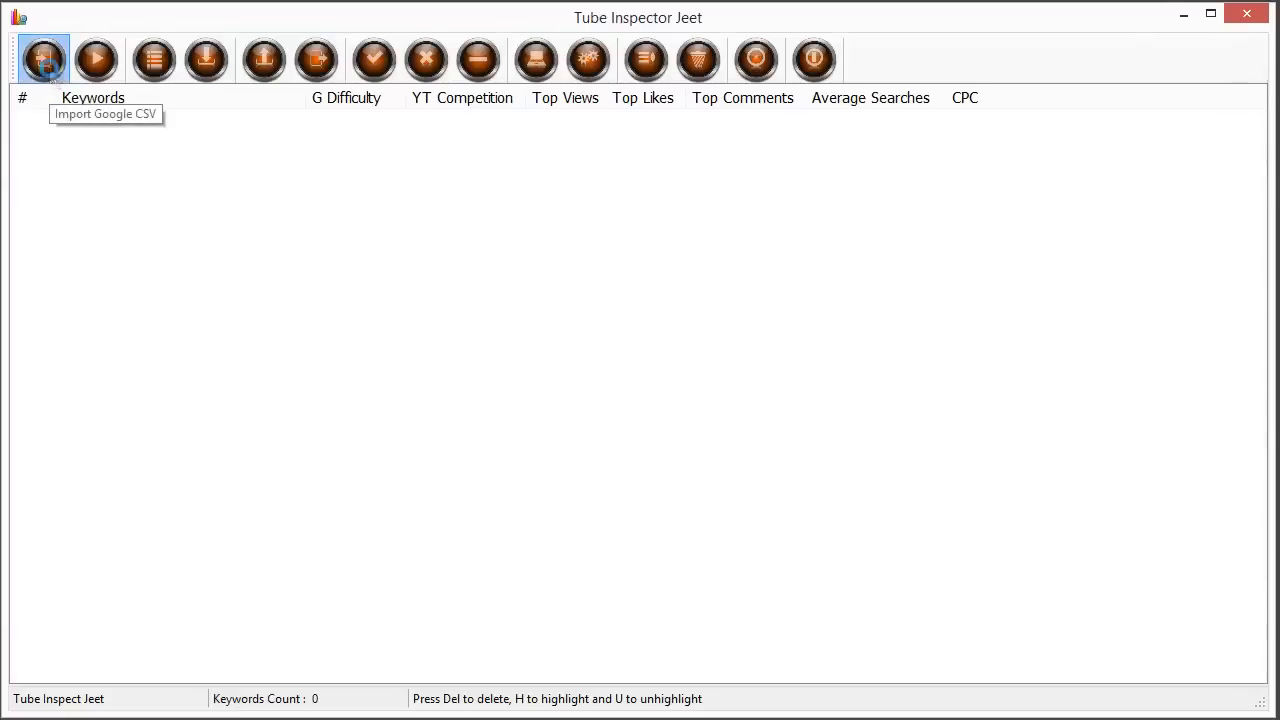
Import gkeyword.csv from the Desktop, loading 799 Google keywords.
{"action": "left_click", "coordinate": [43, 59]}
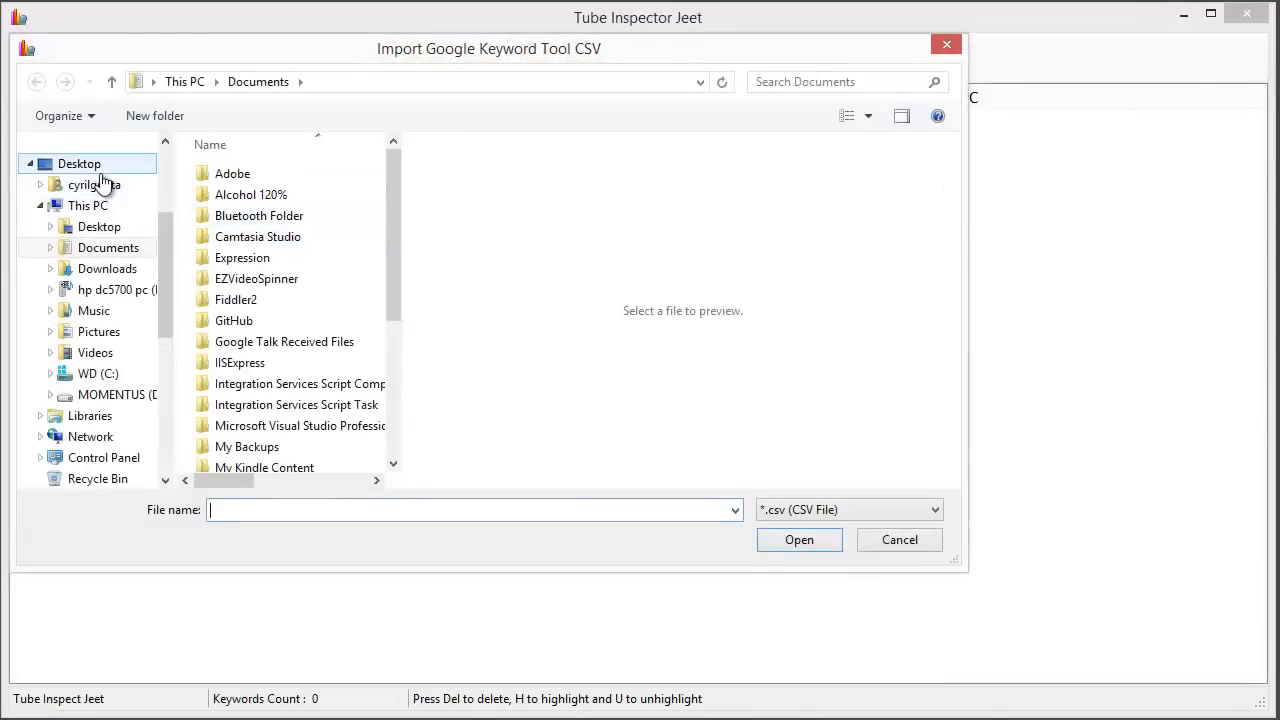
{"action": "left_click", "coordinate": [285, 389]}
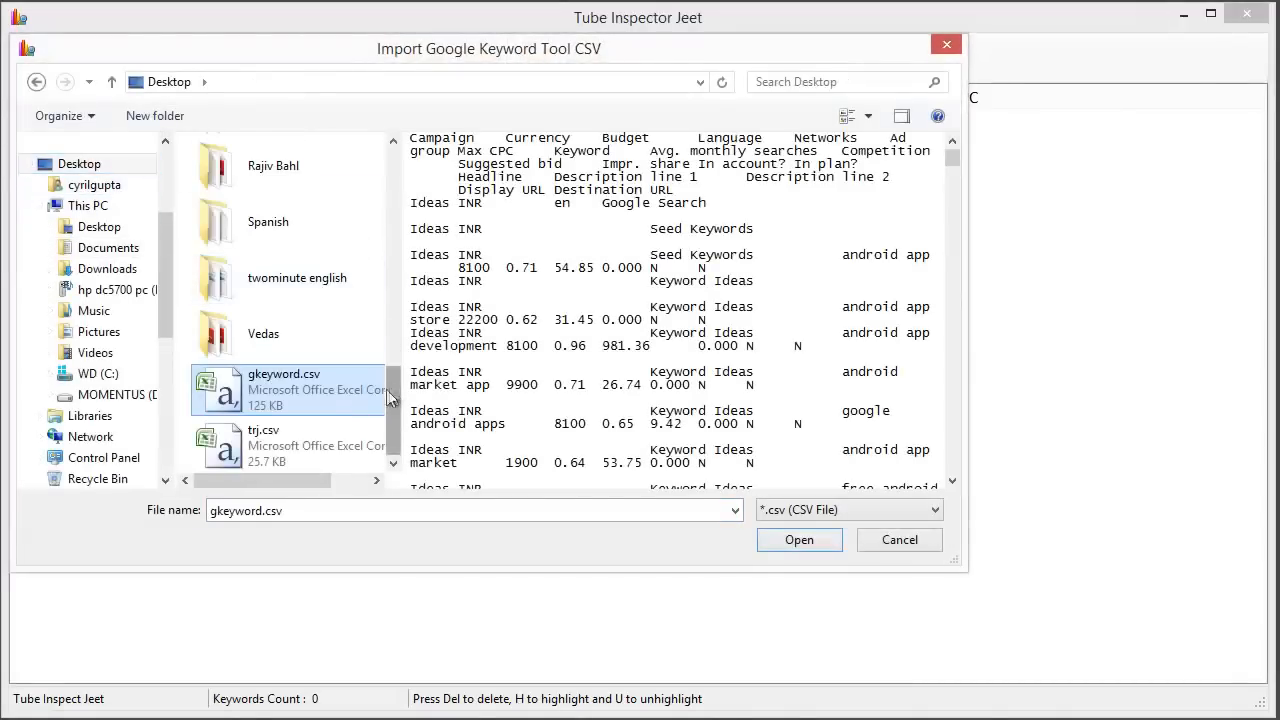
{"action": "left_click", "coordinate": [799, 539]}
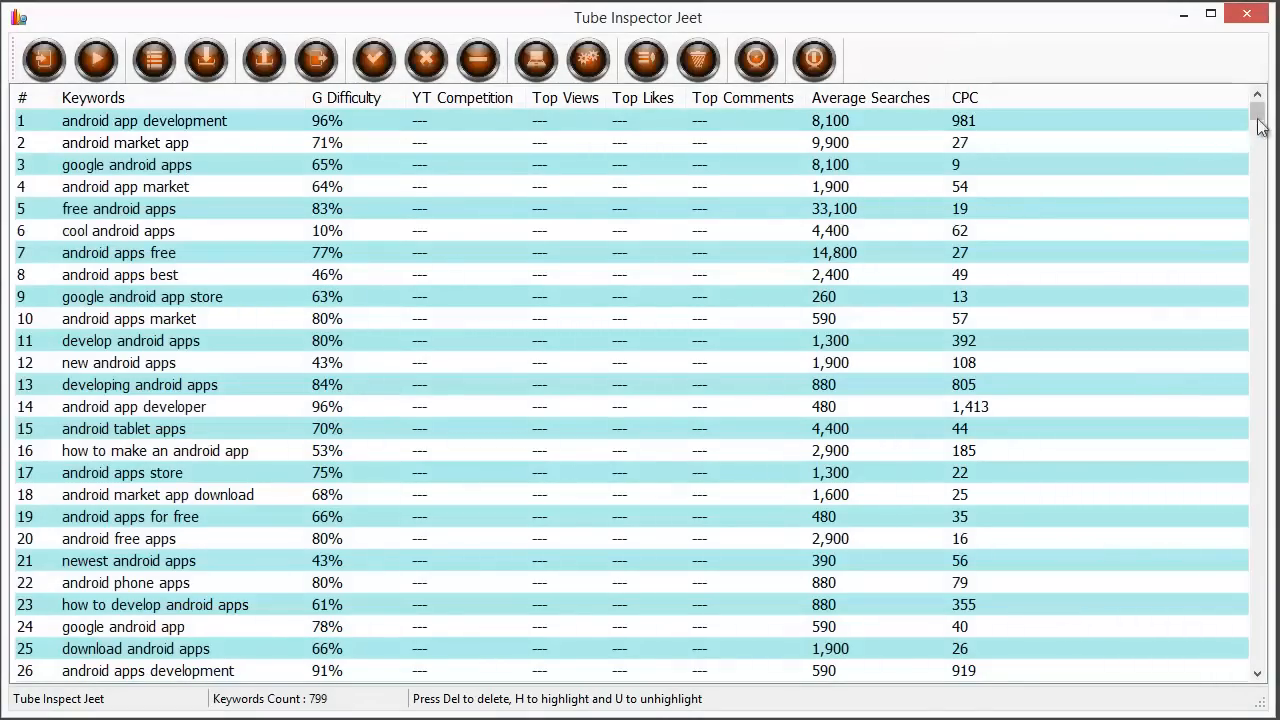
{"action": "scroll", "scroll_direction": "down", "scroll_amount": 3}
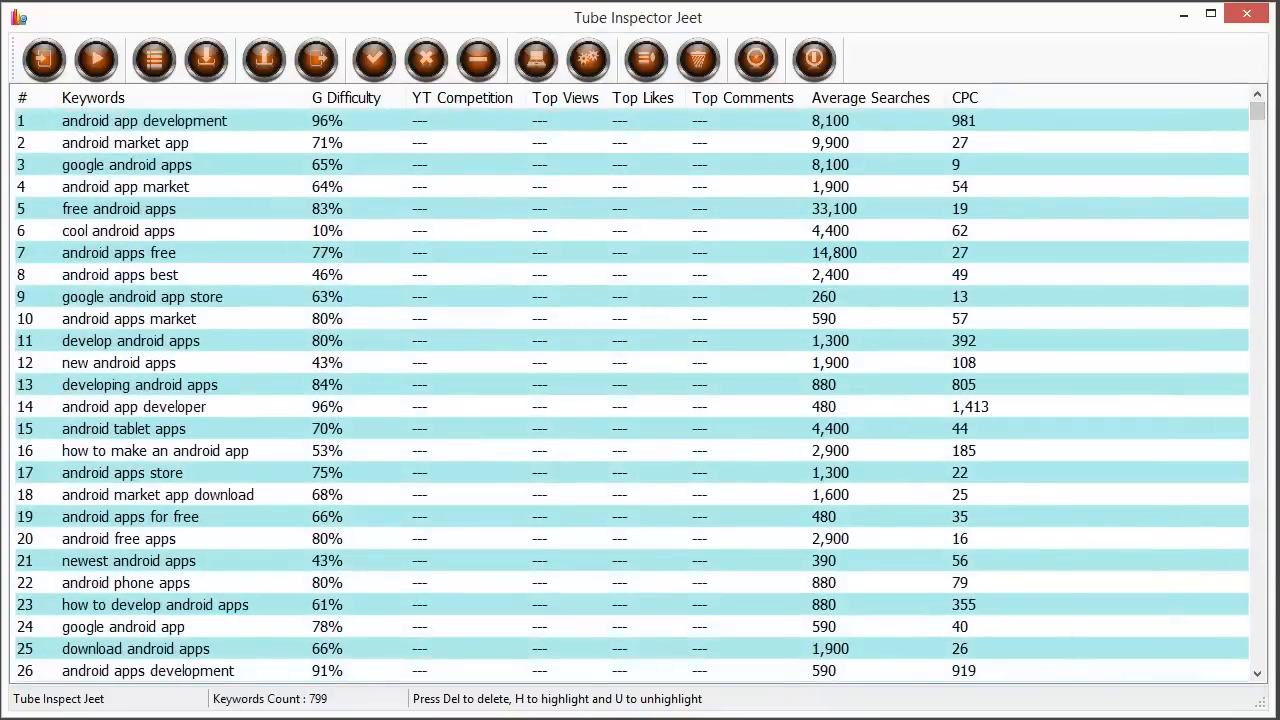
{"action": "mouse_move", "coordinate": [348, 208]}
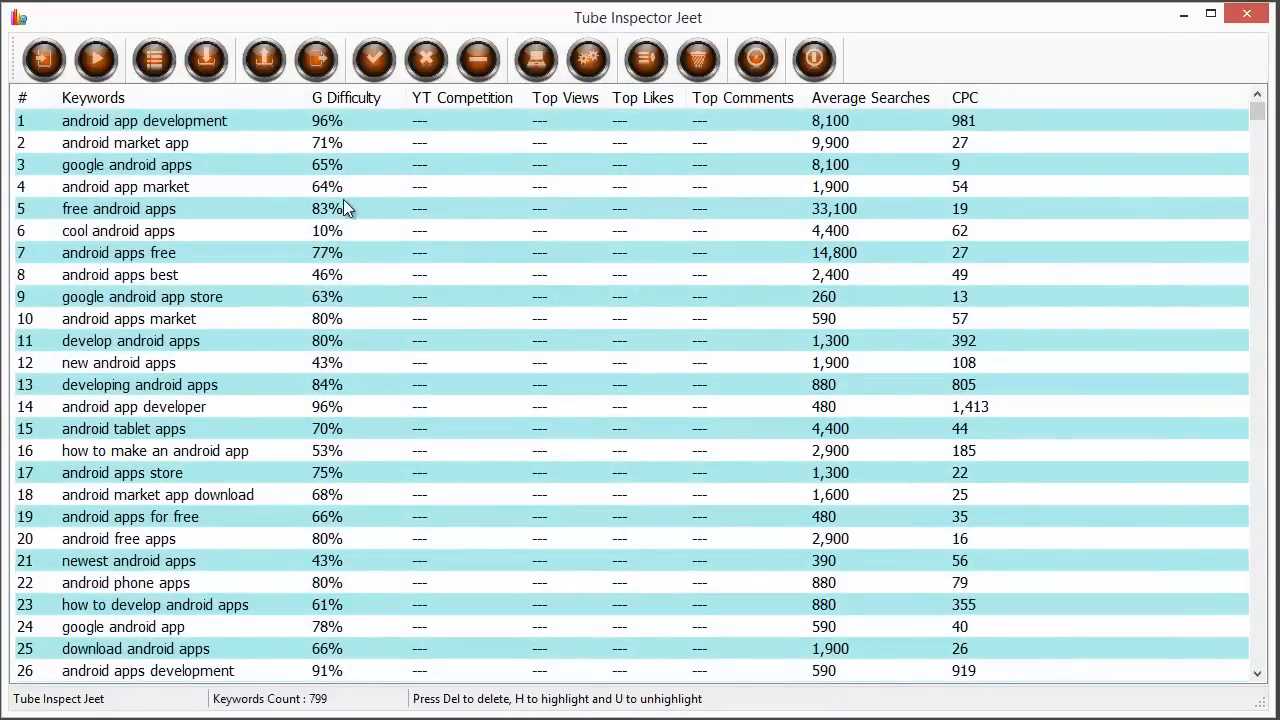
{"action": "mouse_move", "coordinate": [572, 197]}
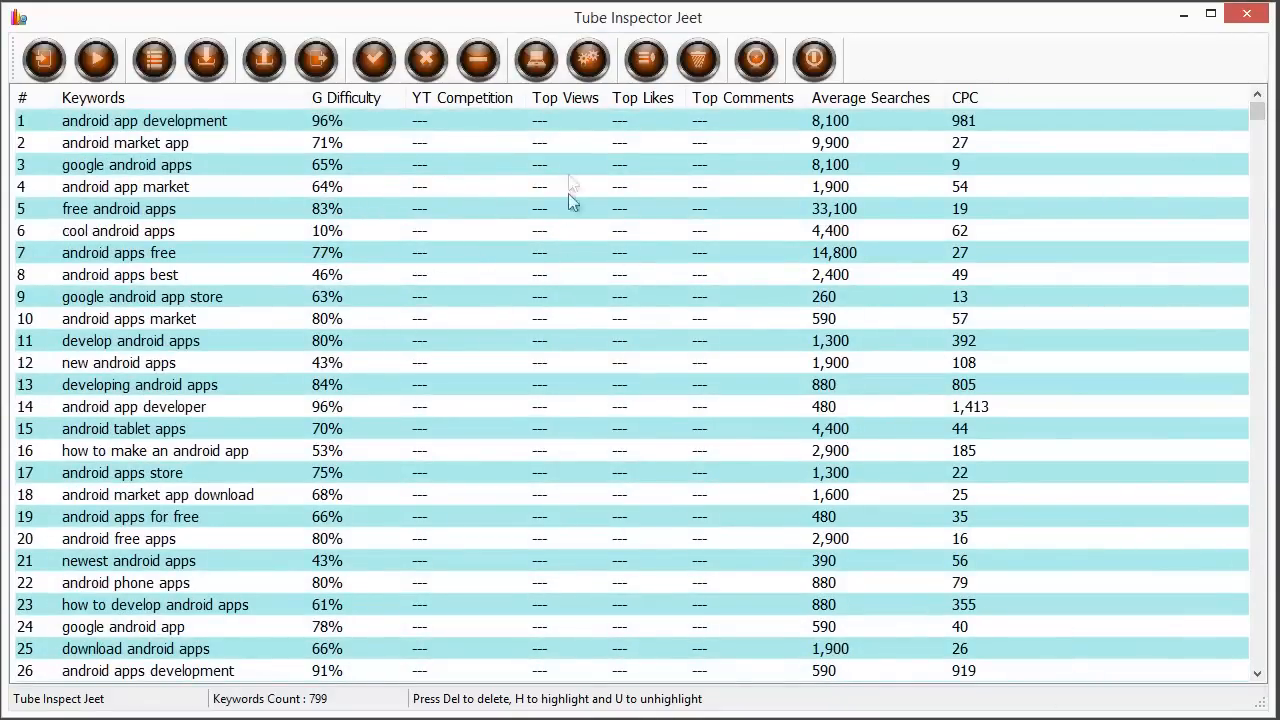
{"action": "mouse_move", "coordinate": [540, 305]}
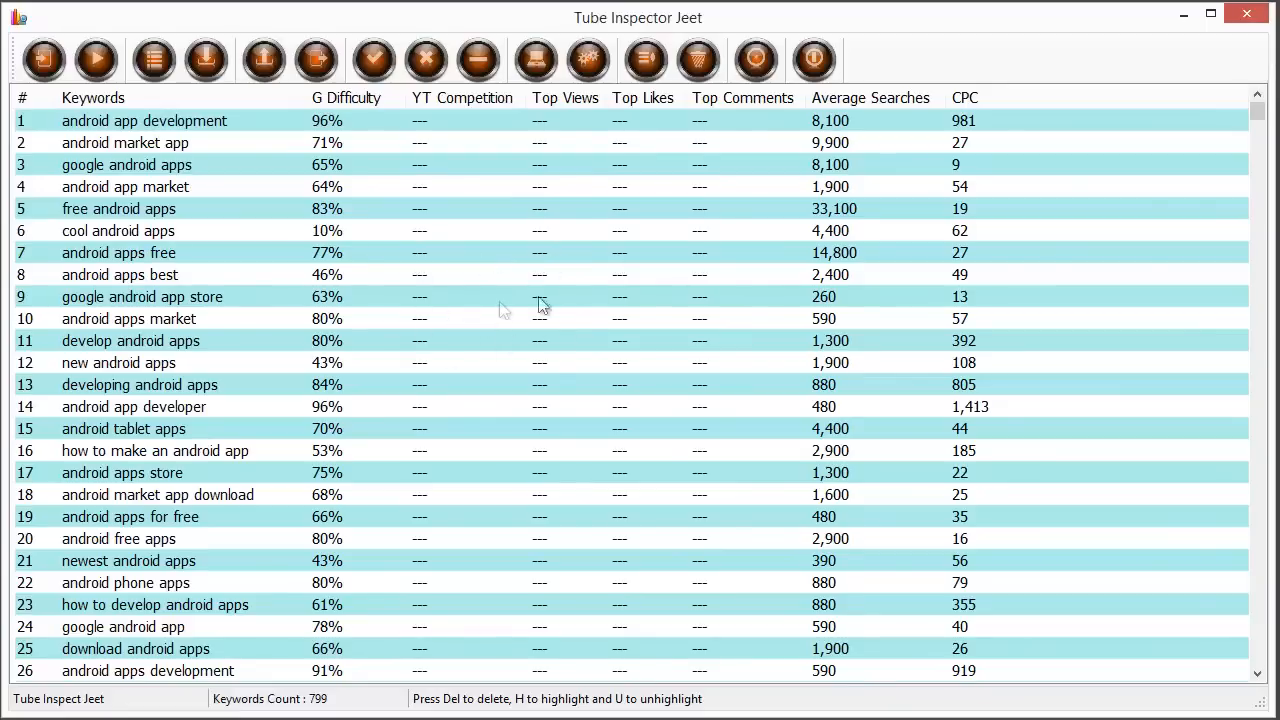
{"action": "mouse_move", "coordinate": [970, 670]}
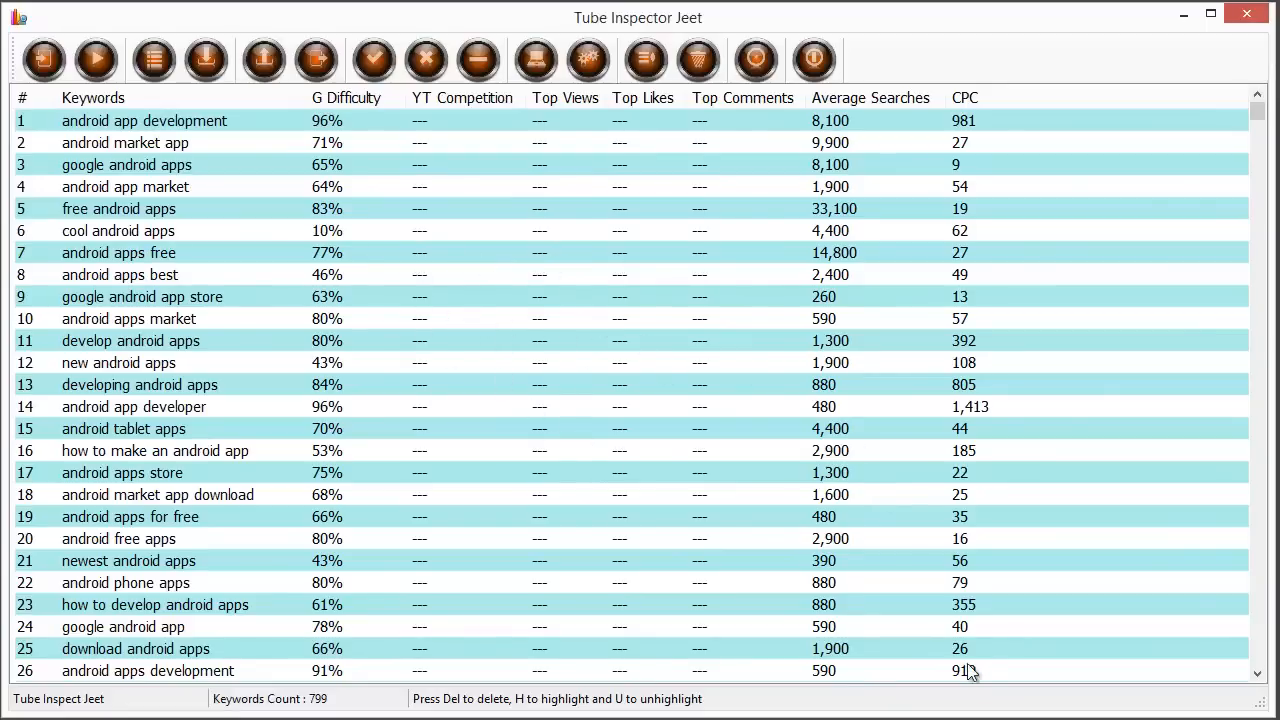
{"action": "mouse_move", "coordinate": [970, 672]}
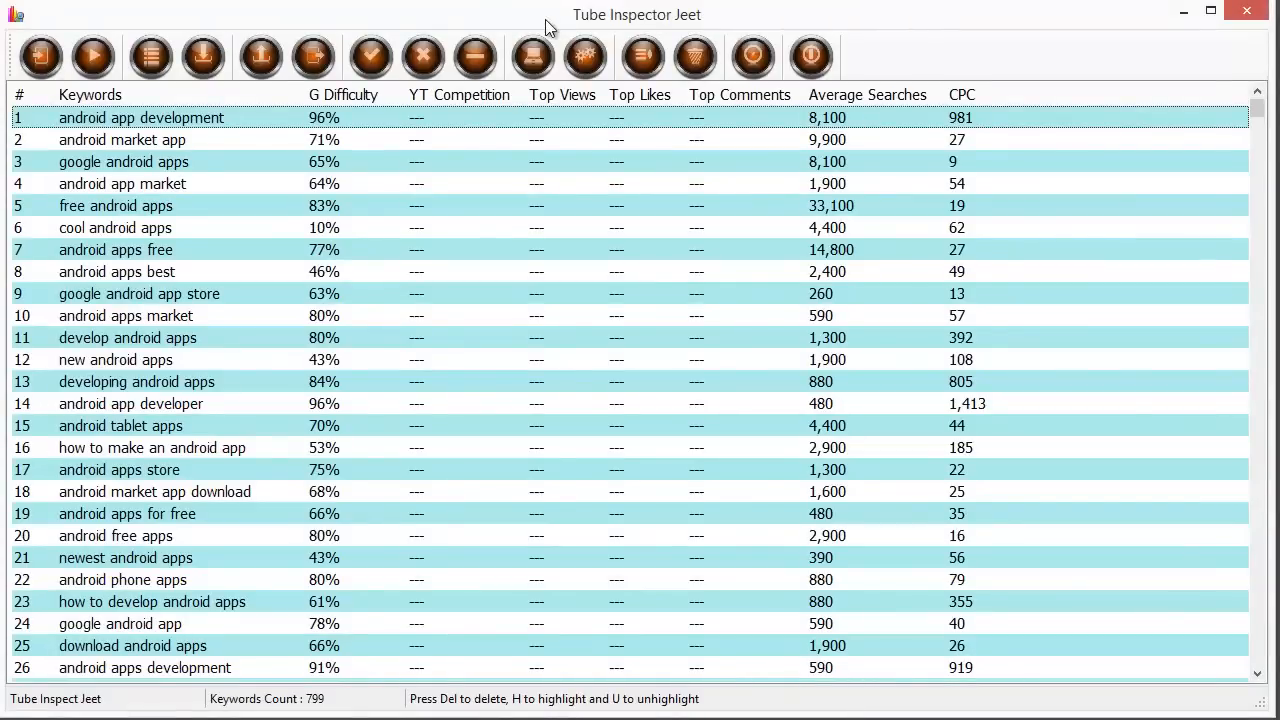
{"action": "mouse_move", "coordinate": [62, 135]}
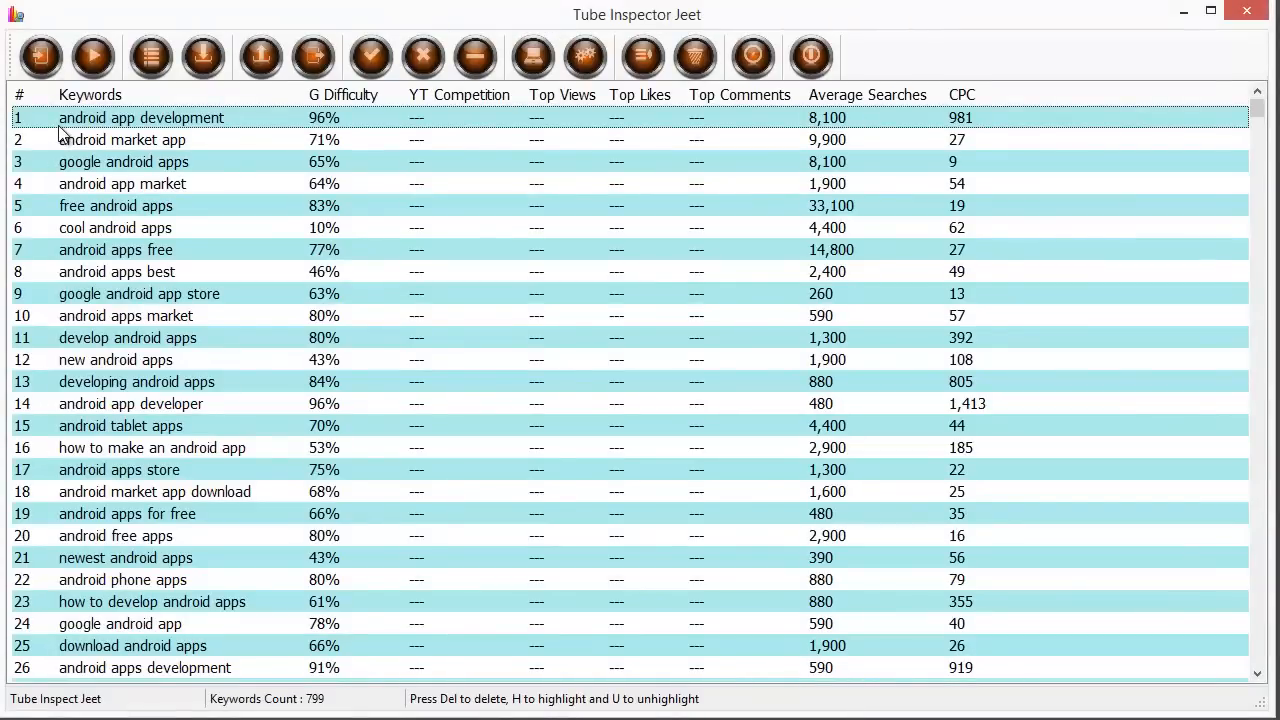
{"action": "mouse_move", "coordinate": [78, 108]}
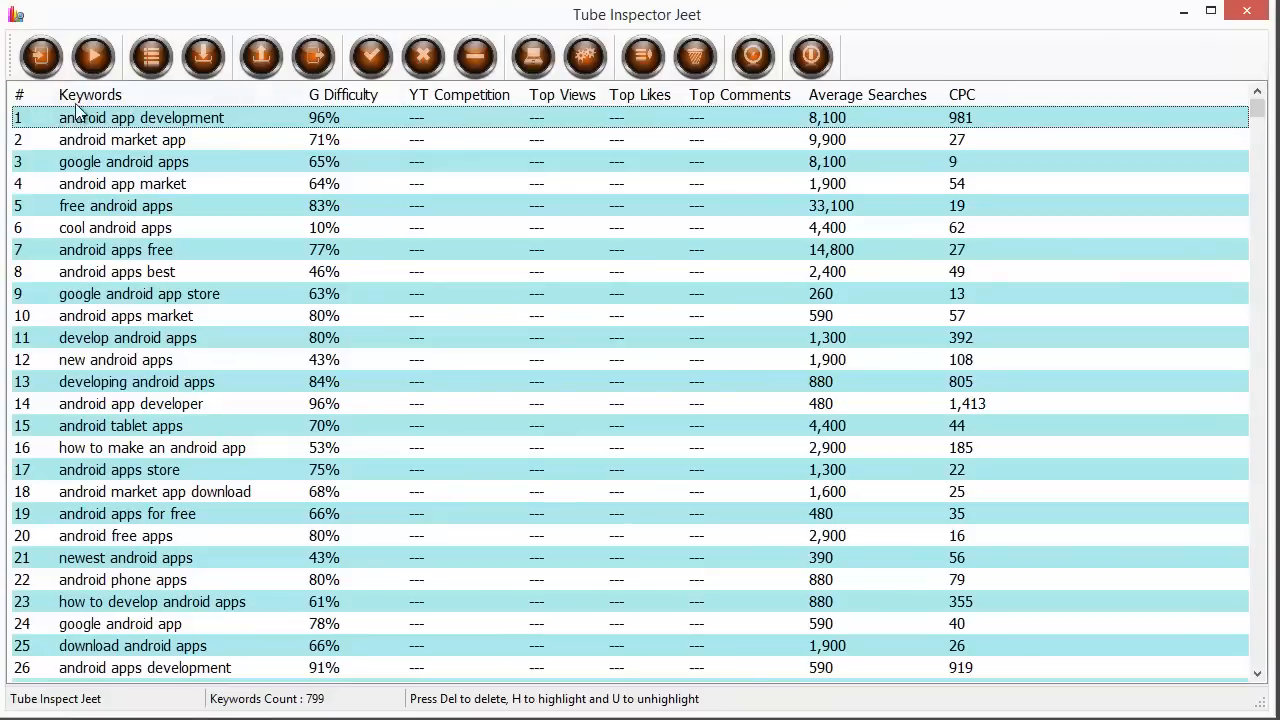
{"action": "mouse_move", "coordinate": [777, 133]}
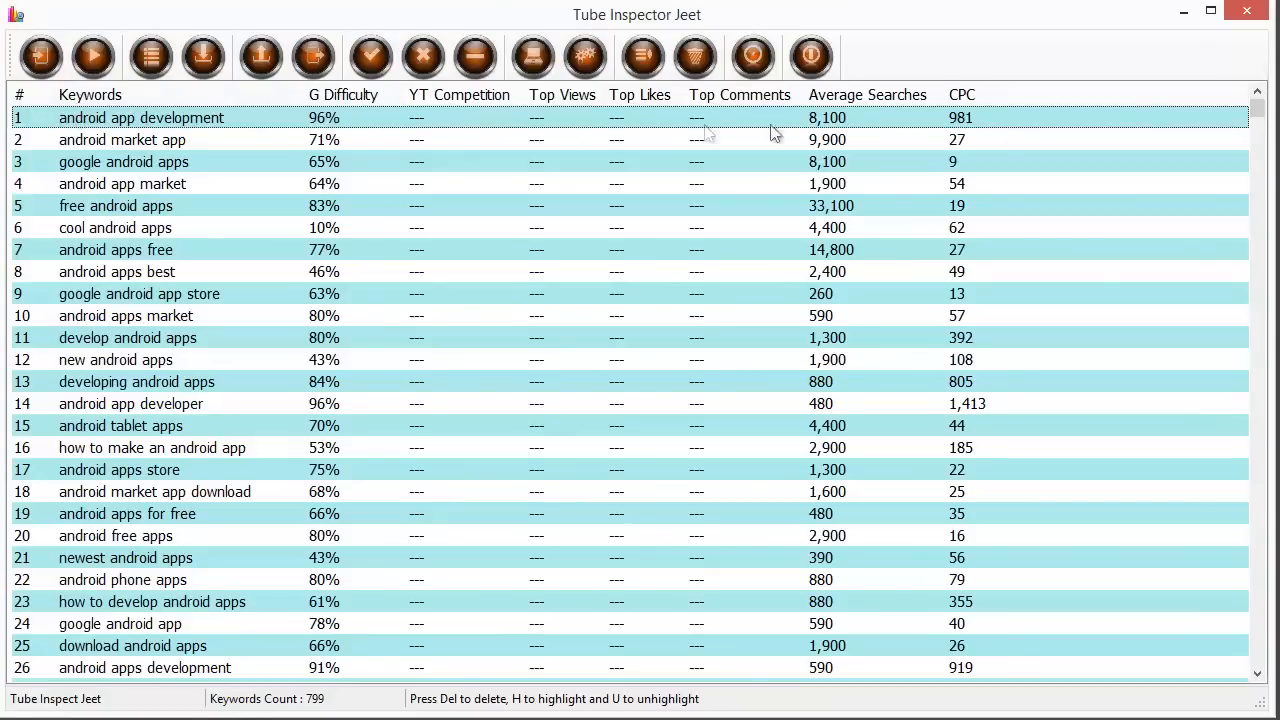
{"action": "mouse_move", "coordinate": [1005, 115]}
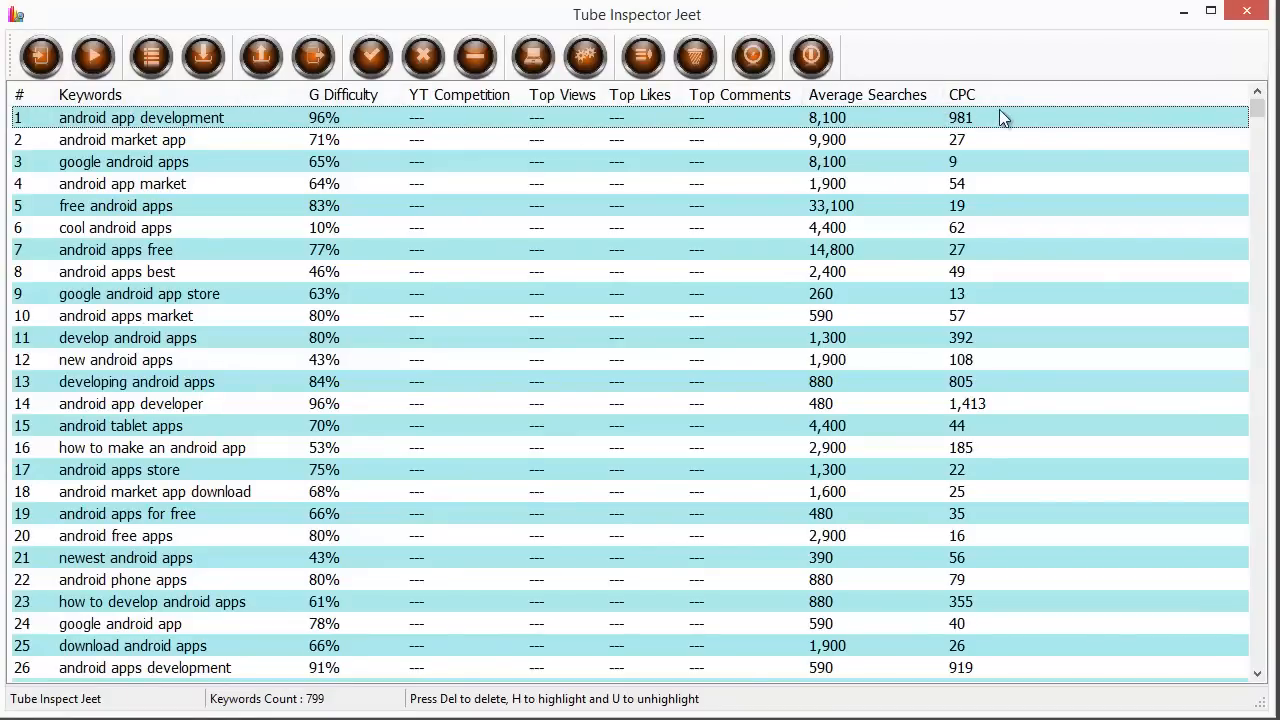
{"action": "mouse_move", "coordinate": [658, 154]}
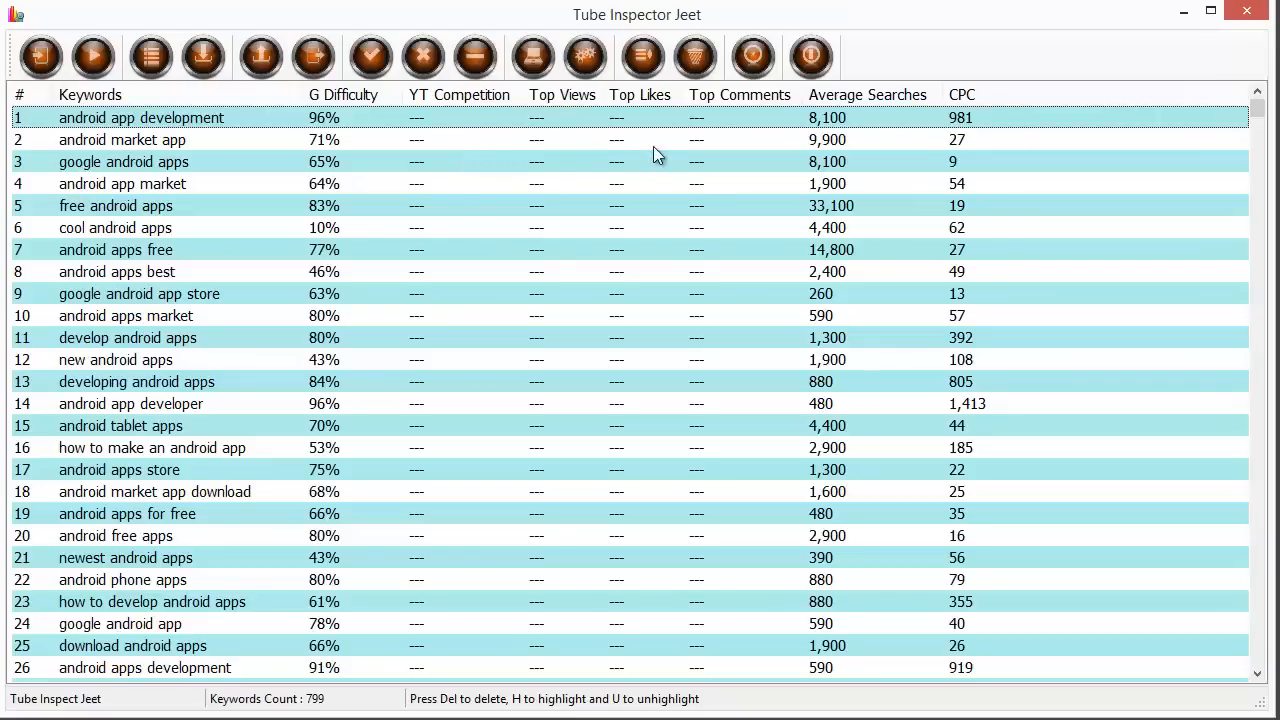
{"action": "mouse_move", "coordinate": [548, 135]}
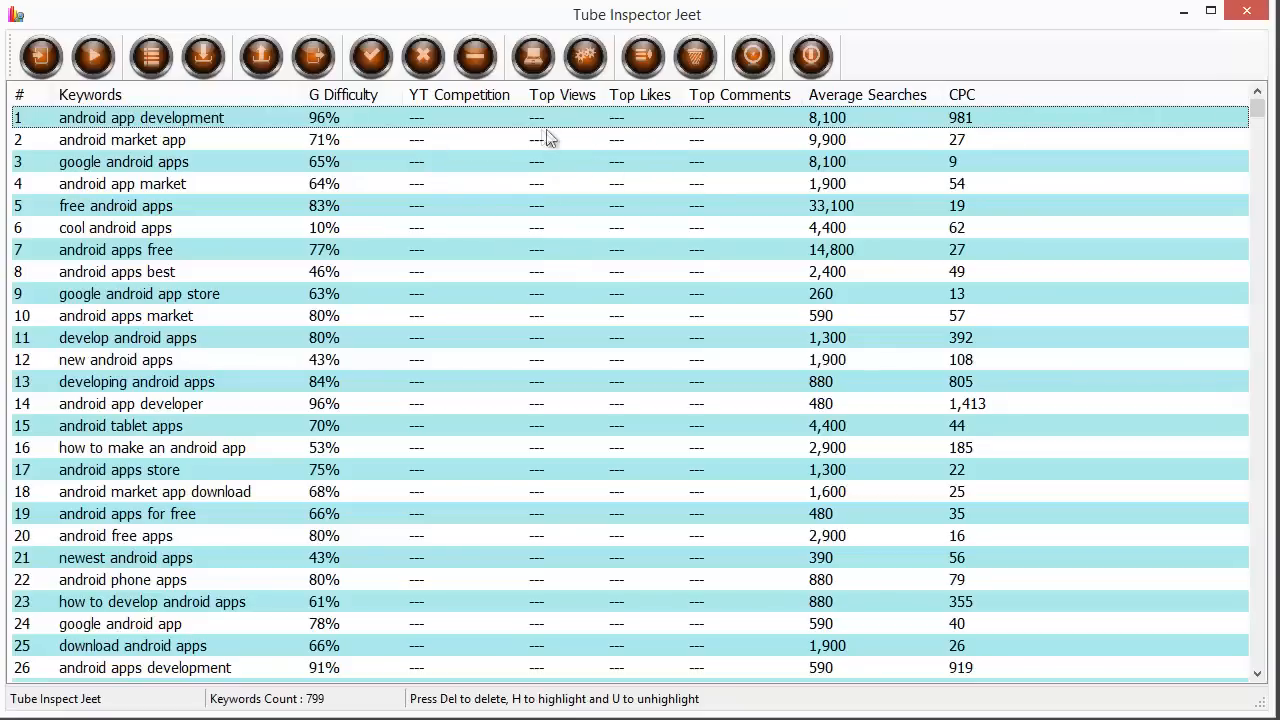
{"action": "mouse_move", "coordinate": [660, 140]}
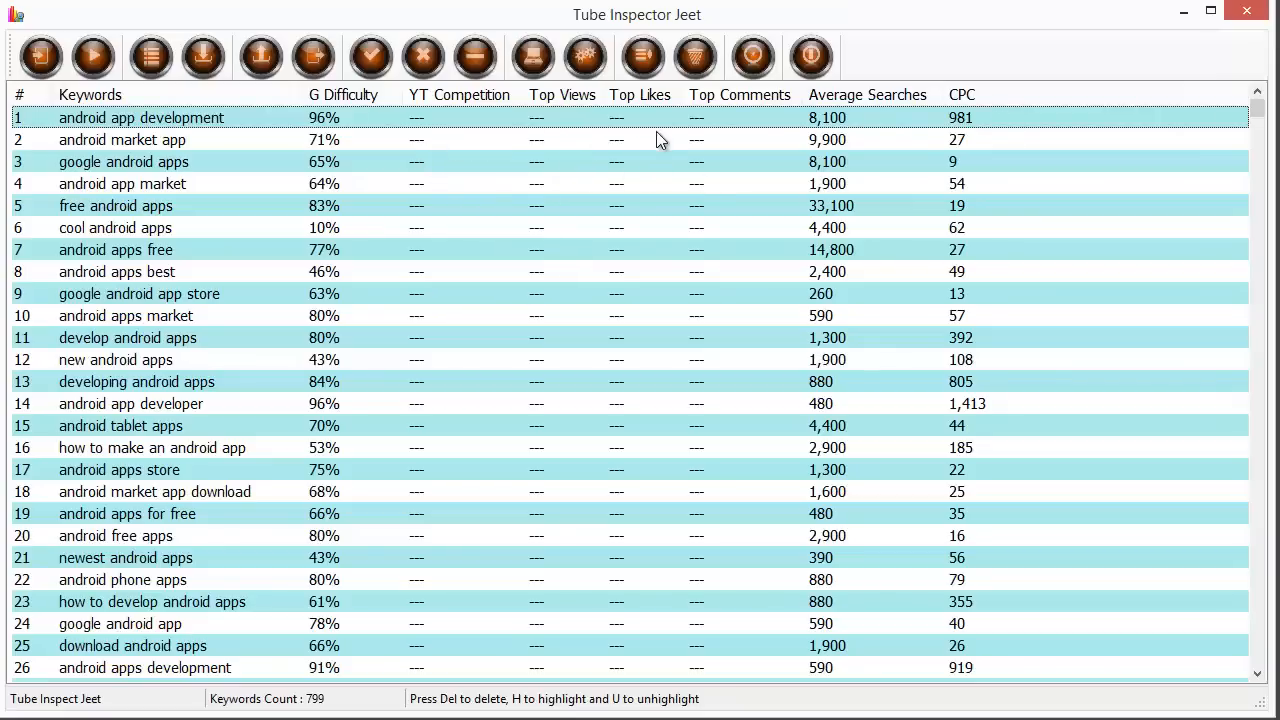
{"action": "mouse_move", "coordinate": [748, 142]}
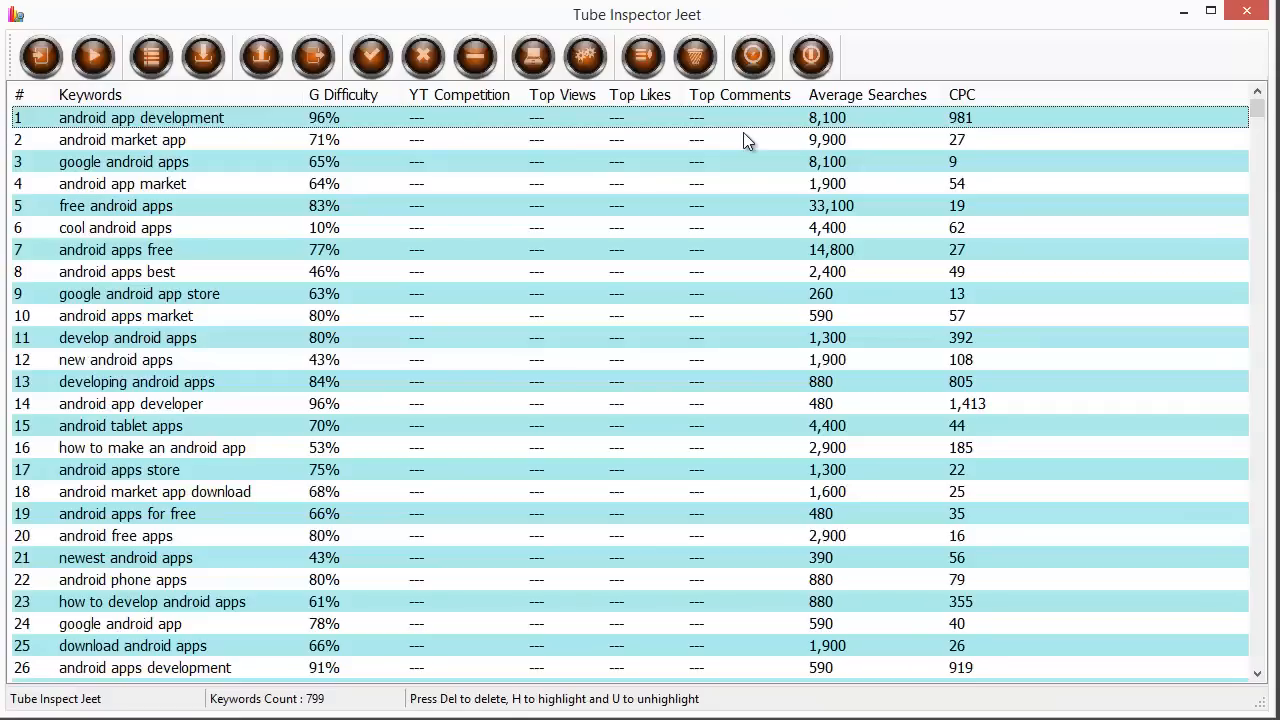
{"action": "mouse_move", "coordinate": [667, 173]}
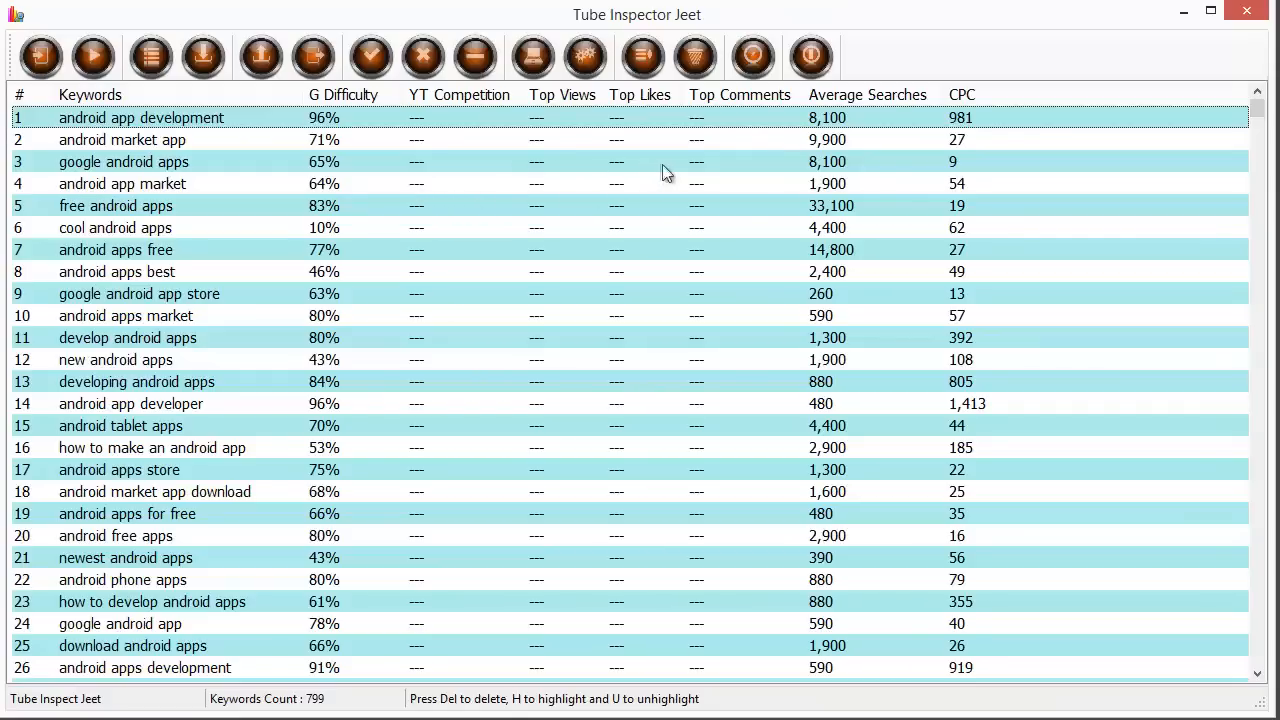
{"action": "mouse_move", "coordinate": [617, 190]}
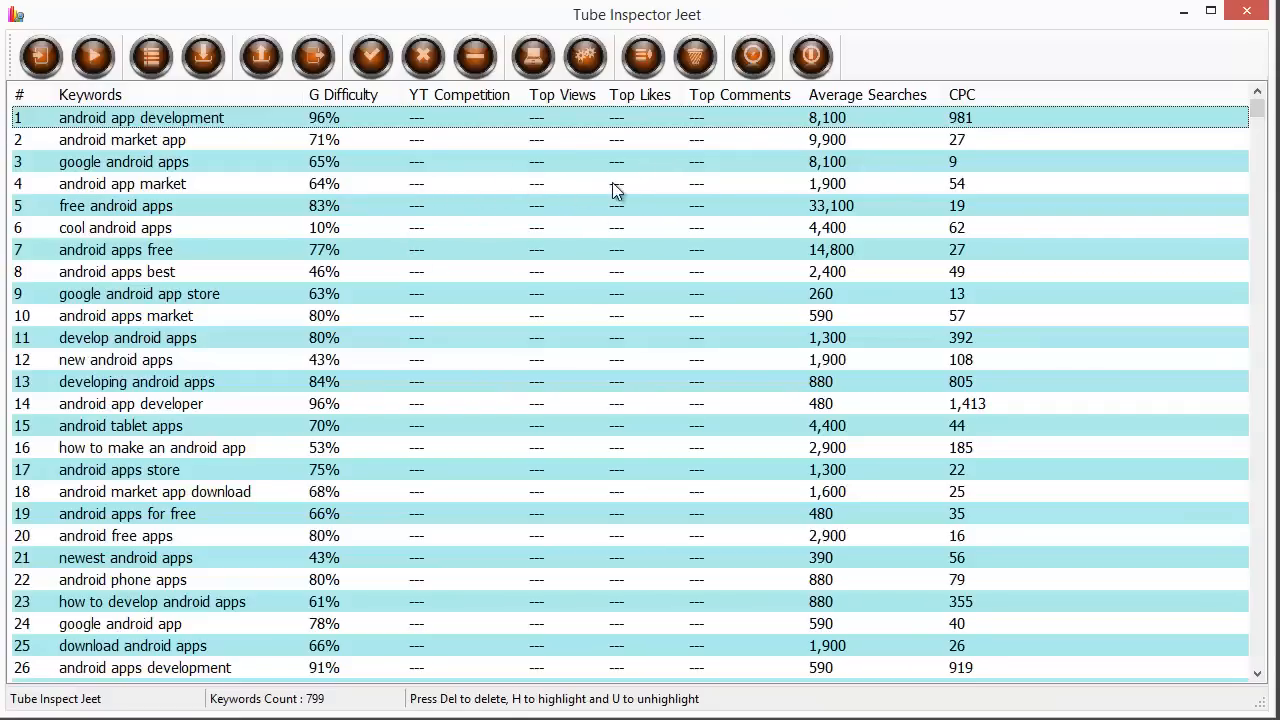
Run Get YouTube Google Data to fetch stats for the 799 keywords.
{"action": "left_click", "coordinate": [92, 56]}
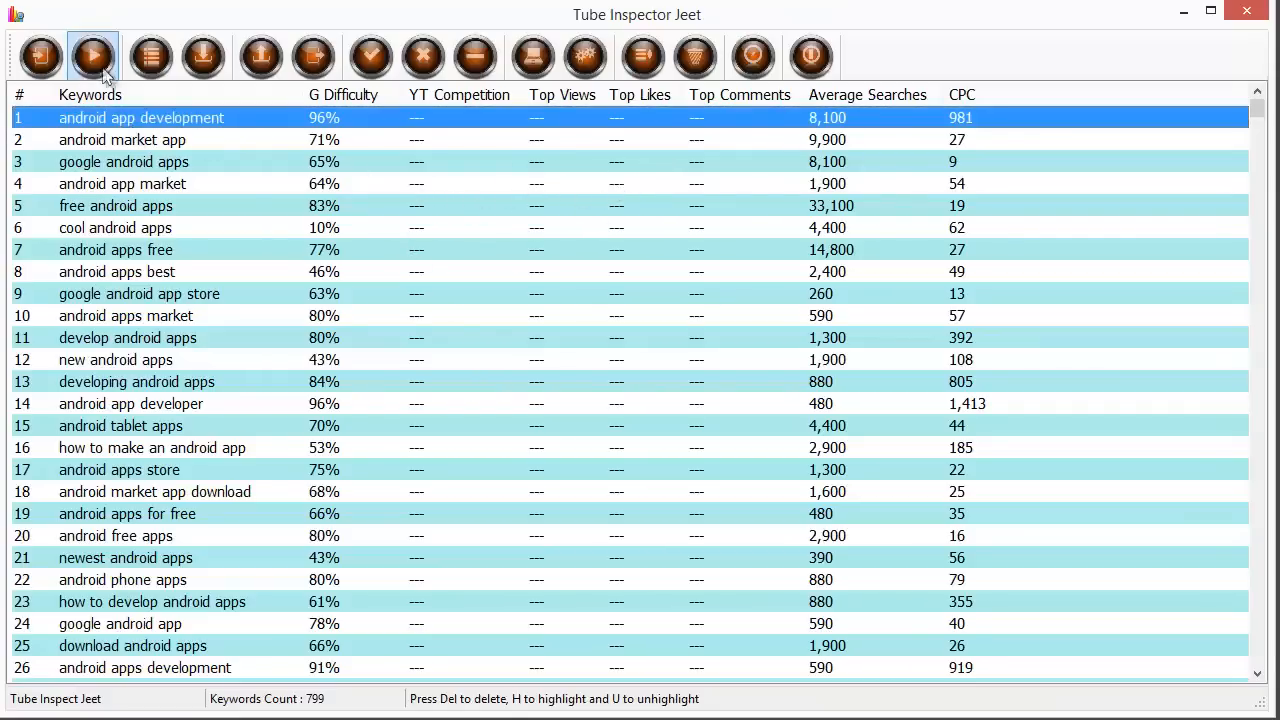
{"action": "mouse_move", "coordinate": [92, 56]}
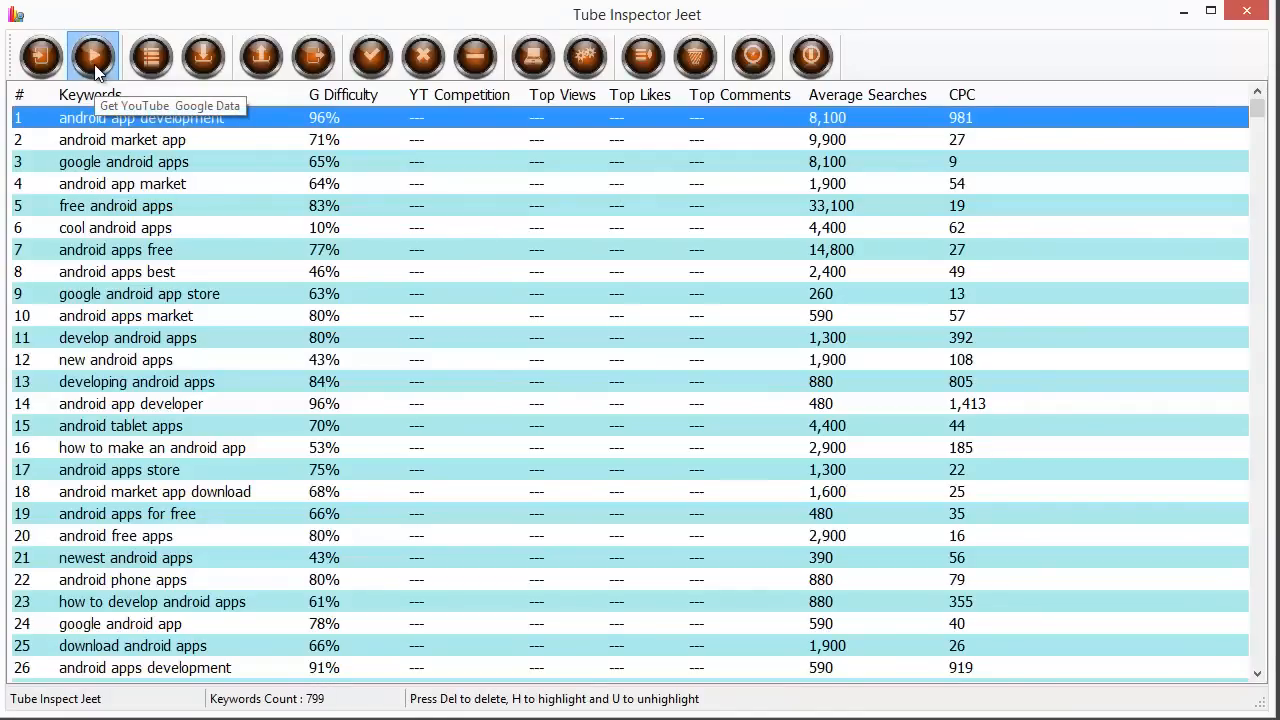
{"action": "mouse_move", "coordinate": [355, 405]}
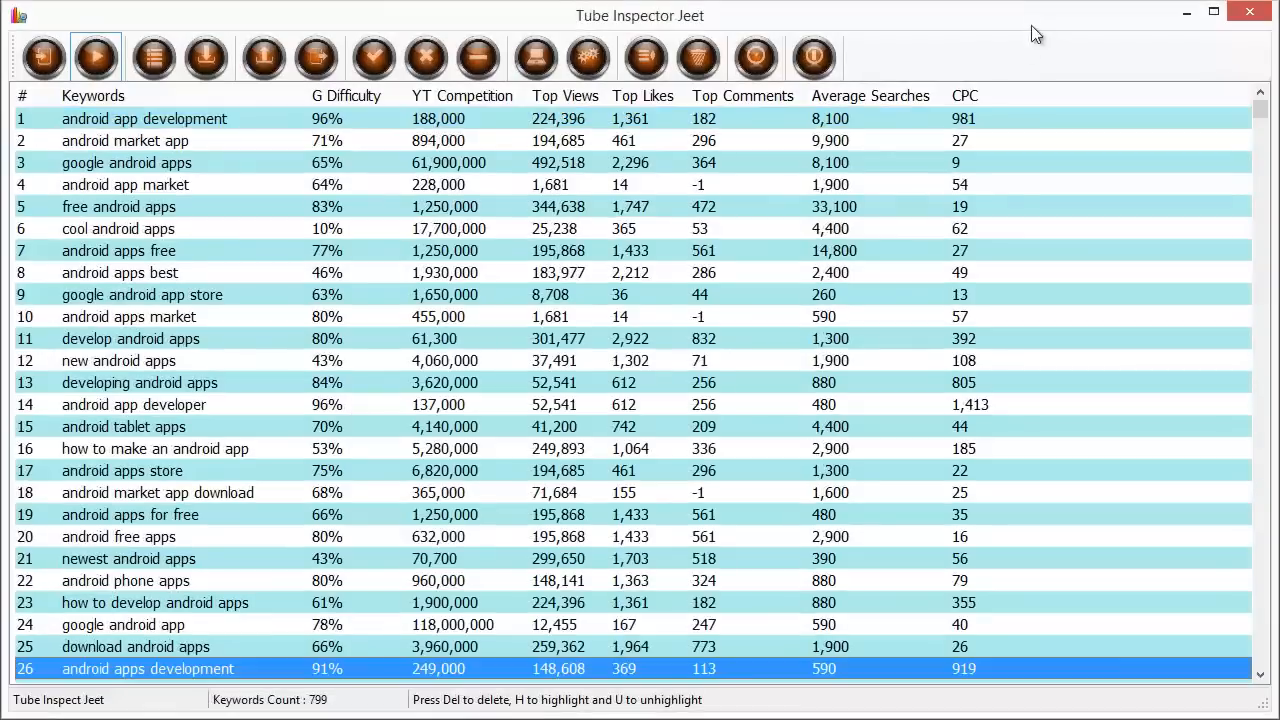
{"action": "left_click", "coordinate": [157, 492]}
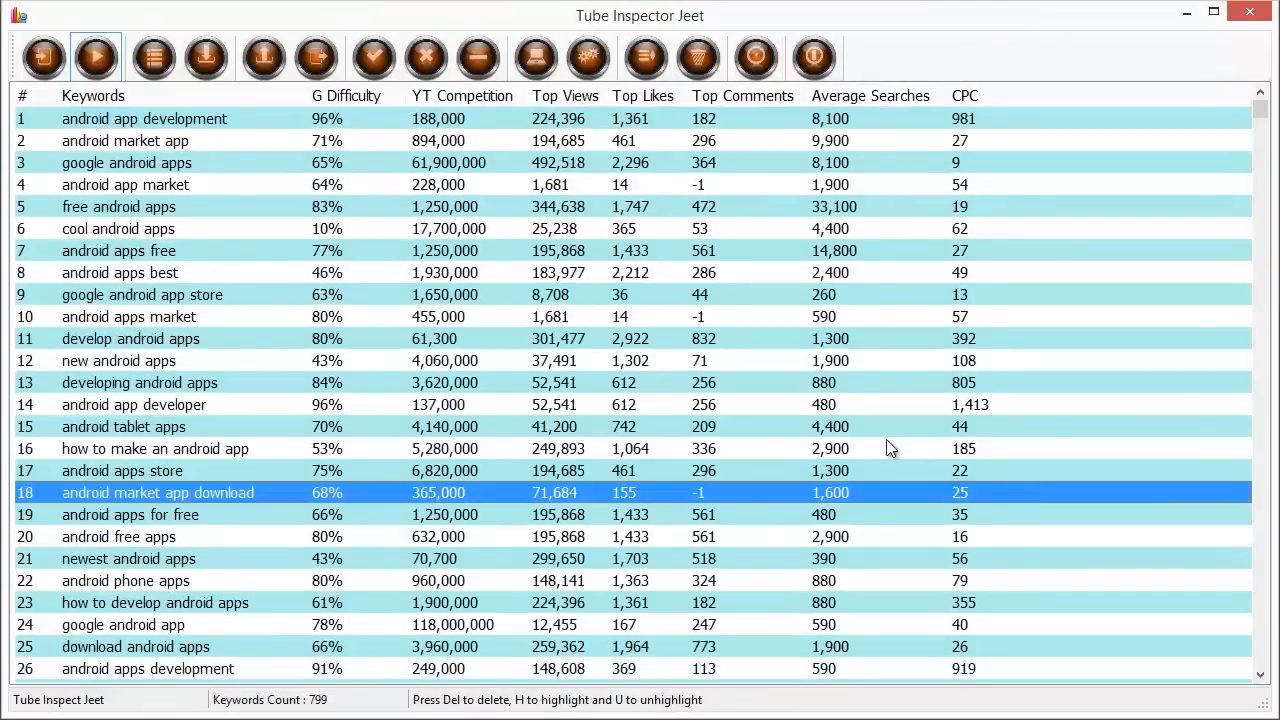
{"action": "scroll", "scroll_direction": "down", "scroll_amount": 3}
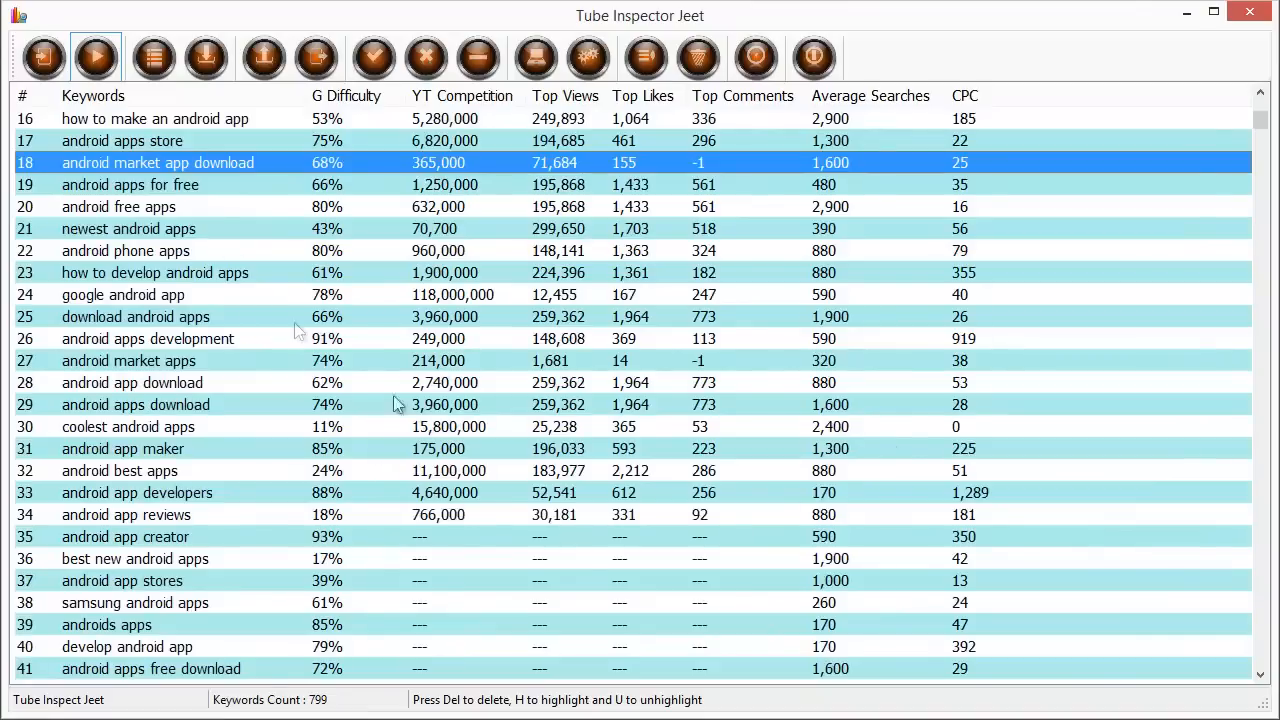
{"action": "left_click", "coordinate": [95, 57]}
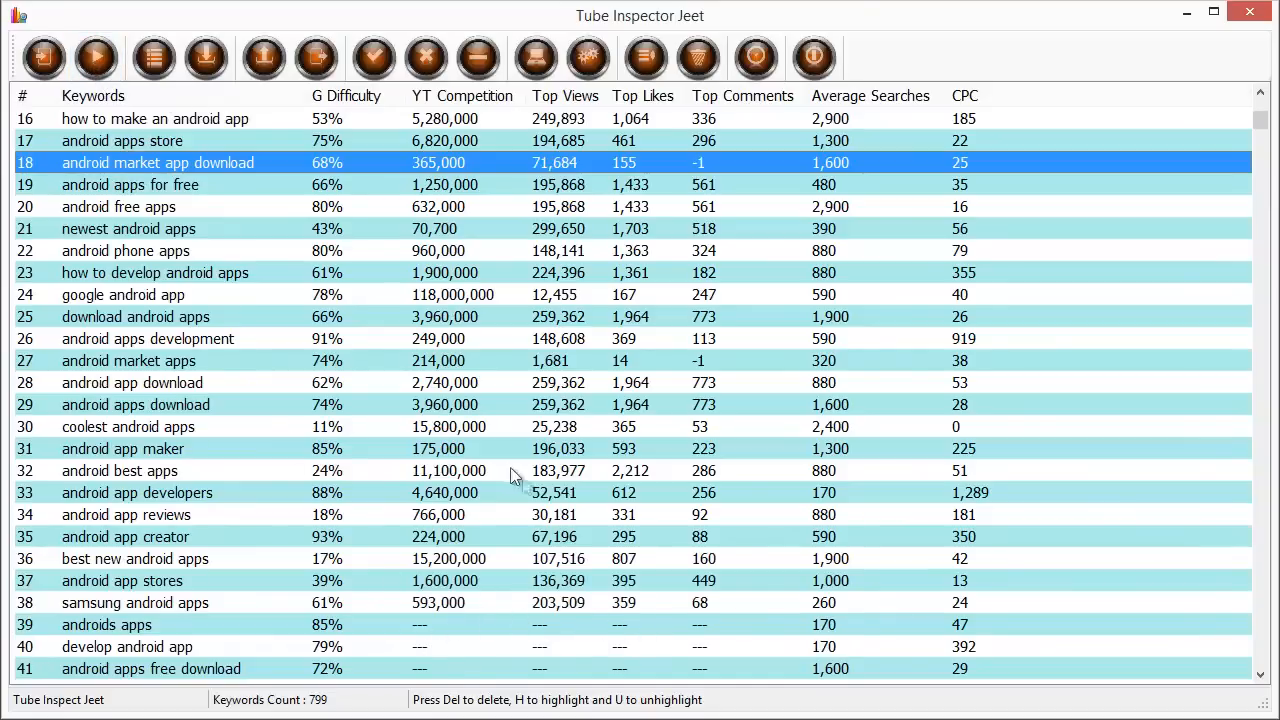
{"action": "scroll", "scroll_direction": "up", "scroll_amount": 3}
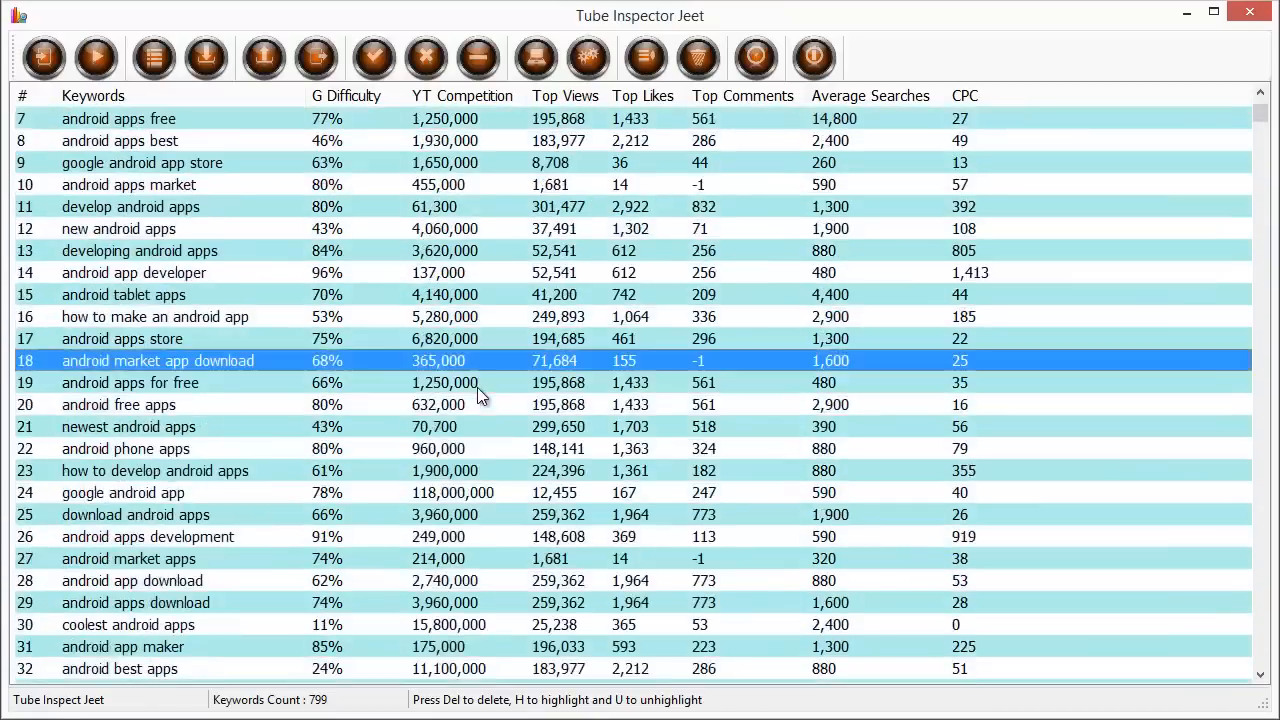
{"action": "scroll", "scroll_direction": "up", "scroll_amount": 3}
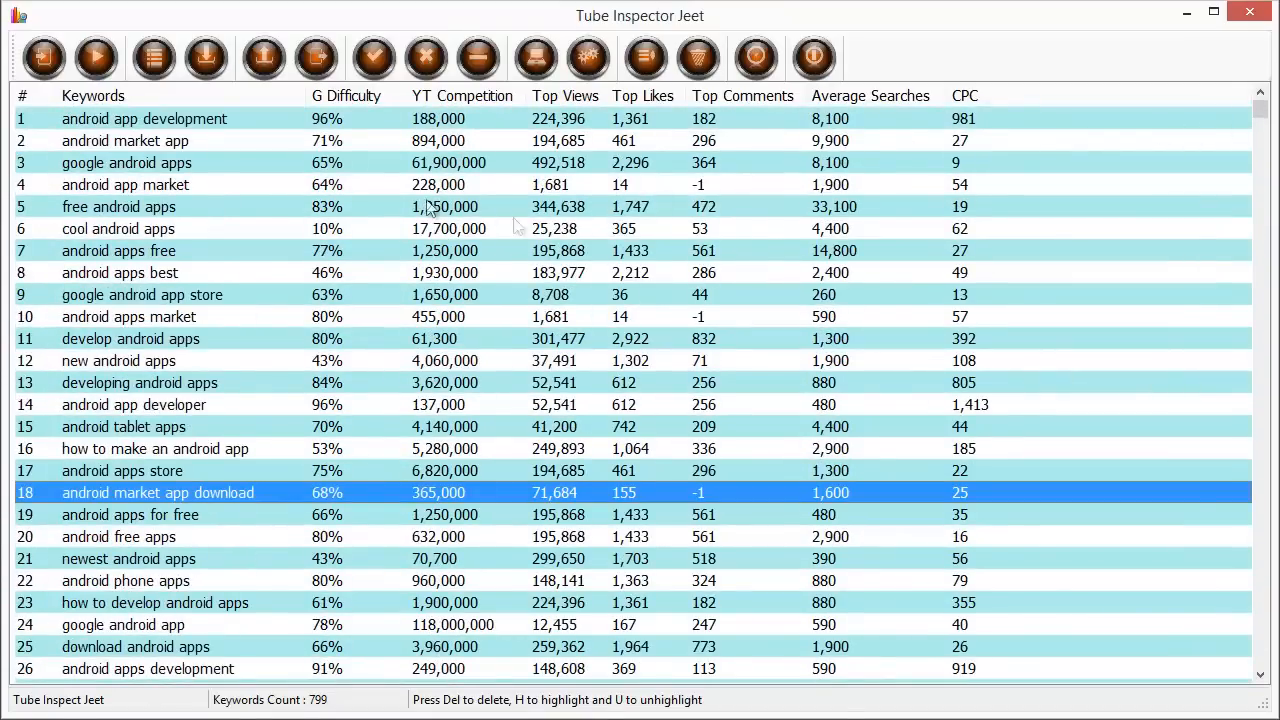
{"action": "mouse_move", "coordinate": [1020, 173]}
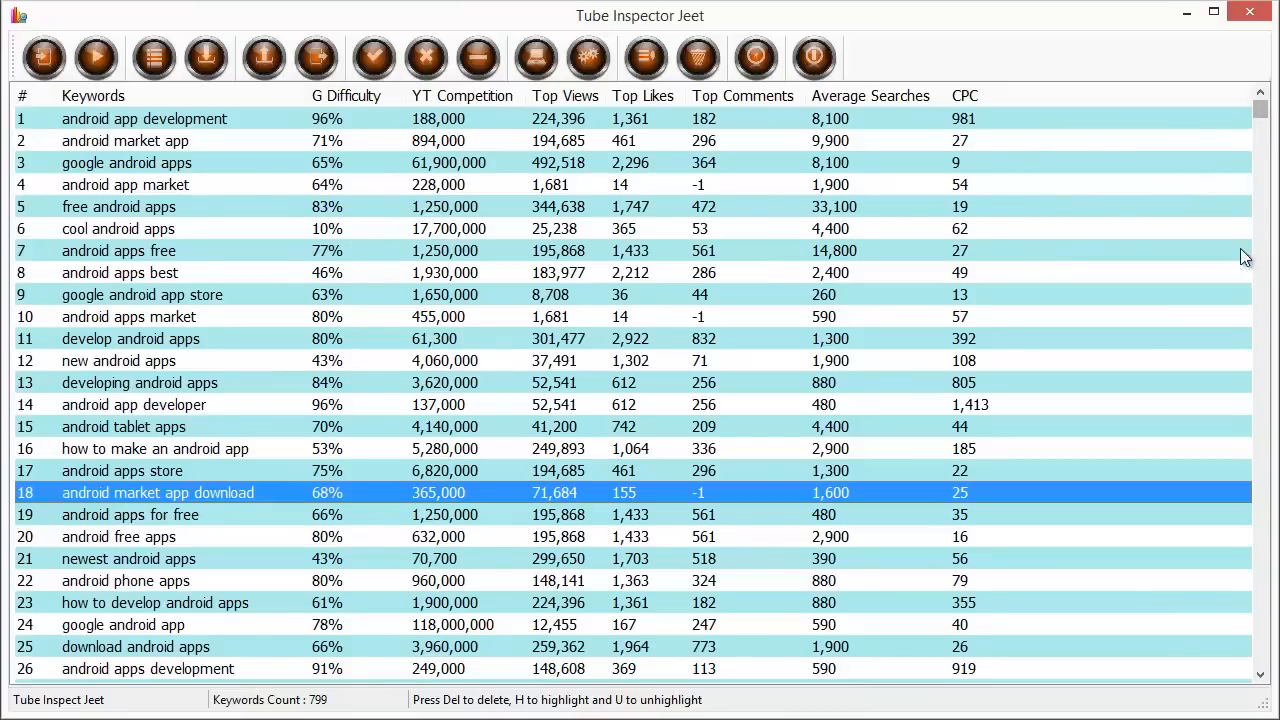
{"action": "scroll", "scroll_direction": "down", "scroll_amount": 3}
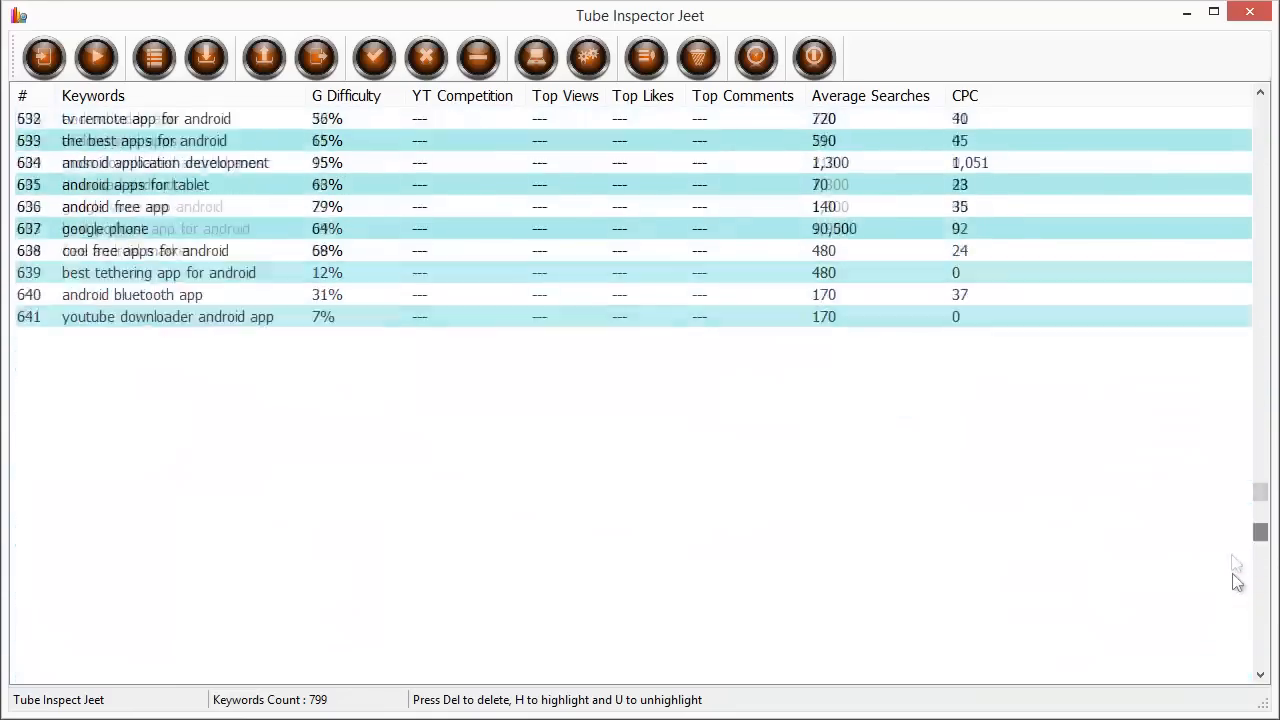
{"action": "scroll", "scroll_direction": "up", "scroll_amount": 3}
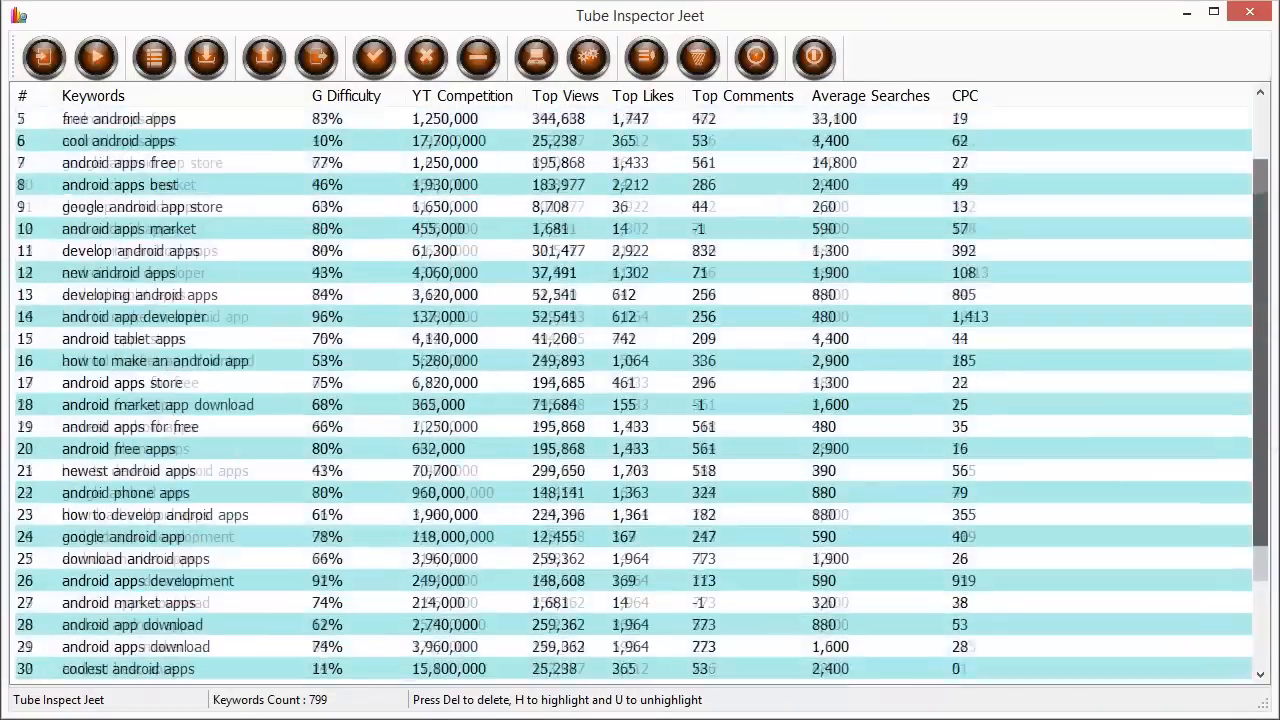
{"action": "scroll", "scroll_direction": "up", "scroll_amount": 3}
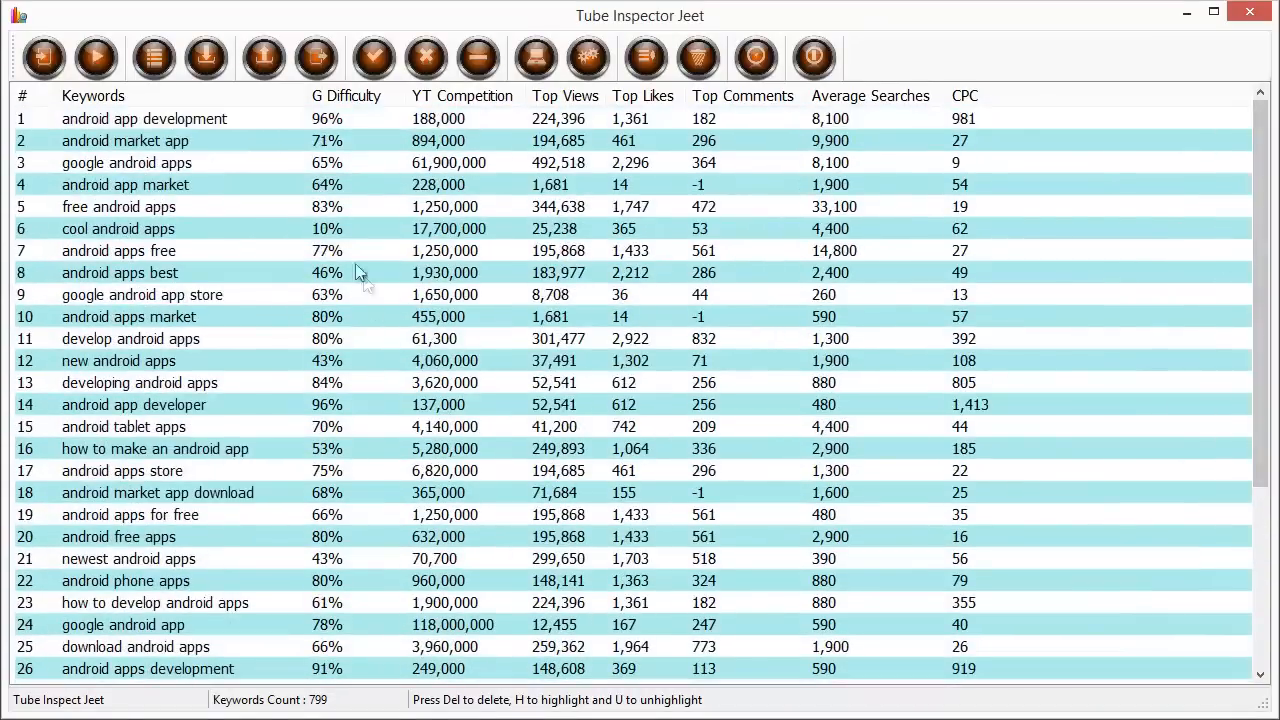
{"action": "mouse_move", "coordinate": [328, 130]}
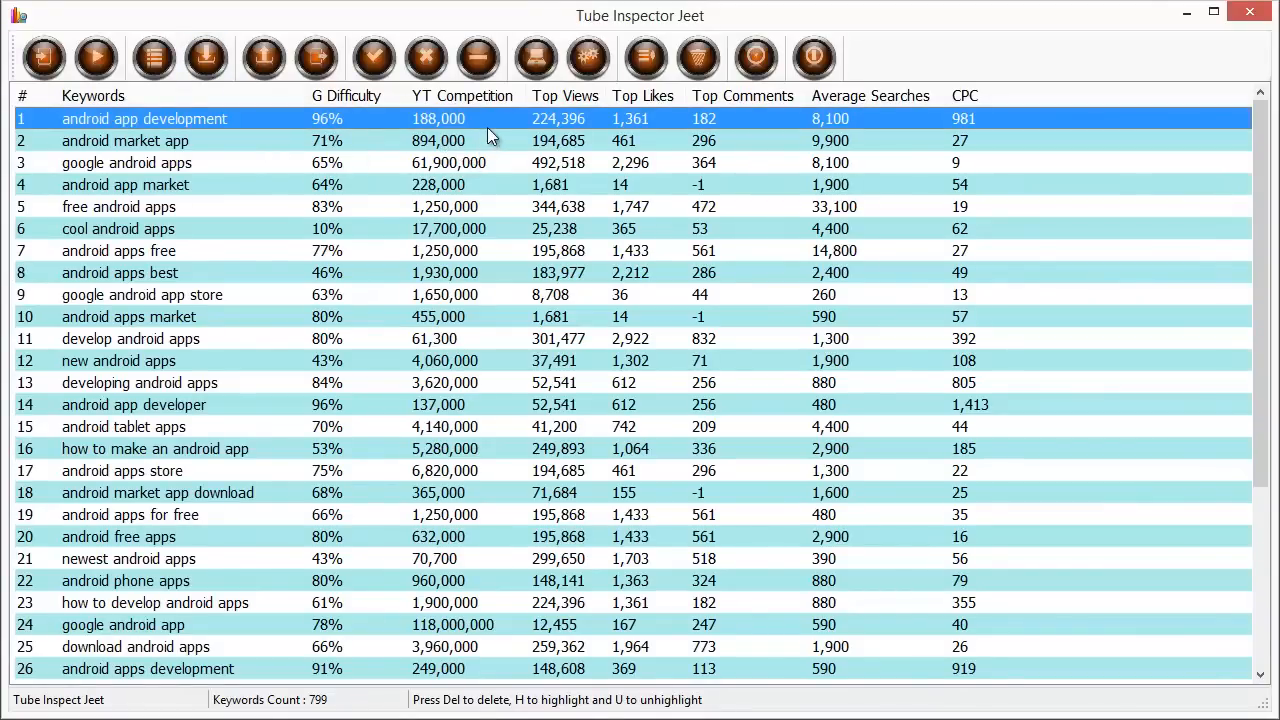
{"action": "mouse_move", "coordinate": [480, 150]}
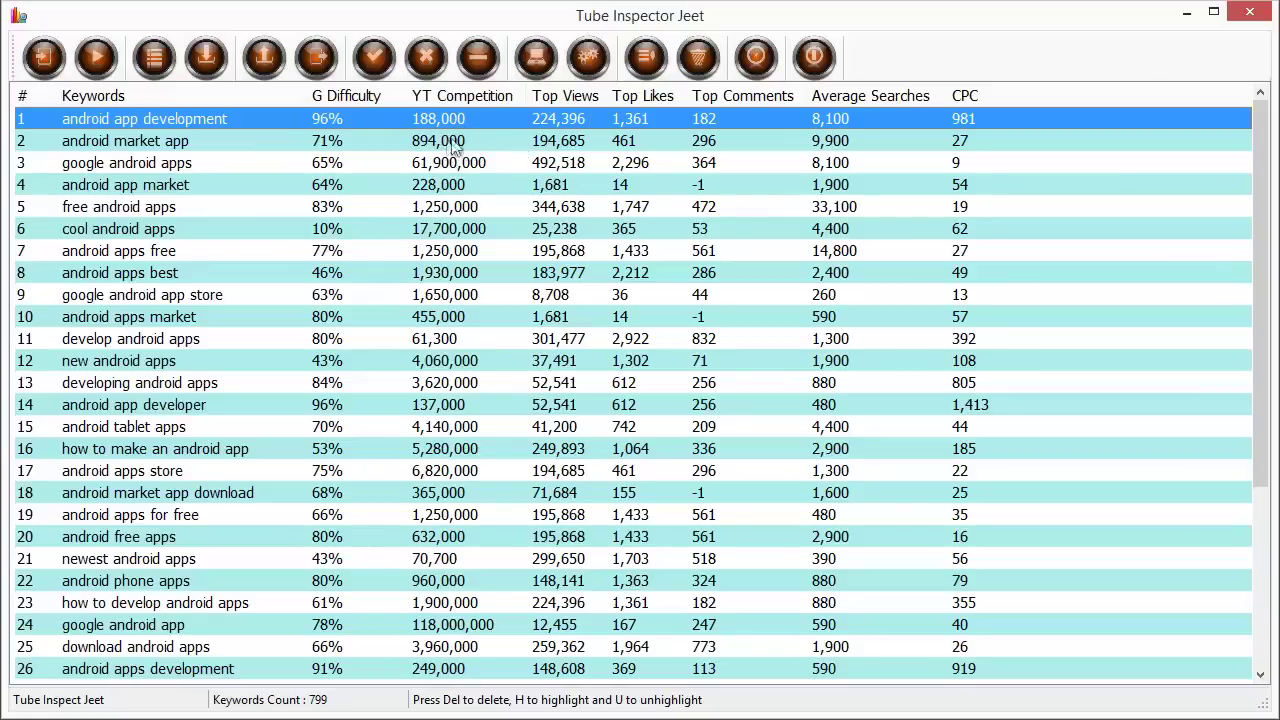
{"action": "mouse_move", "coordinate": [455, 125]}
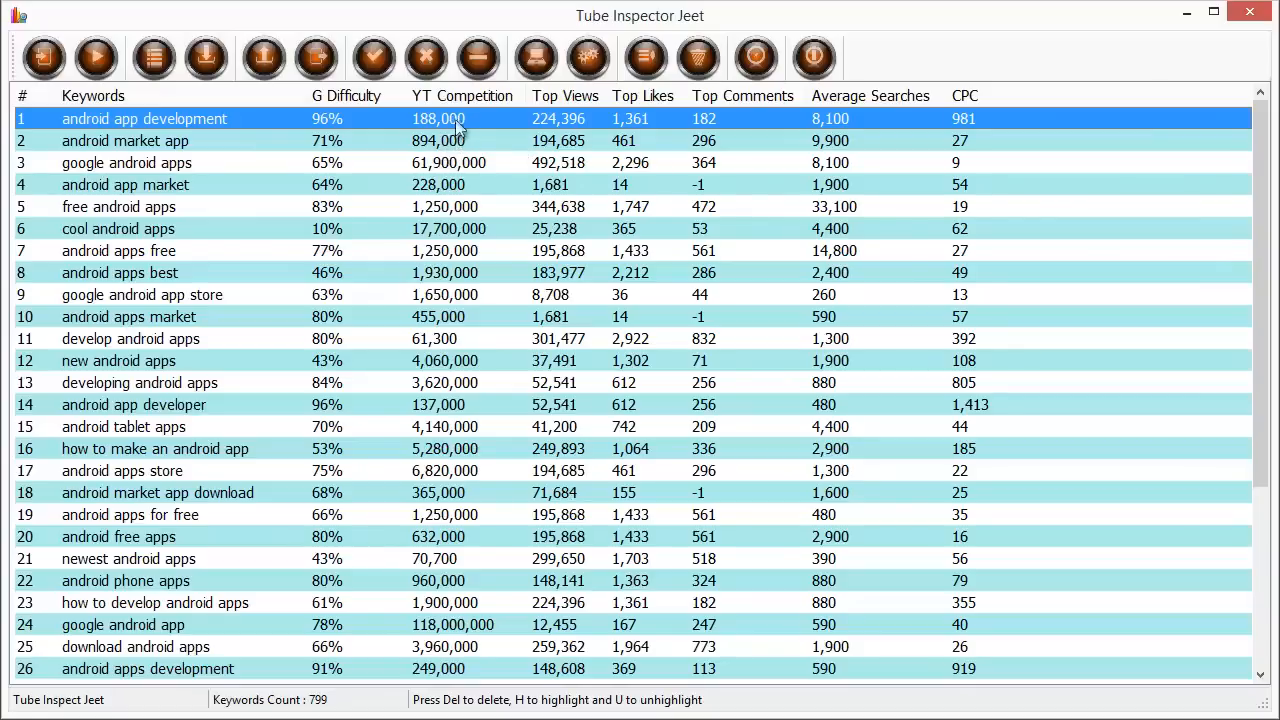
{"action": "mouse_move", "coordinate": [578, 130]}
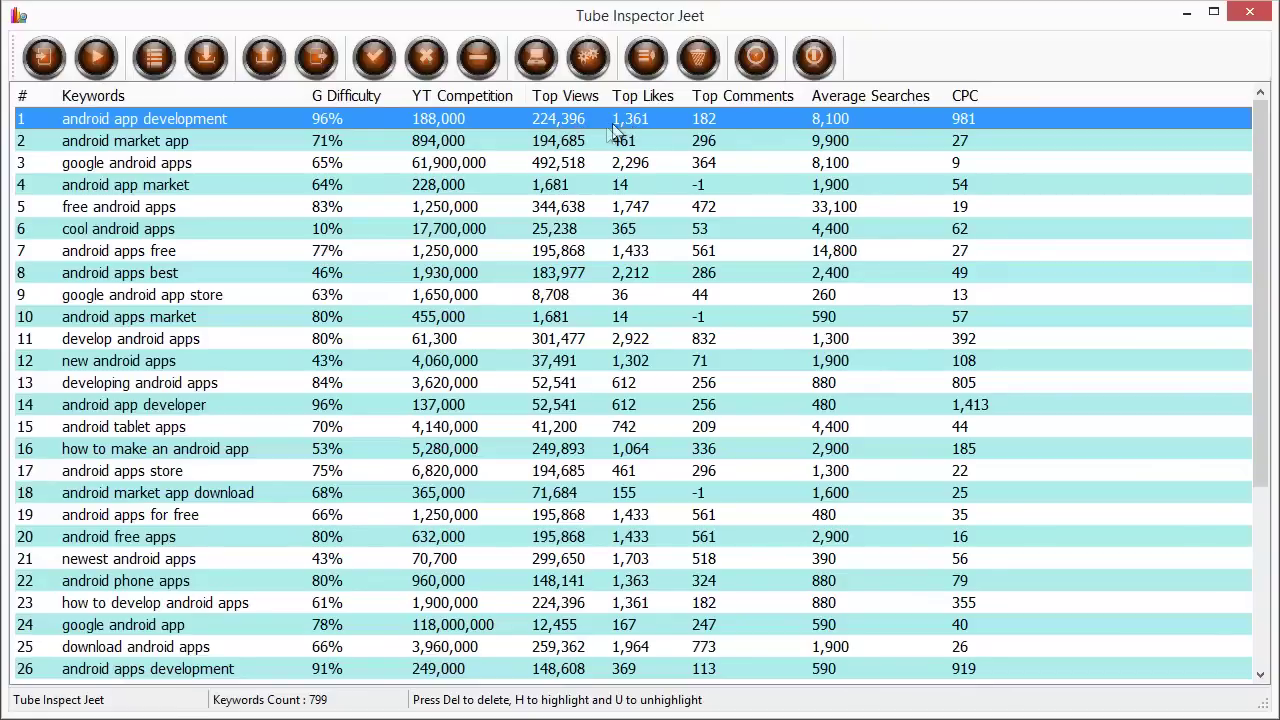
{"action": "mouse_move", "coordinate": [398, 122]}
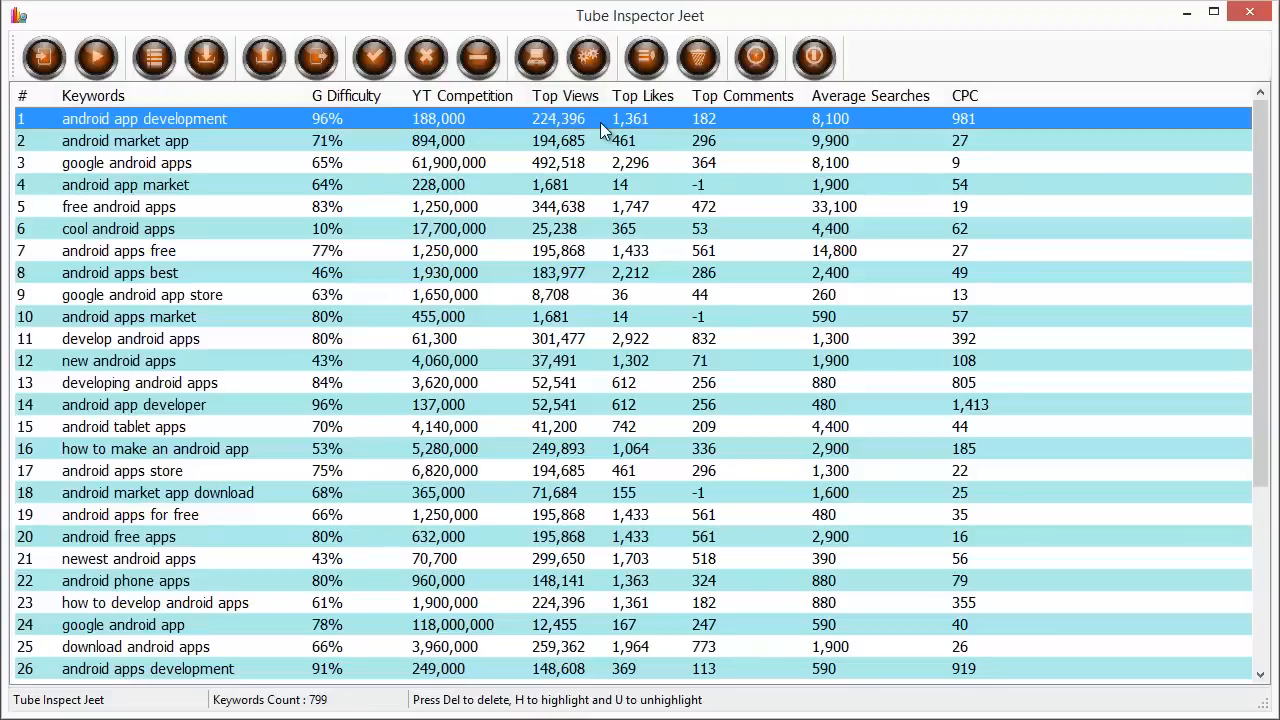
{"action": "mouse_move", "coordinate": [520, 190]}
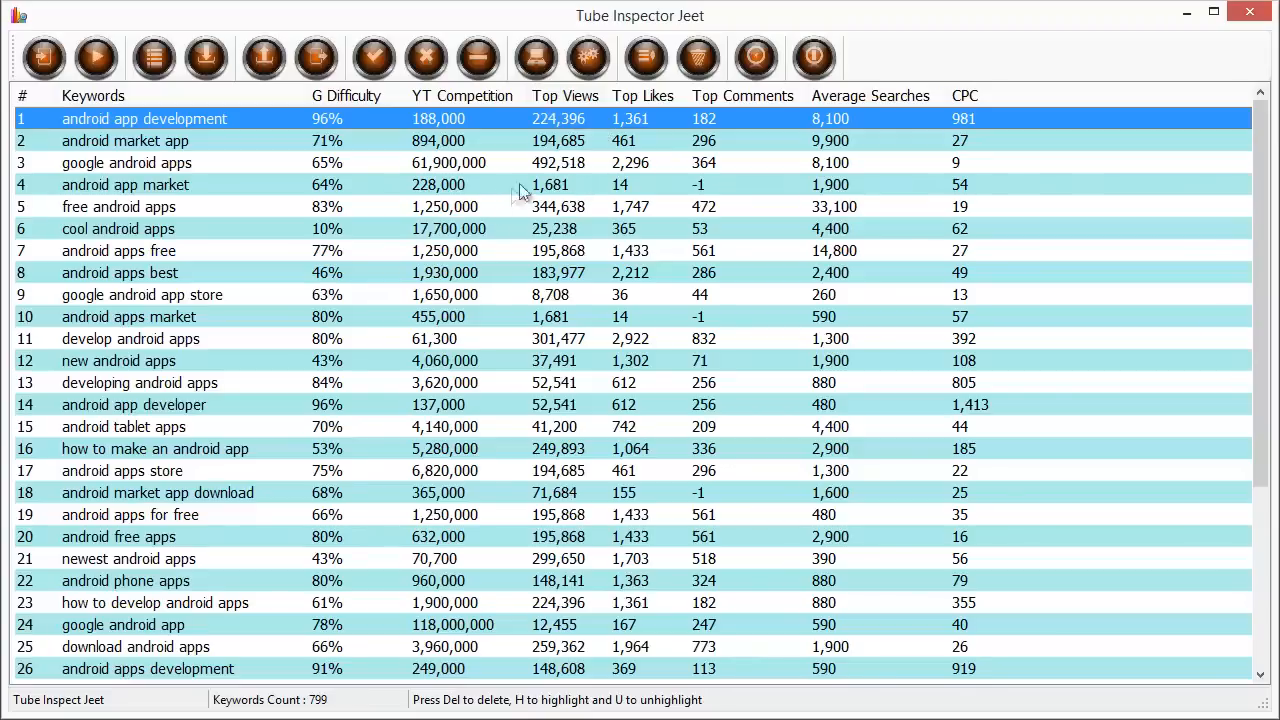
{"action": "mouse_move", "coordinate": [828, 130]}
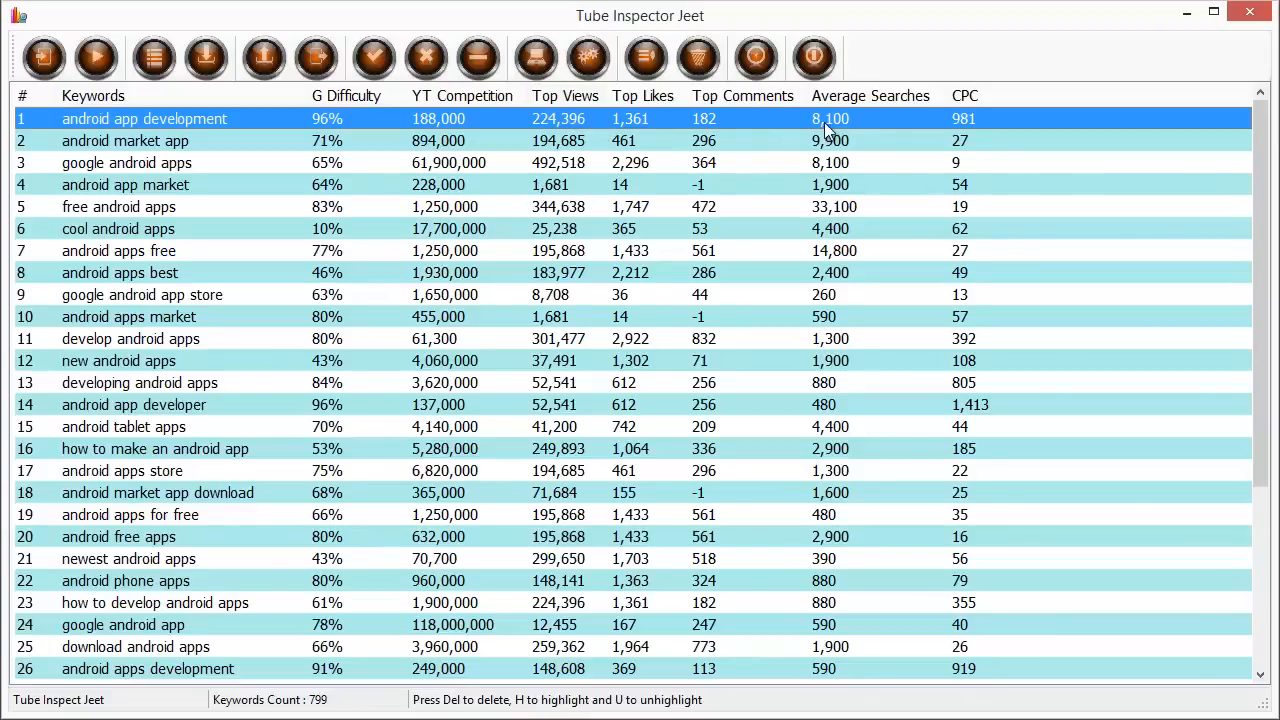
{"action": "mouse_move", "coordinate": [855, 128]}
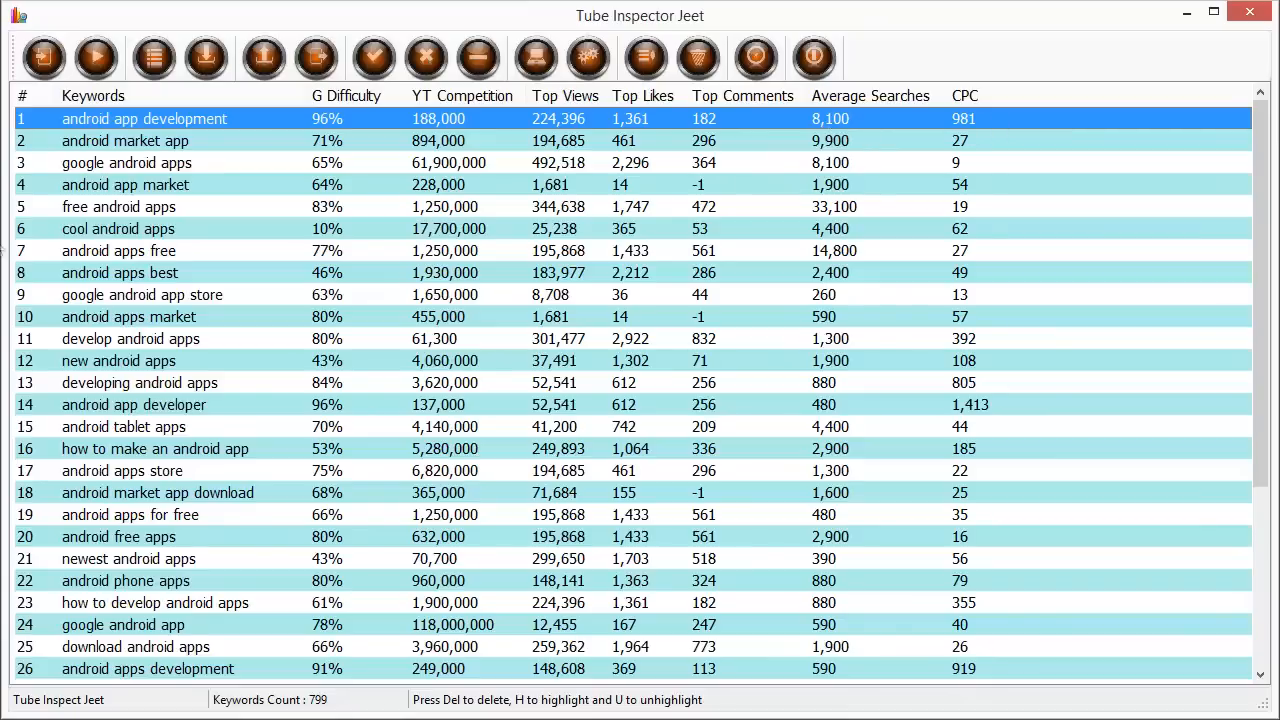
{"action": "mouse_move", "coordinate": [455, 185]}
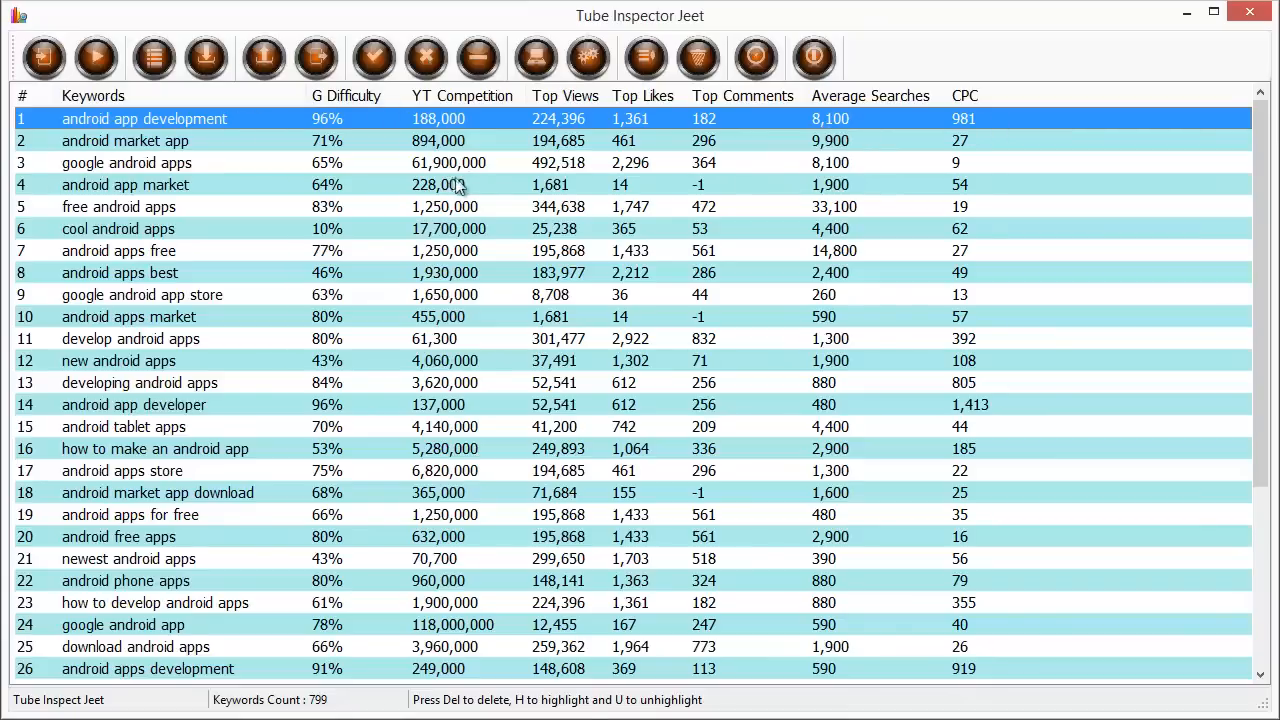
{"action": "mouse_move", "coordinate": [900, 140]}
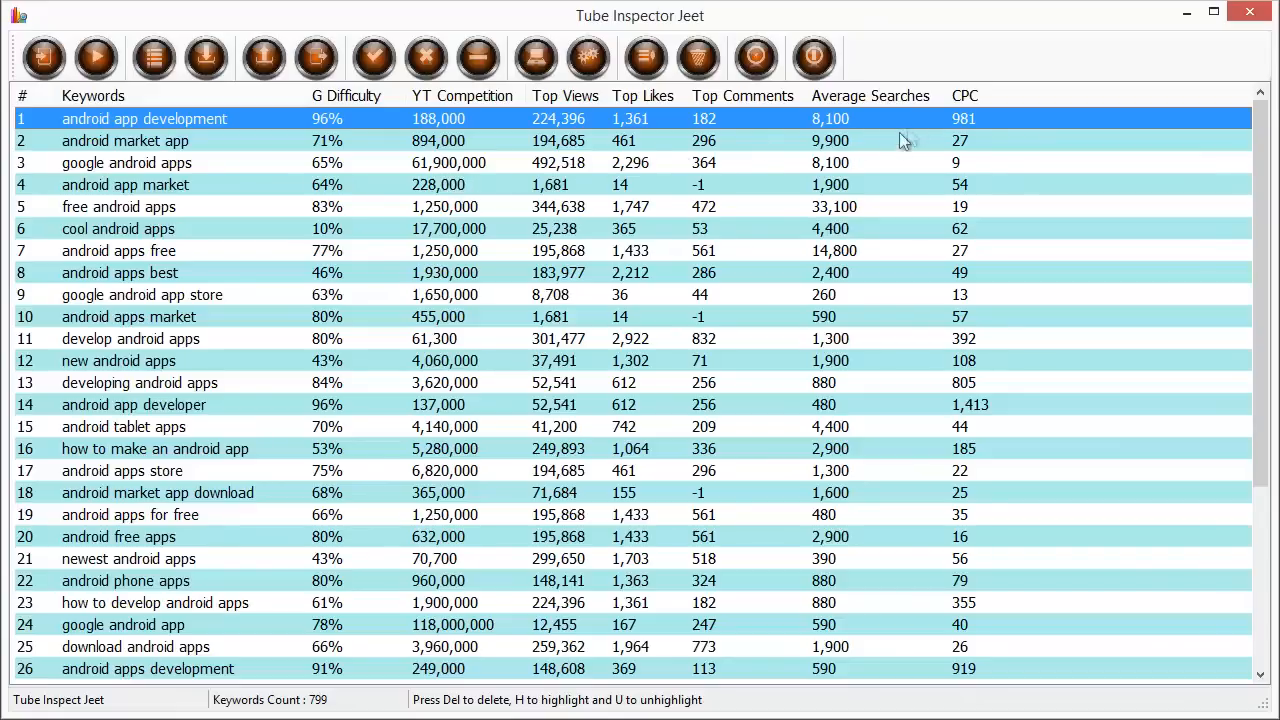
{"action": "mouse_move", "coordinate": [648, 157]}
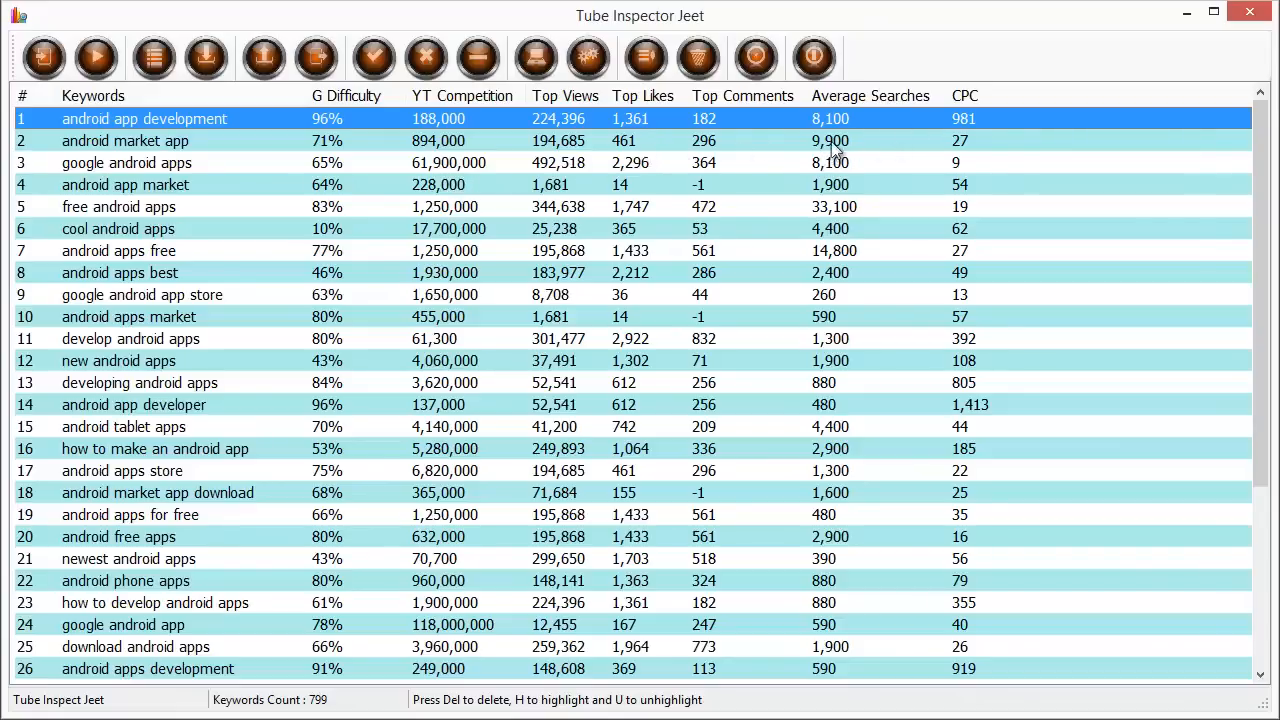
Cut the list to 38 keywords and sort by G Difficulty ascending, starting at cool android apps.
{"action": "left_click", "coordinate": [125, 140]}
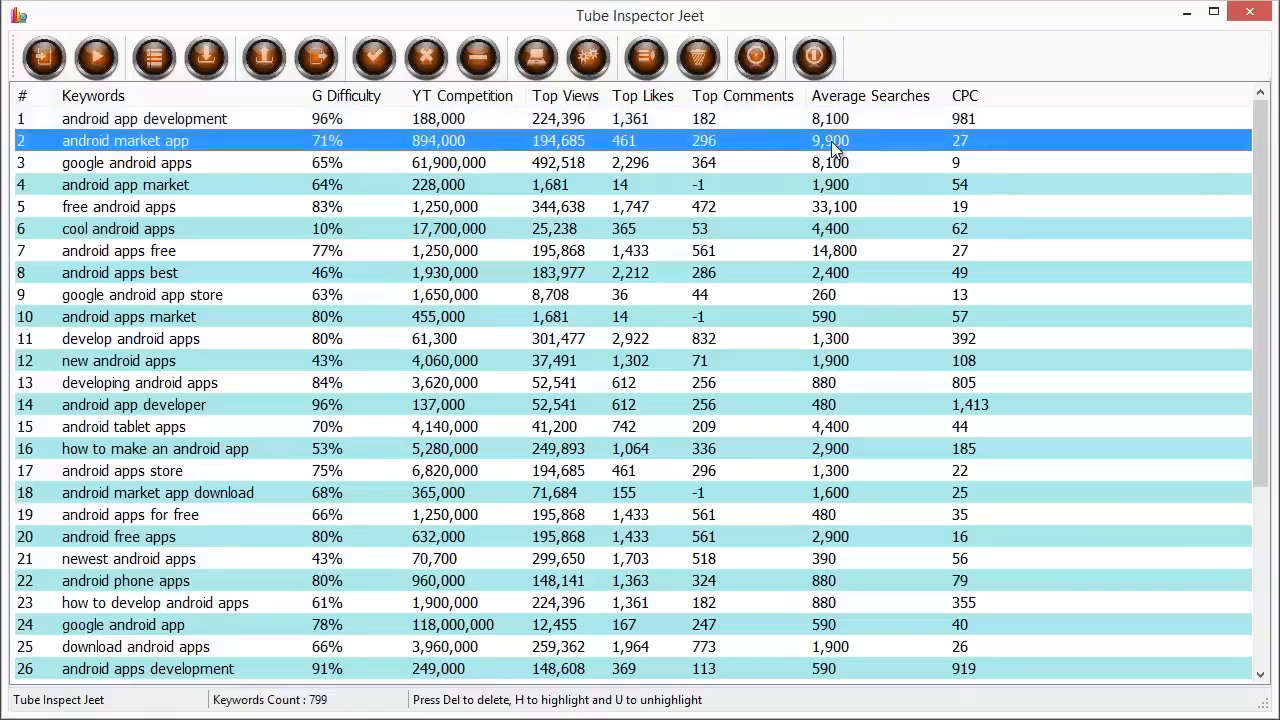
{"action": "mouse_move", "coordinate": [350, 130]}
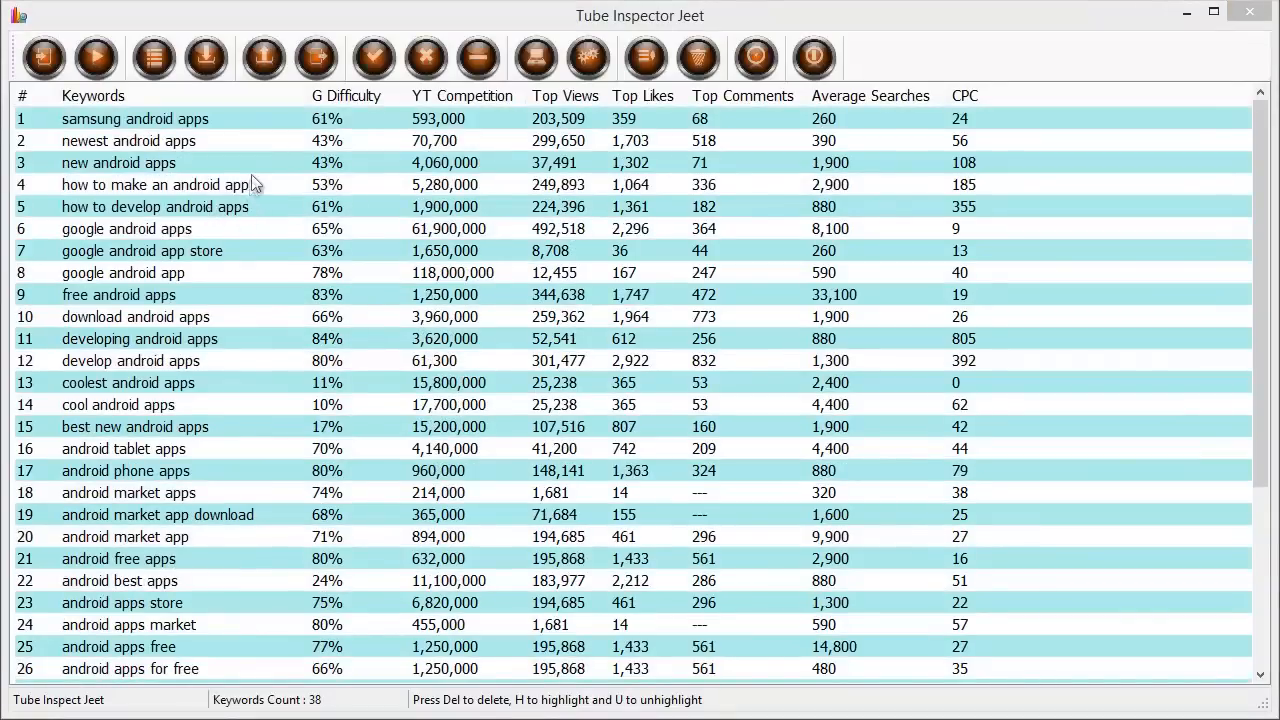
{"action": "mouse_move", "coordinate": [525, 110]}
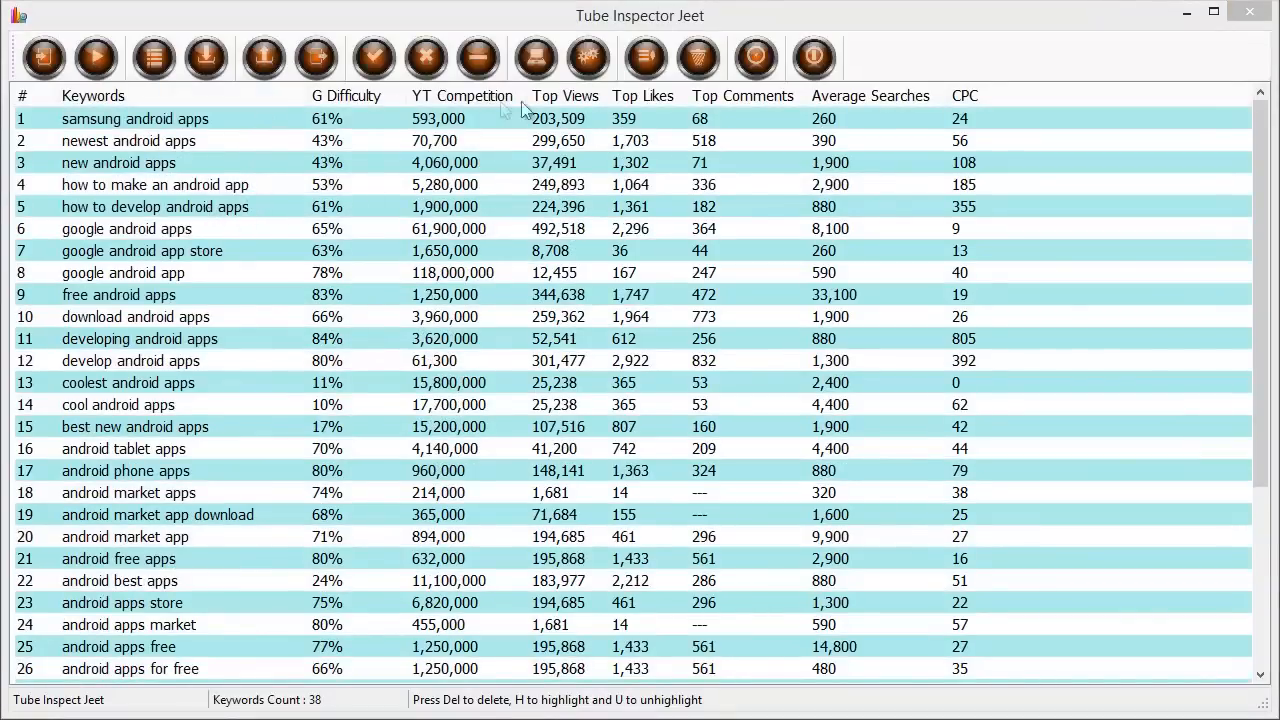
{"action": "left_click", "coordinate": [93, 95]}
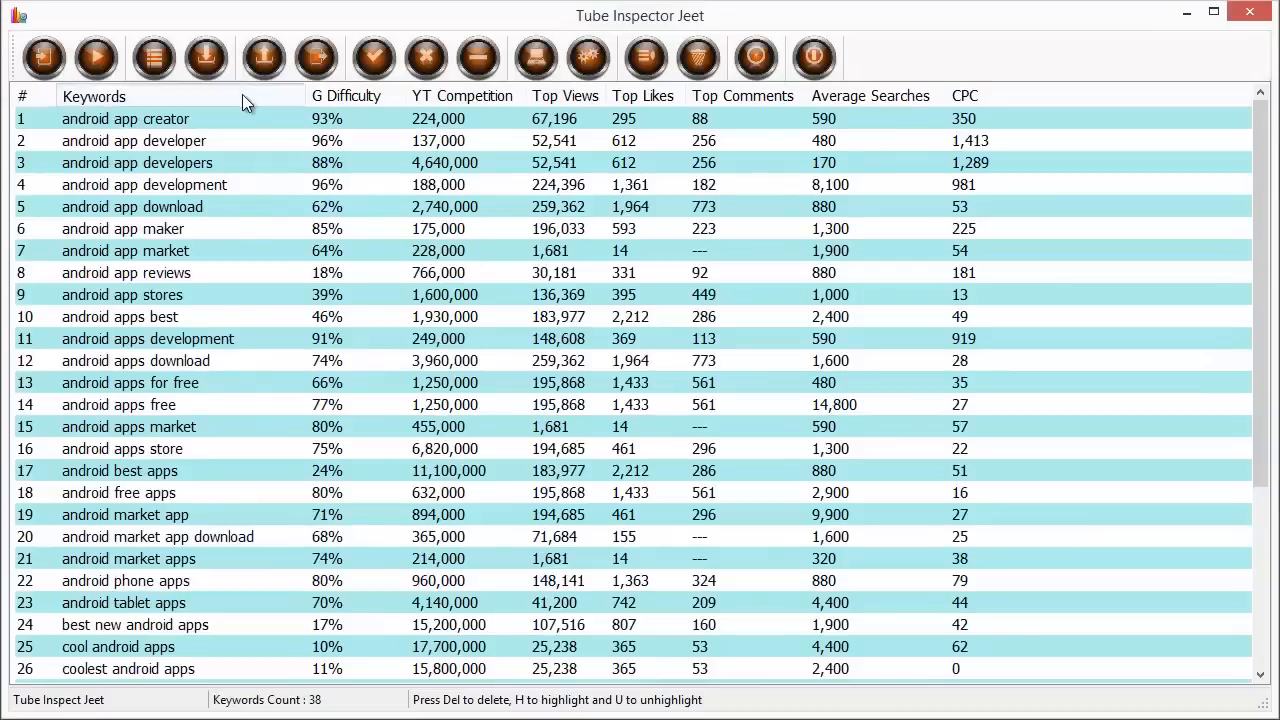
{"action": "left_click", "coordinate": [347, 95]}
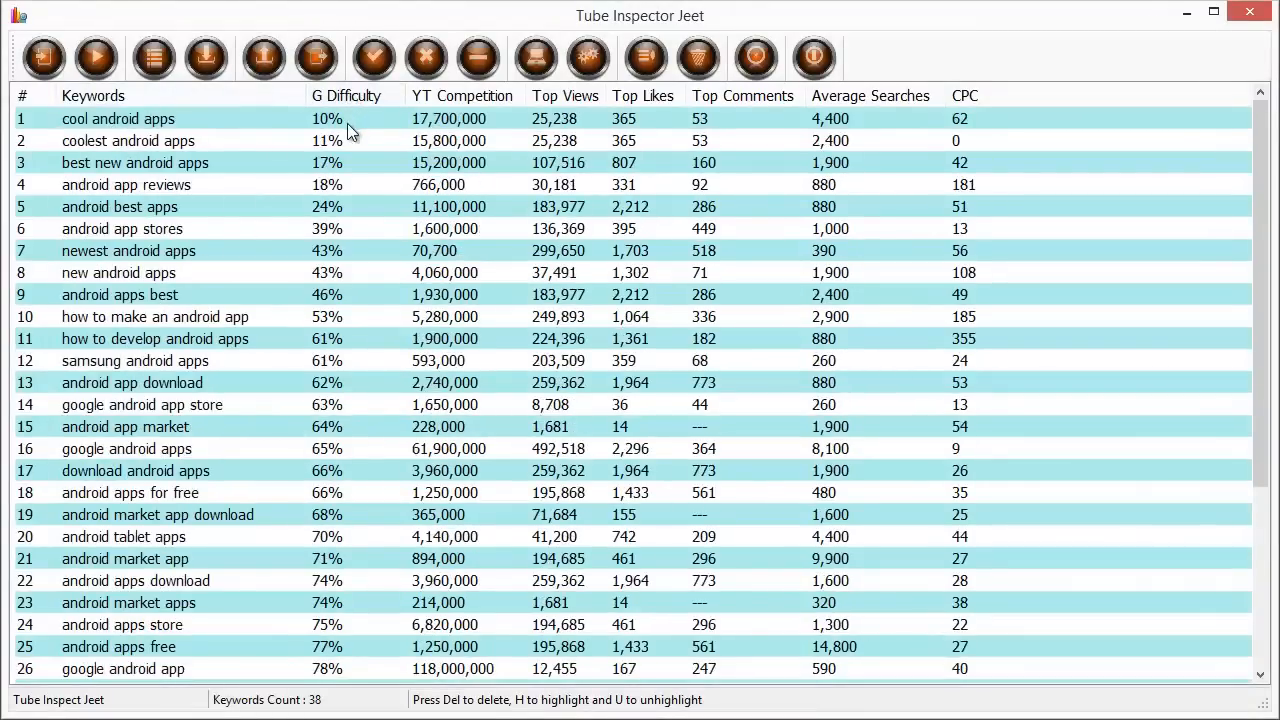
{"action": "mouse_move", "coordinate": [305, 128]}
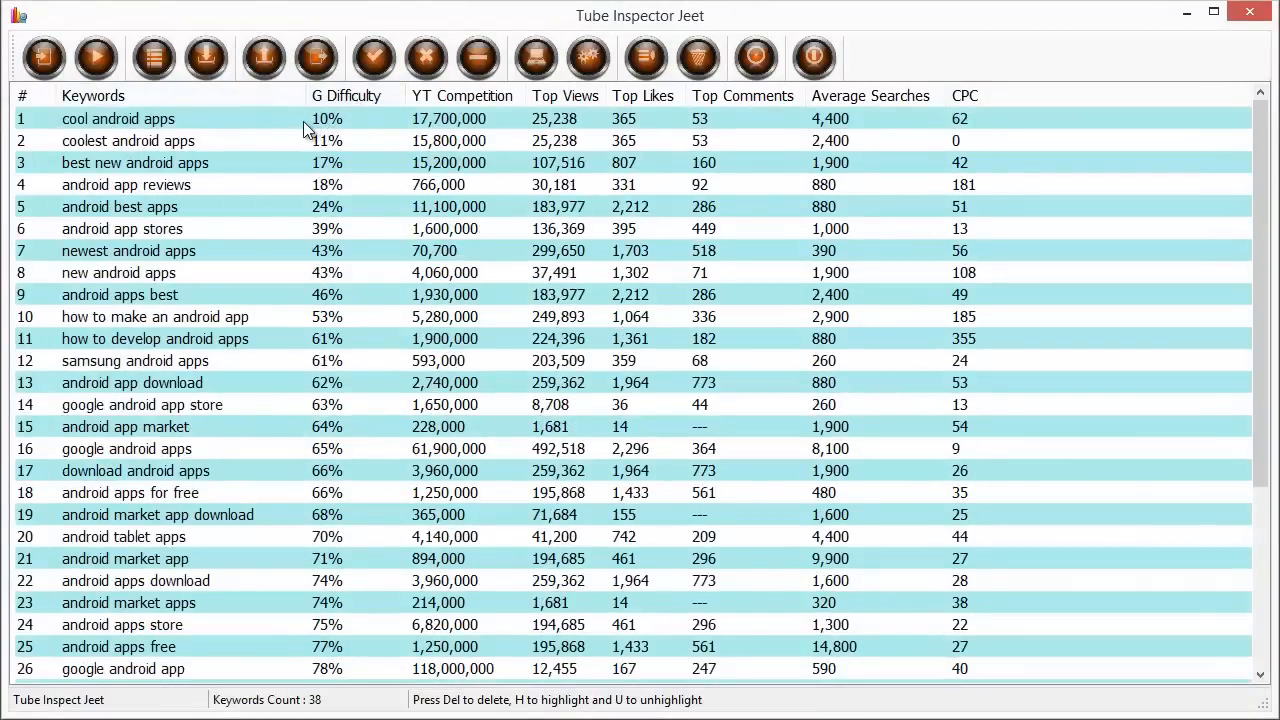
{"action": "left_click", "coordinate": [117, 118]}
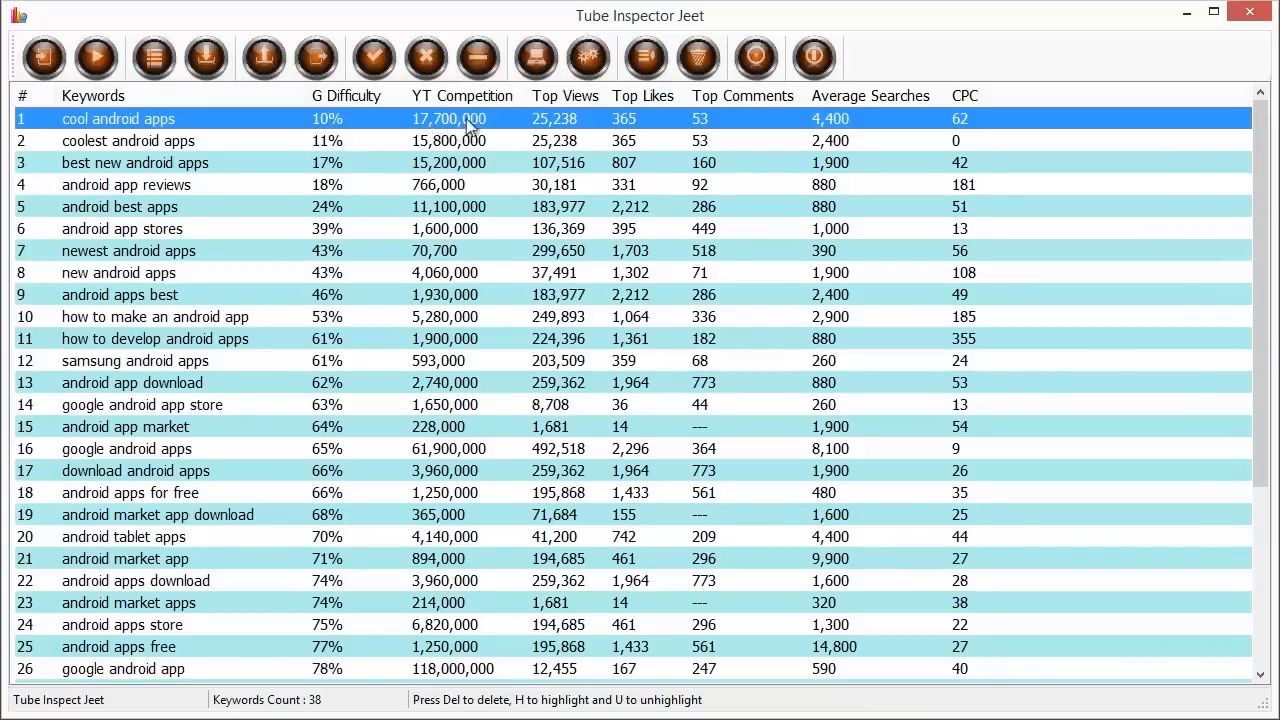
{"action": "mouse_move", "coordinate": [715, 130]}
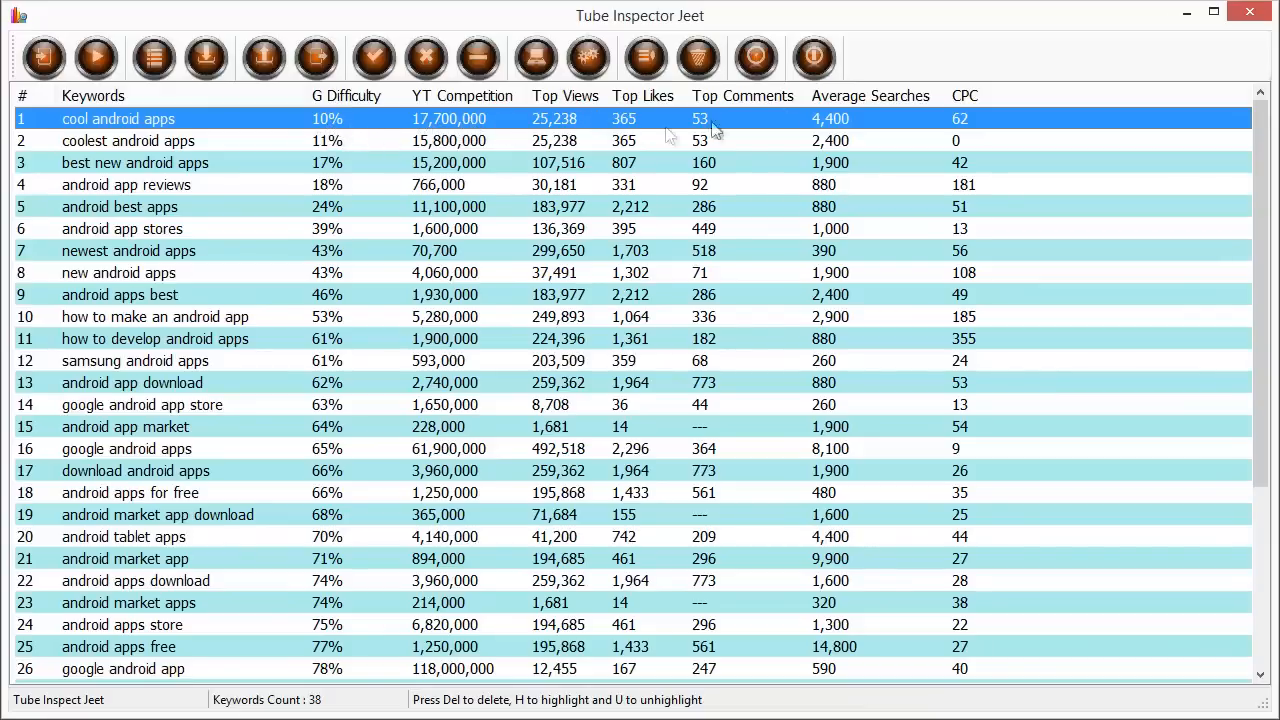
{"action": "mouse_move", "coordinate": [770, 131]}
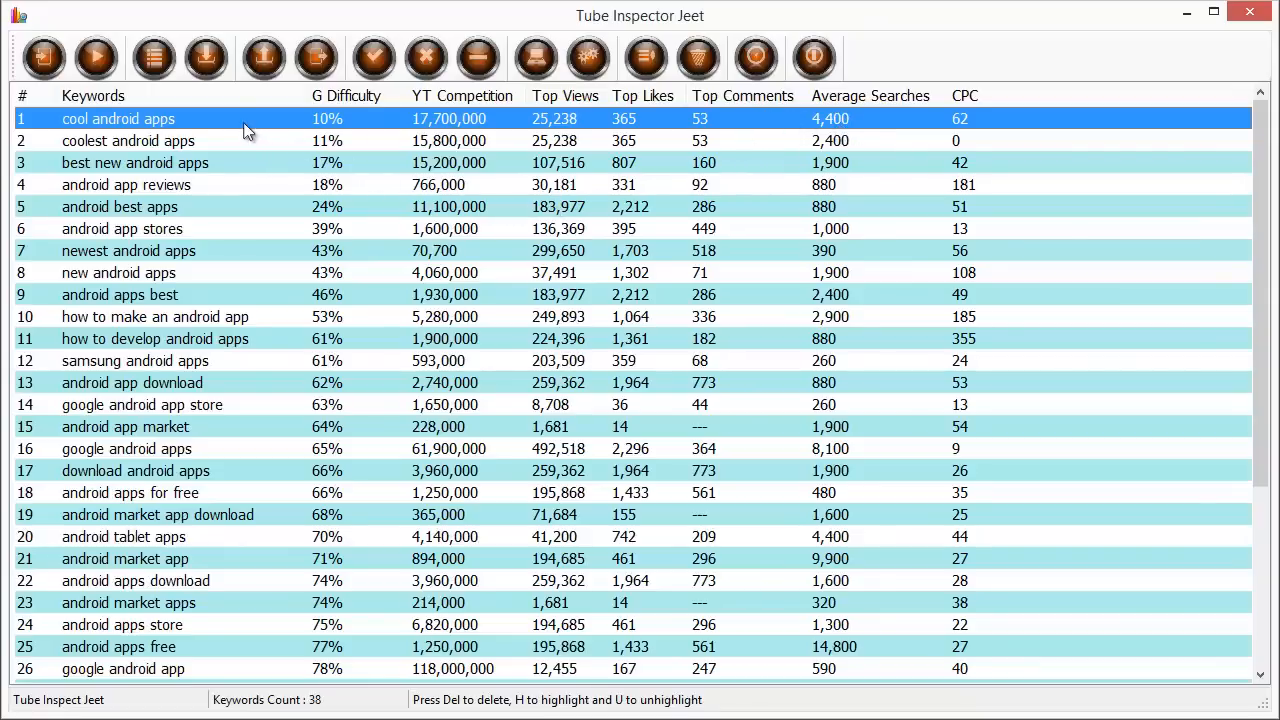
{"action": "scroll", "scroll_direction": "down", "scroll_amount": 3}
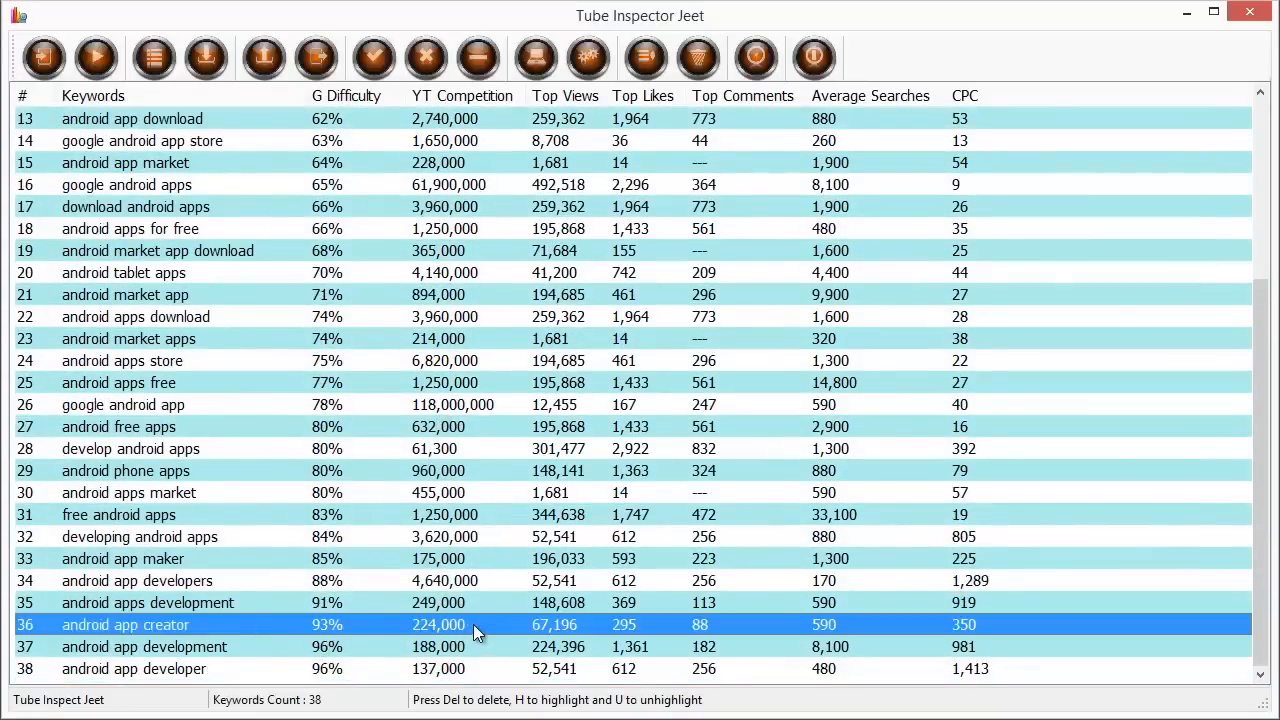
{"action": "mouse_move", "coordinate": [678, 632]}
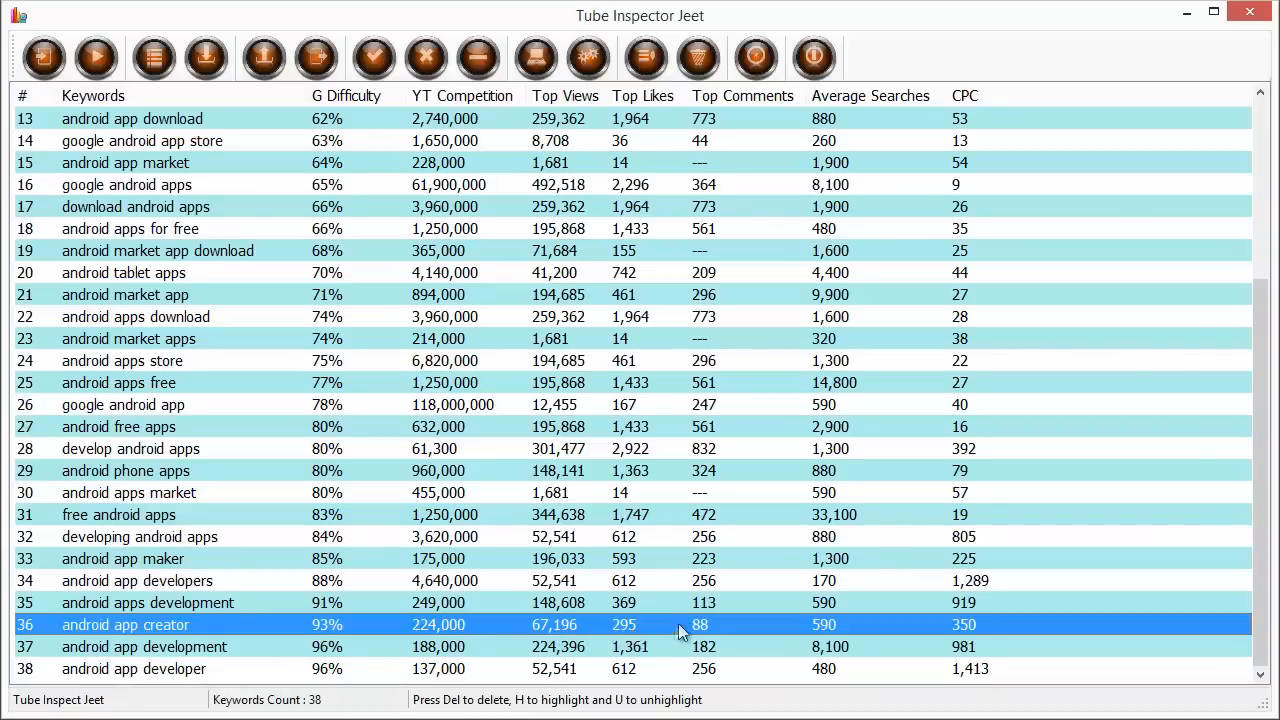
{"action": "mouse_move", "coordinate": [970, 623]}
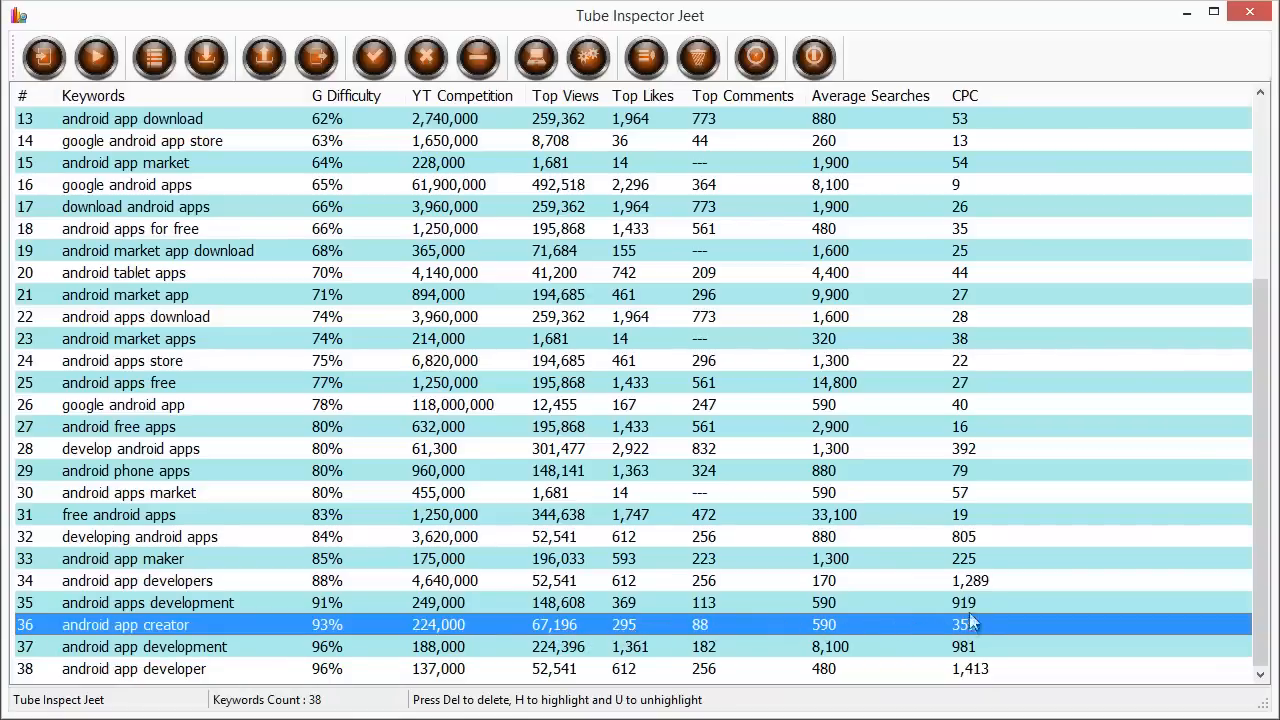
{"action": "mouse_move", "coordinate": [983, 612]}
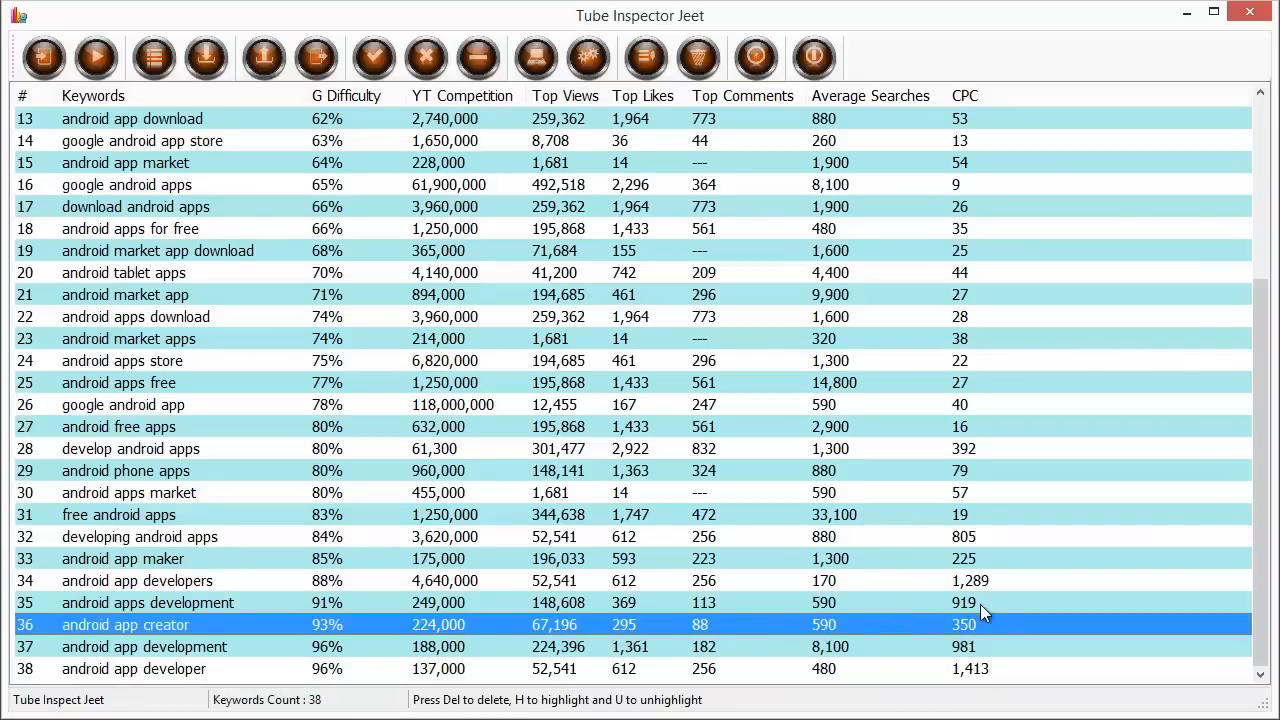
{"action": "left_click", "coordinate": [147, 602]}
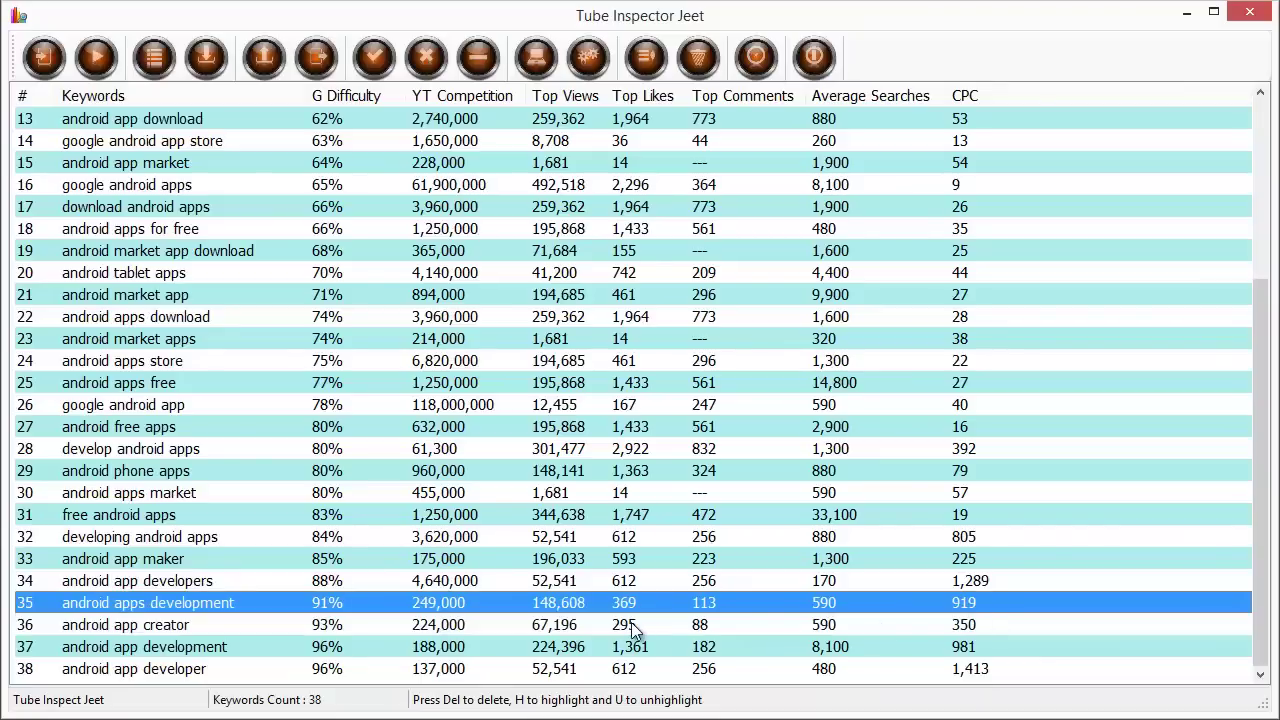
{"action": "mouse_move", "coordinate": [950, 595]}
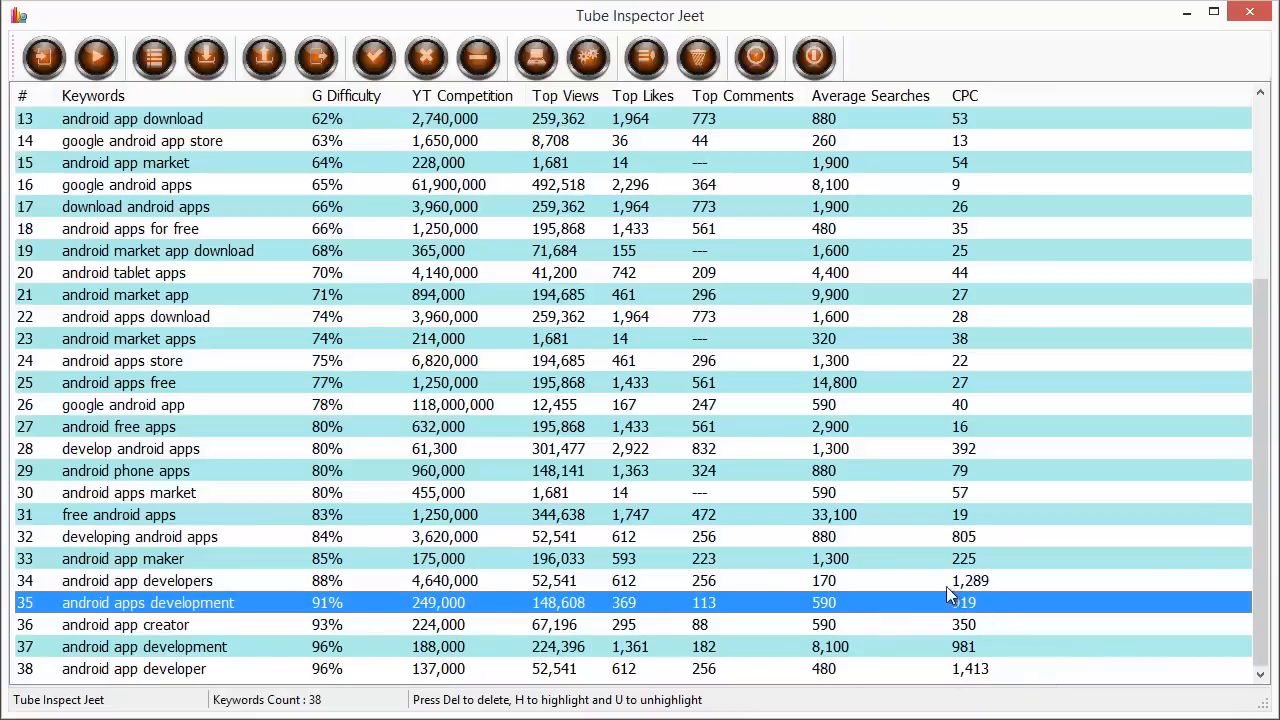
{"action": "mouse_move", "coordinate": [277, 660]}
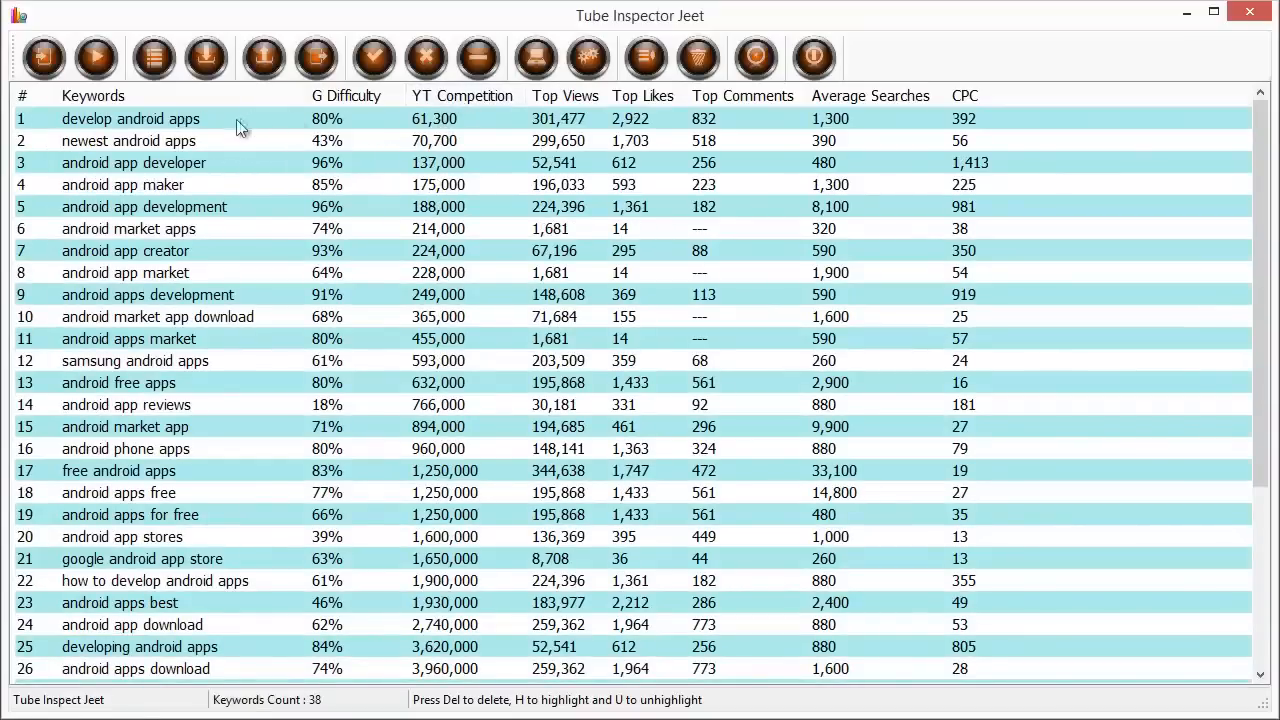
Sort the 38 keywords by Average Searches ascending, from 170 up to 33,100.
{"action": "left_click", "coordinate": [130, 118]}
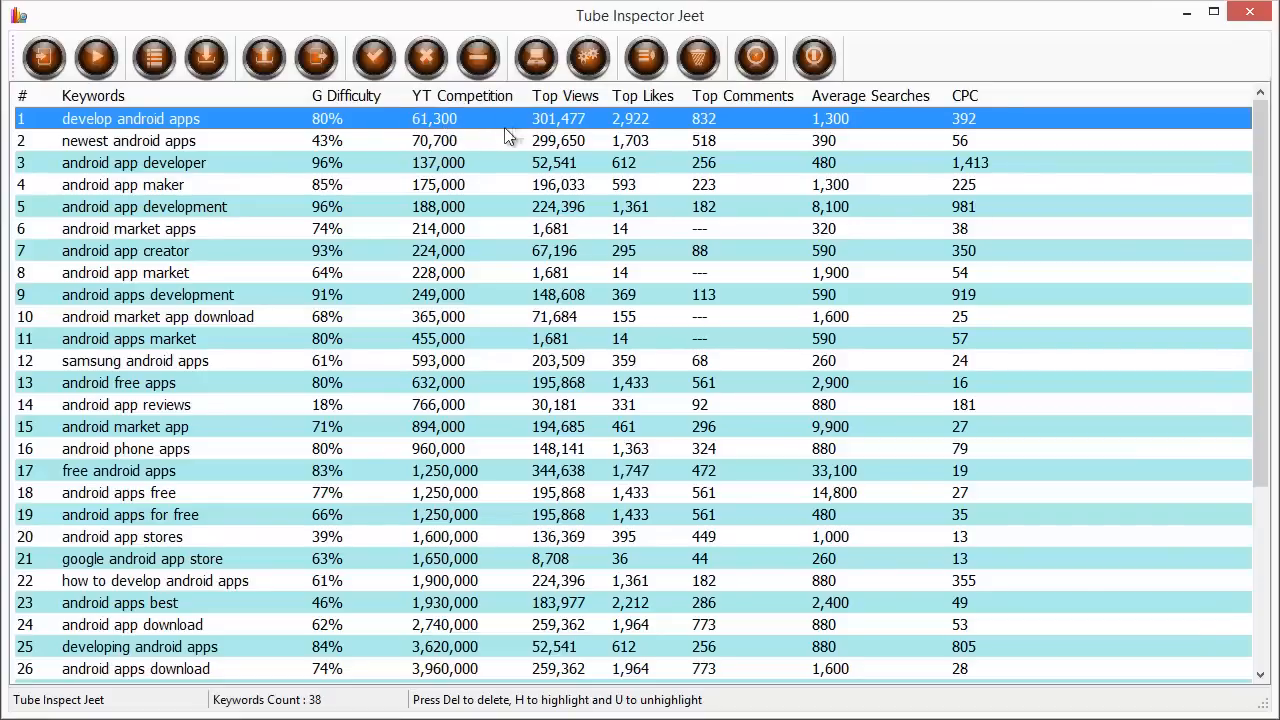
{"action": "mouse_move", "coordinate": [425, 138]}
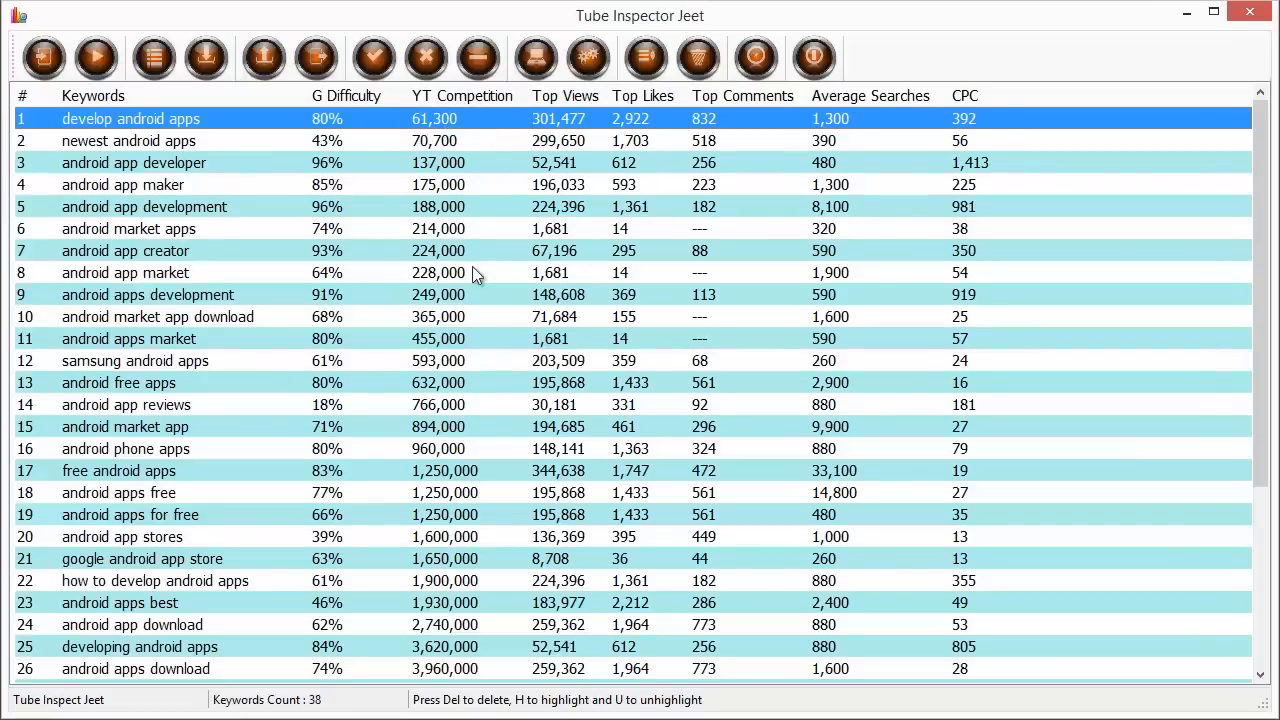
{"action": "mouse_move", "coordinate": [456, 128]}
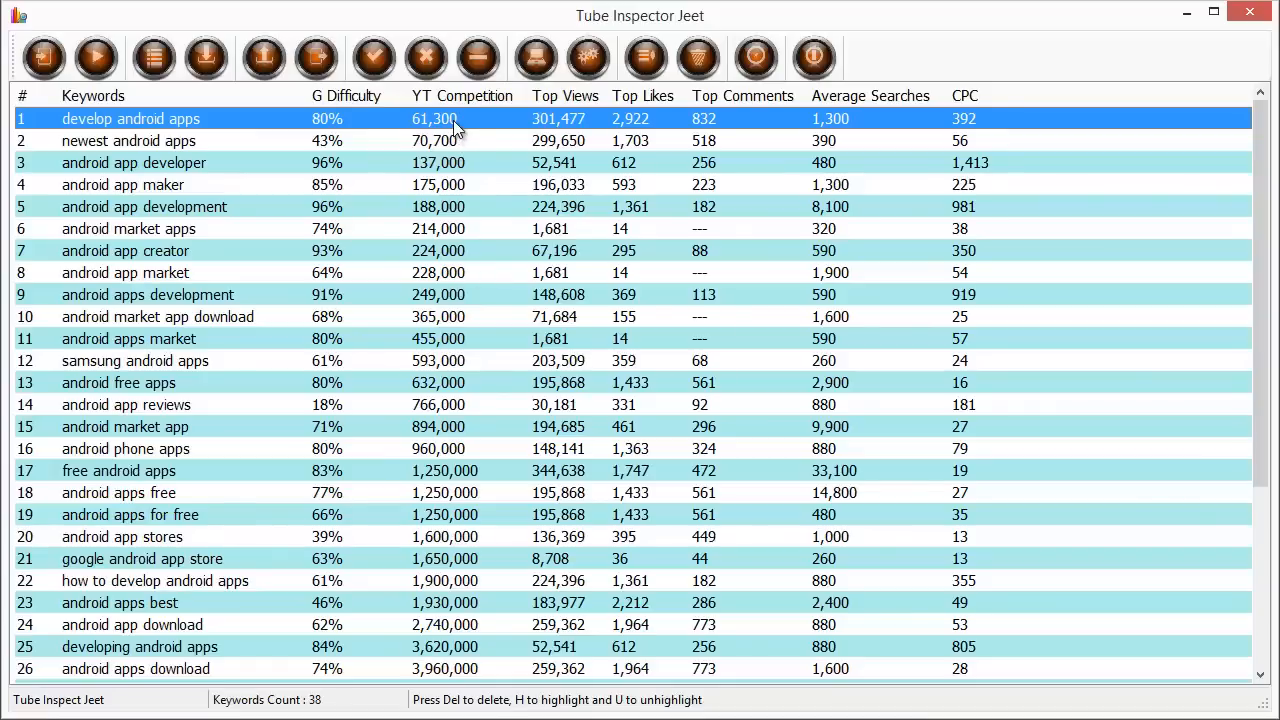
{"action": "mouse_move", "coordinate": [573, 105]}
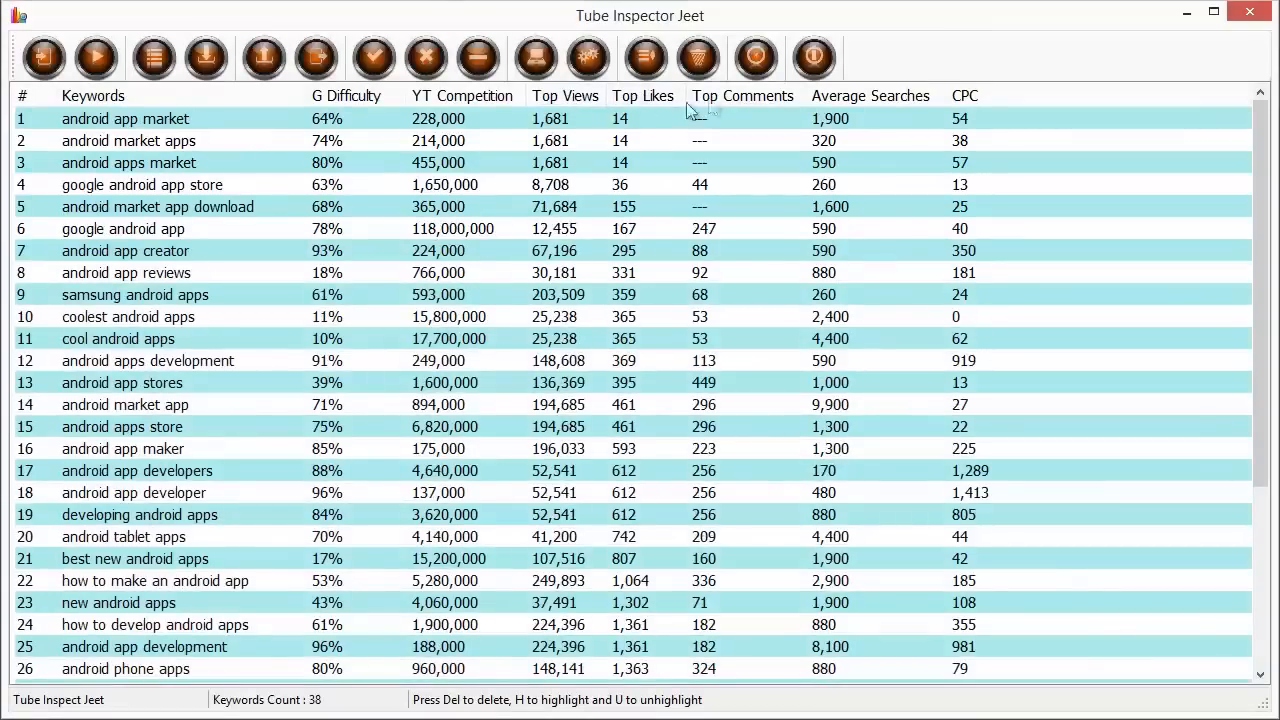
{"action": "left_click", "coordinate": [742, 95]}
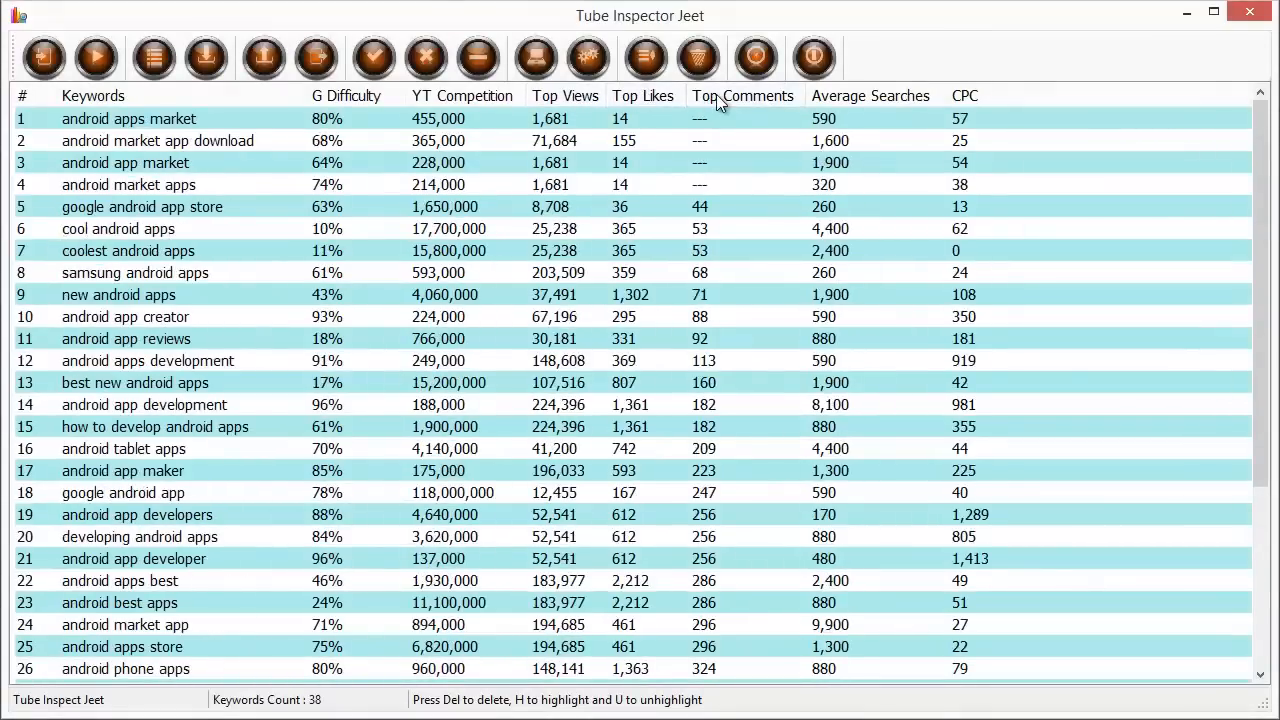
{"action": "left_click", "coordinate": [869, 95]}
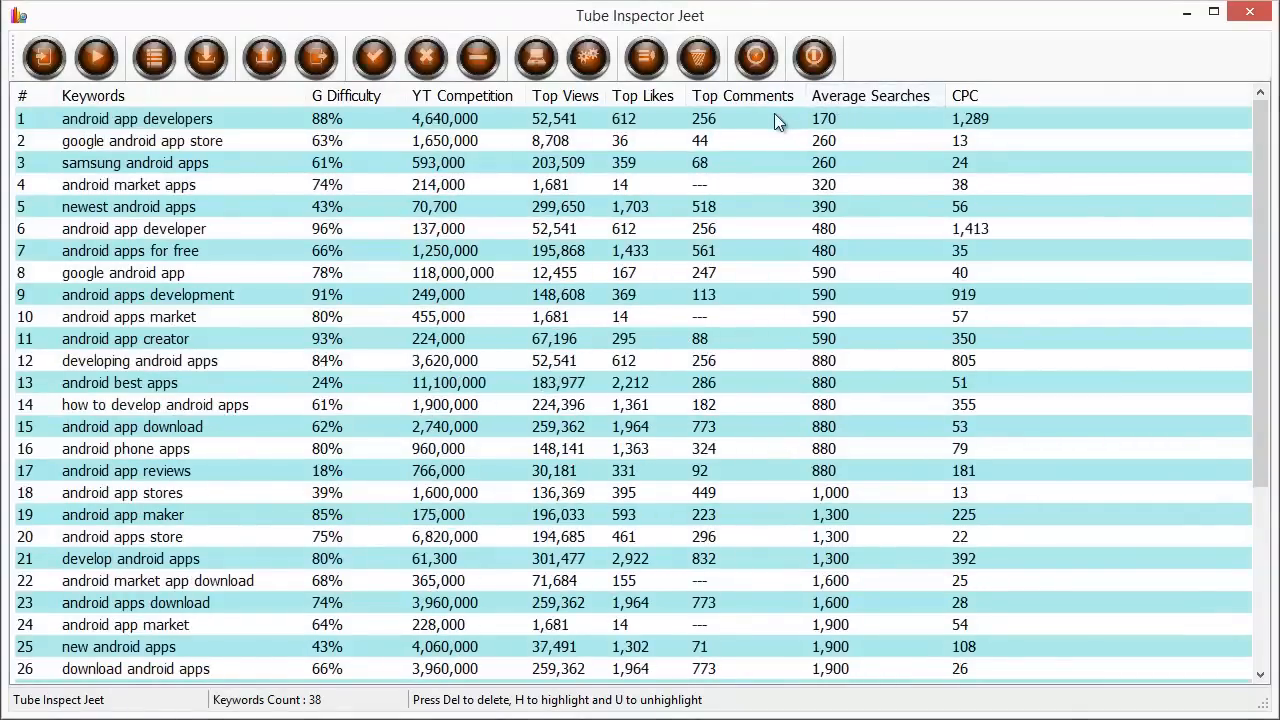
{"action": "mouse_move", "coordinate": [820, 123]}
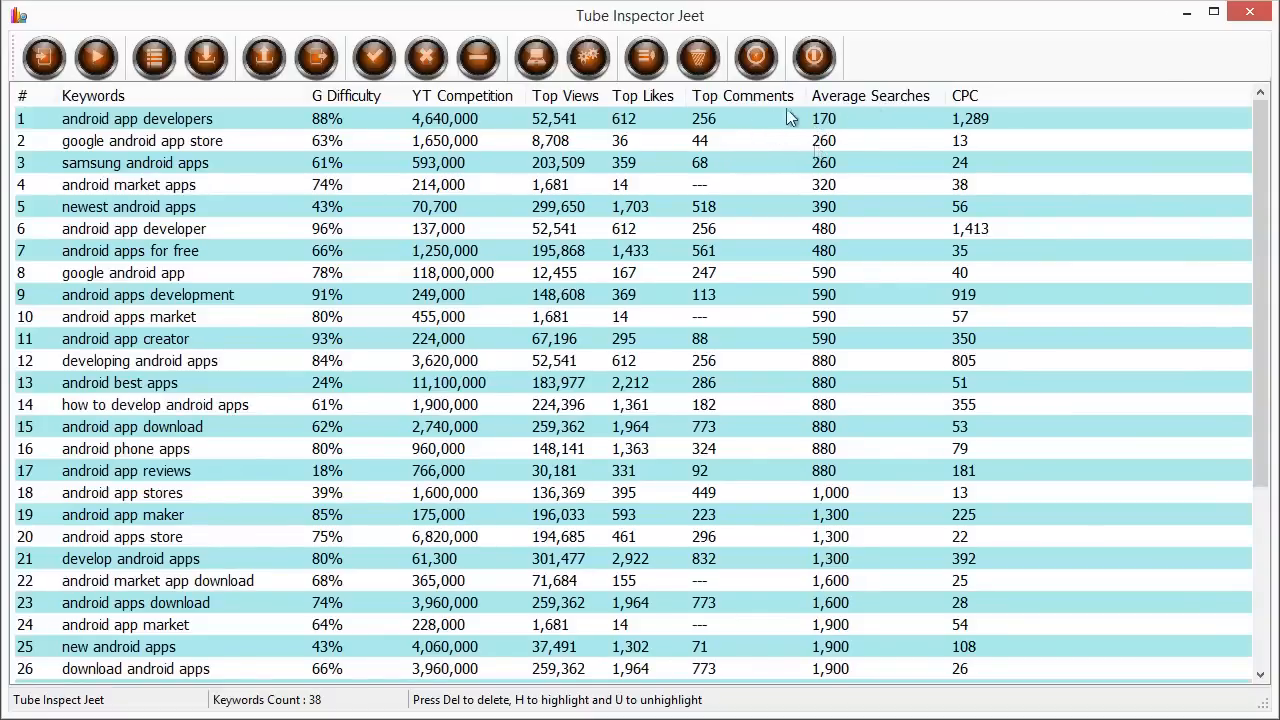
{"action": "scroll", "scroll_direction": "down", "scroll_amount": 3}
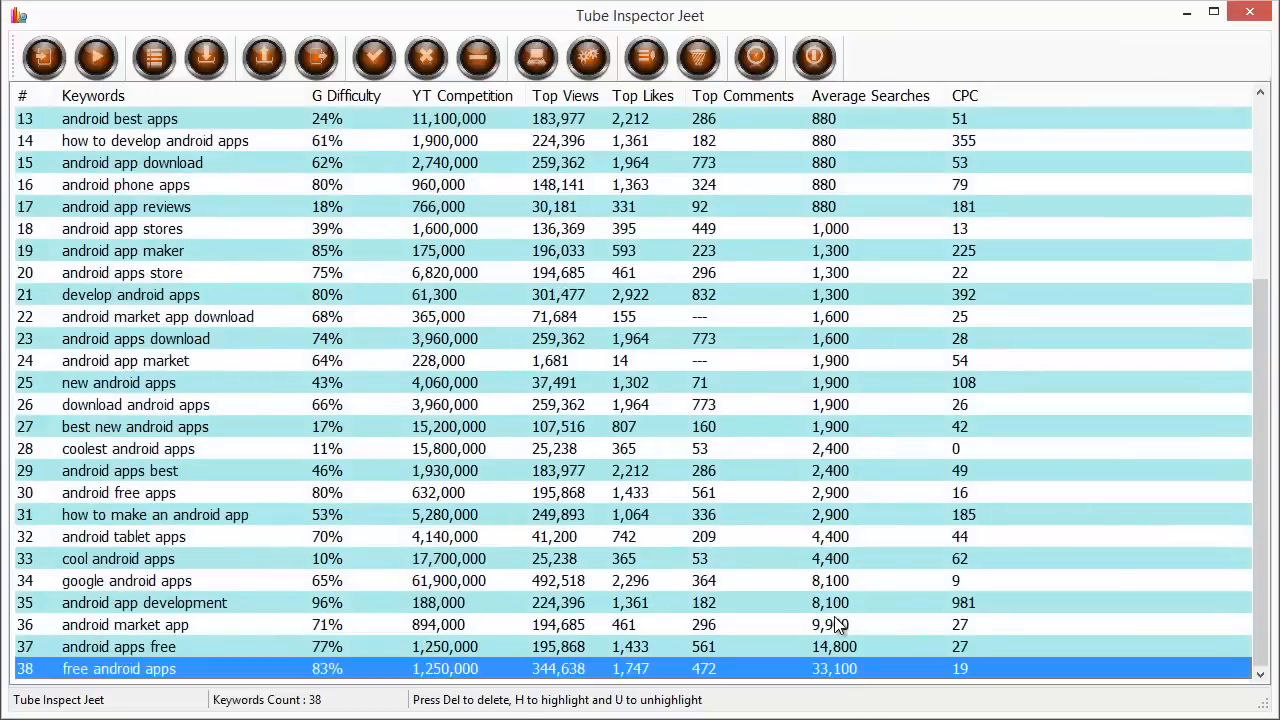
{"action": "scroll", "scroll_direction": "up", "scroll_amount": 3}
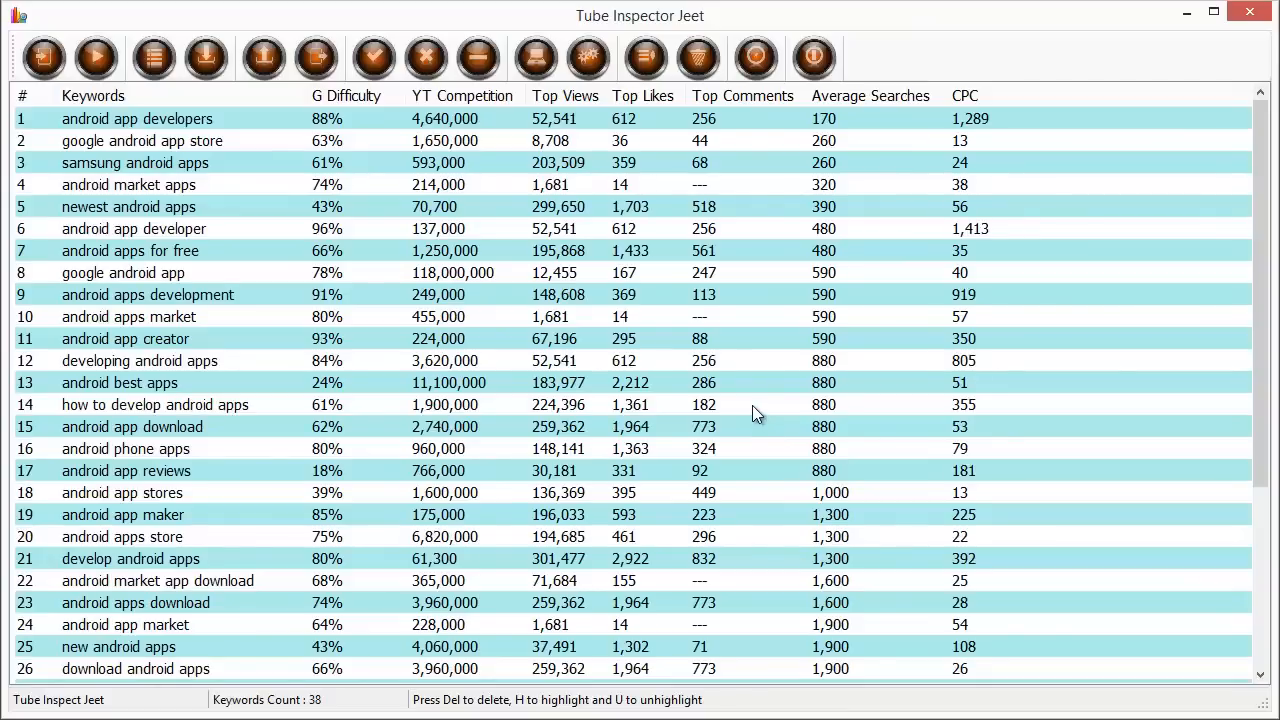
{"action": "mouse_move", "coordinate": [1016, 372]}
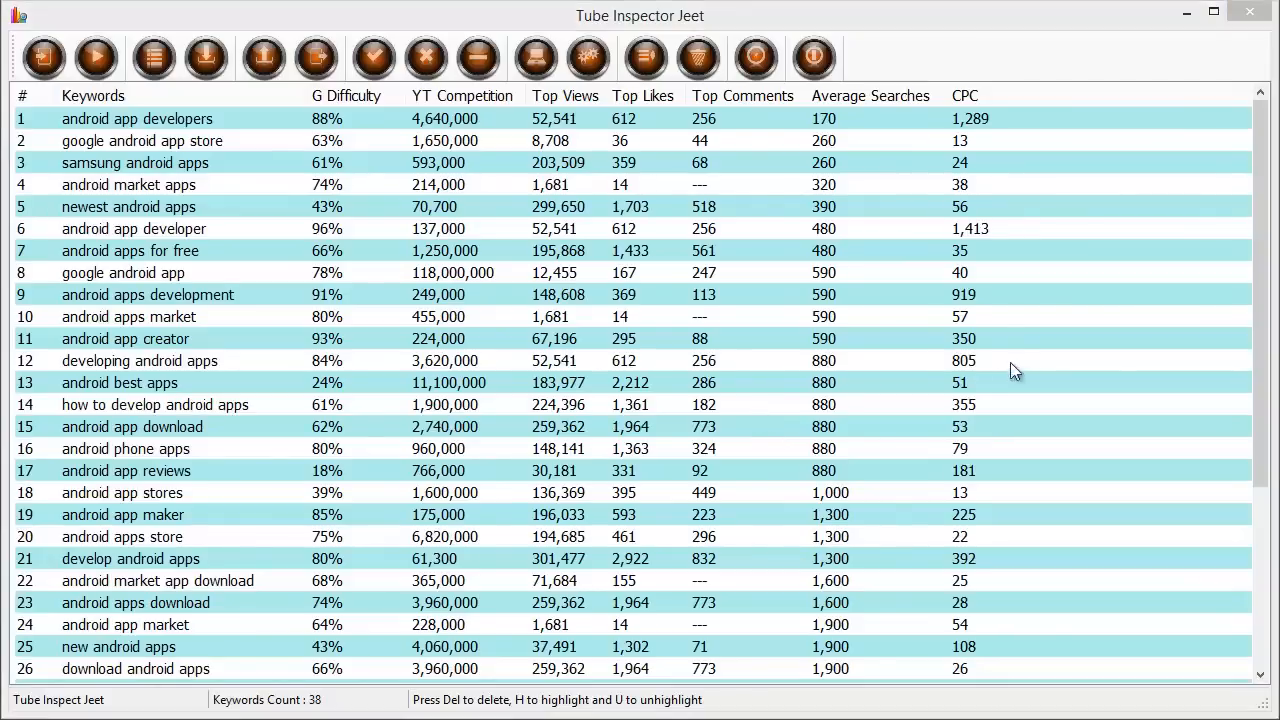
{"action": "left_click", "coordinate": [122, 272]}
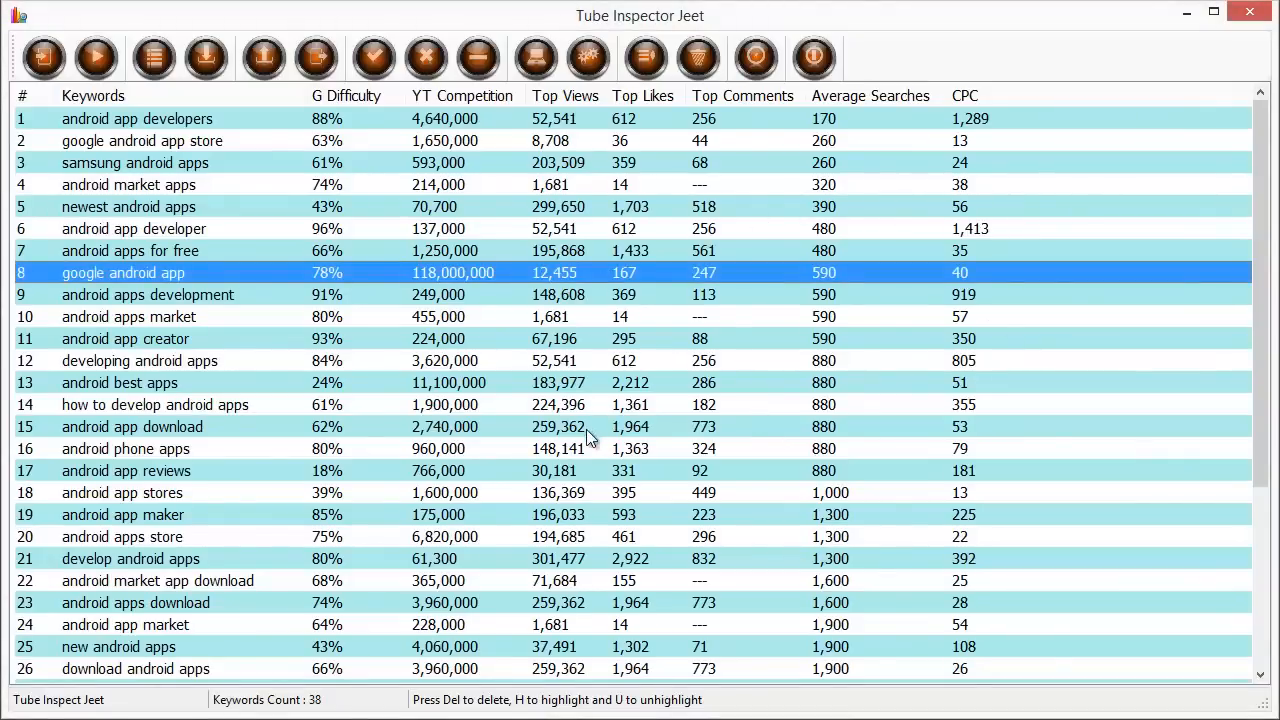
{"action": "scroll", "scroll_direction": "down", "scroll_amount": 3}
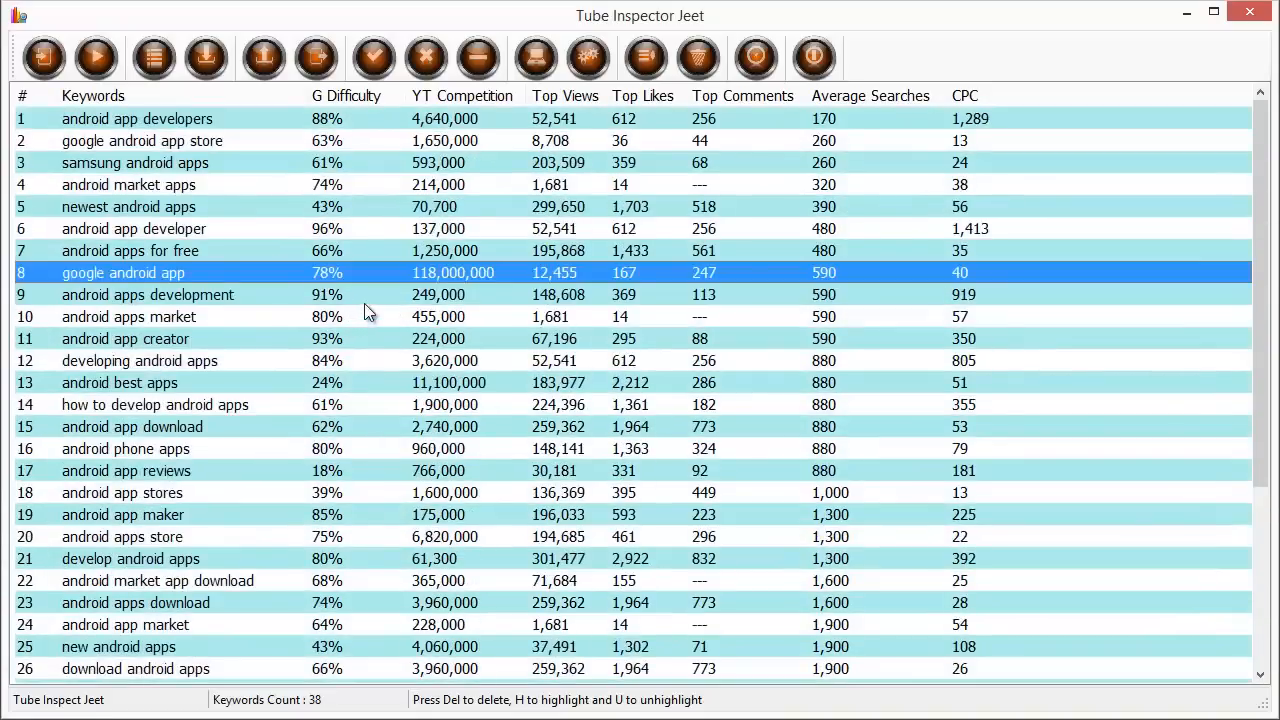
{"action": "scroll", "scroll_direction": "down", "scroll_amount": 3}
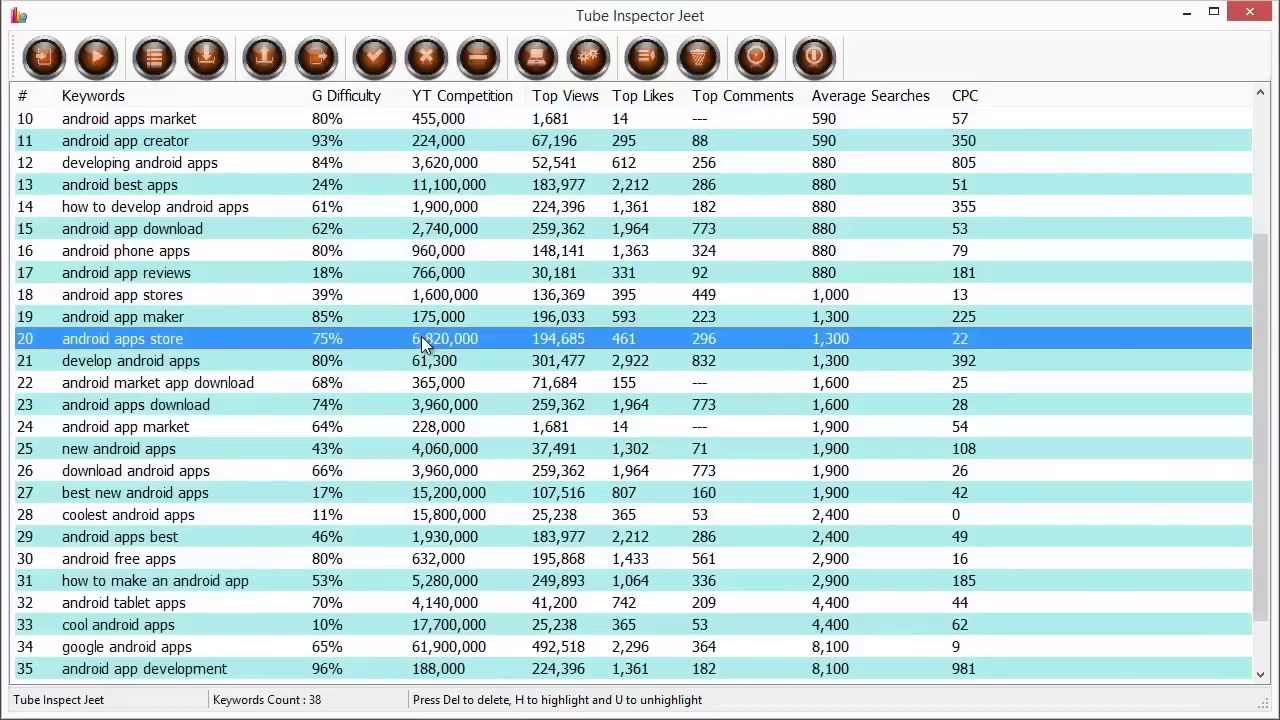
{"action": "scroll", "scroll_direction": "up", "scroll_amount": 3}
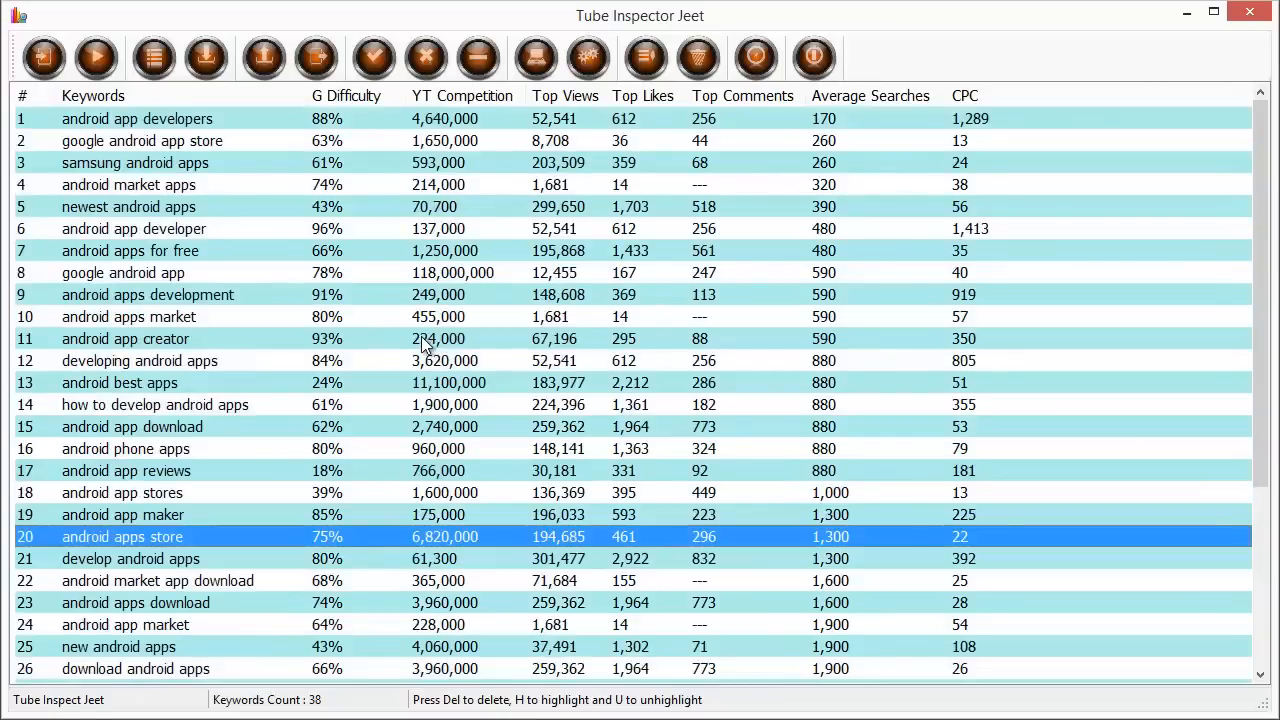
{"action": "mouse_move", "coordinate": [588, 57]}
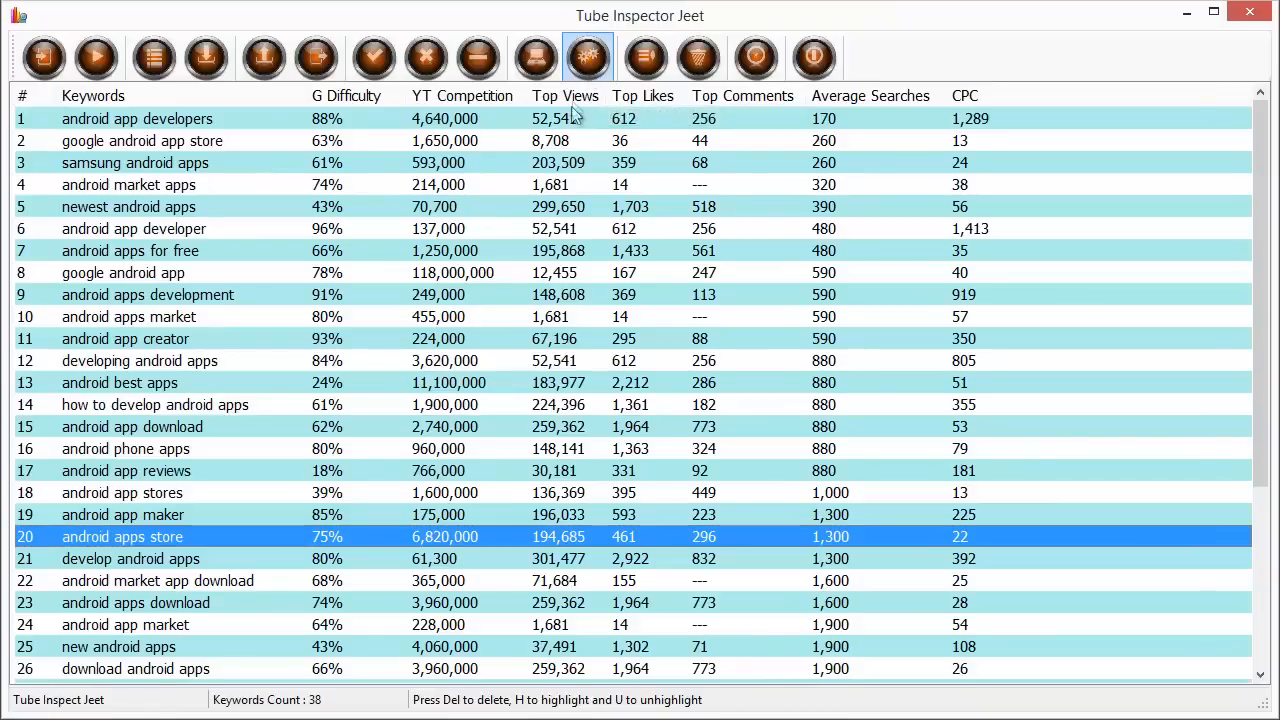
{"action": "mouse_move", "coordinate": [588, 57]}
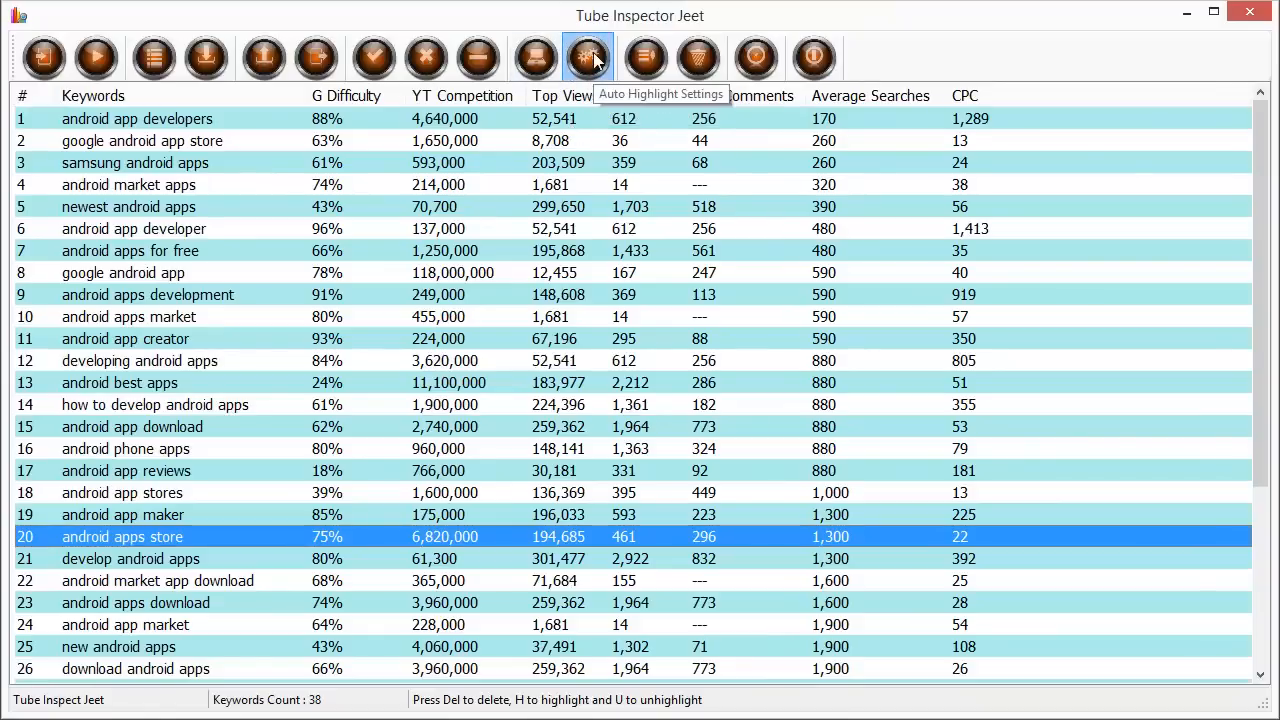
Set highlight limits: Top Views under 50,000, Top Comments under 500, higher Average Searches limit.
{"action": "left_click", "coordinate": [587, 57]}
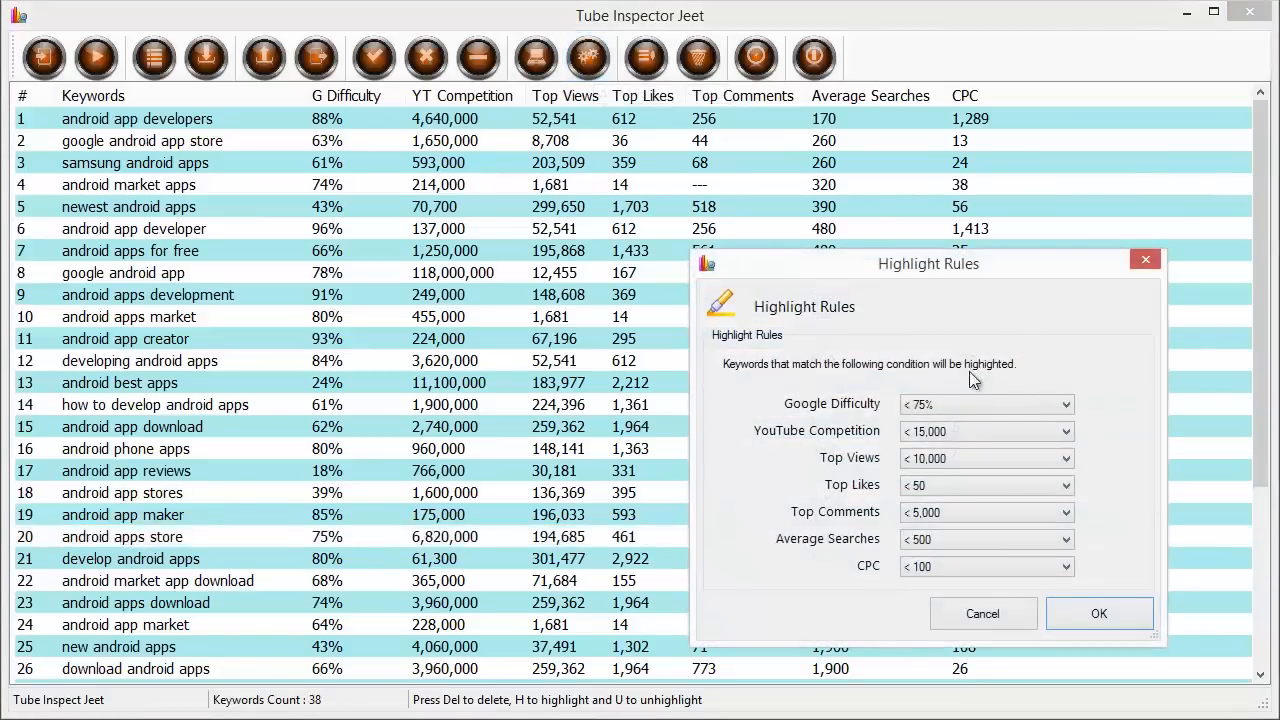
{"action": "left_click_drag", "start_coordinate": [928, 263], "coordinate": [731, 197]}
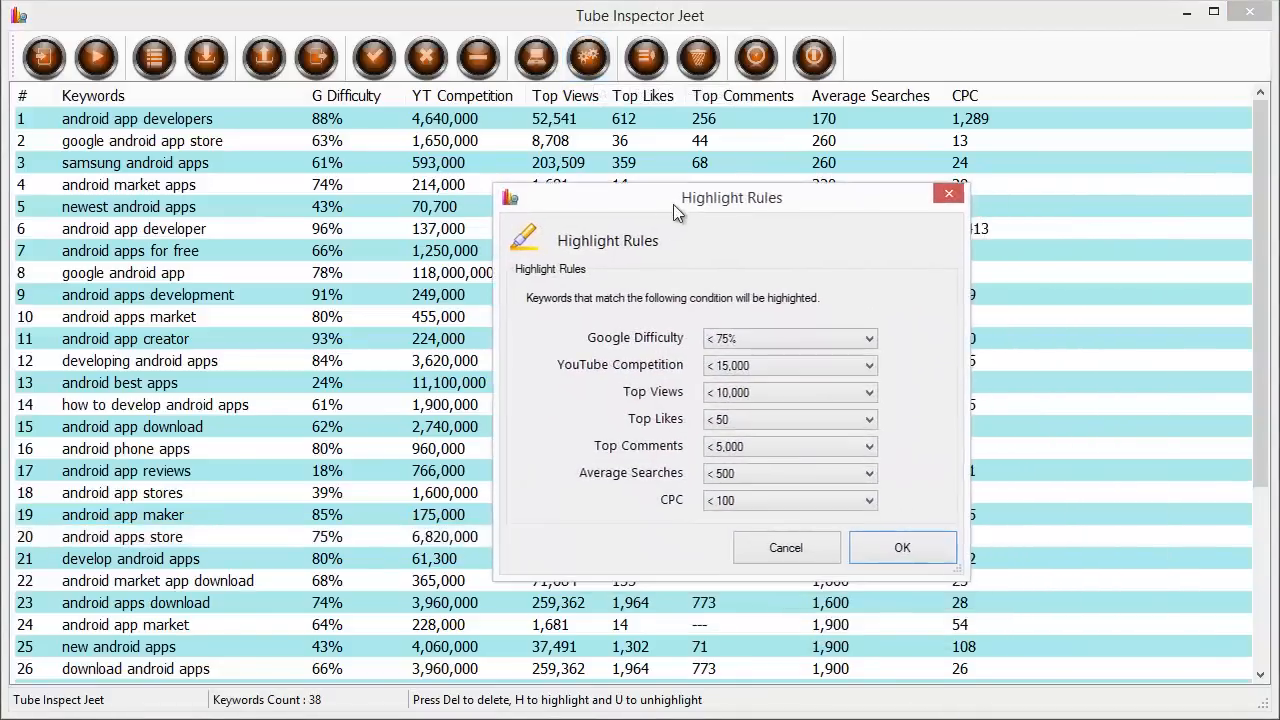
{"action": "left_click", "coordinate": [868, 338]}
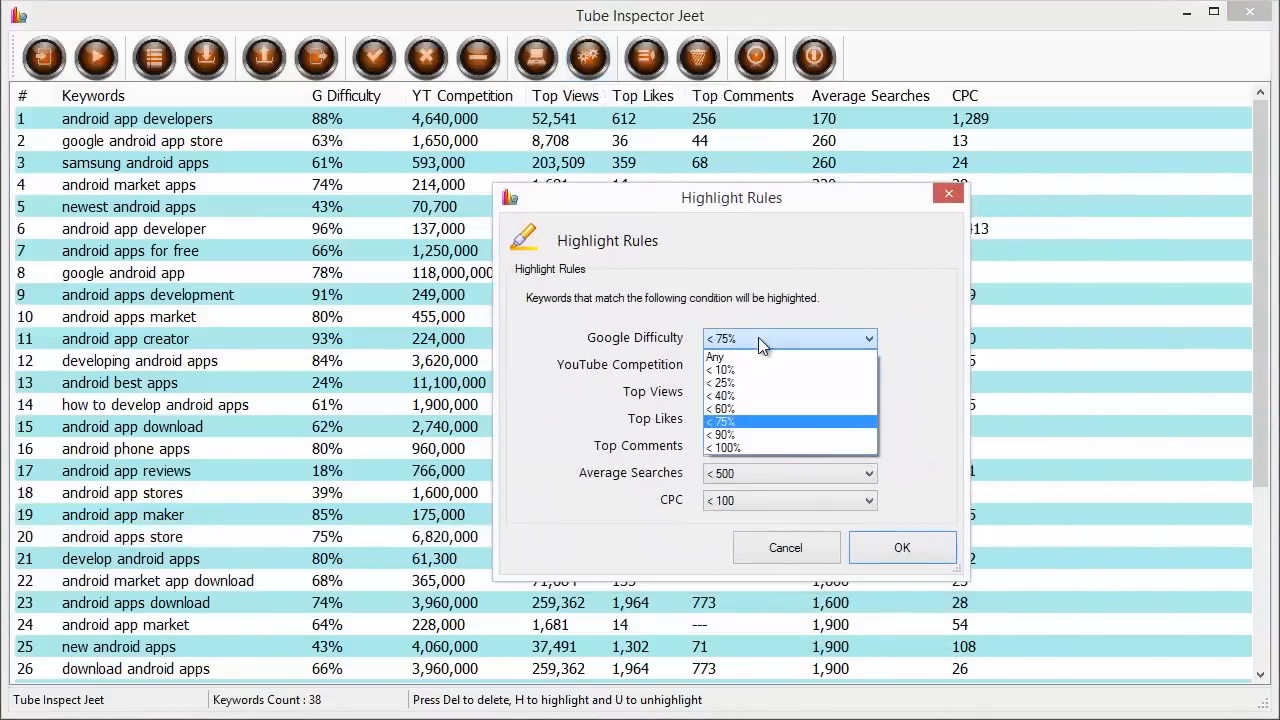
{"action": "mouse_move", "coordinate": [765, 409]}
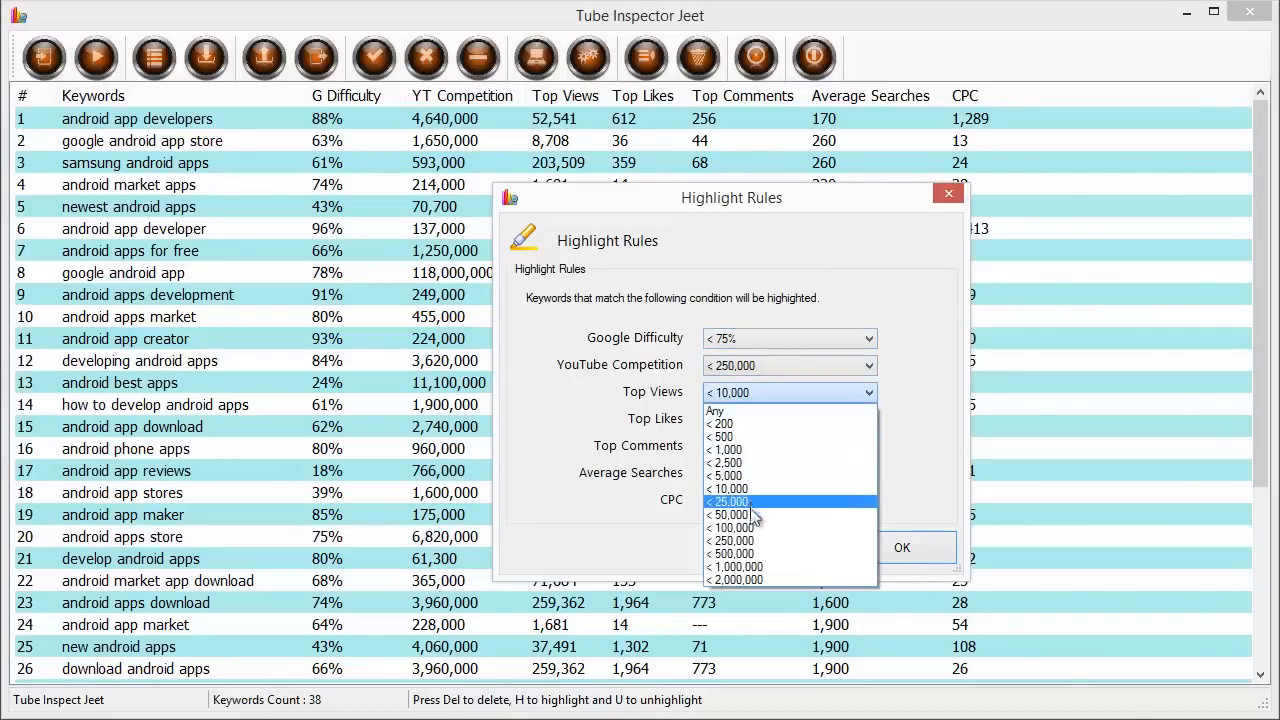
{"action": "left_click", "coordinate": [730, 514]}
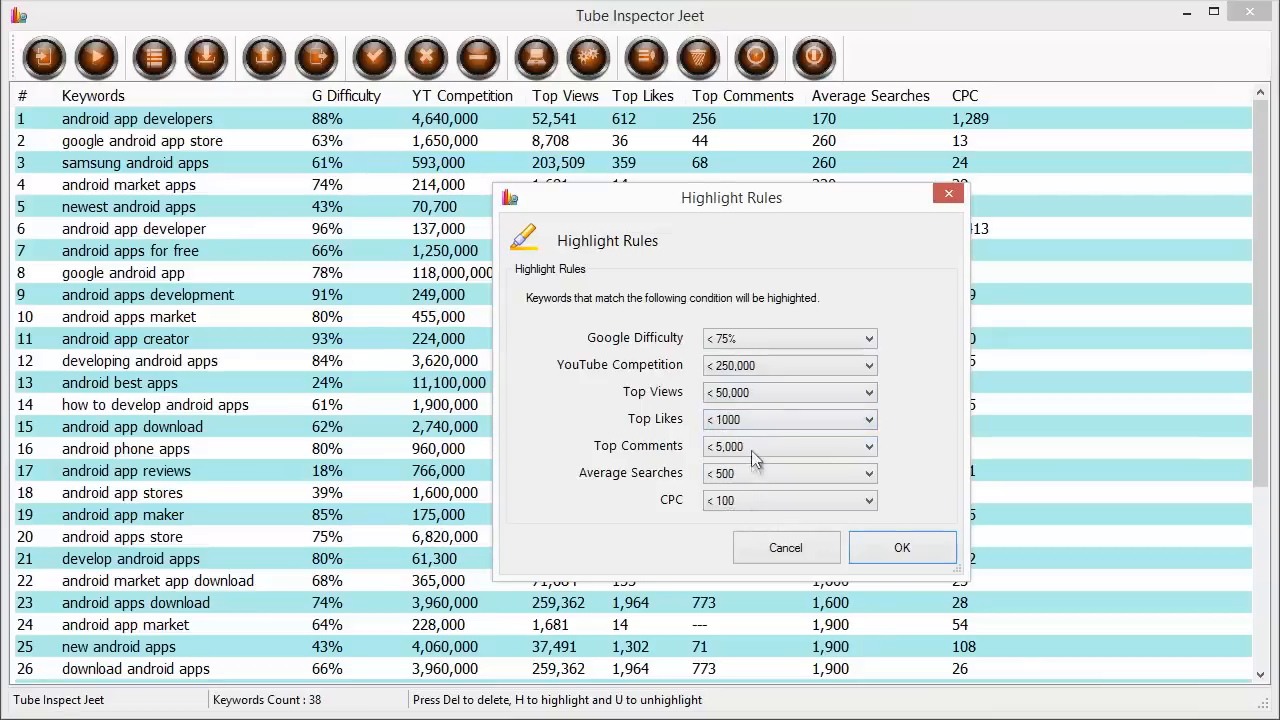
{"action": "left_click", "coordinate": [789, 446]}
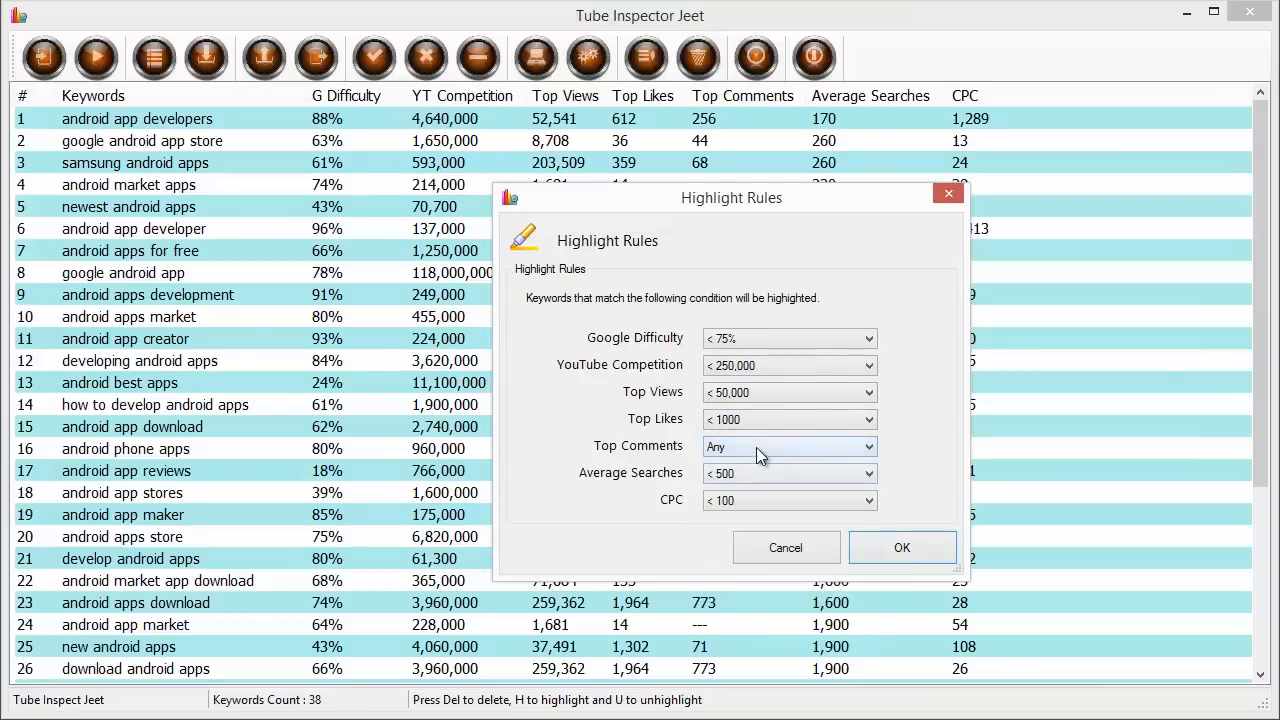
{"action": "left_click", "coordinate": [789, 446]}
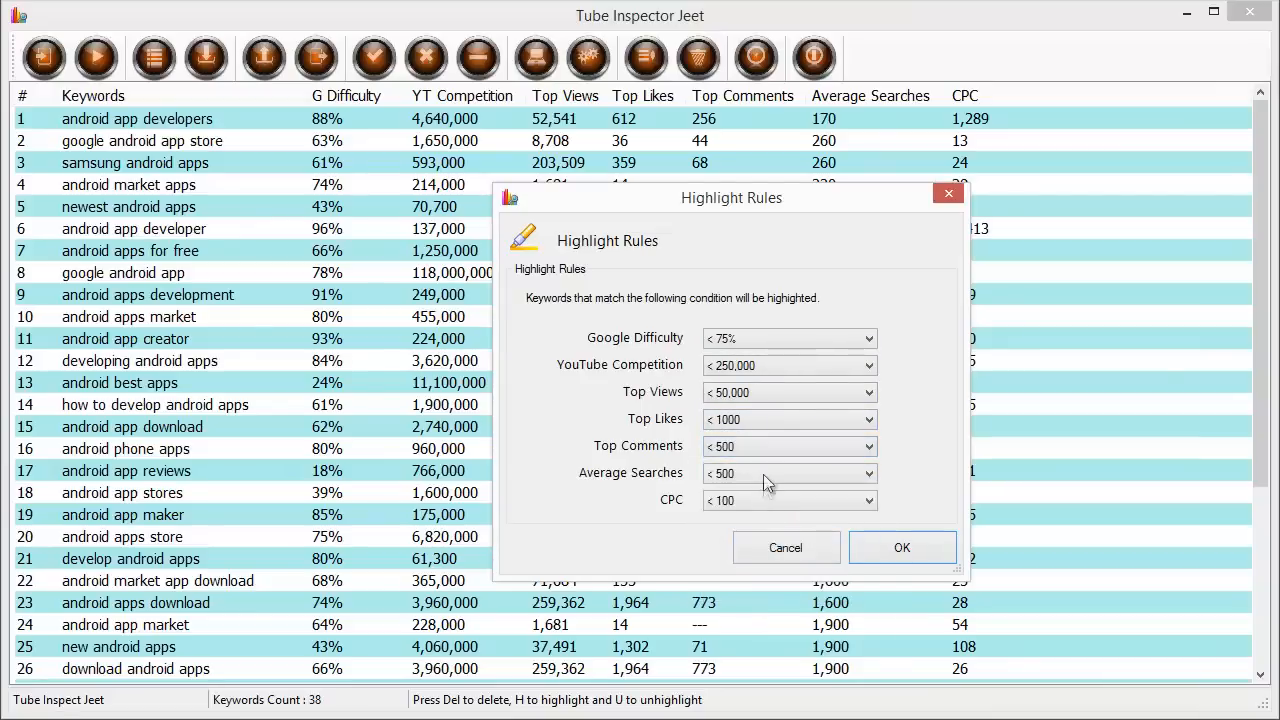
{"action": "left_click", "coordinate": [869, 473]}
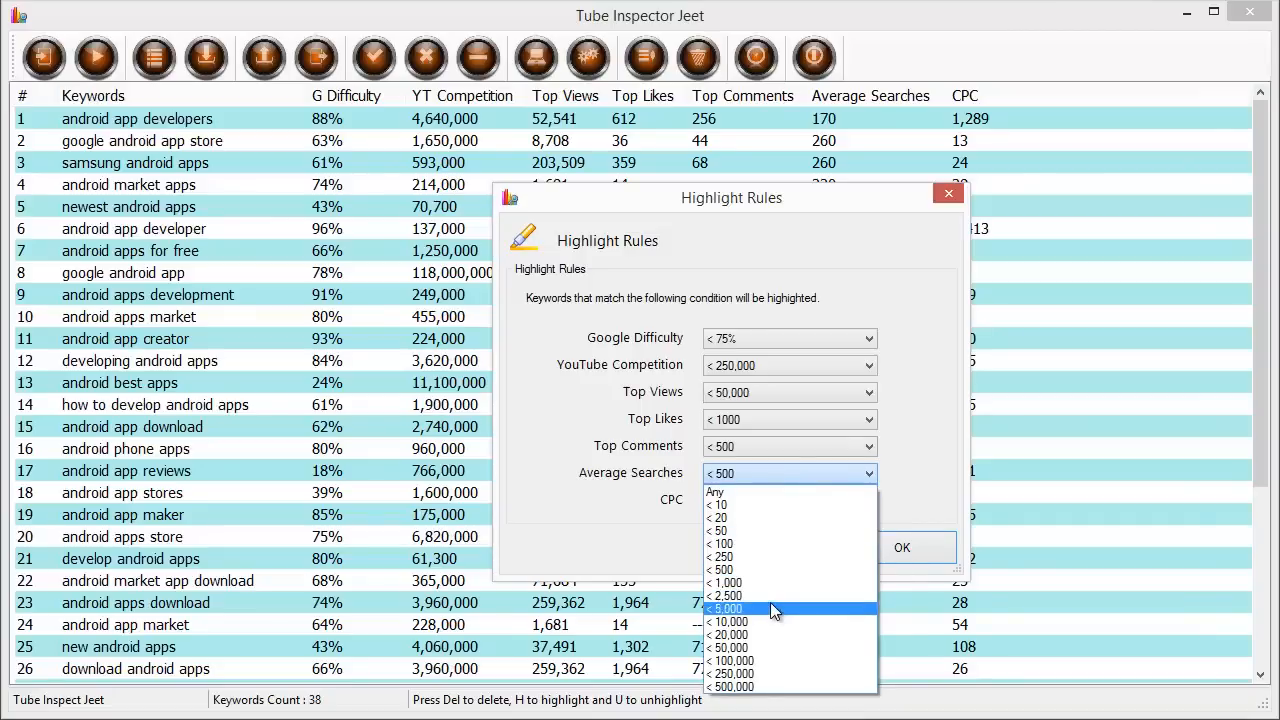
{"action": "left_click", "coordinate": [724, 609]}
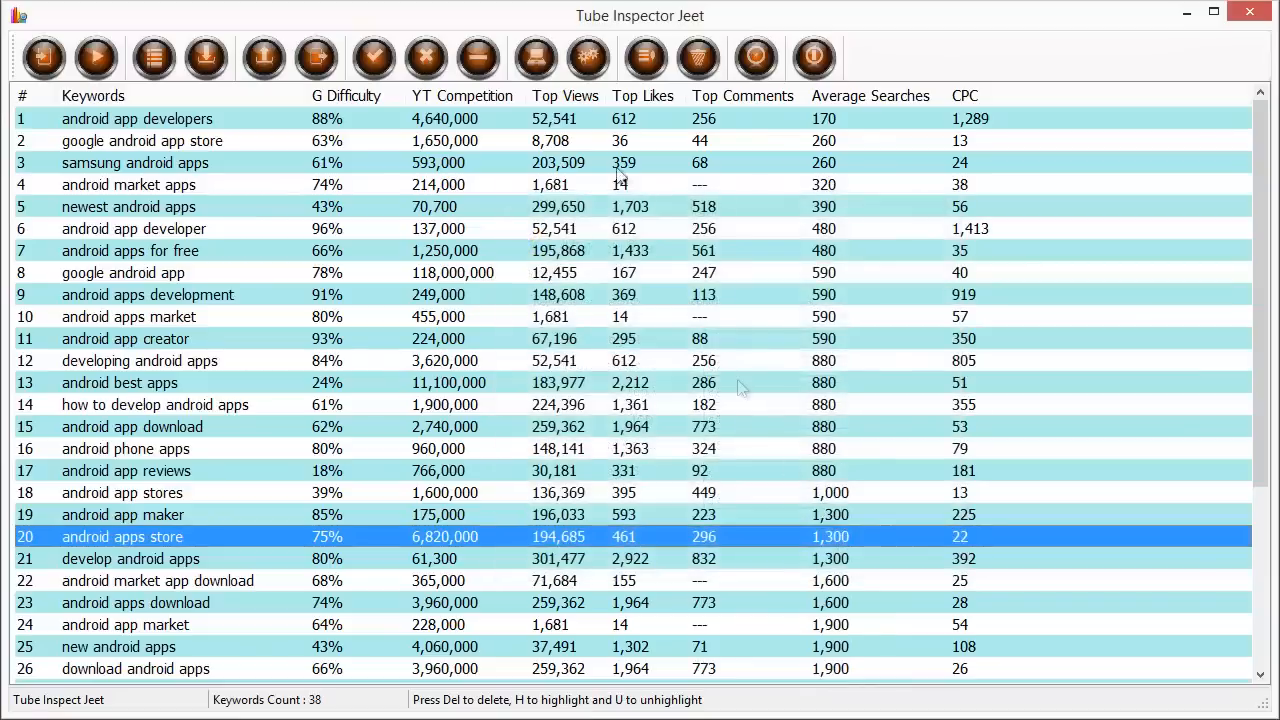
{"action": "mouse_move", "coordinate": [535, 57]}
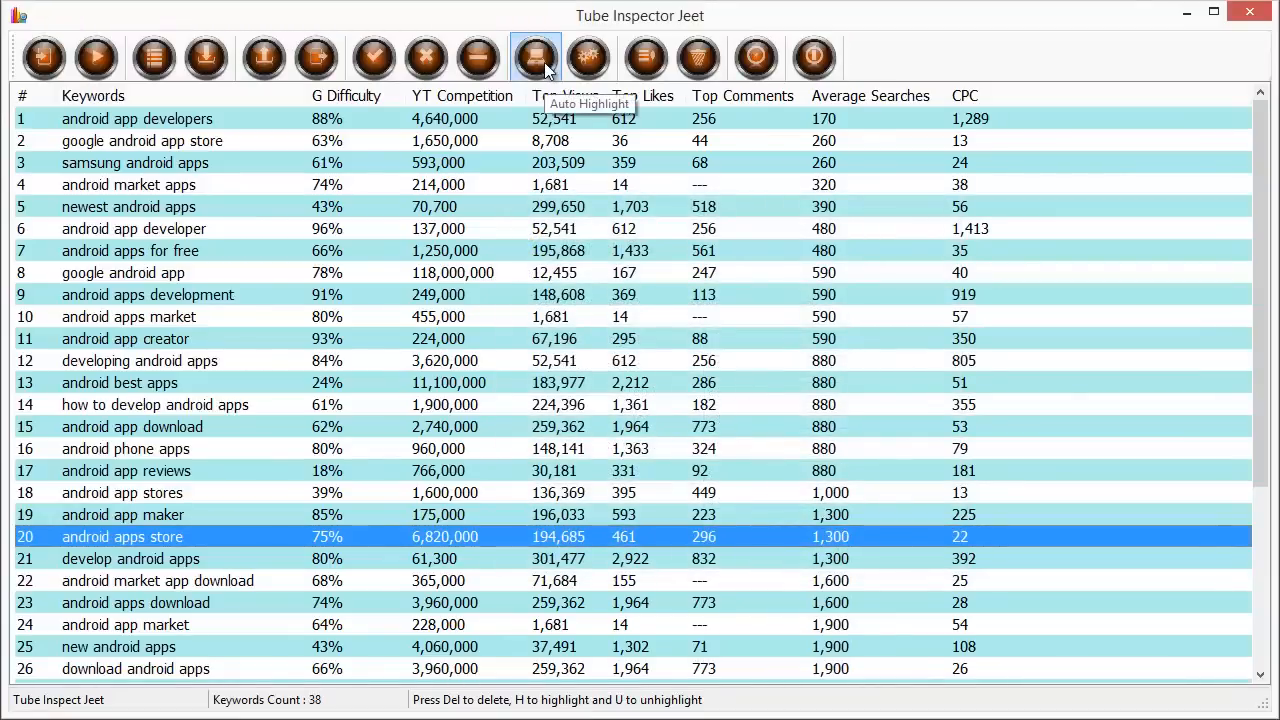
Apply Auto Highlight, marking android market apps and android app market.
{"action": "left_click", "coordinate": [535, 57]}
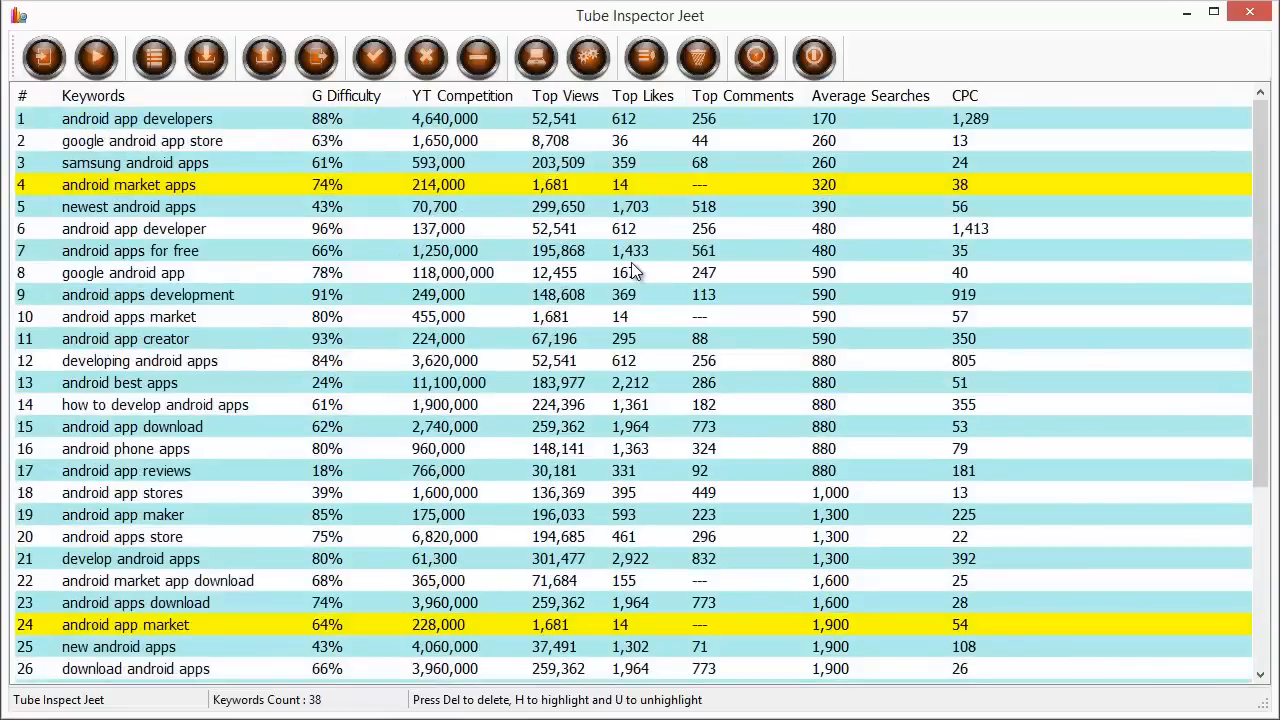
{"action": "mouse_move", "coordinate": [435, 217]}
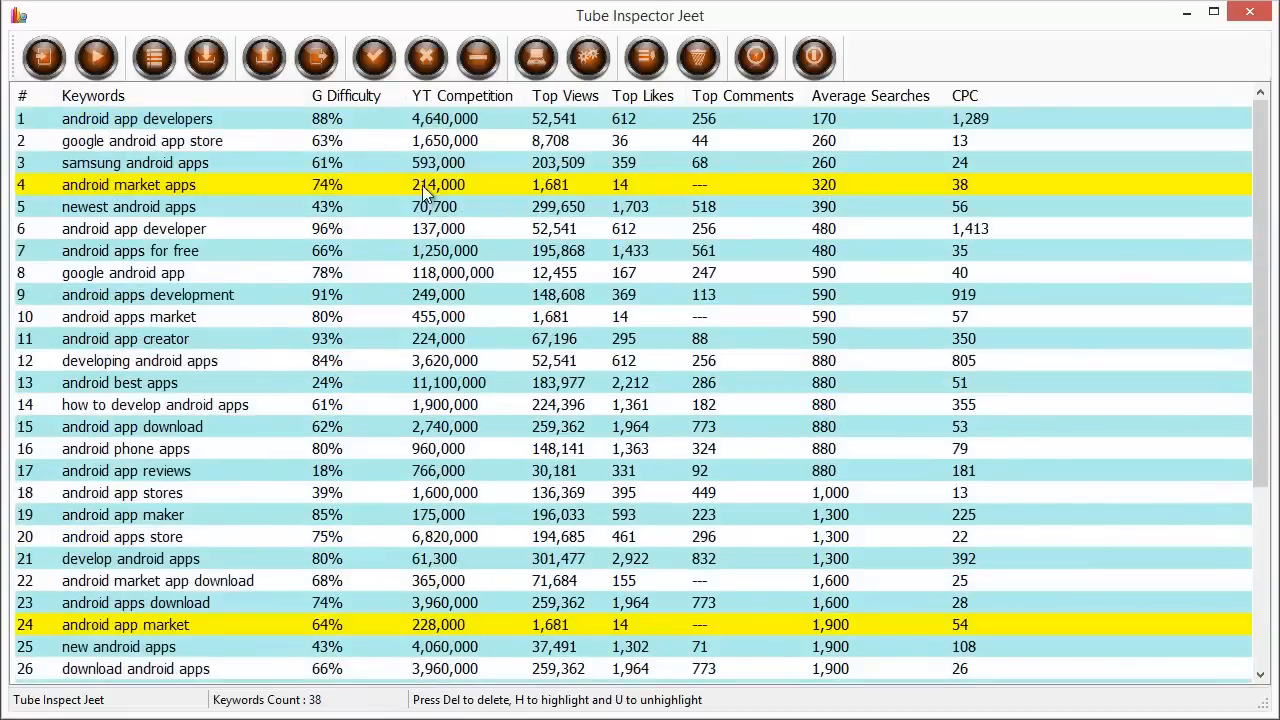
{"action": "scroll", "scroll_direction": "down", "scroll_amount": 3}
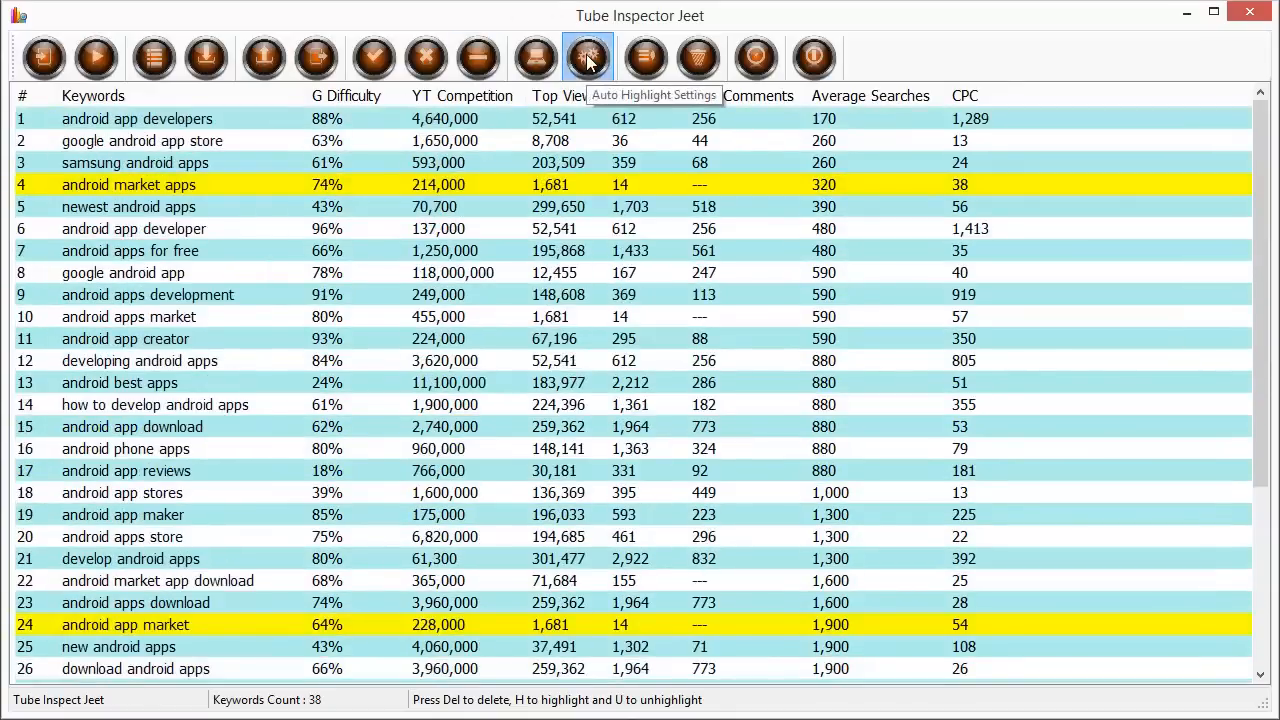
Reopen the Highlight Rules dialog and pick a new CPC limit.
{"action": "left_click", "coordinate": [588, 57]}
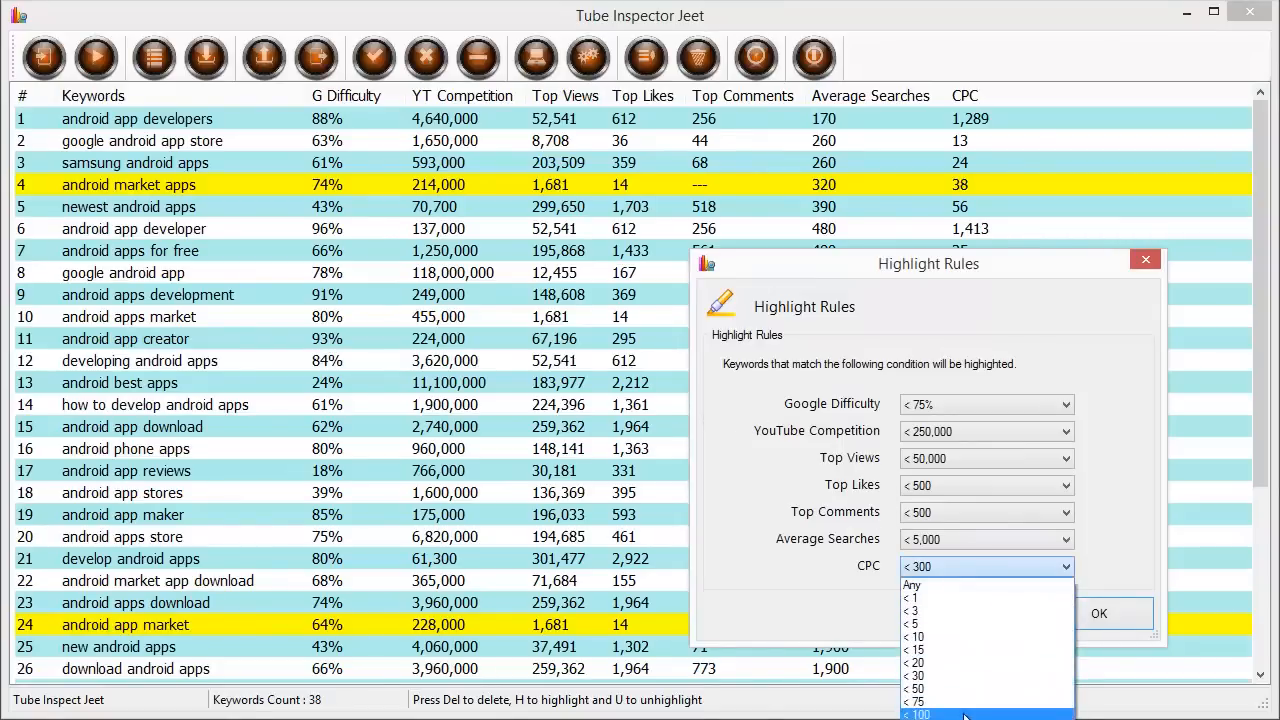
{"action": "left_click", "coordinate": [915, 714]}
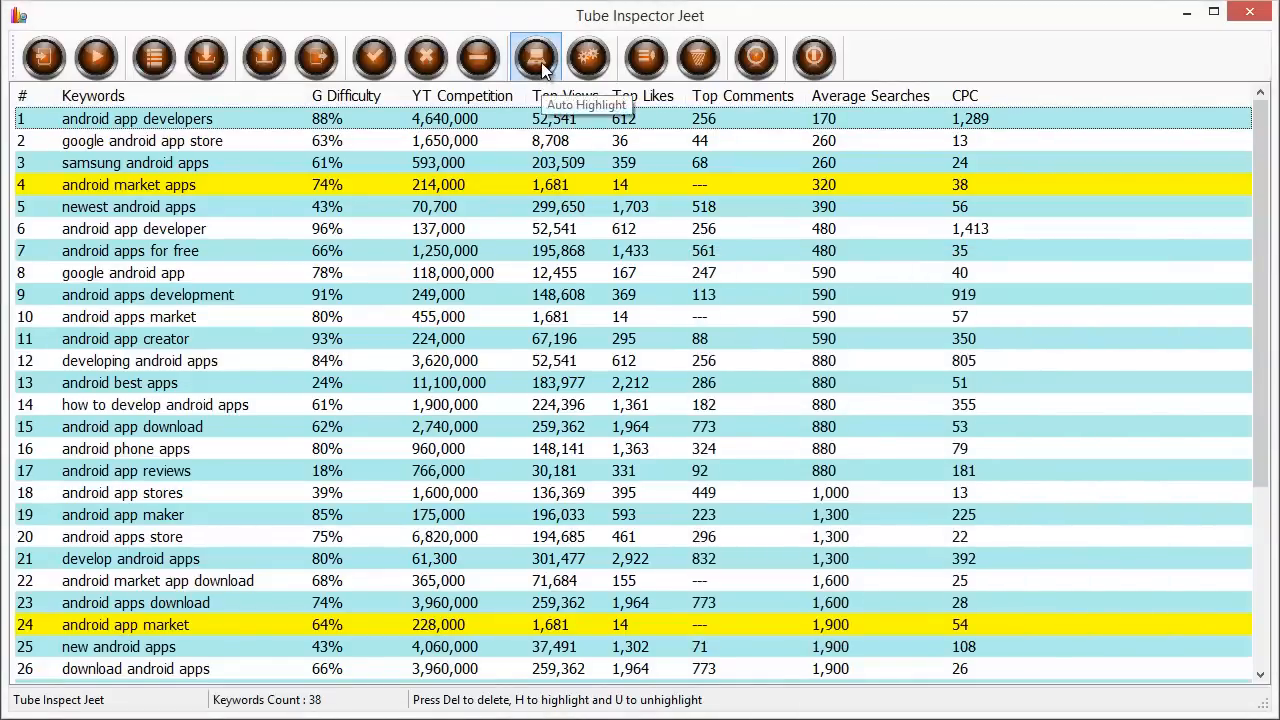
{"action": "scroll", "scroll_direction": "down", "scroll_amount": 3}
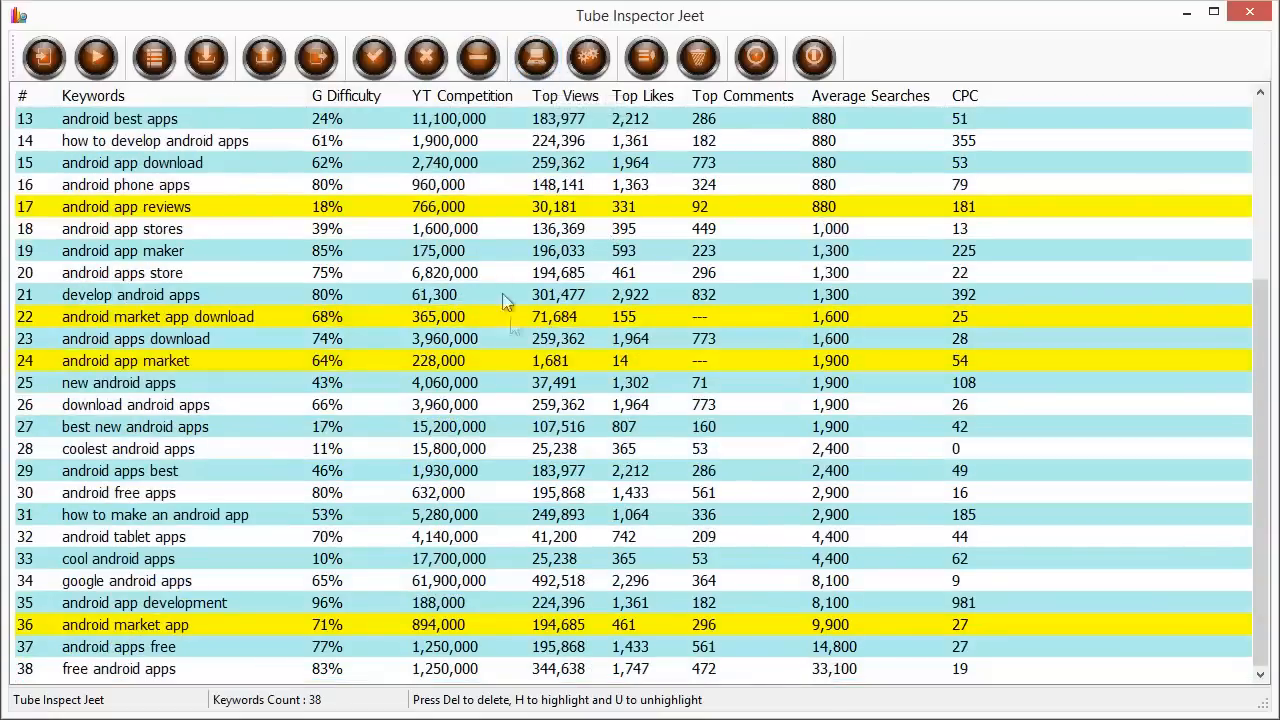
{"action": "scroll", "scroll_direction": "up", "scroll_amount": 3}
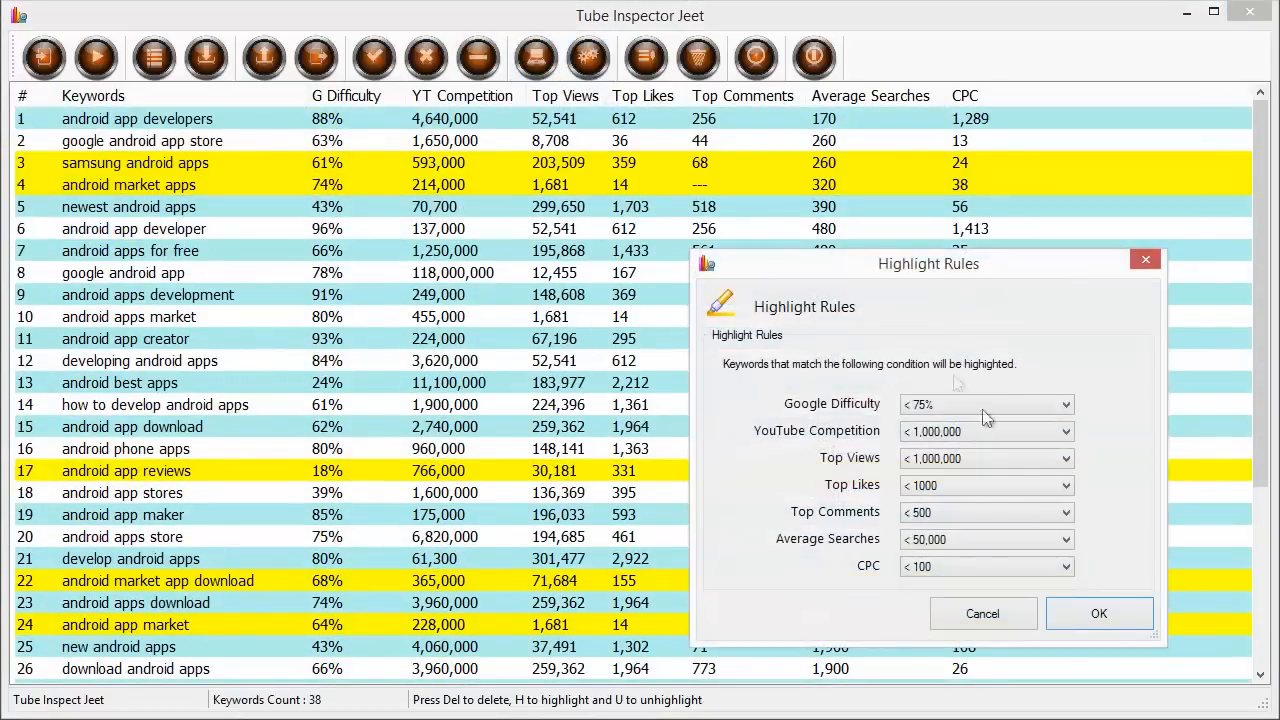
Dismiss the Highlight Rules dialog and scroll through the 38-keyword list with six rows highlighted.
{"action": "left_click", "coordinate": [1098, 613]}
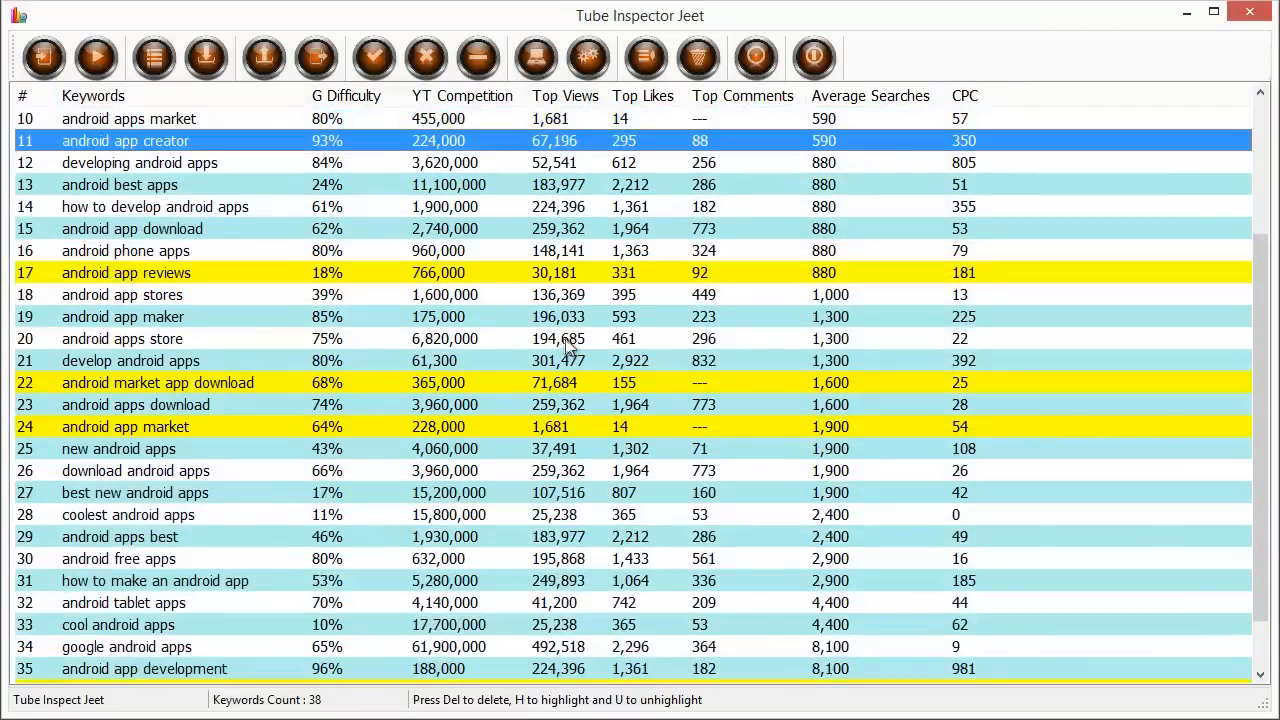
{"action": "scroll", "scroll_direction": "up", "scroll_amount": 3}
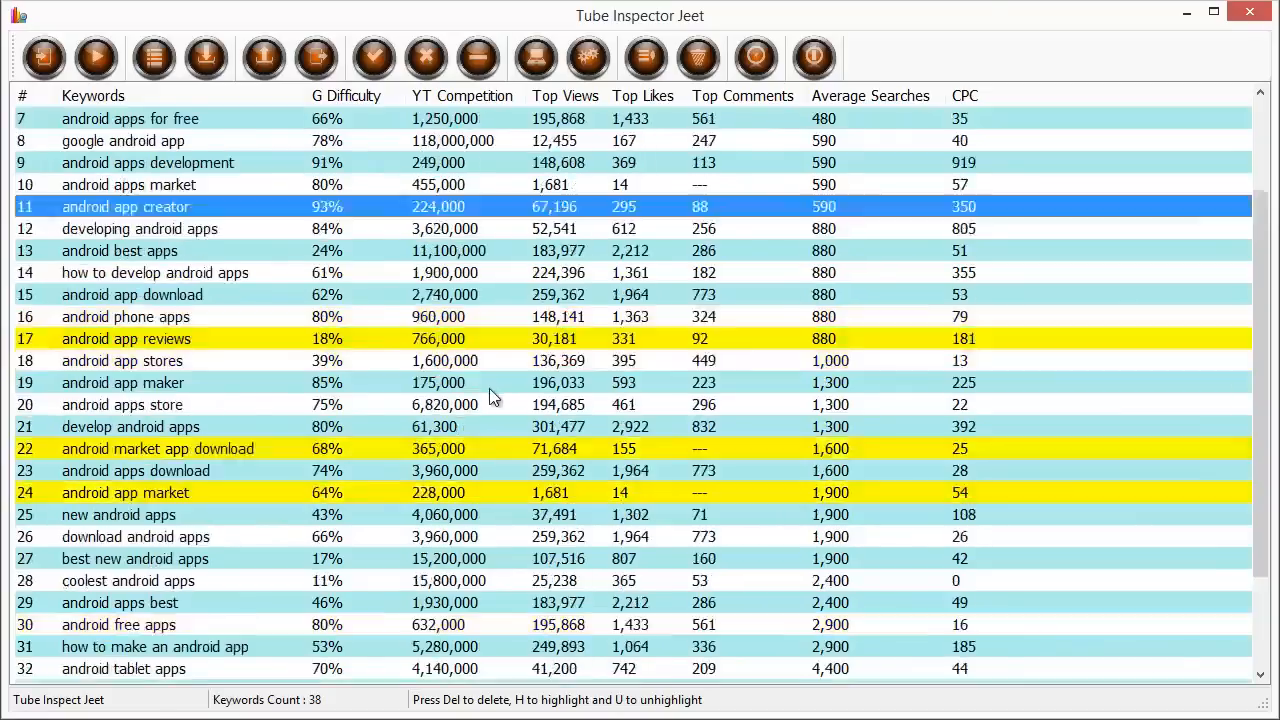
{"action": "scroll", "scroll_direction": "up", "scroll_amount": 3}
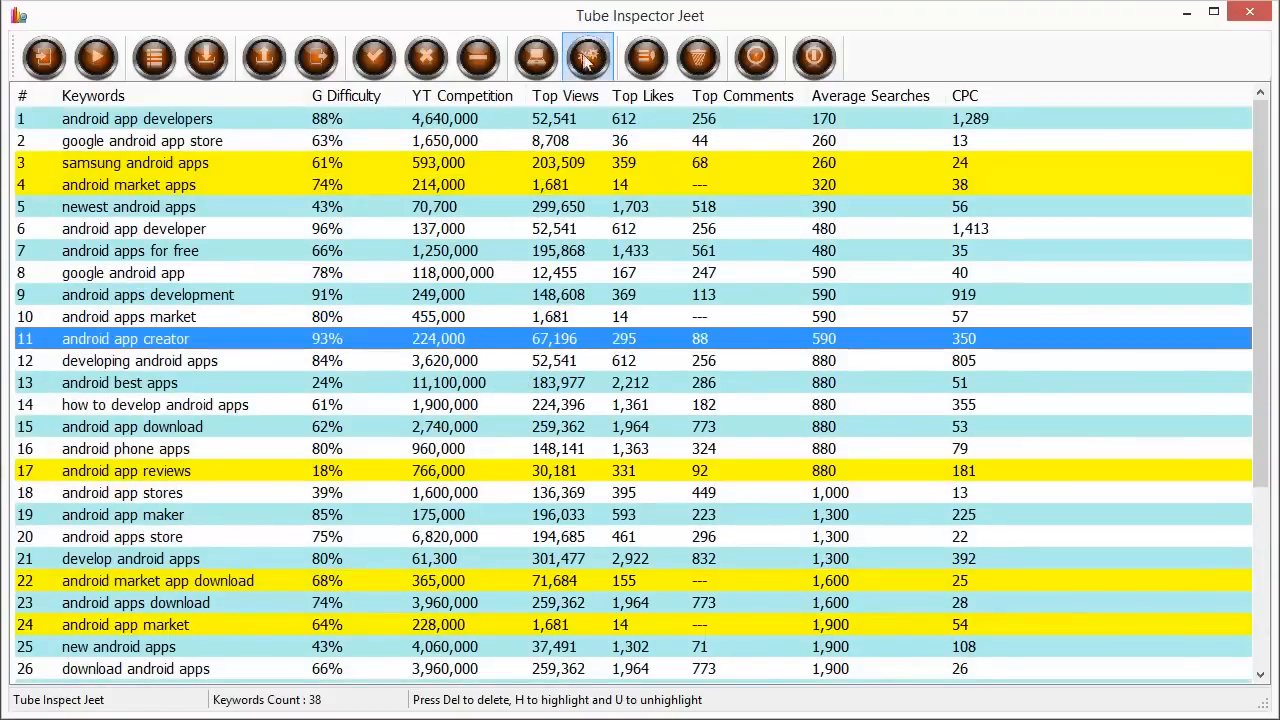
{"action": "scroll", "scroll_direction": "down", "scroll_amount": 3}
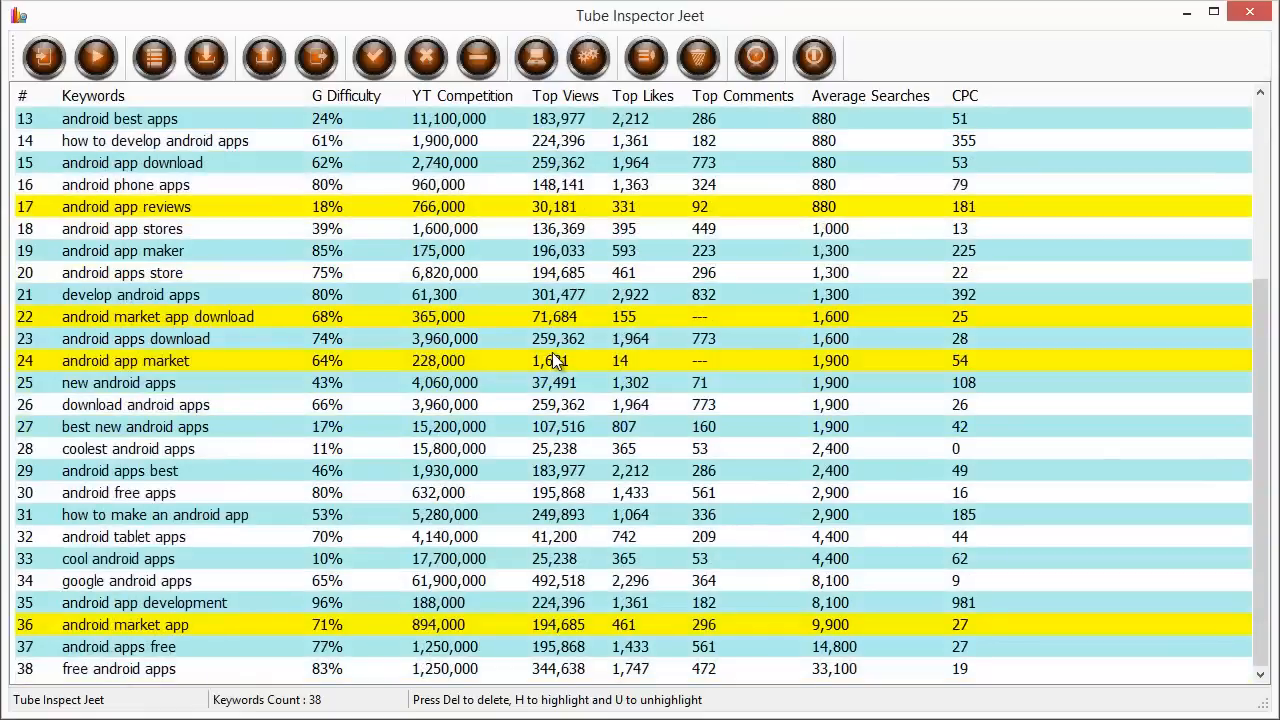
{"action": "mouse_move", "coordinate": [605, 363]}
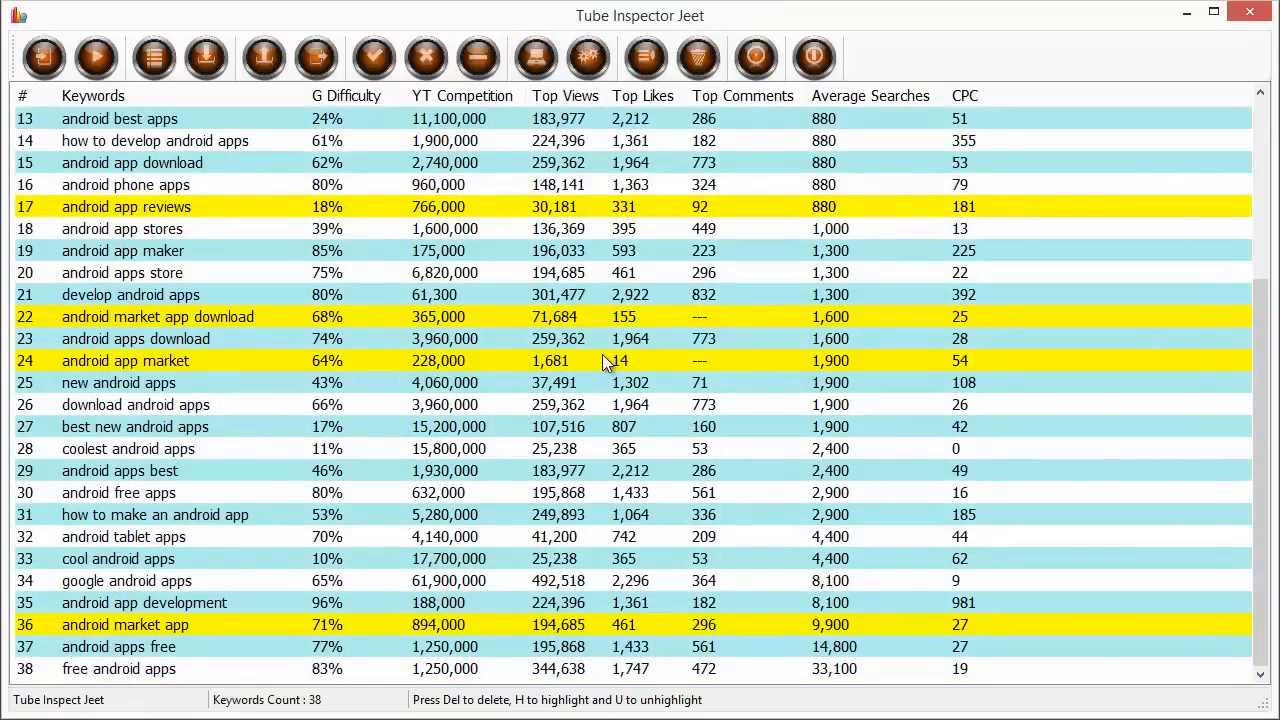
{"action": "scroll", "scroll_direction": "up", "scroll_amount": 3}
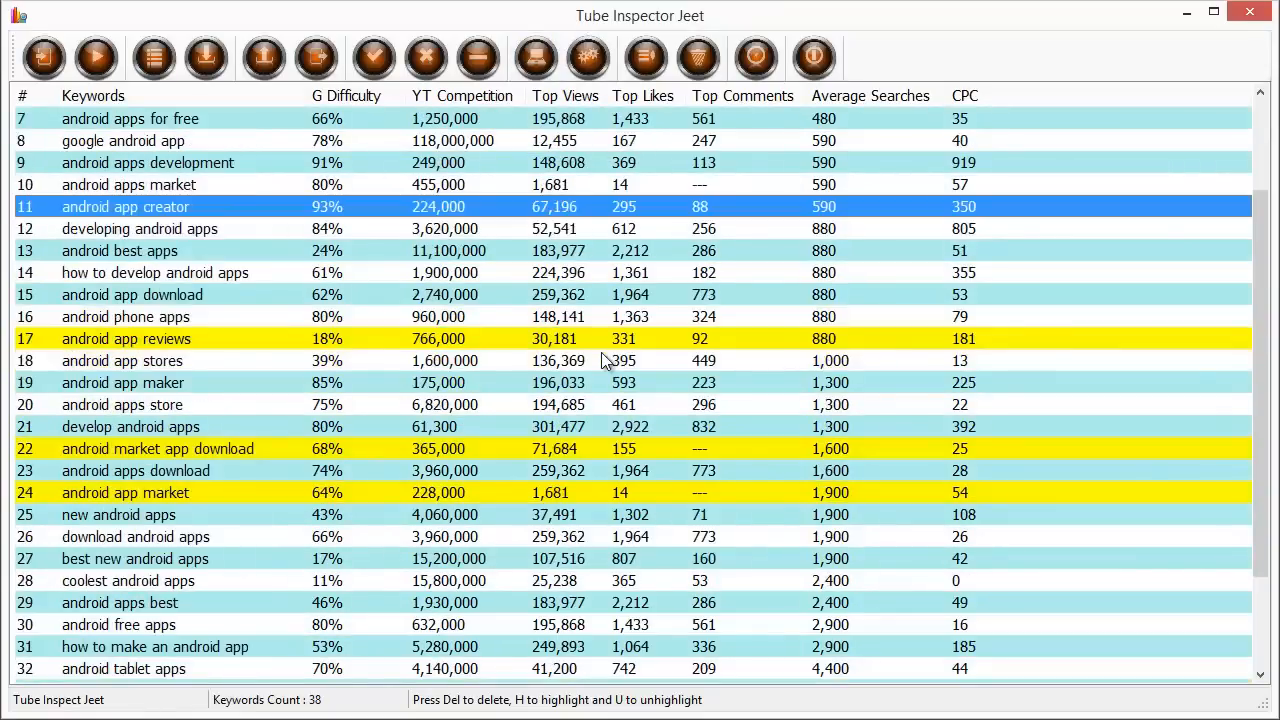
{"action": "scroll", "scroll_direction": "up", "scroll_amount": 3}
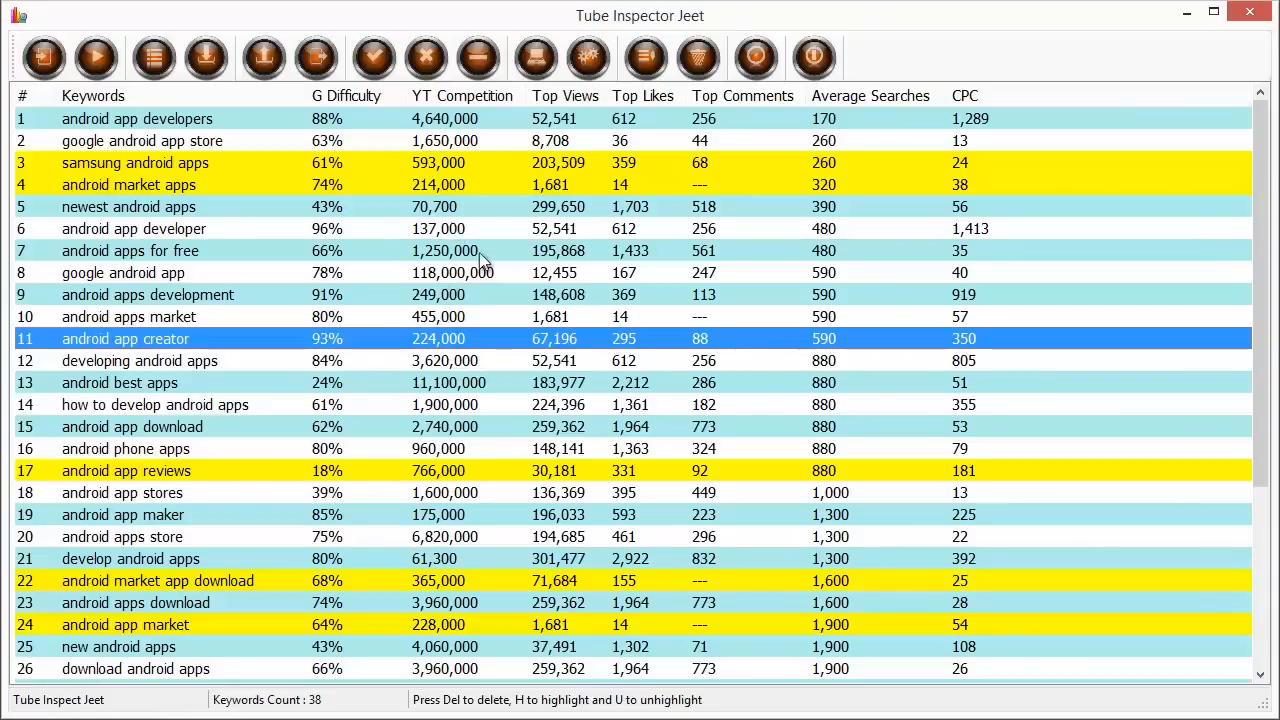
Highlight rows 7, 8 and 11: android apps for free, google android app, android app creator.
{"action": "left_click", "coordinate": [130, 250]}
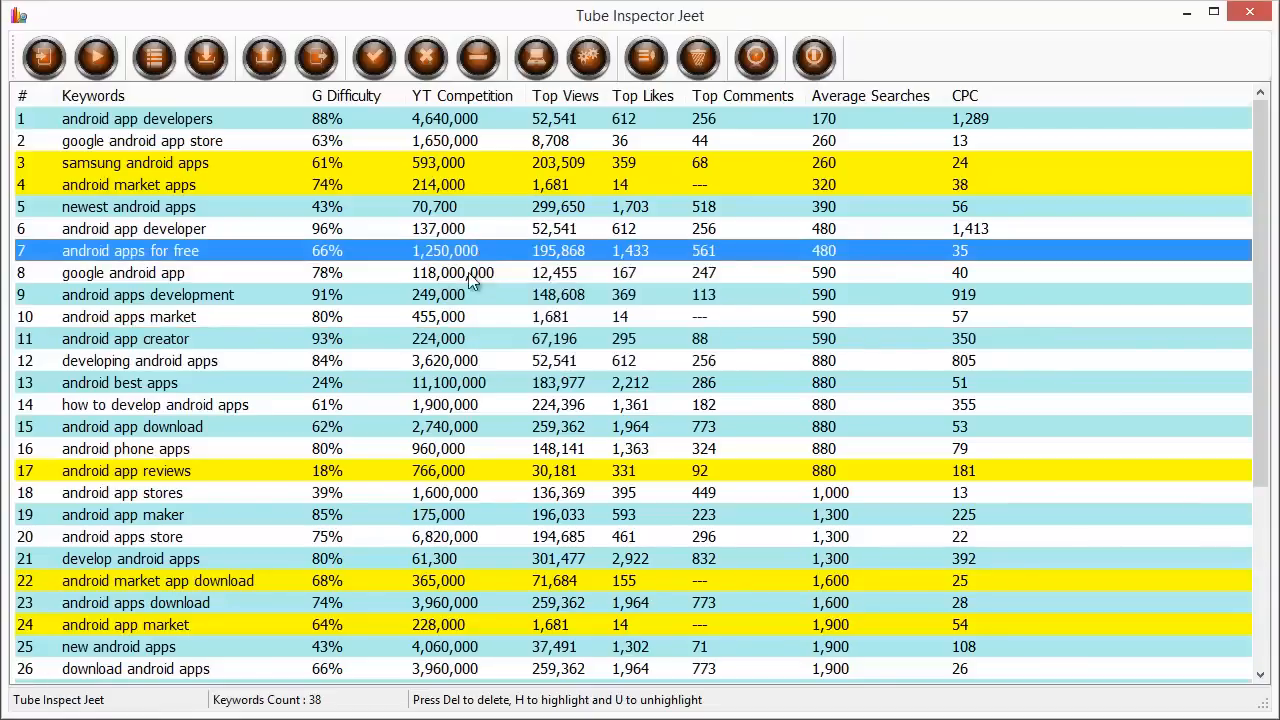
{"action": "left_click", "coordinate": [125, 338]}
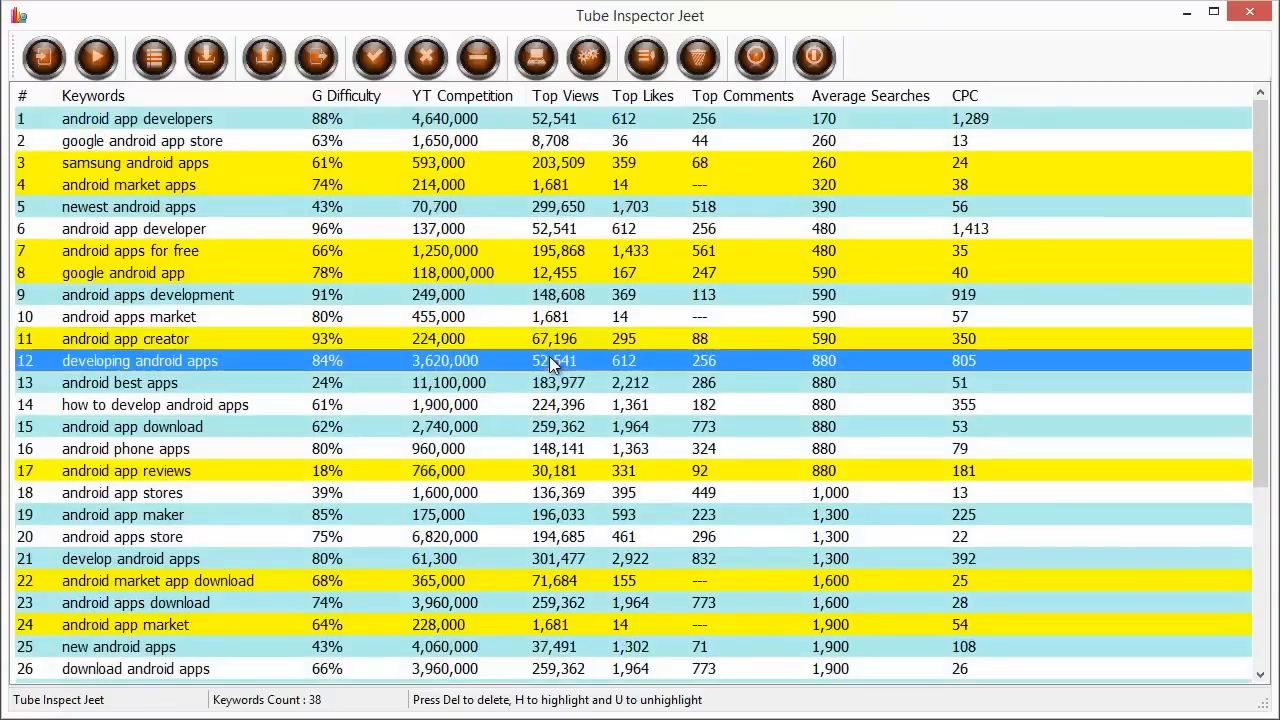
{"action": "left_click", "coordinate": [478, 57]}
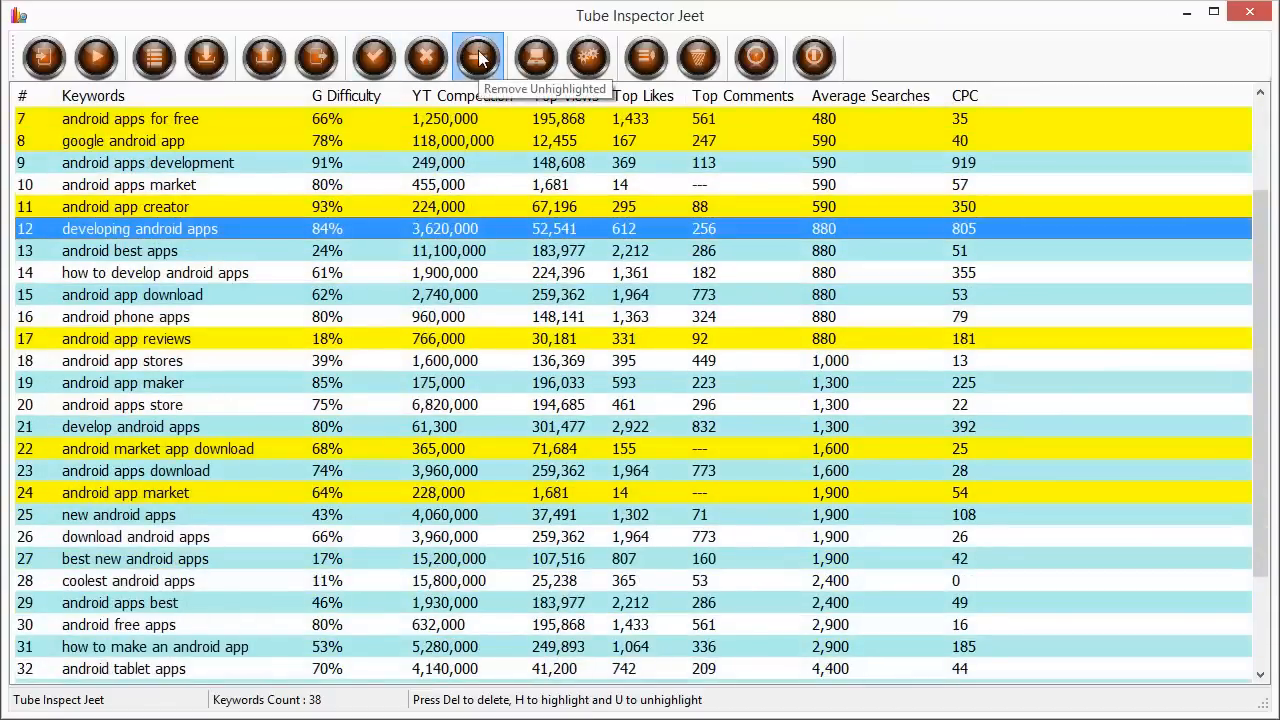
Use Remove Unhighlighted to delete all non-yellow keywords, leaving nine.
{"action": "left_click", "coordinate": [477, 57]}
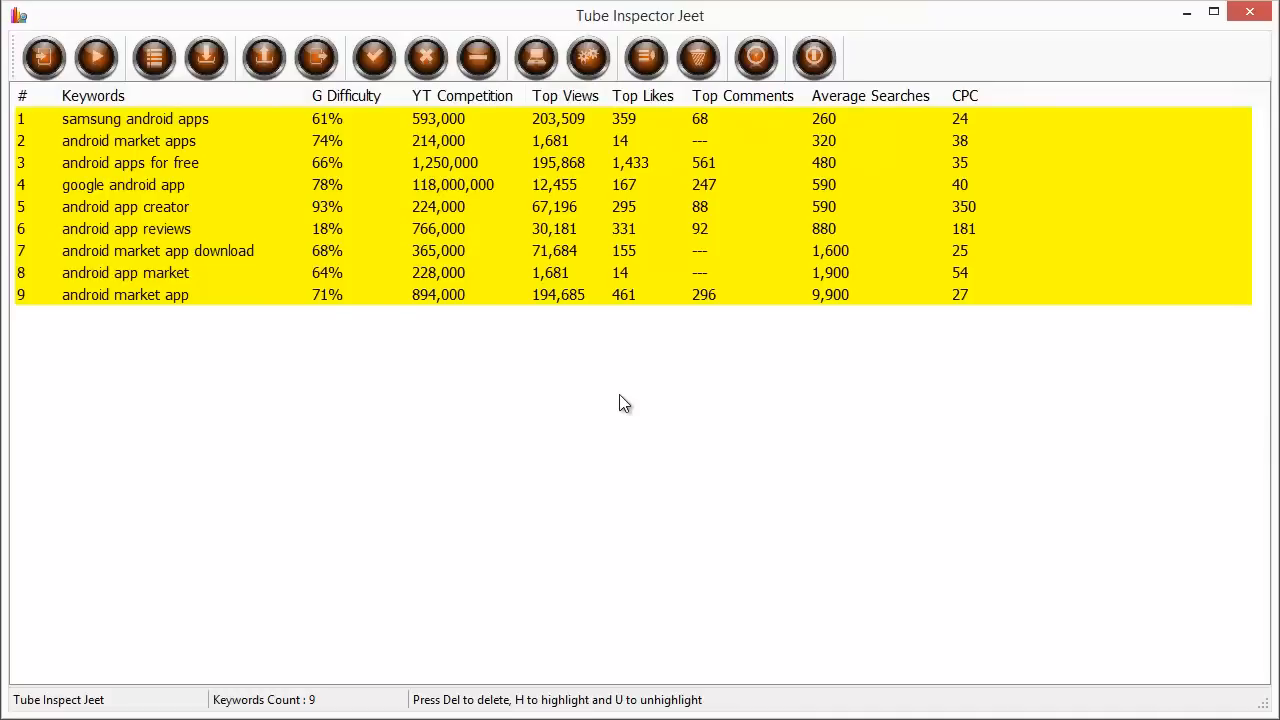
{"action": "mouse_move", "coordinate": [615, 392]}
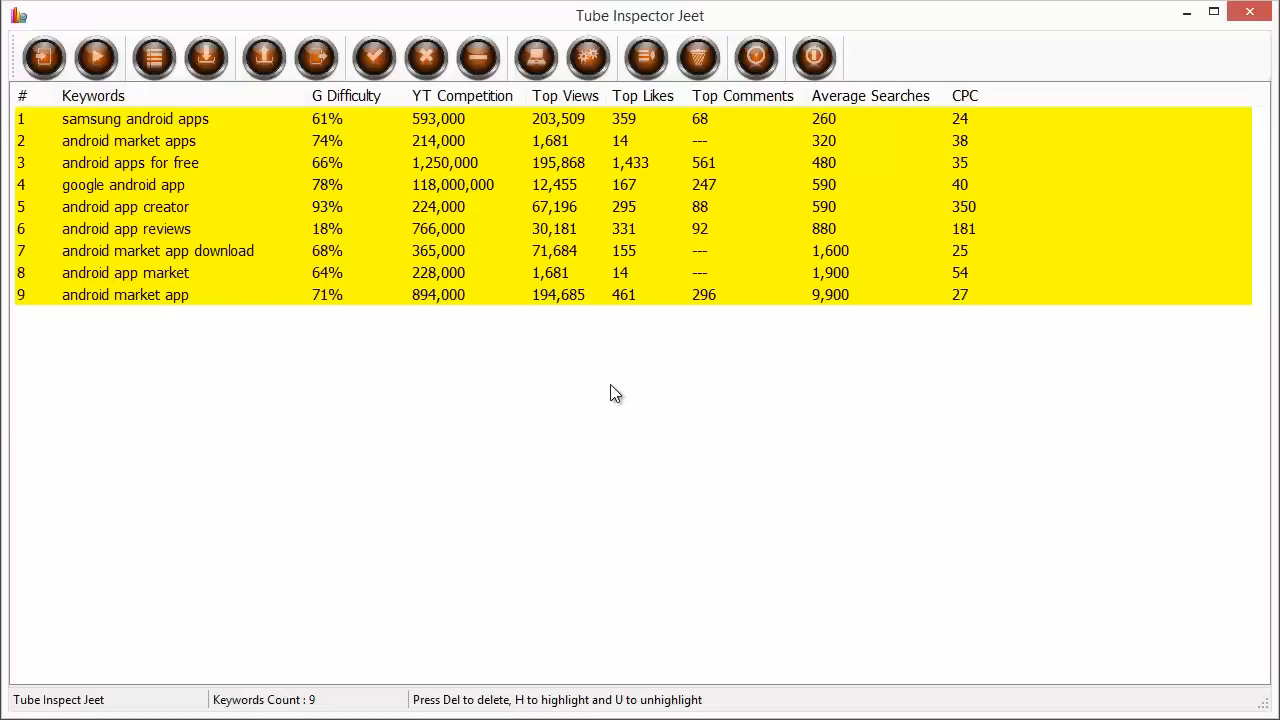
{"action": "mouse_move", "coordinate": [583, 557]}
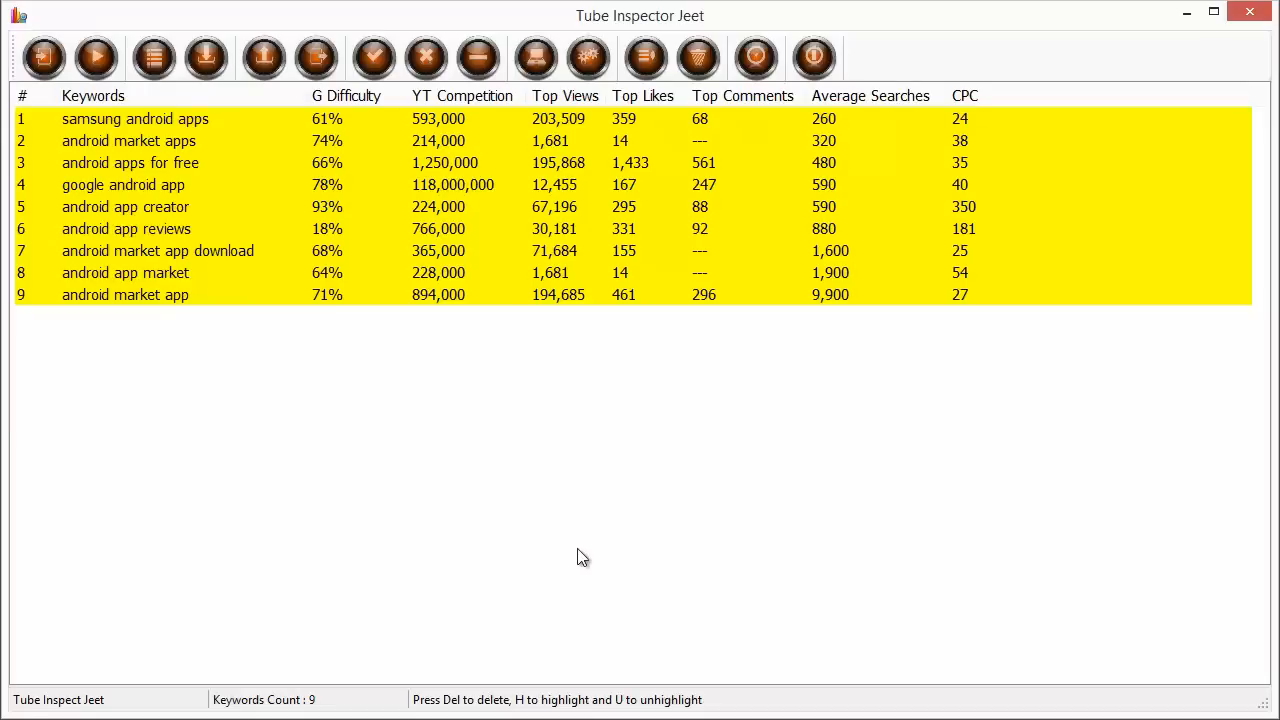
{"action": "mouse_move", "coordinate": [575, 527]}
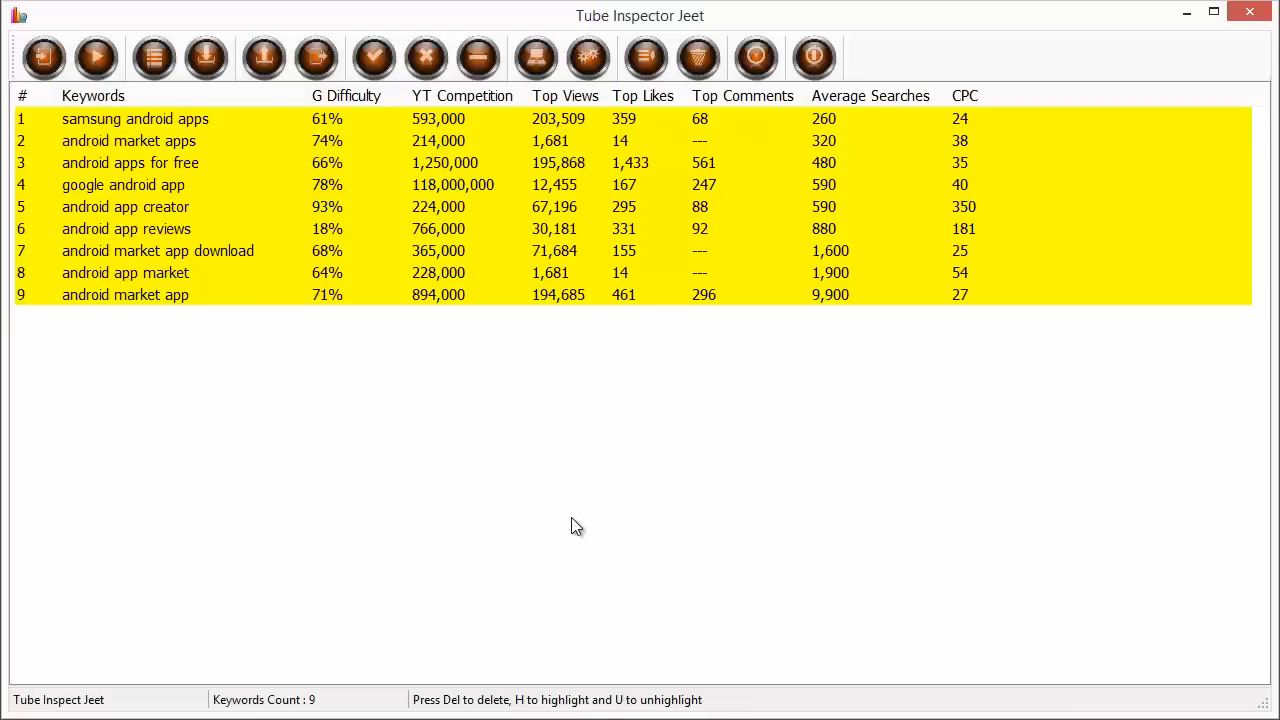
{"action": "mouse_move", "coordinate": [500, 353]}
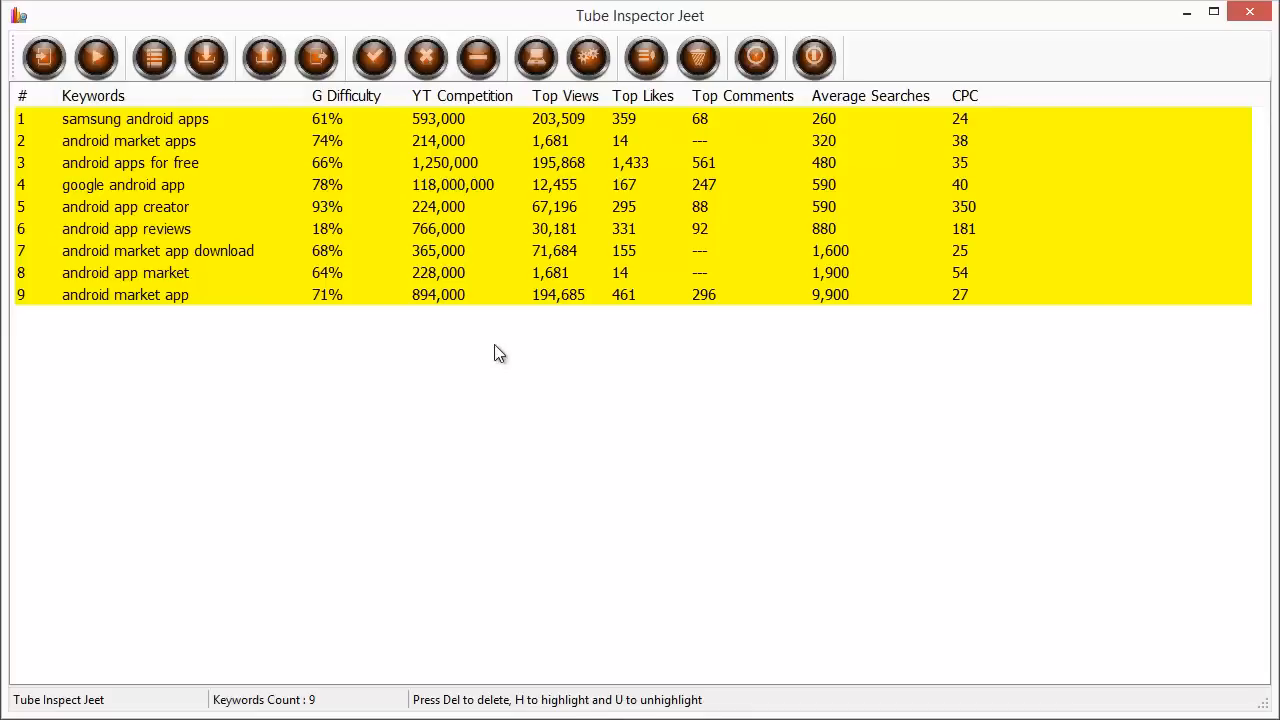
{"action": "mouse_move", "coordinate": [388, 213]}
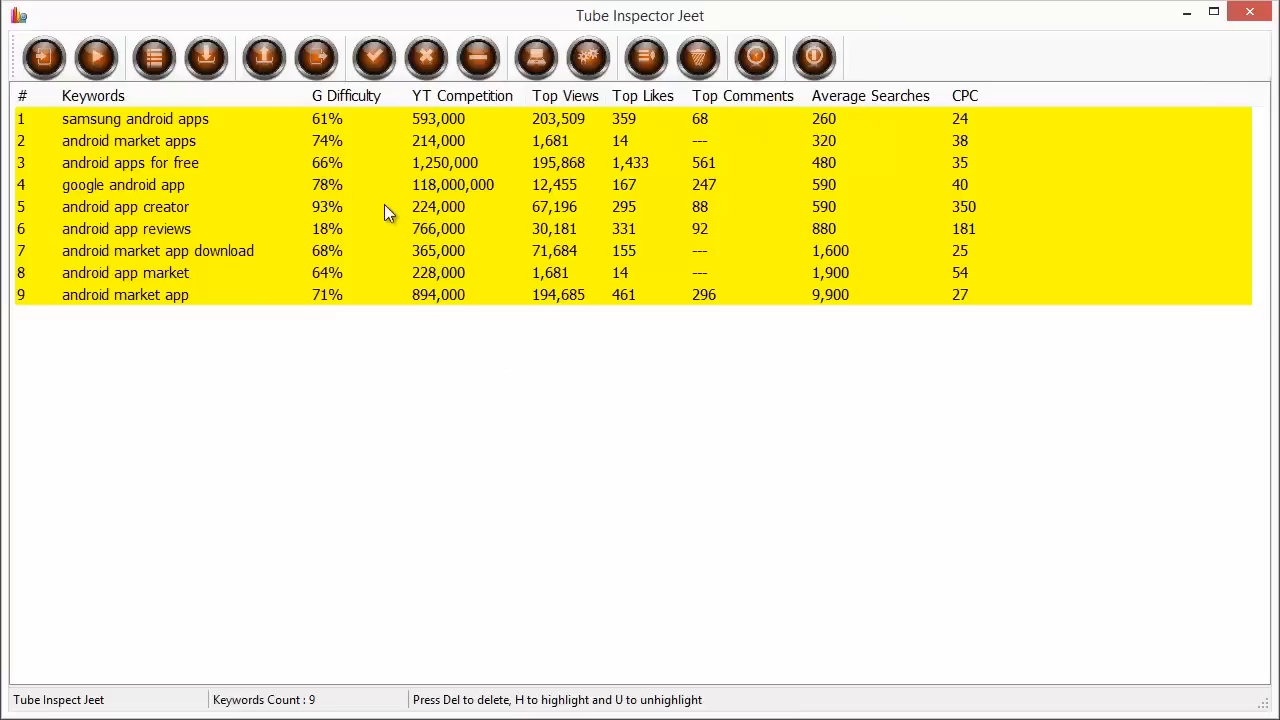
{"action": "mouse_move", "coordinate": [277, 361]}
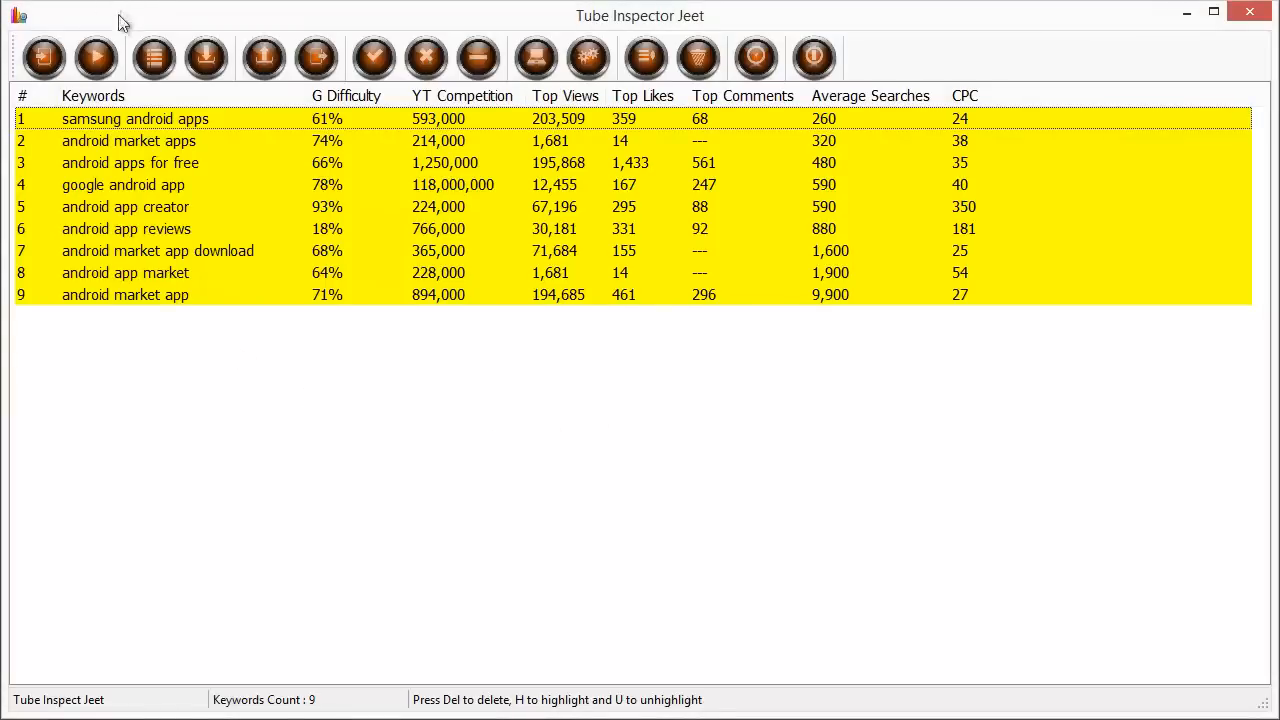
{"action": "mouse_move", "coordinate": [110, 45]}
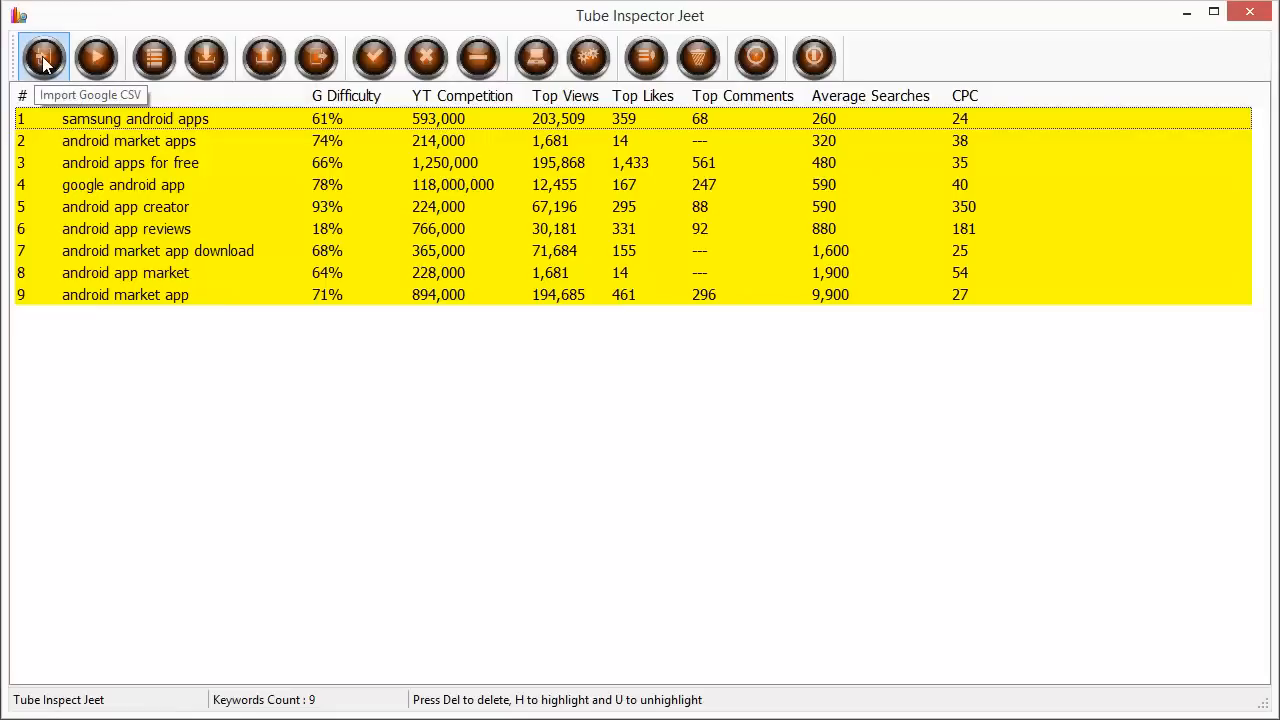
{"action": "mouse_move", "coordinate": [44, 57]}
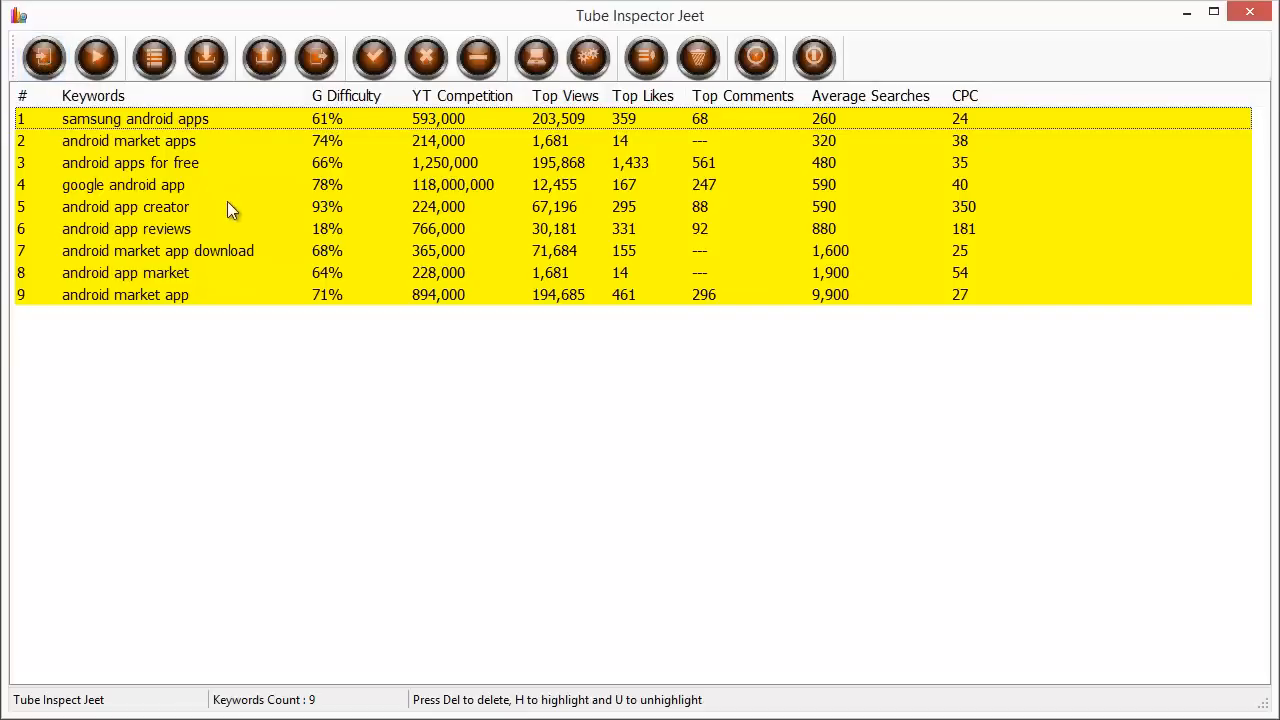
{"action": "mouse_move", "coordinate": [285, 247]}
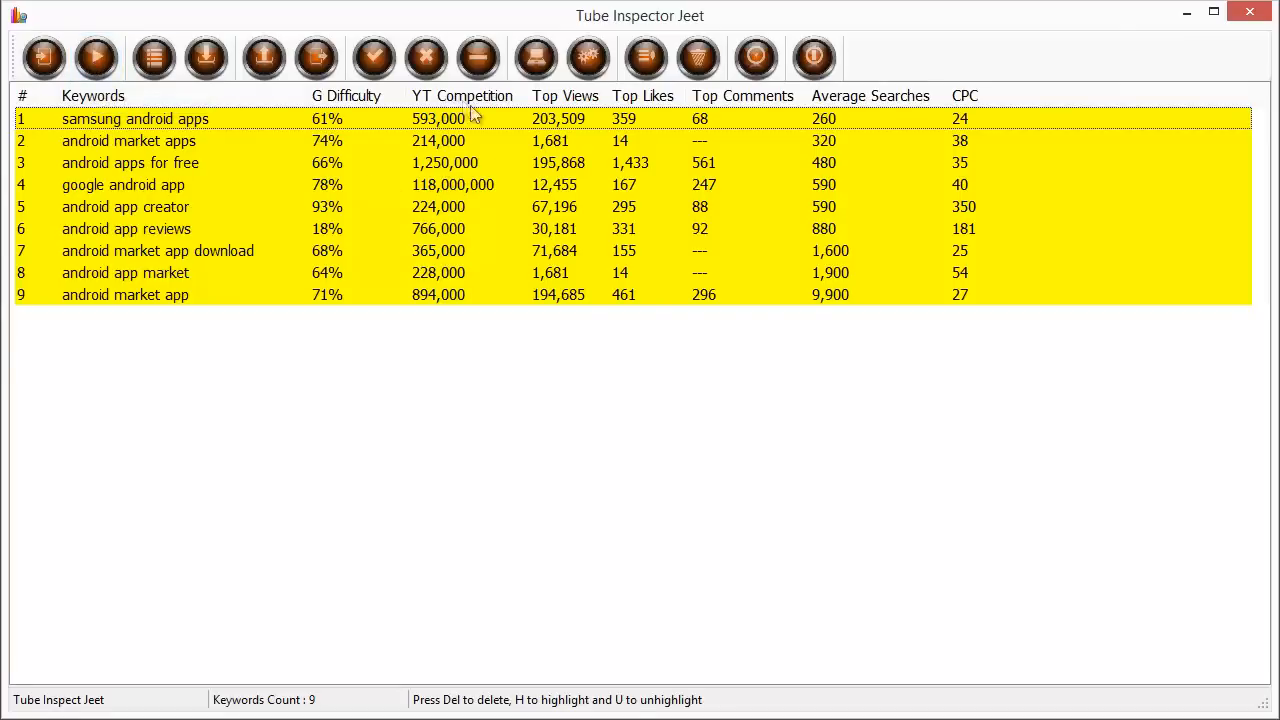
{"action": "mouse_move", "coordinate": [720, 100]}
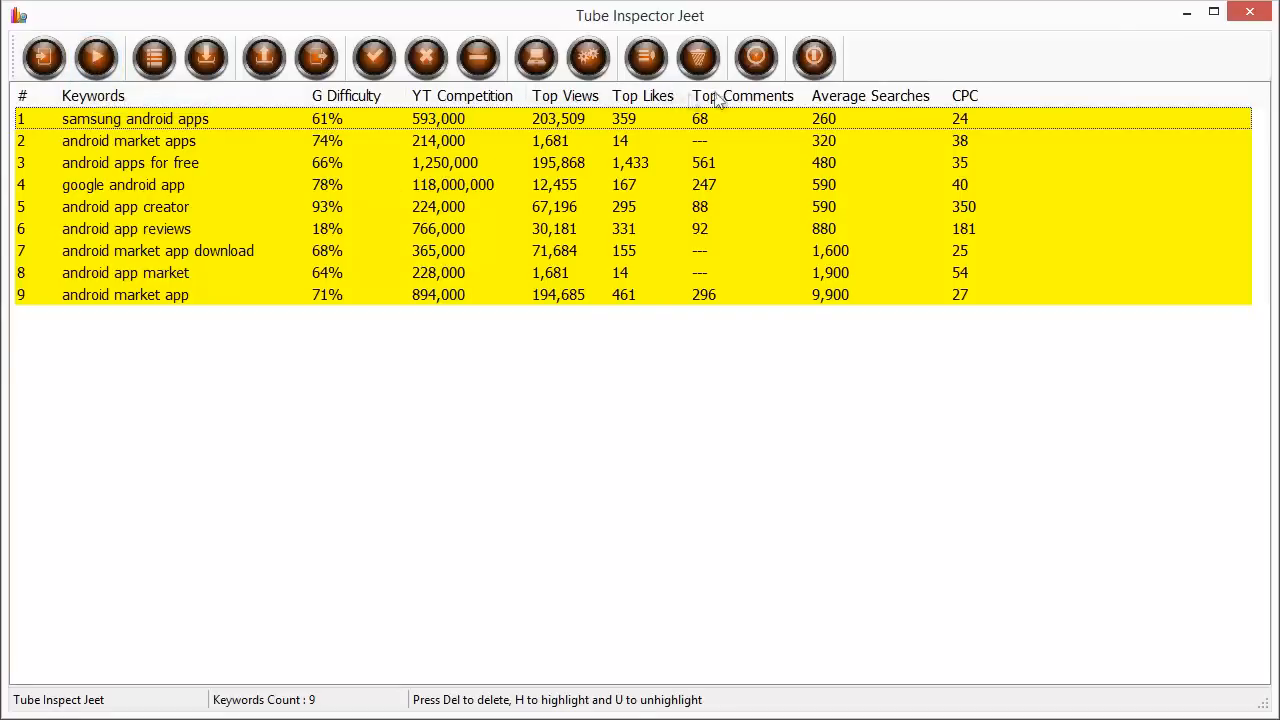
{"action": "mouse_move", "coordinate": [713, 130]}
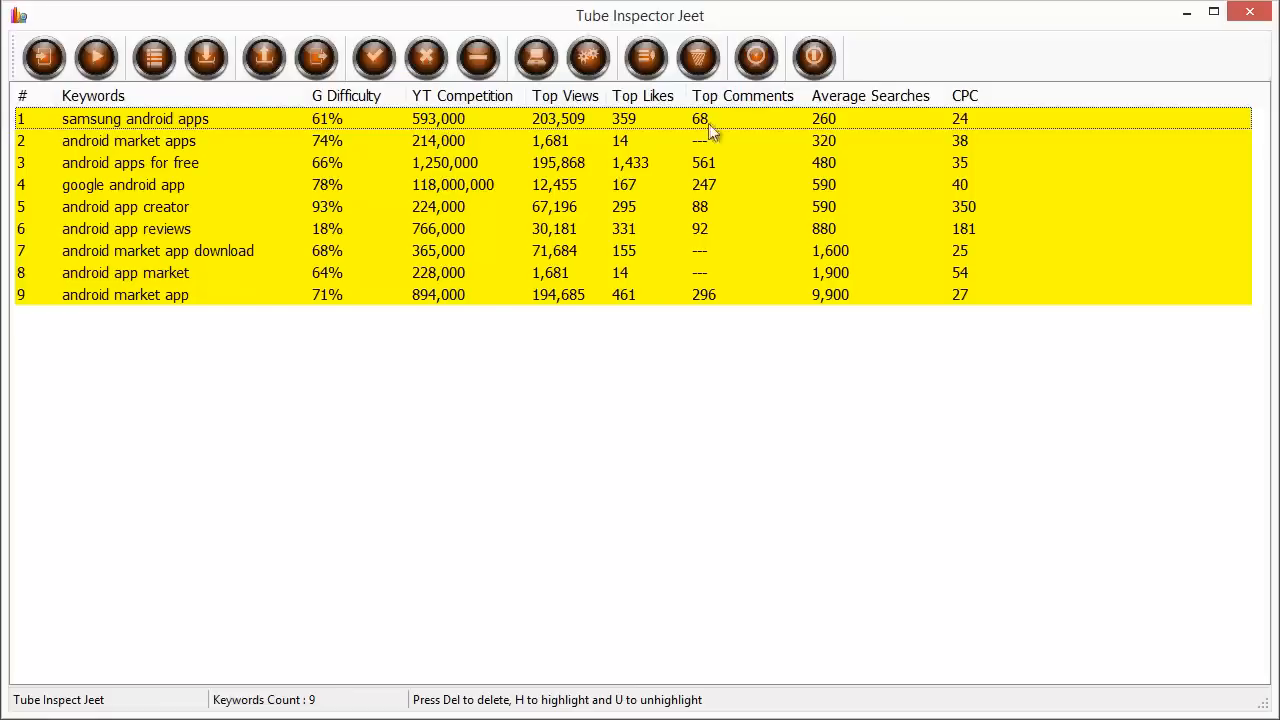
{"action": "mouse_move", "coordinate": [510, 185]}
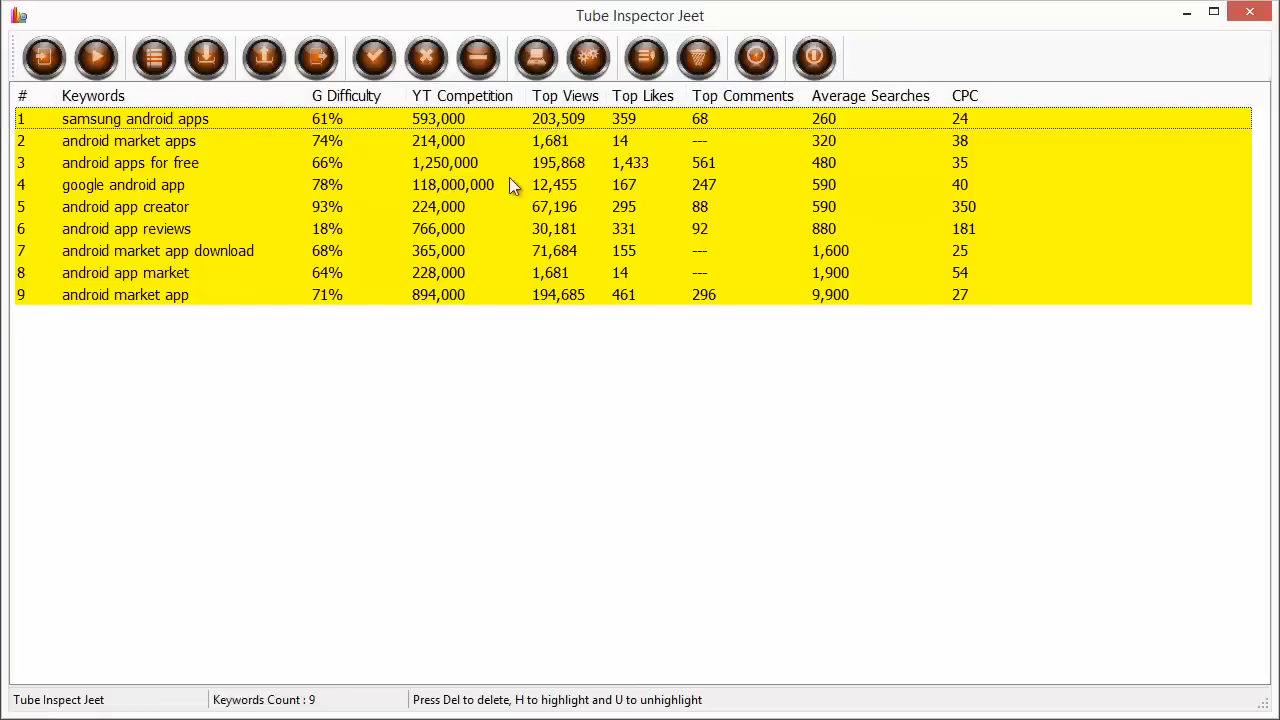
{"action": "mouse_move", "coordinate": [521, 199]}
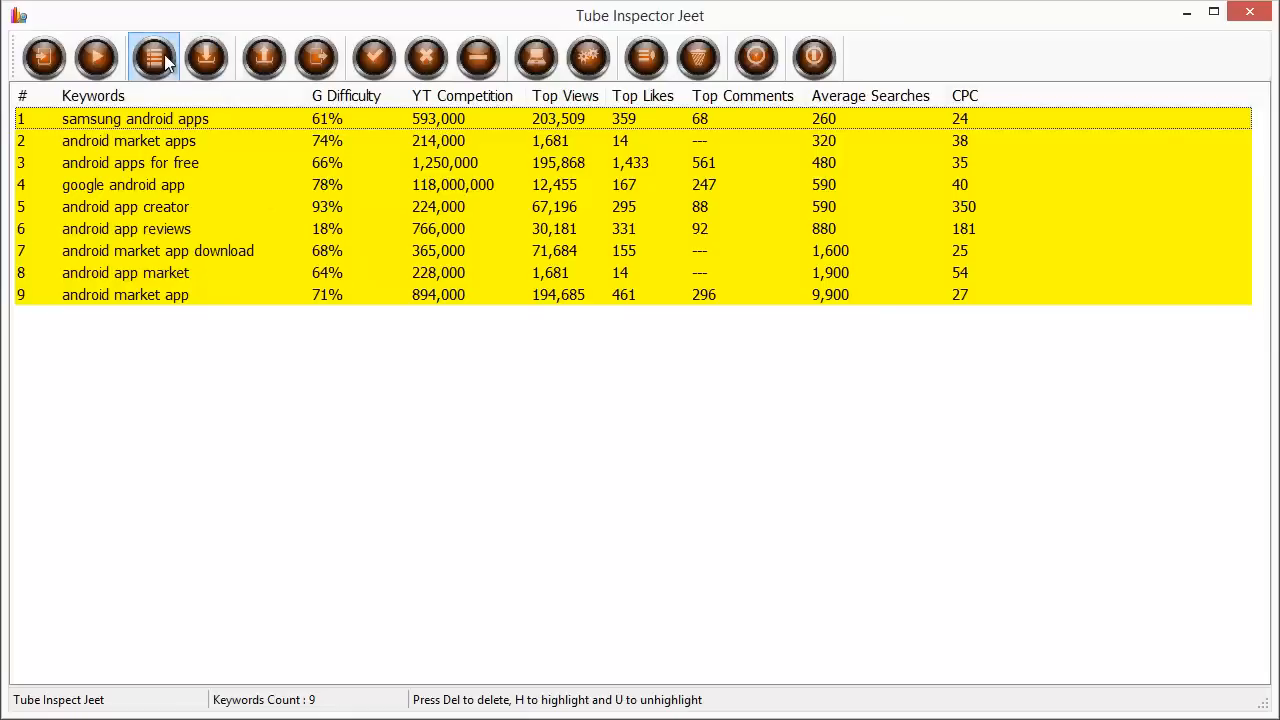
{"action": "mouse_move", "coordinate": [153, 57]}
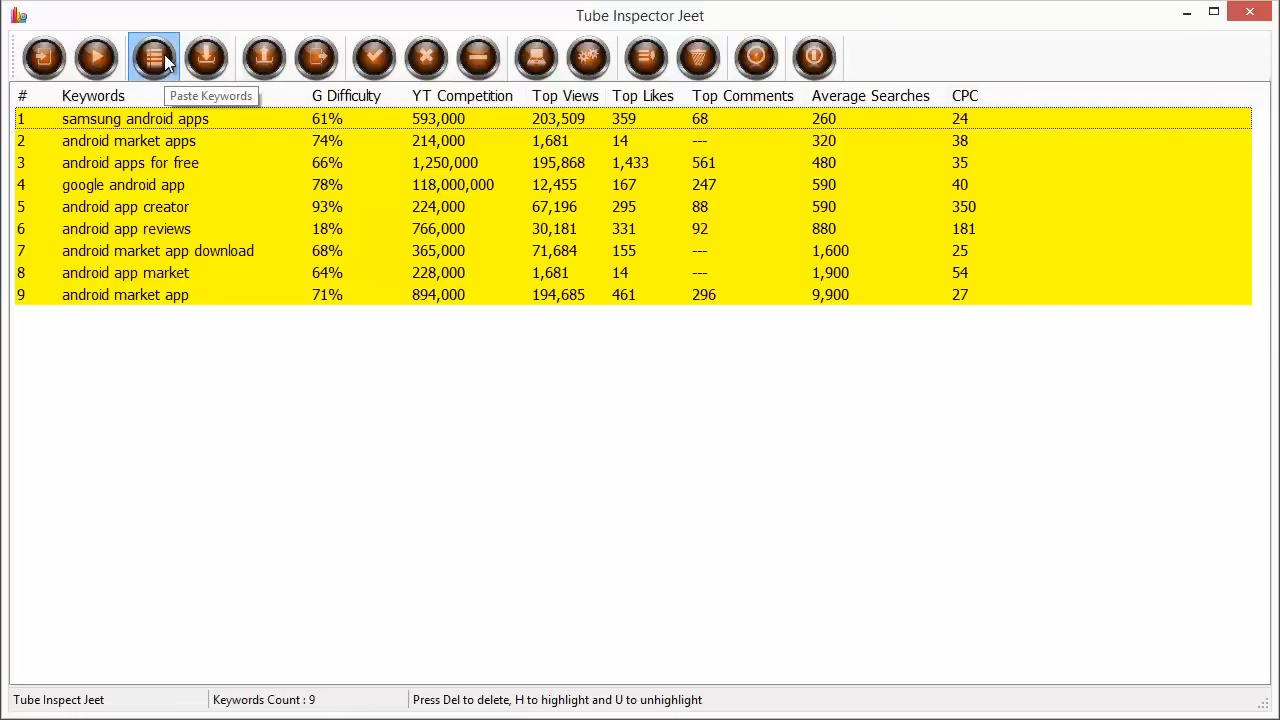
{"action": "left_click", "coordinate": [153, 57]}
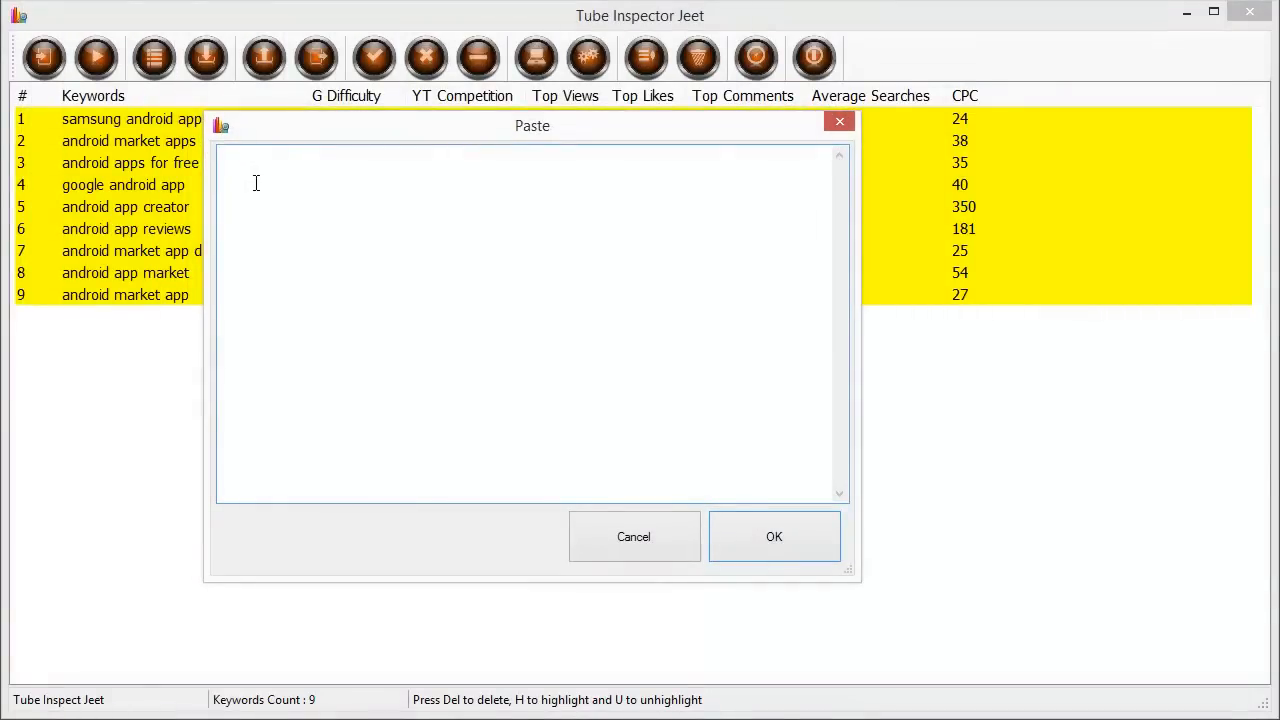
{"action": "mouse_move", "coordinate": [612, 492]}
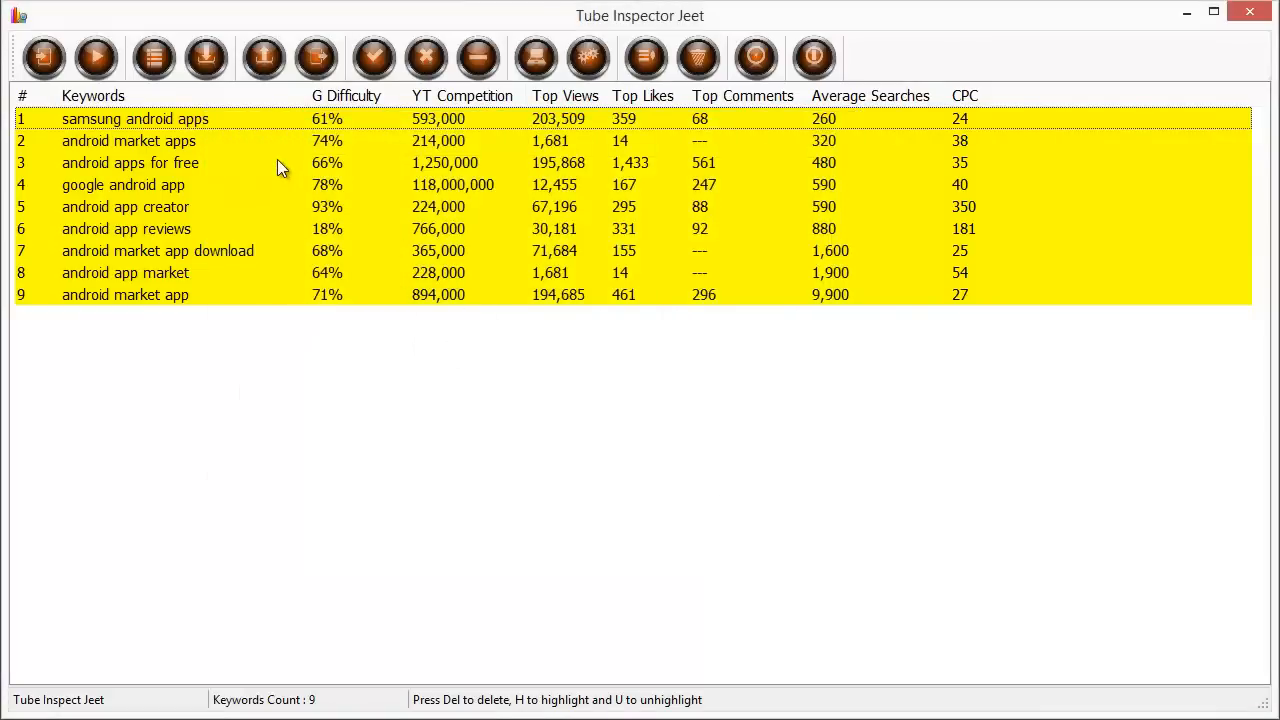
{"action": "mouse_move", "coordinate": [1133, 418]}
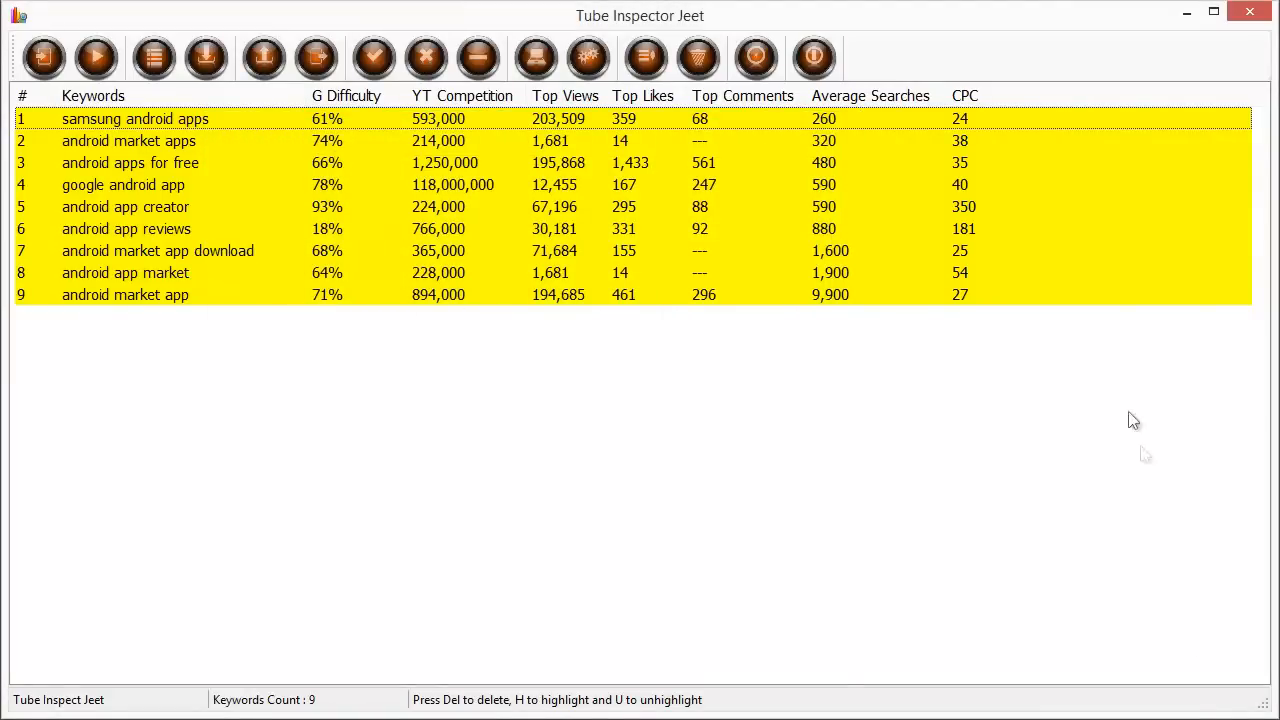
{"action": "mouse_move", "coordinate": [848, 248]}
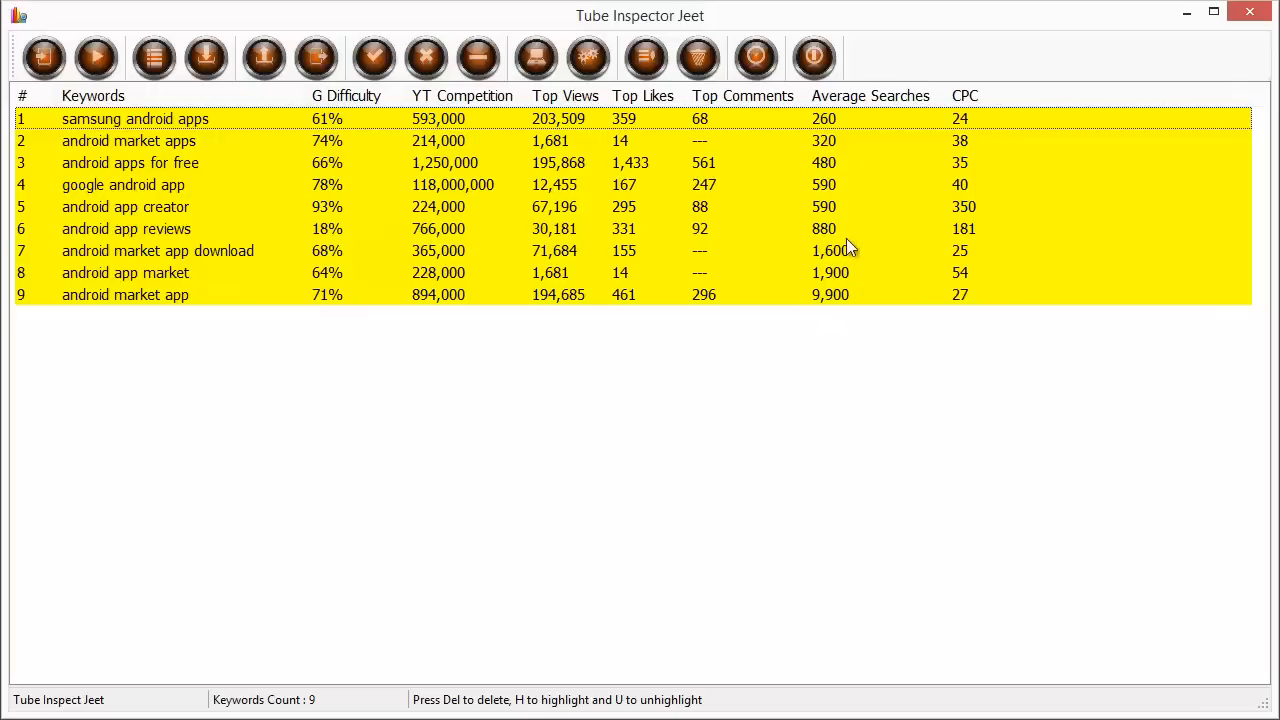
{"action": "mouse_move", "coordinate": [776, 423]}
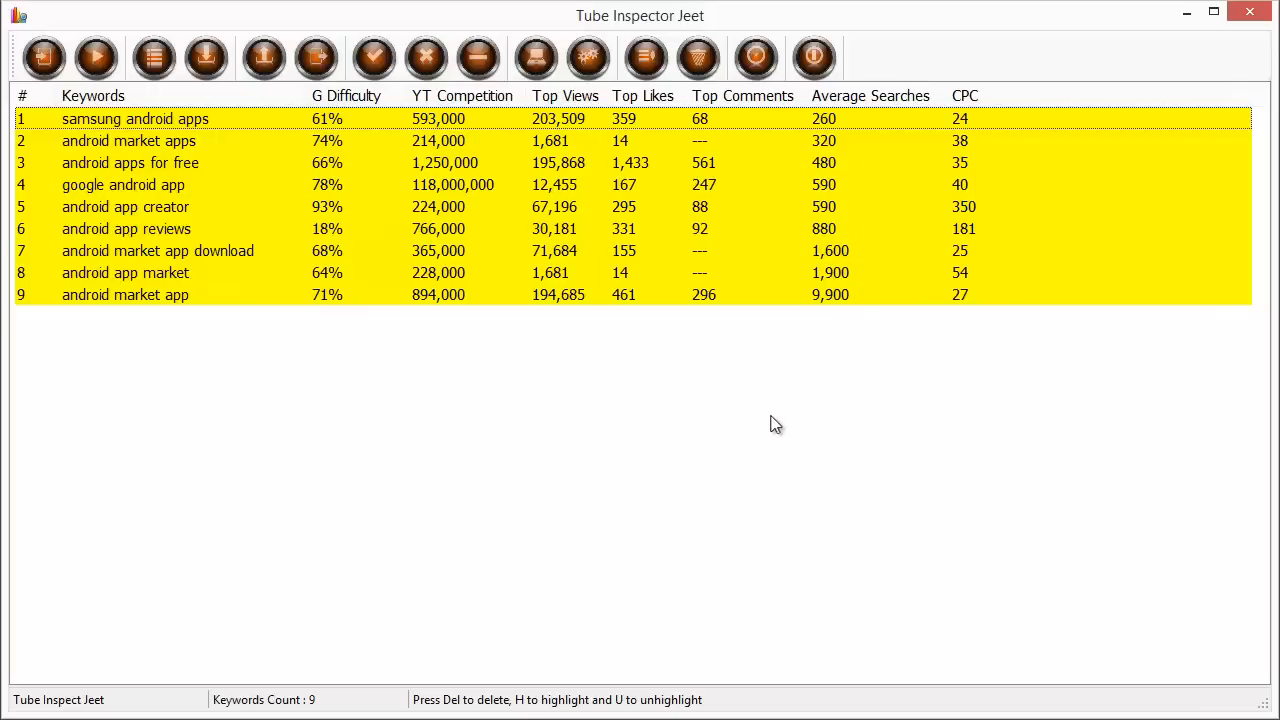
{"action": "mouse_move", "coordinate": [770, 421]}
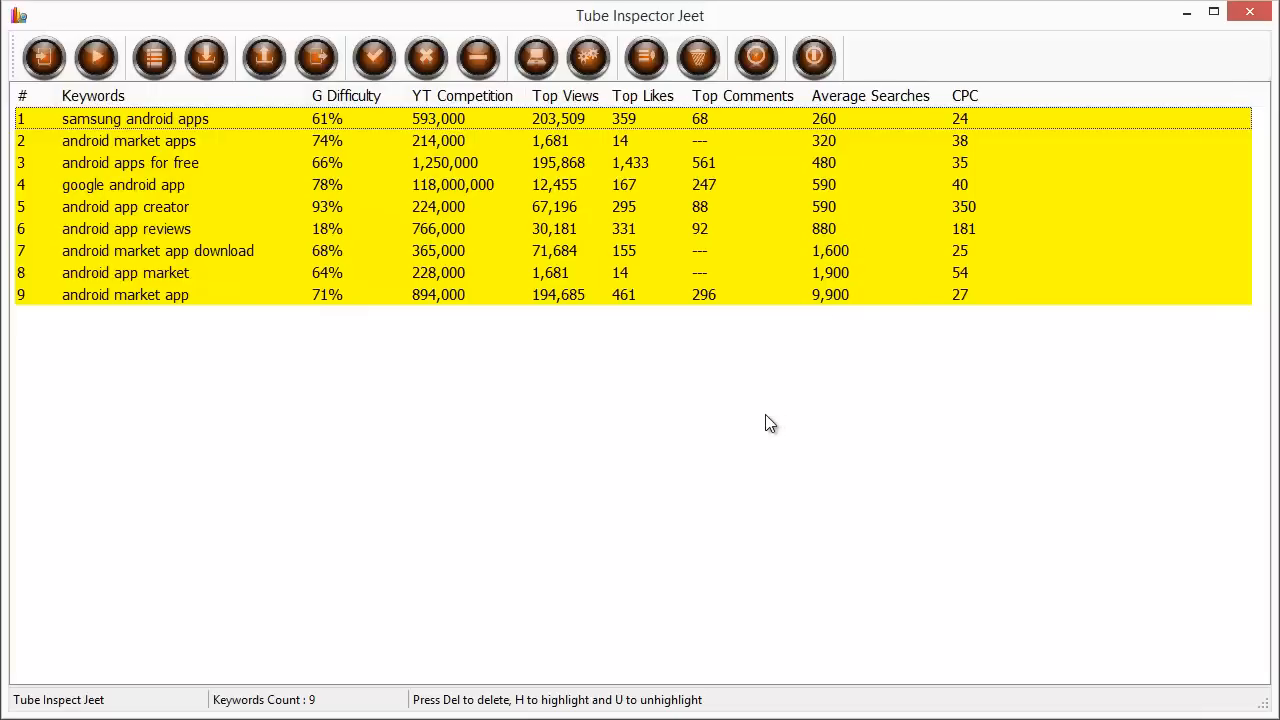
{"action": "mouse_move", "coordinate": [206, 57]}
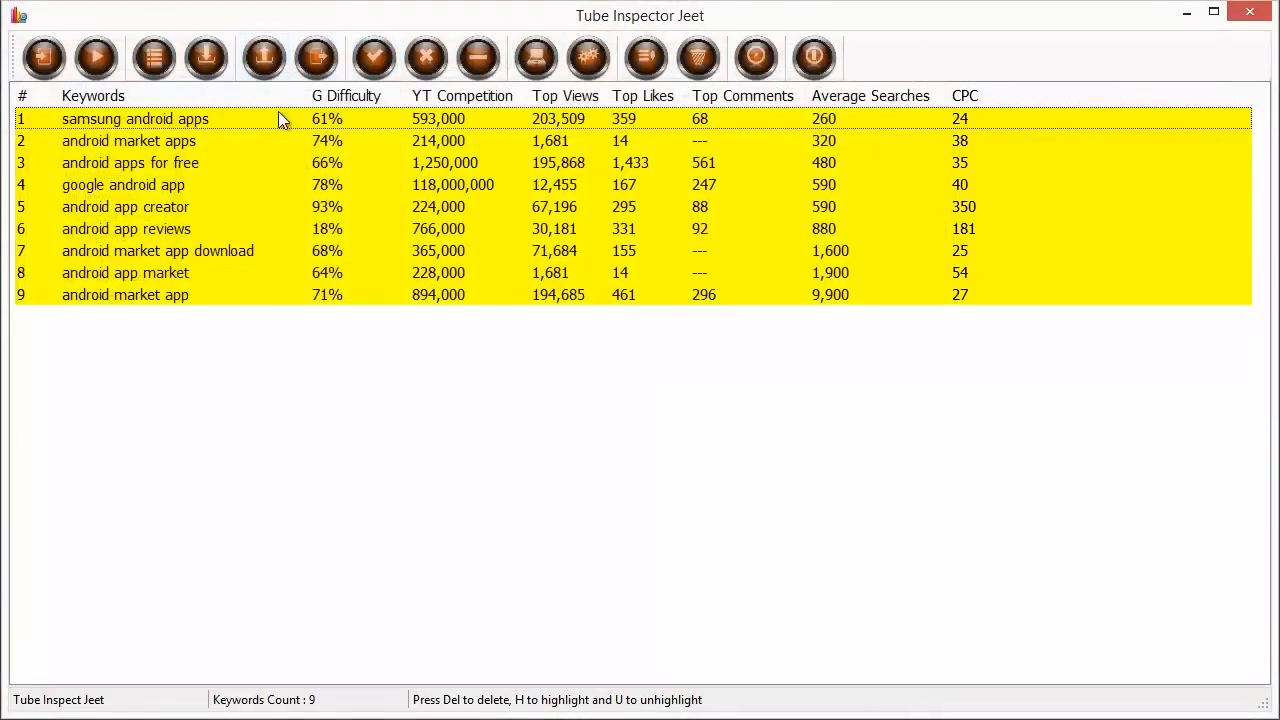
{"action": "mouse_move", "coordinate": [263, 57]}
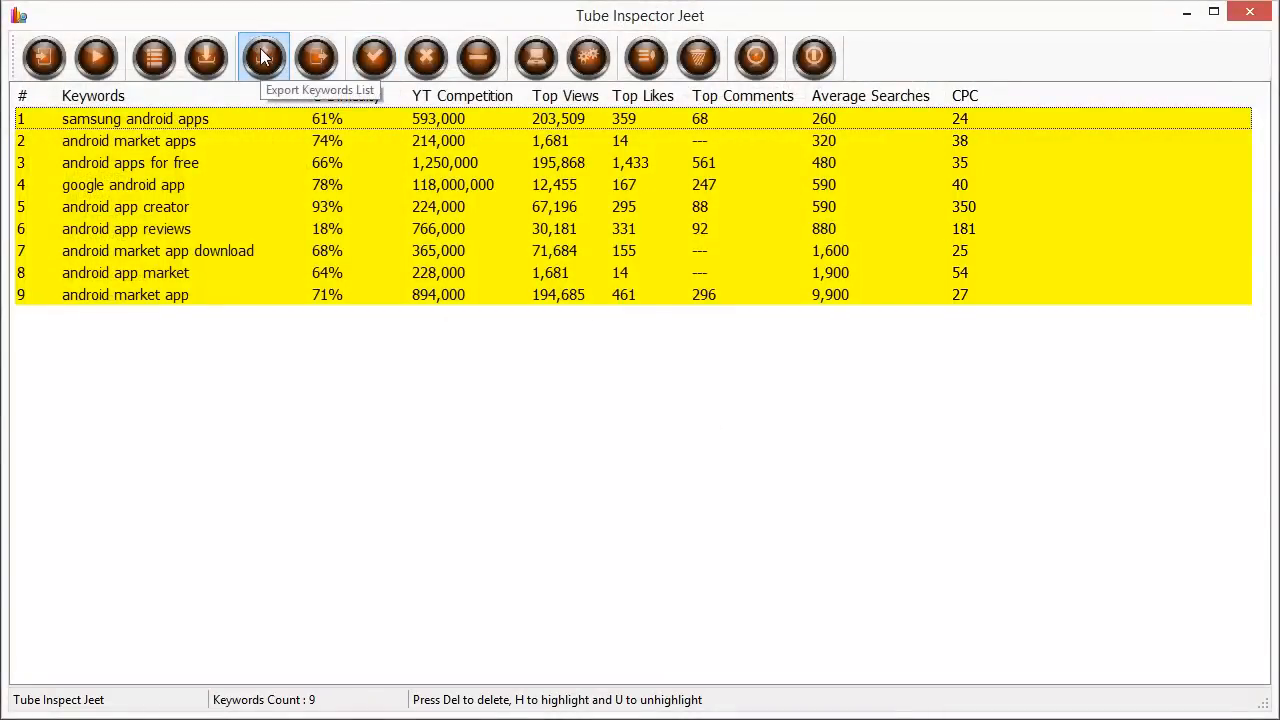
{"action": "left_click", "coordinate": [263, 57]}
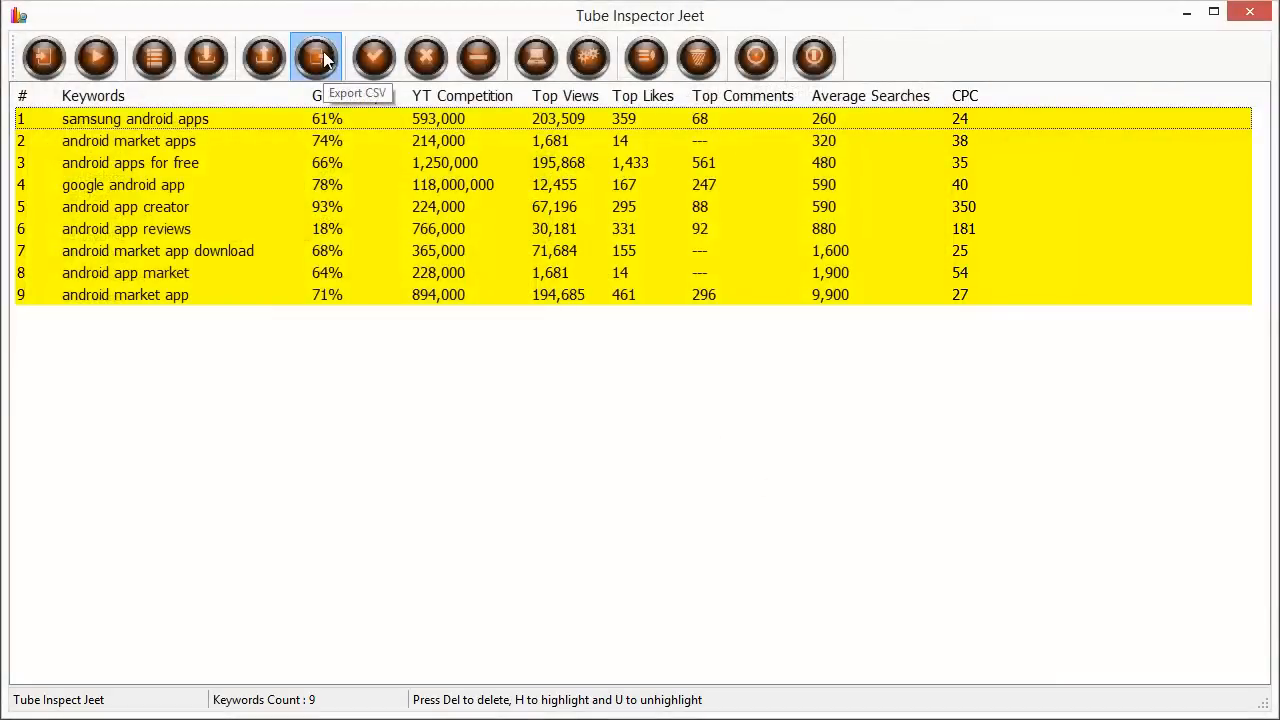
{"action": "left_click", "coordinate": [316, 57]}
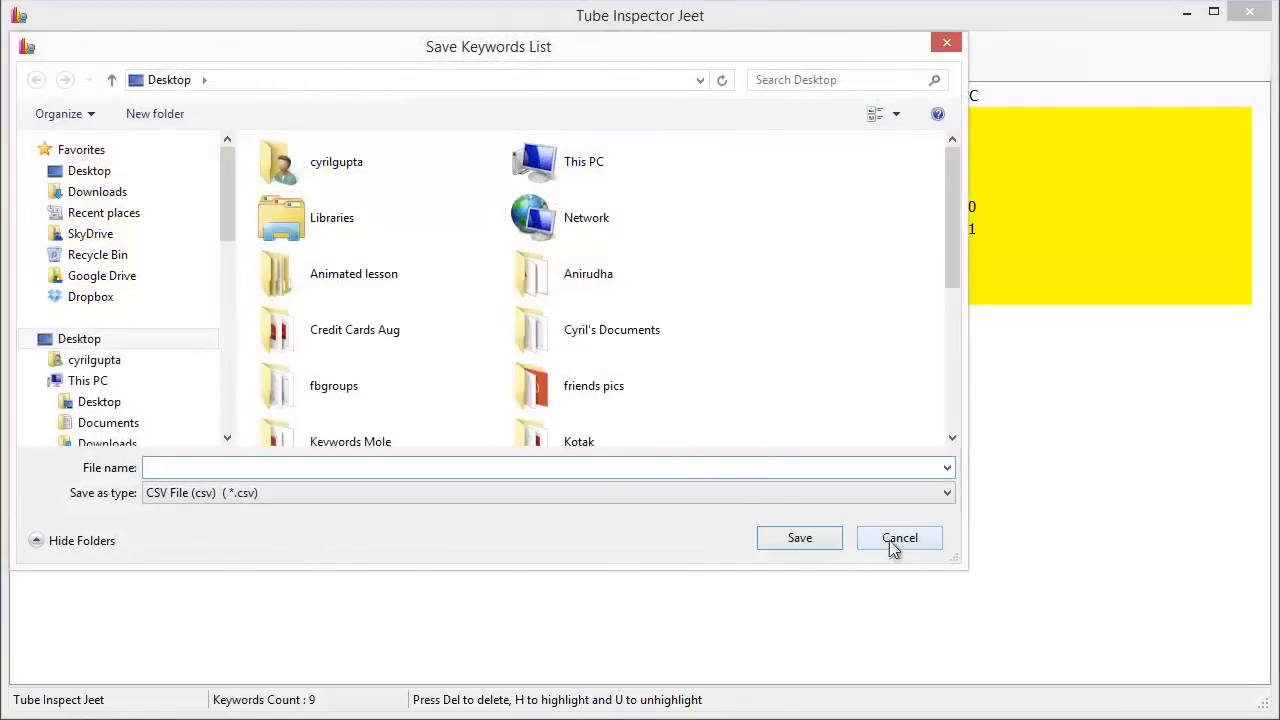
{"action": "left_click", "coordinate": [899, 537]}
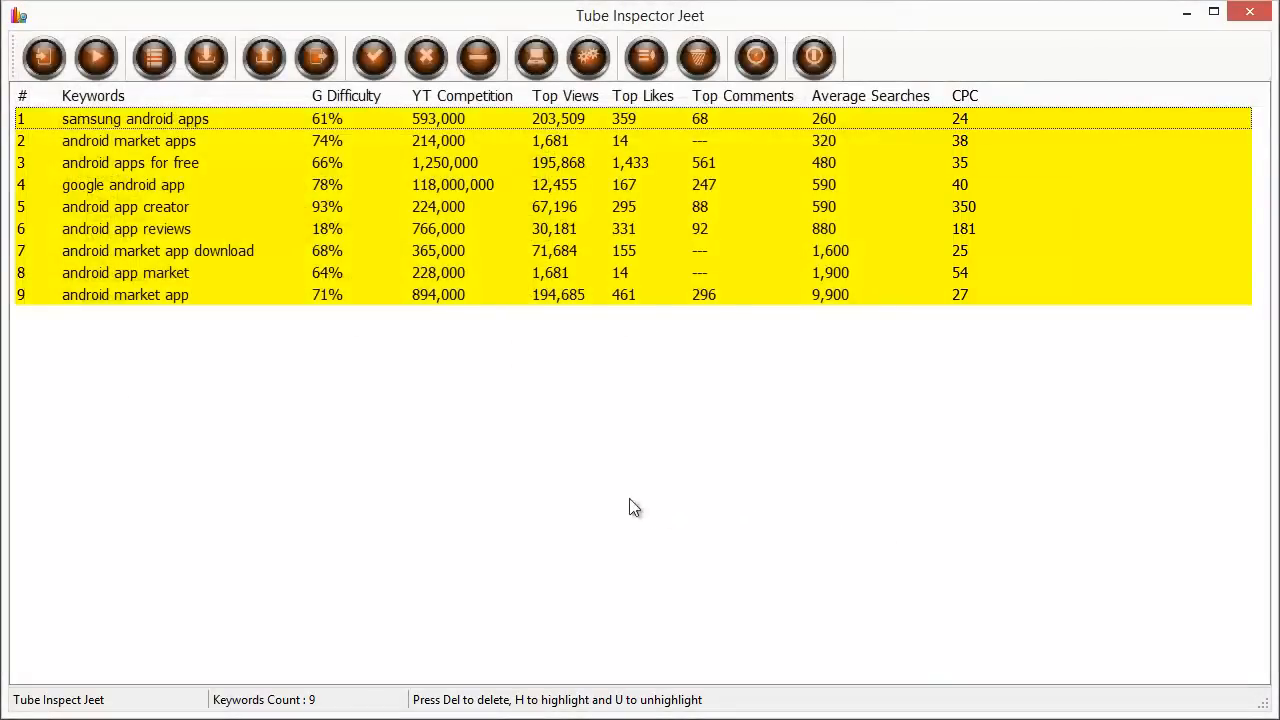
{"action": "mouse_move", "coordinate": [541, 461]}
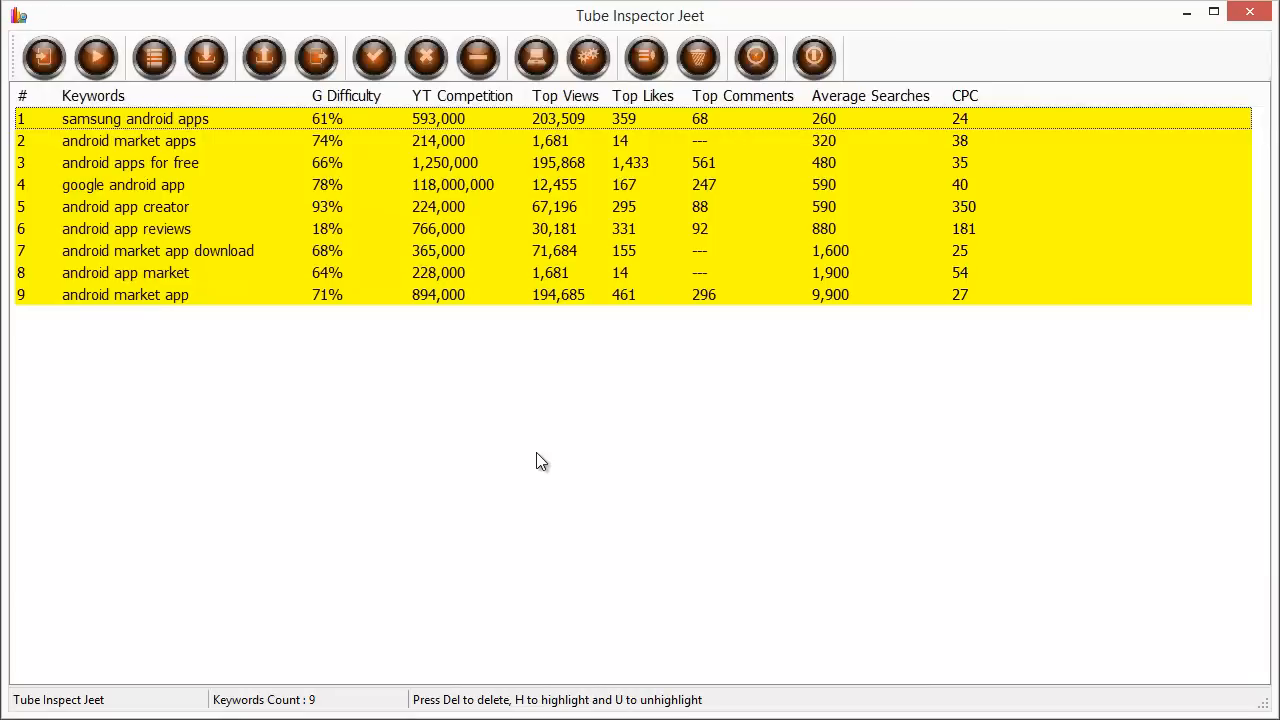
{"action": "mouse_move", "coordinate": [398, 238]}
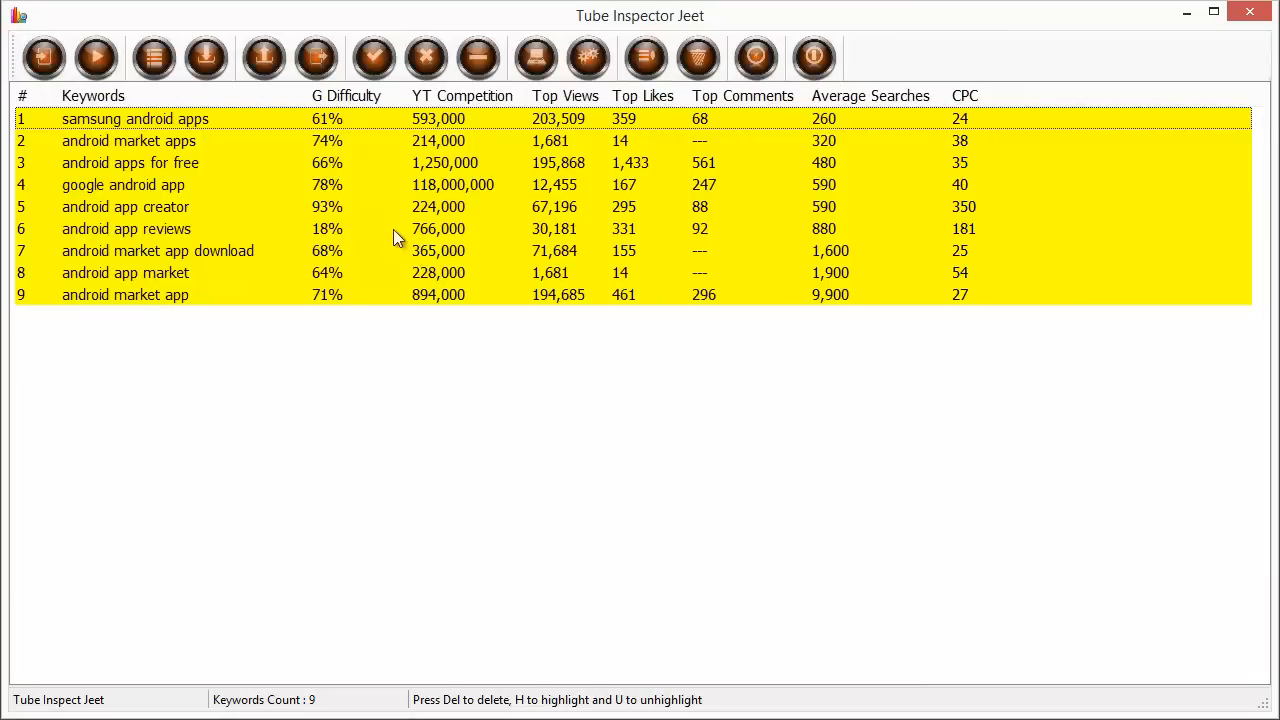
{"action": "mouse_move", "coordinate": [373, 57]}
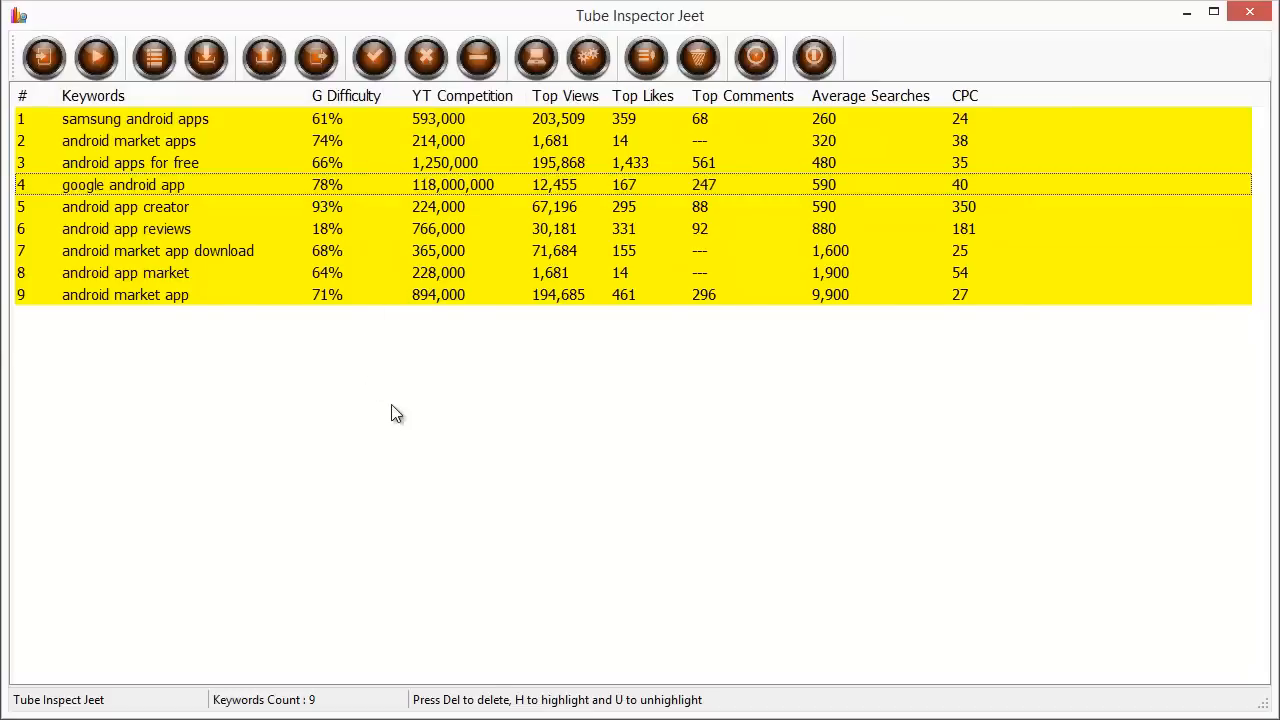
{"action": "mouse_move", "coordinate": [373, 57]}
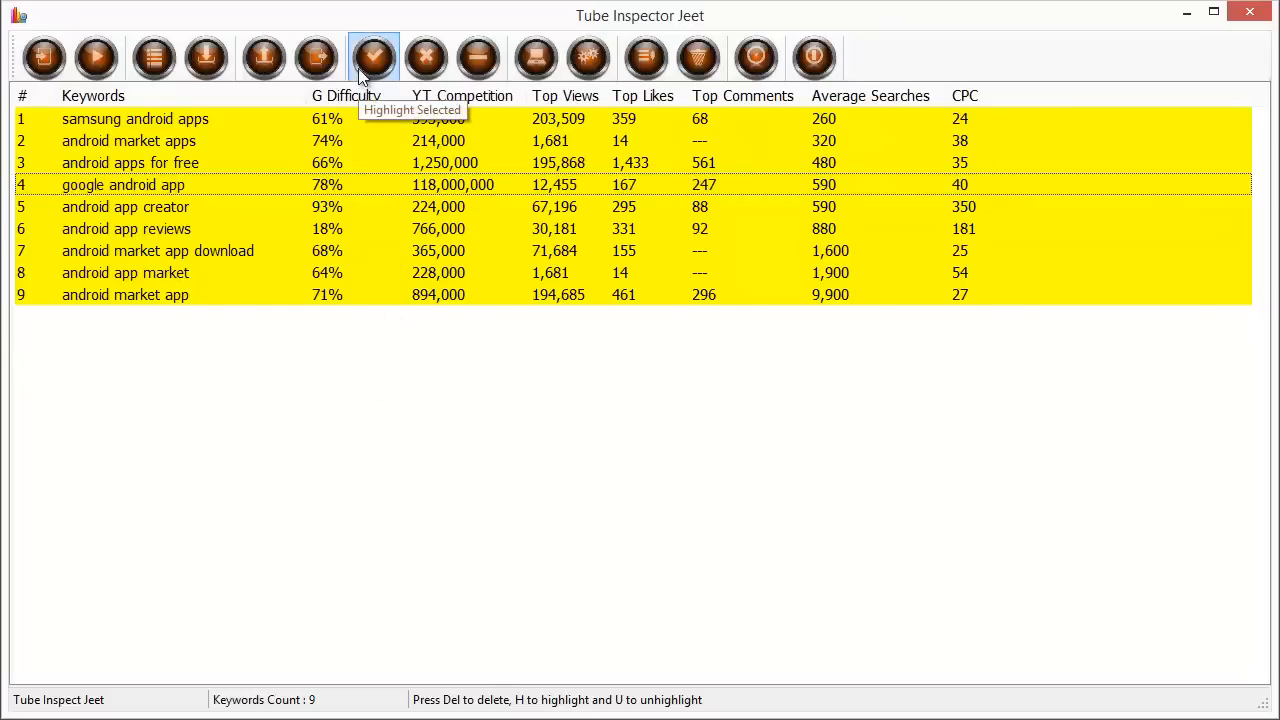
{"action": "mouse_move", "coordinate": [425, 57]}
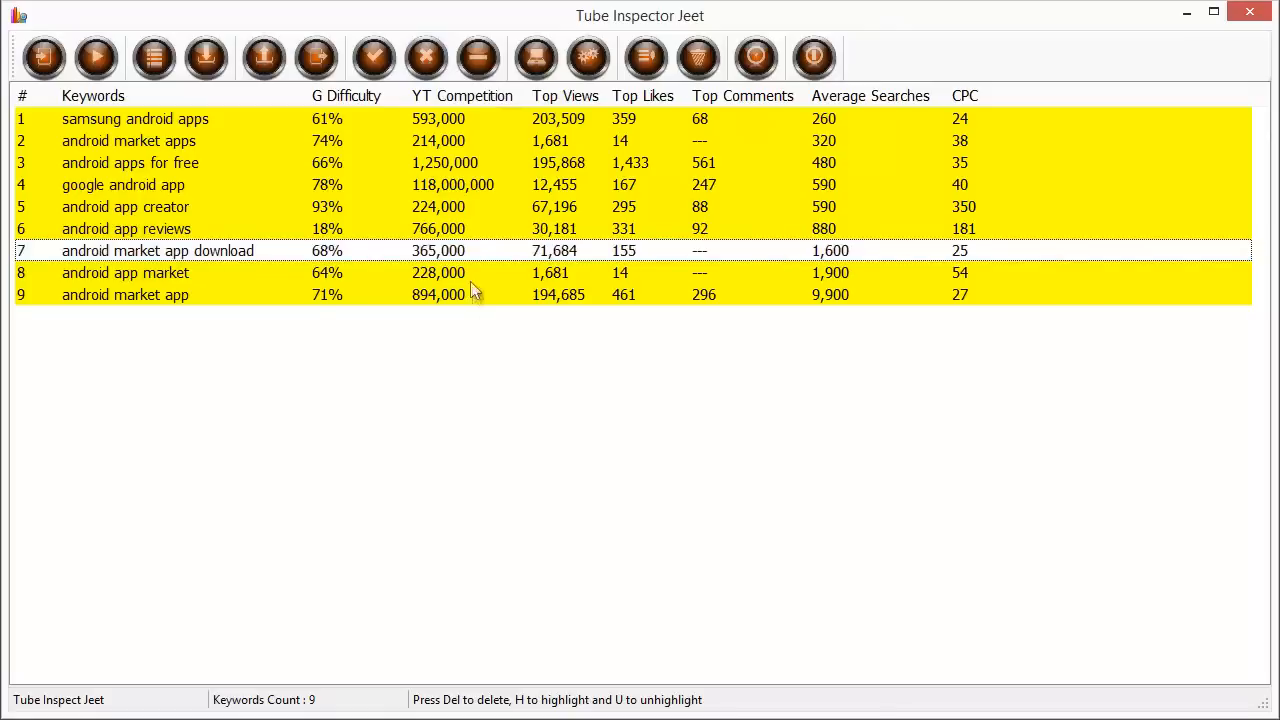
{"action": "mouse_move", "coordinate": [467, 262]}
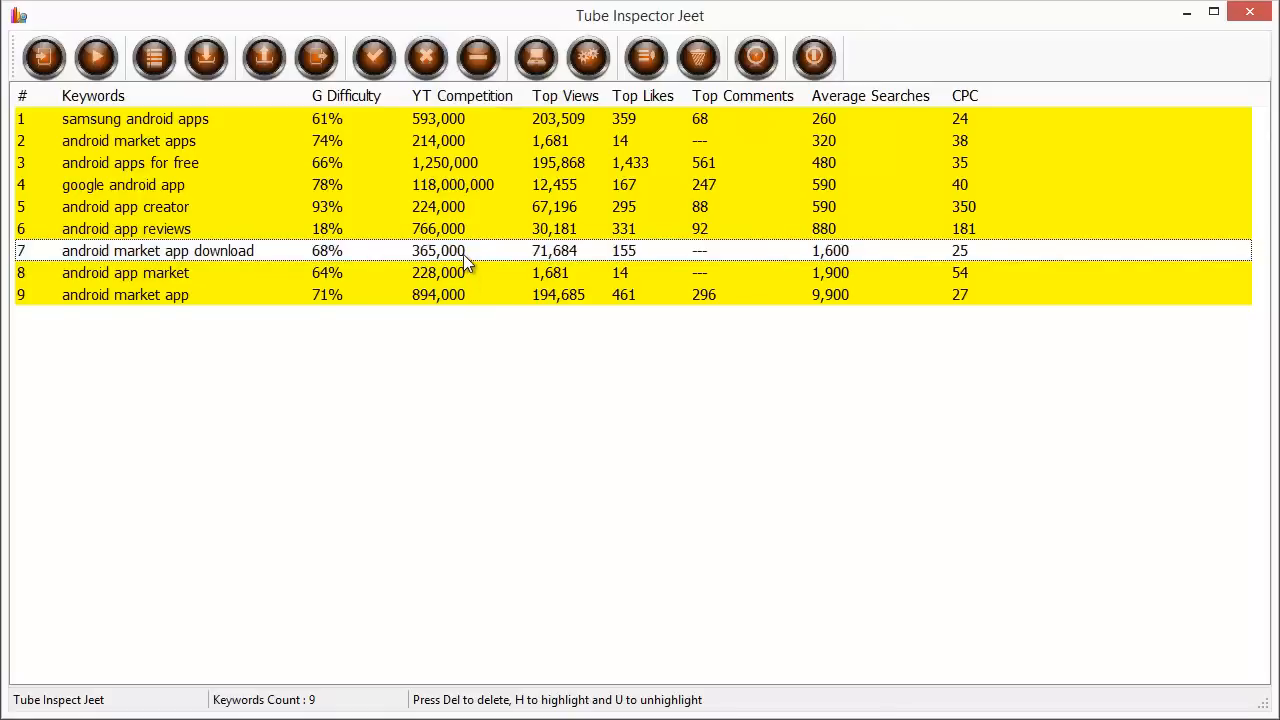
{"action": "mouse_move", "coordinate": [510, 305]}
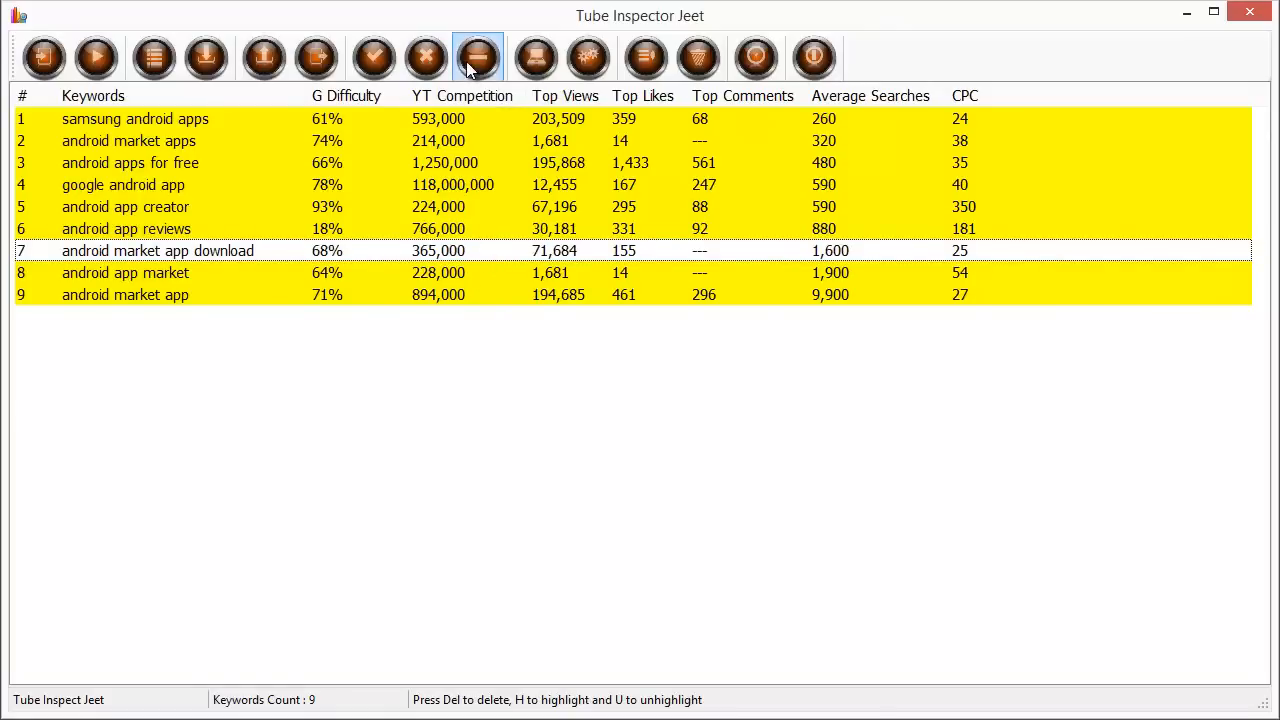
{"action": "mouse_move", "coordinate": [477, 57]}
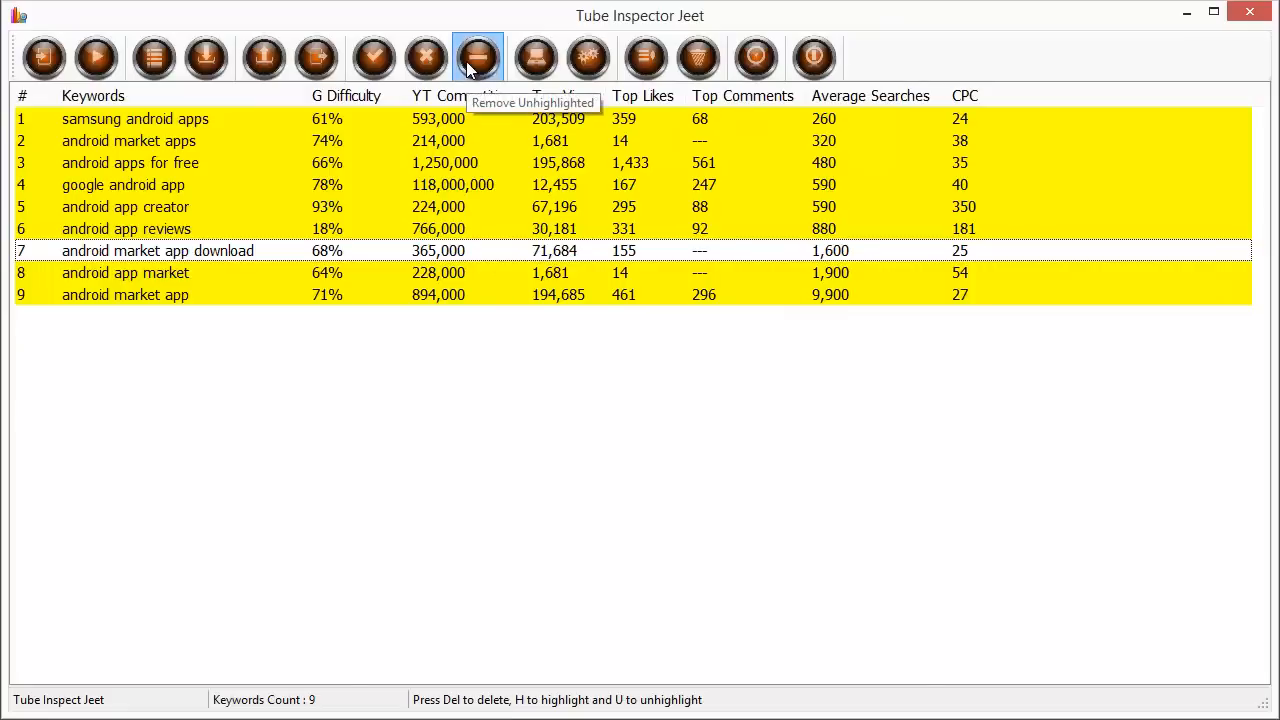
Remove the unhighlighted android market app download row, leaving eight highlighted keywords.
{"action": "left_click", "coordinate": [477, 57]}
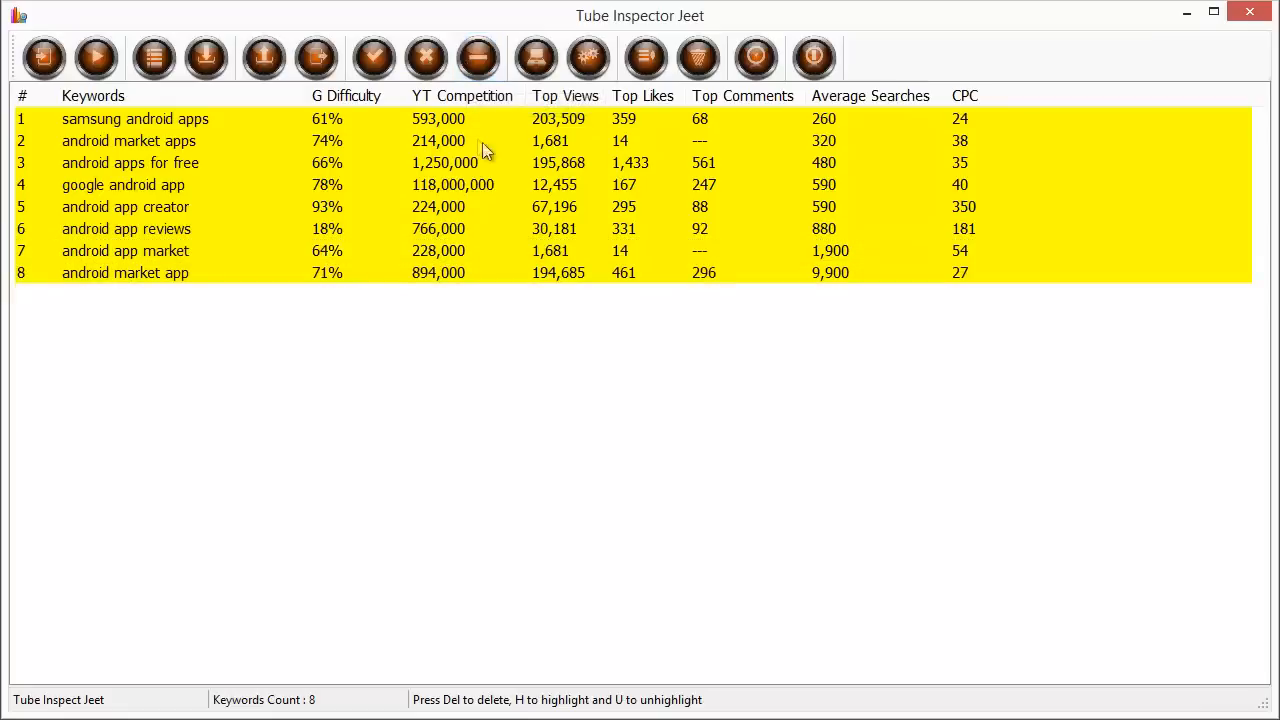
{"action": "mouse_move", "coordinate": [734, 326]}
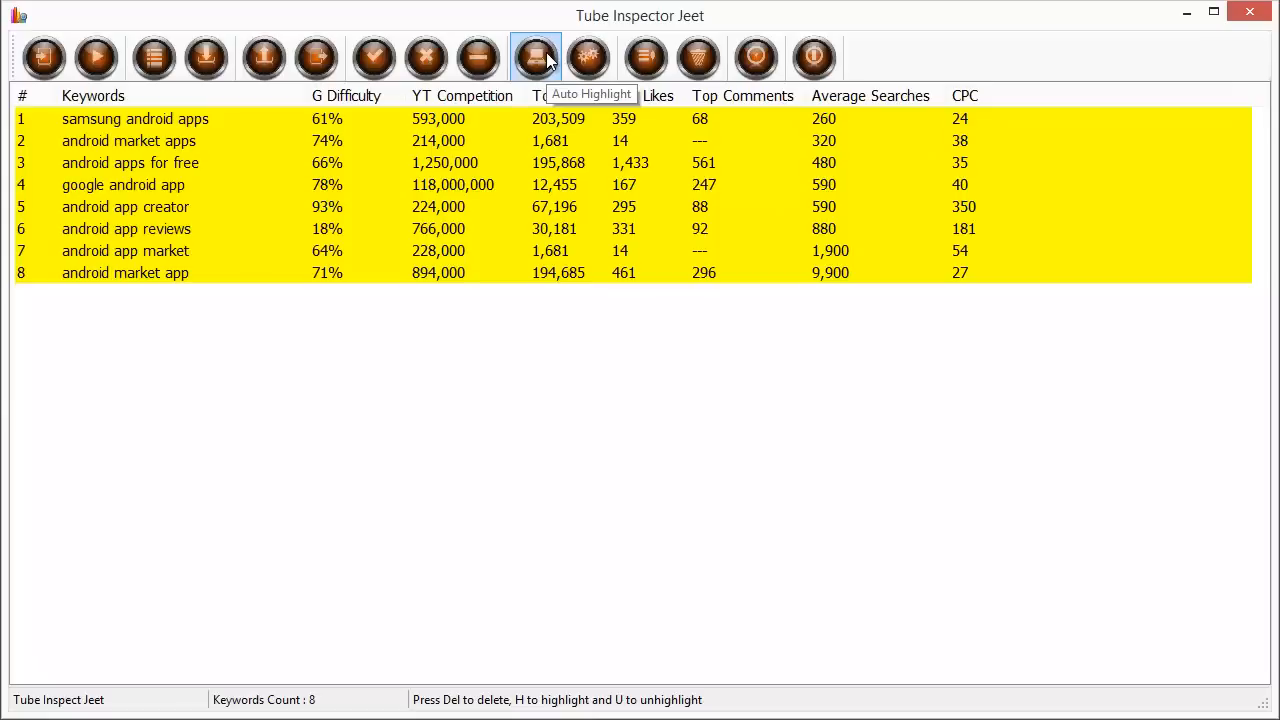
{"action": "mouse_move", "coordinate": [558, 62]}
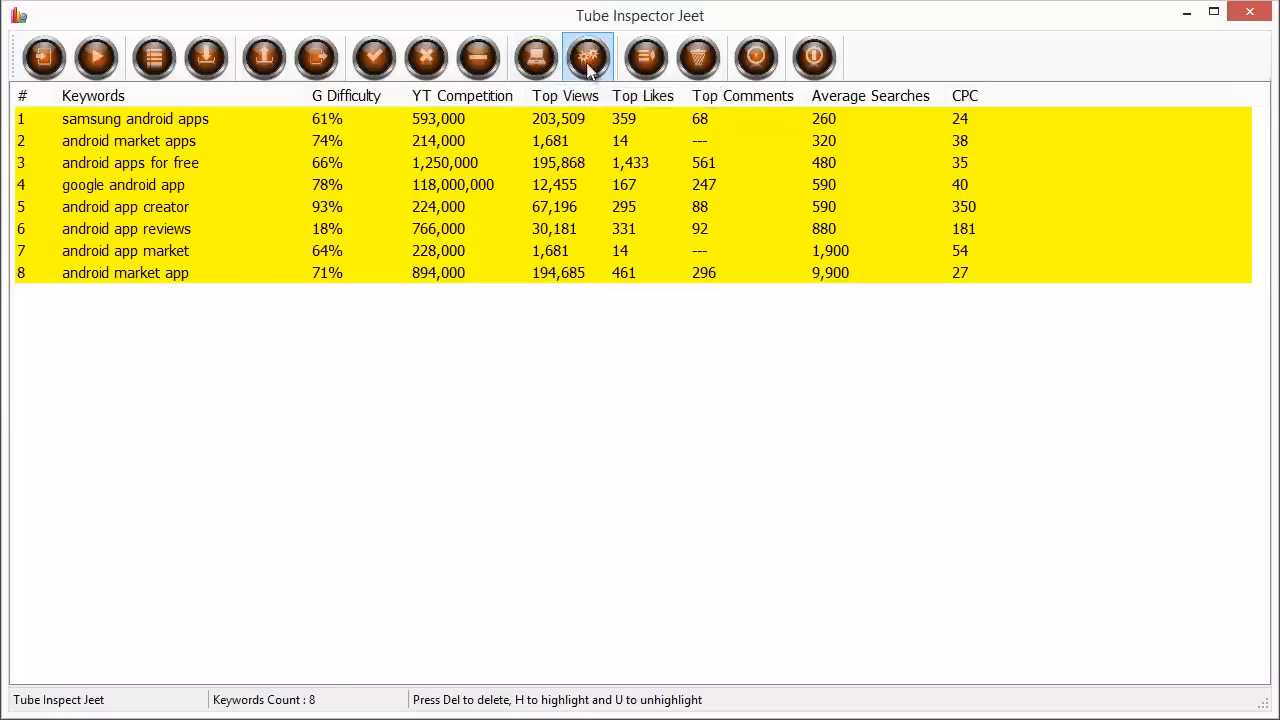
{"action": "mouse_move", "coordinate": [588, 57]}
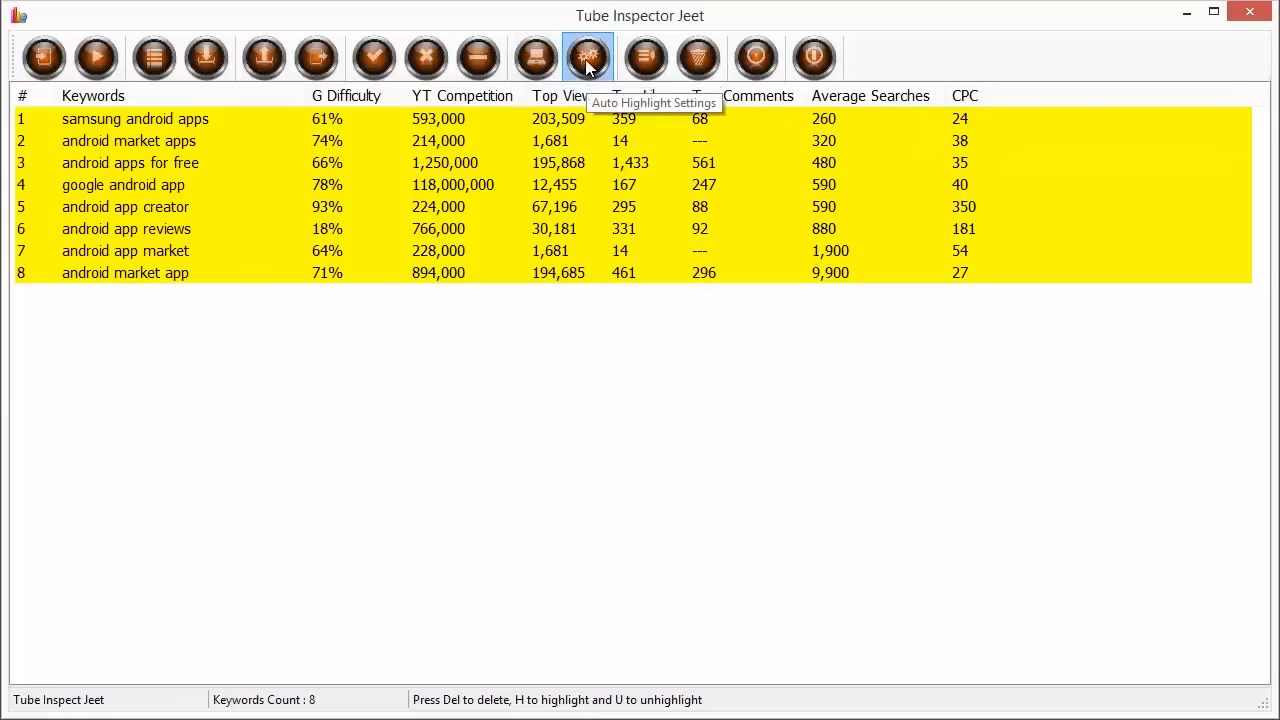
{"action": "left_click", "coordinate": [587, 57]}
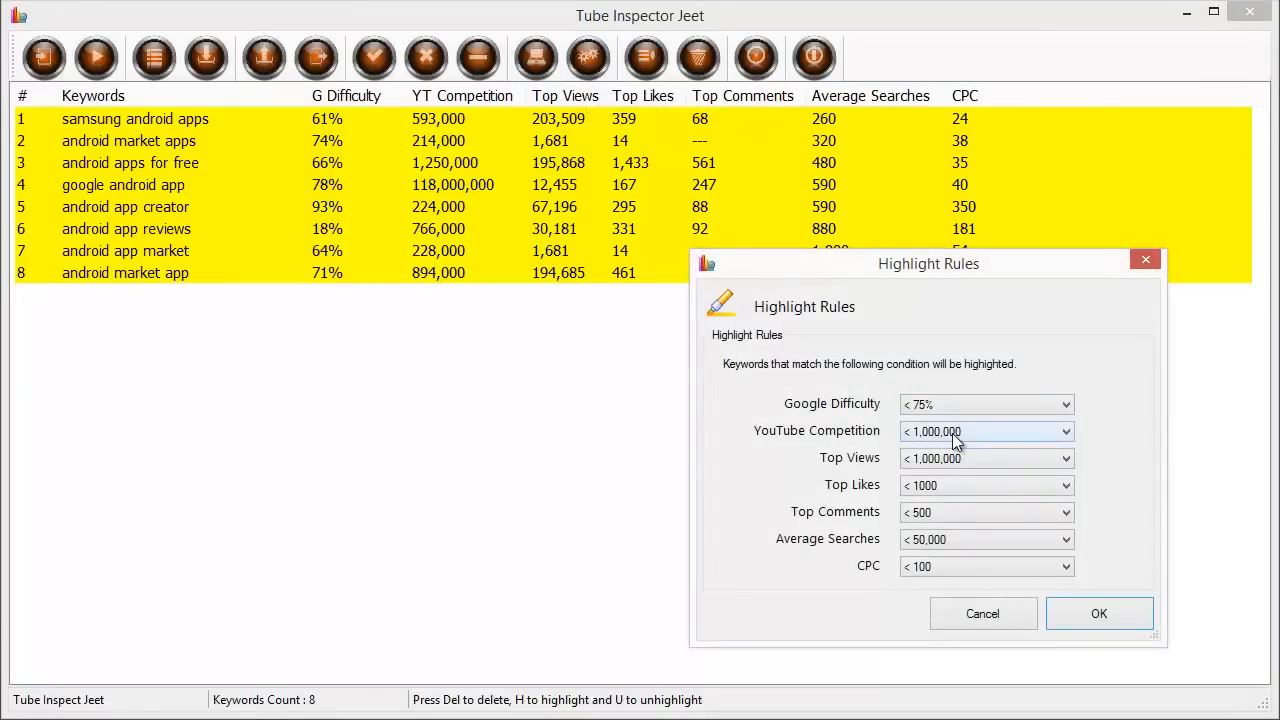
{"action": "mouse_move", "coordinate": [982, 613]}
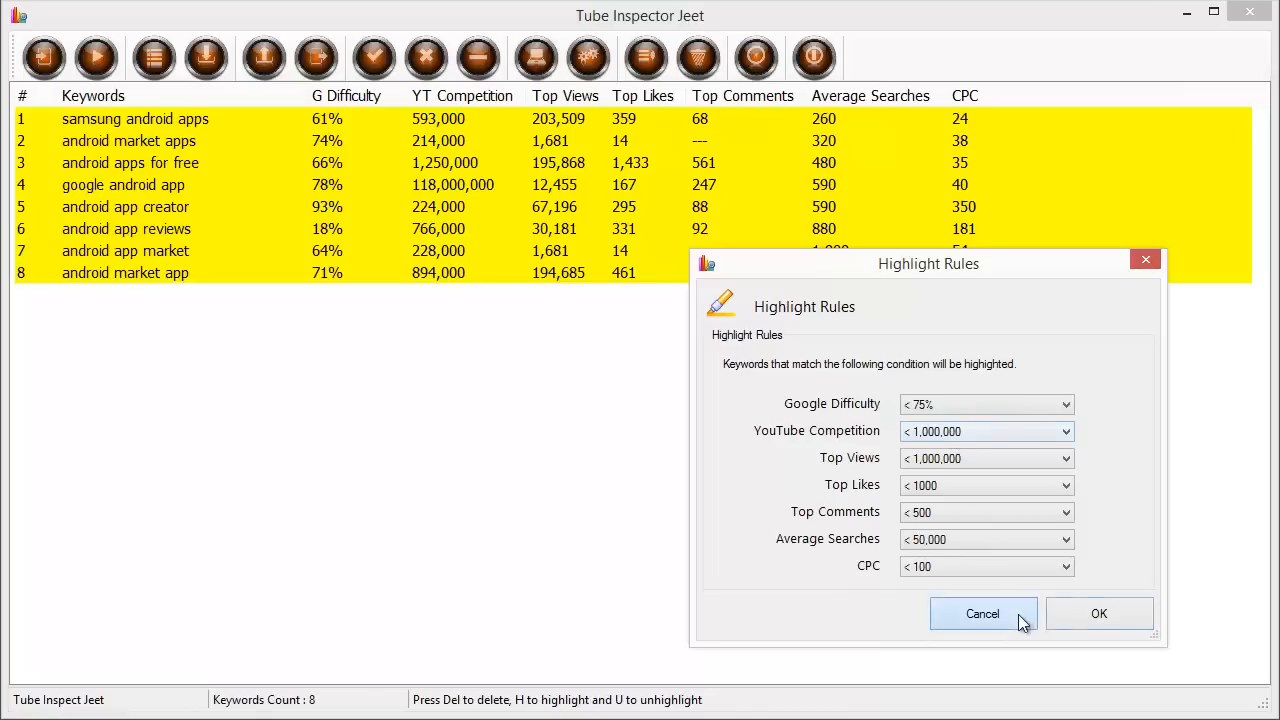
{"action": "left_click", "coordinate": [982, 613]}
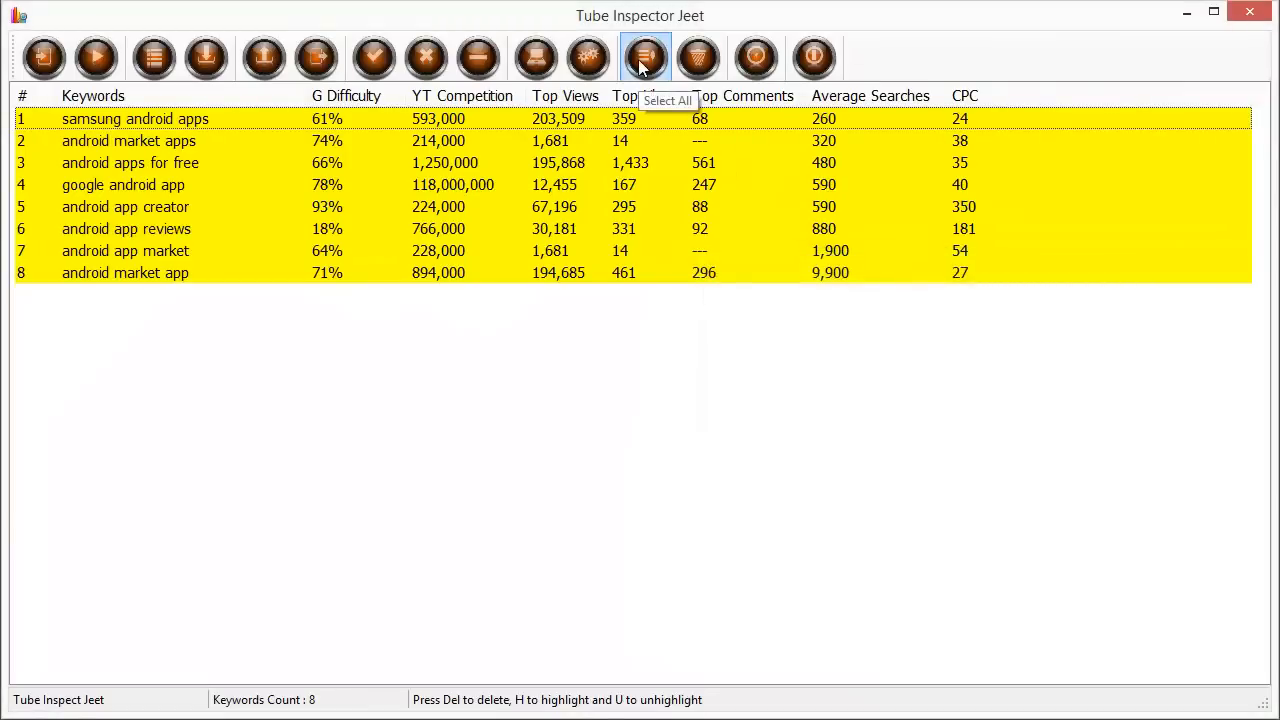
{"action": "left_click", "coordinate": [645, 57]}
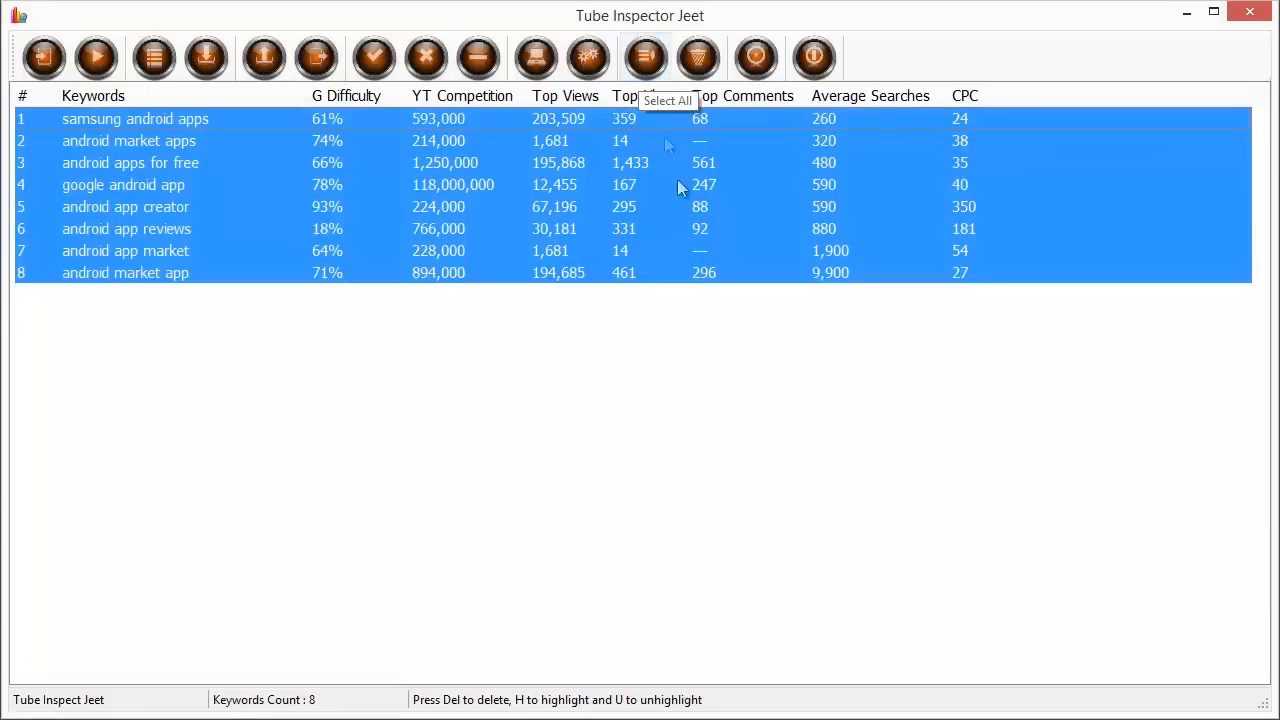
{"action": "key", "text": "h"}
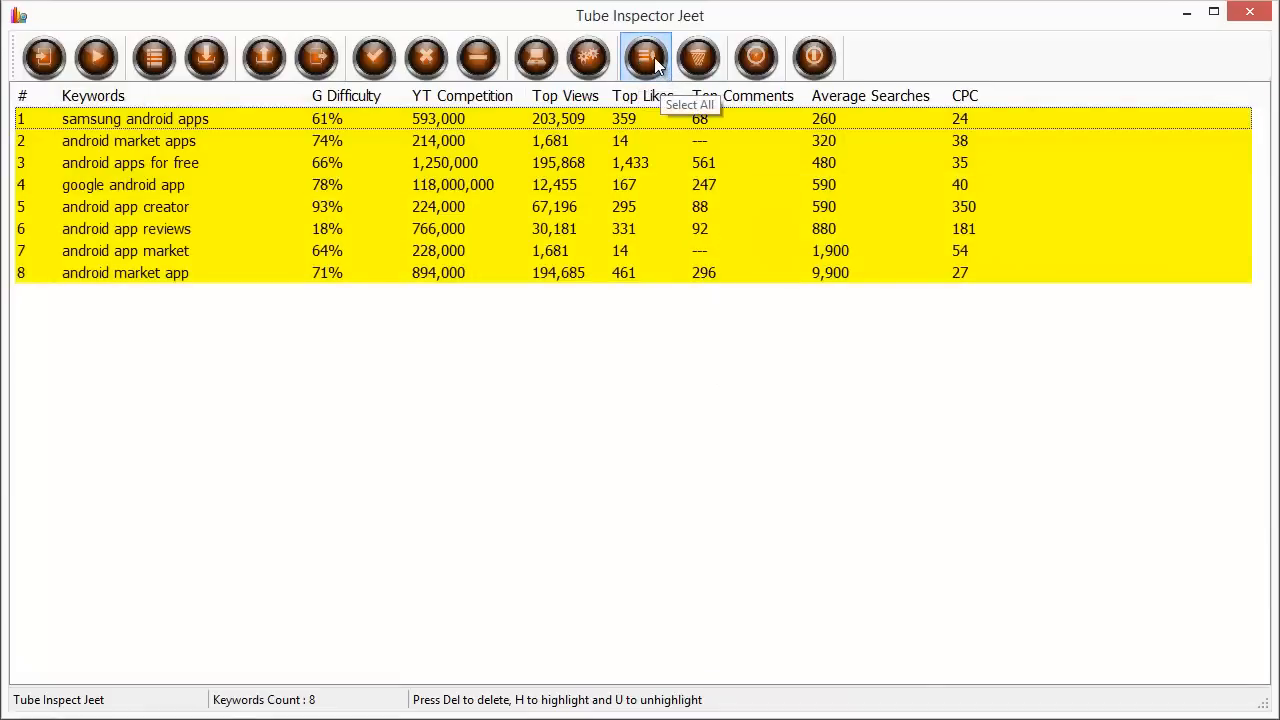
{"action": "mouse_move", "coordinate": [697, 57]}
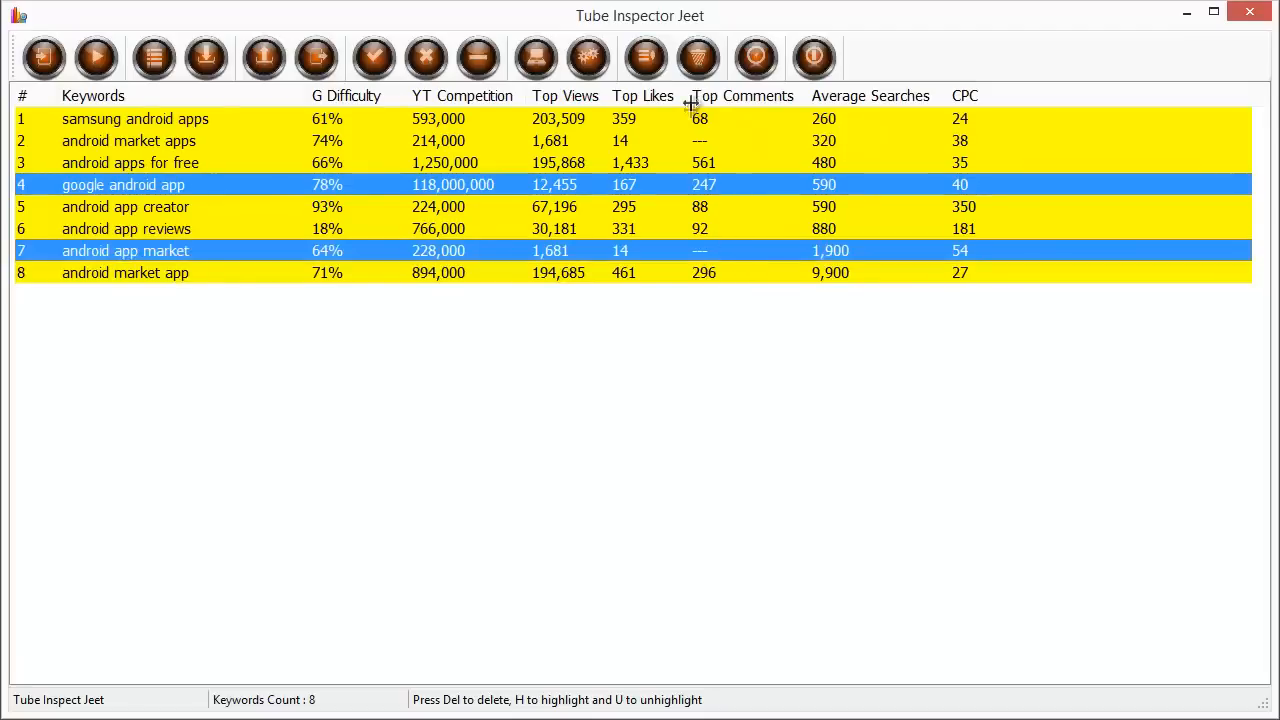
{"action": "mouse_move", "coordinate": [698, 57]}
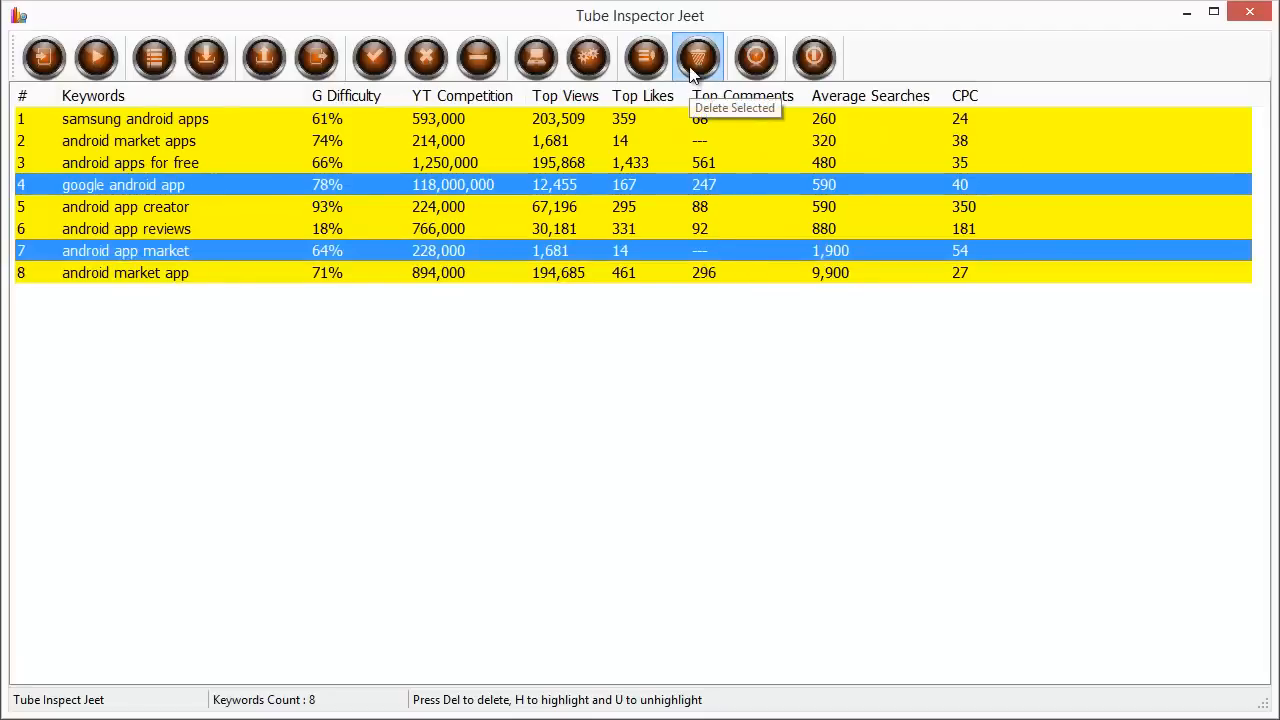
{"action": "left_click", "coordinate": [755, 57]}
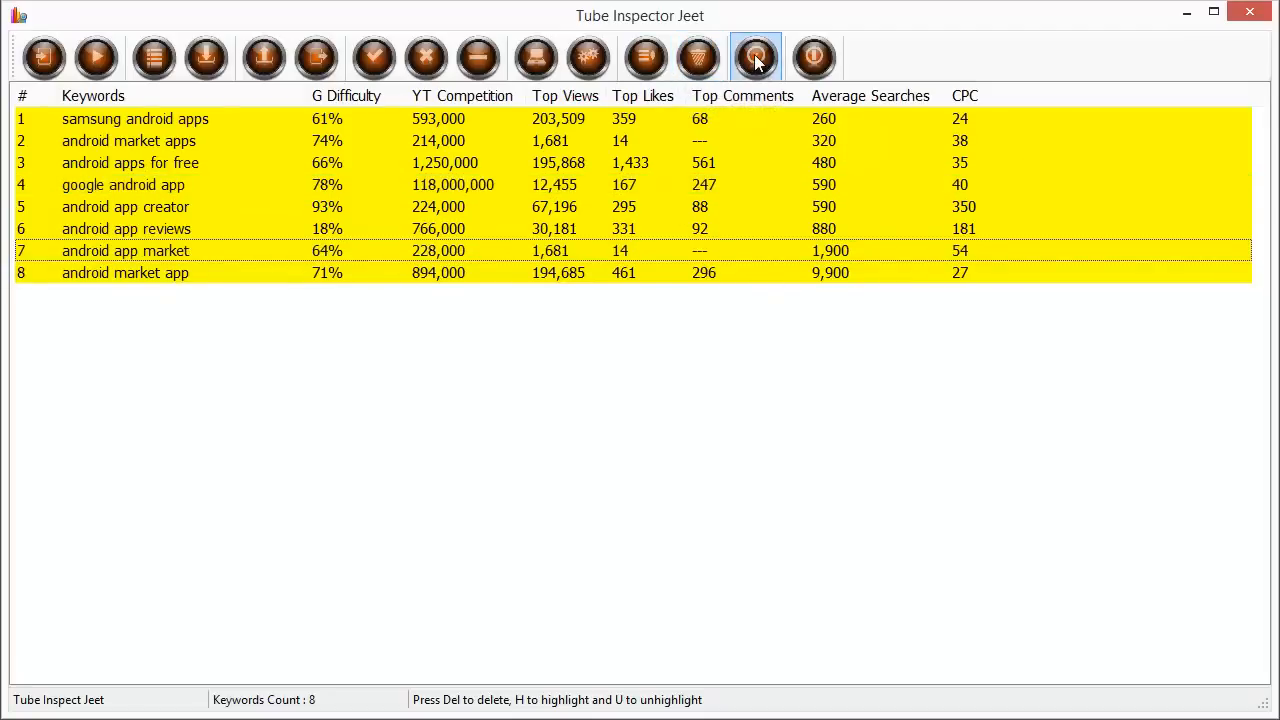
{"action": "mouse_move", "coordinate": [756, 57]}
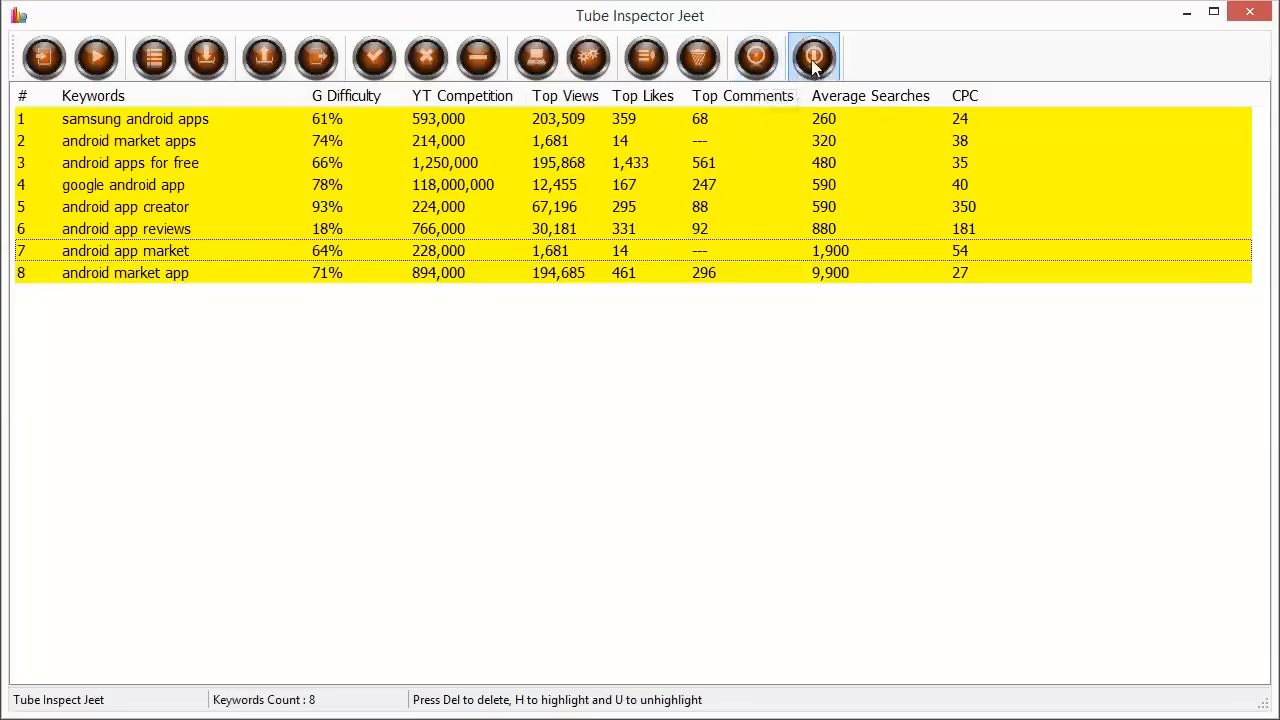
{"action": "mouse_move", "coordinate": [813, 56]}
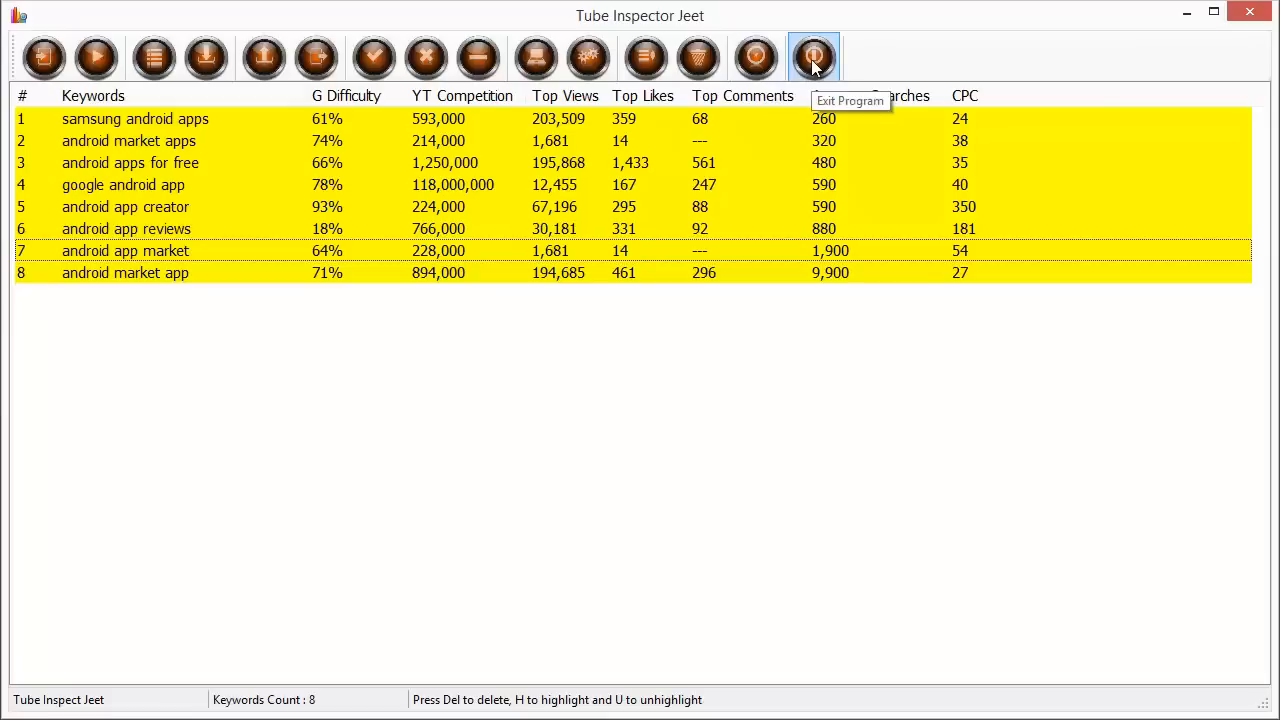
{"action": "mouse_move", "coordinate": [545, 483]}
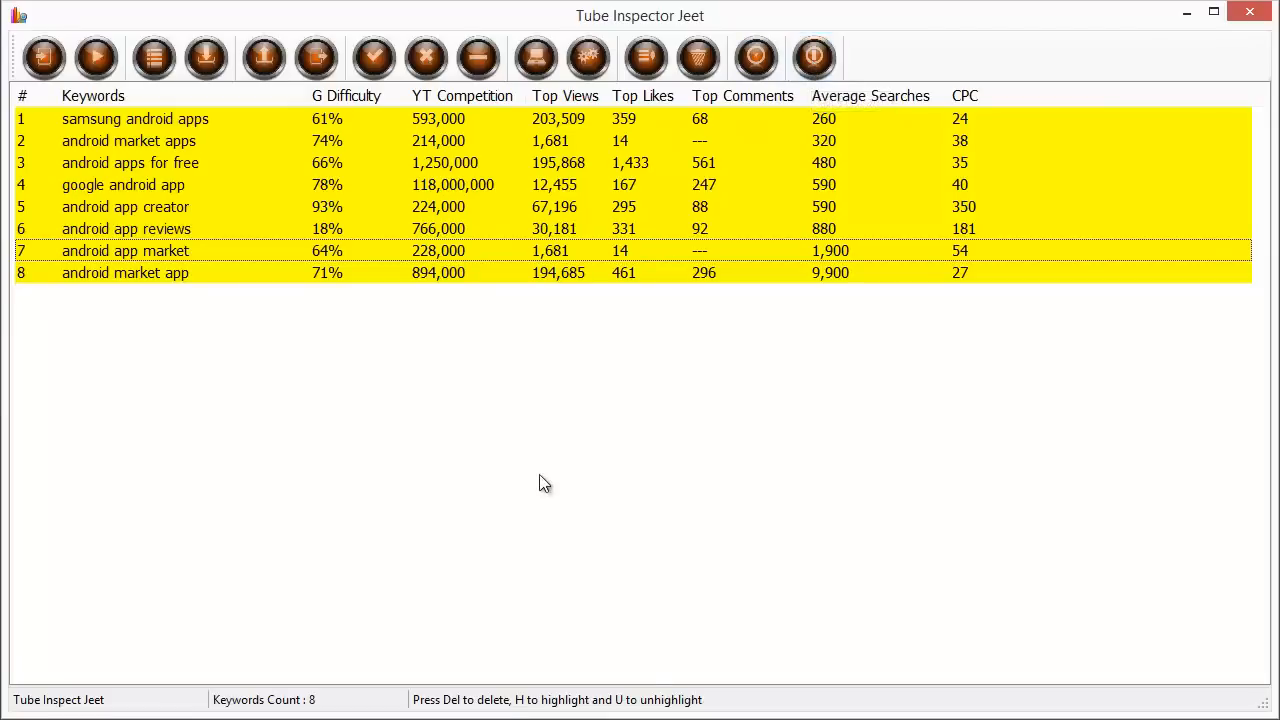